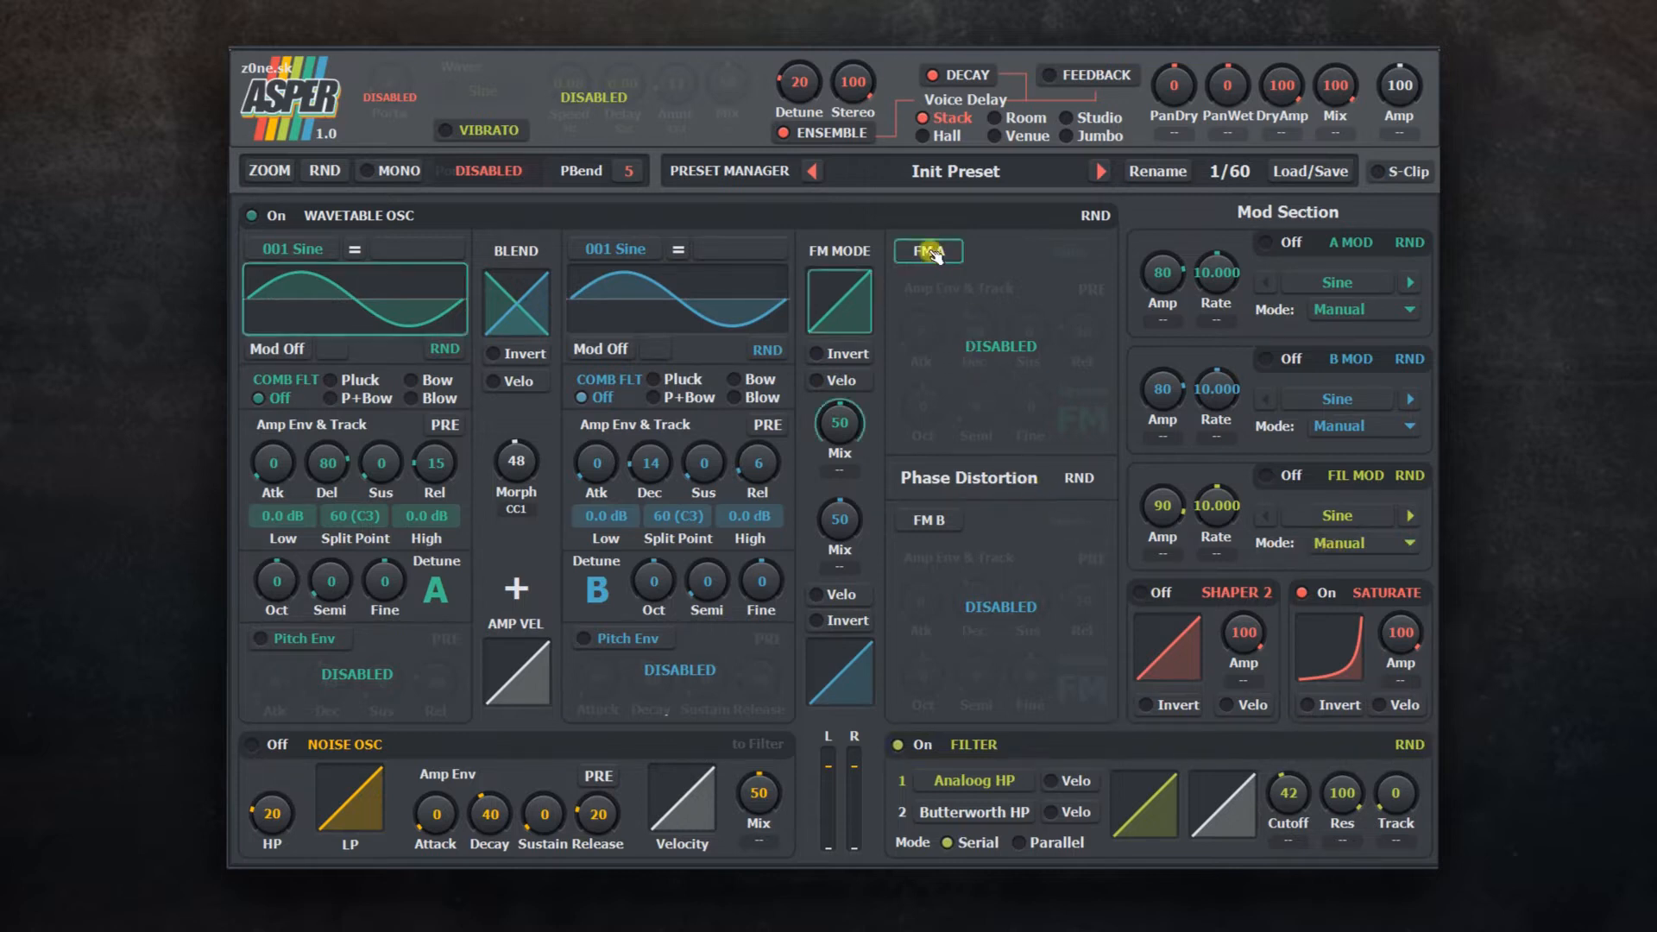
Step: Start MIDI learn on the Morph knob from its right-click menu
click(927, 522)
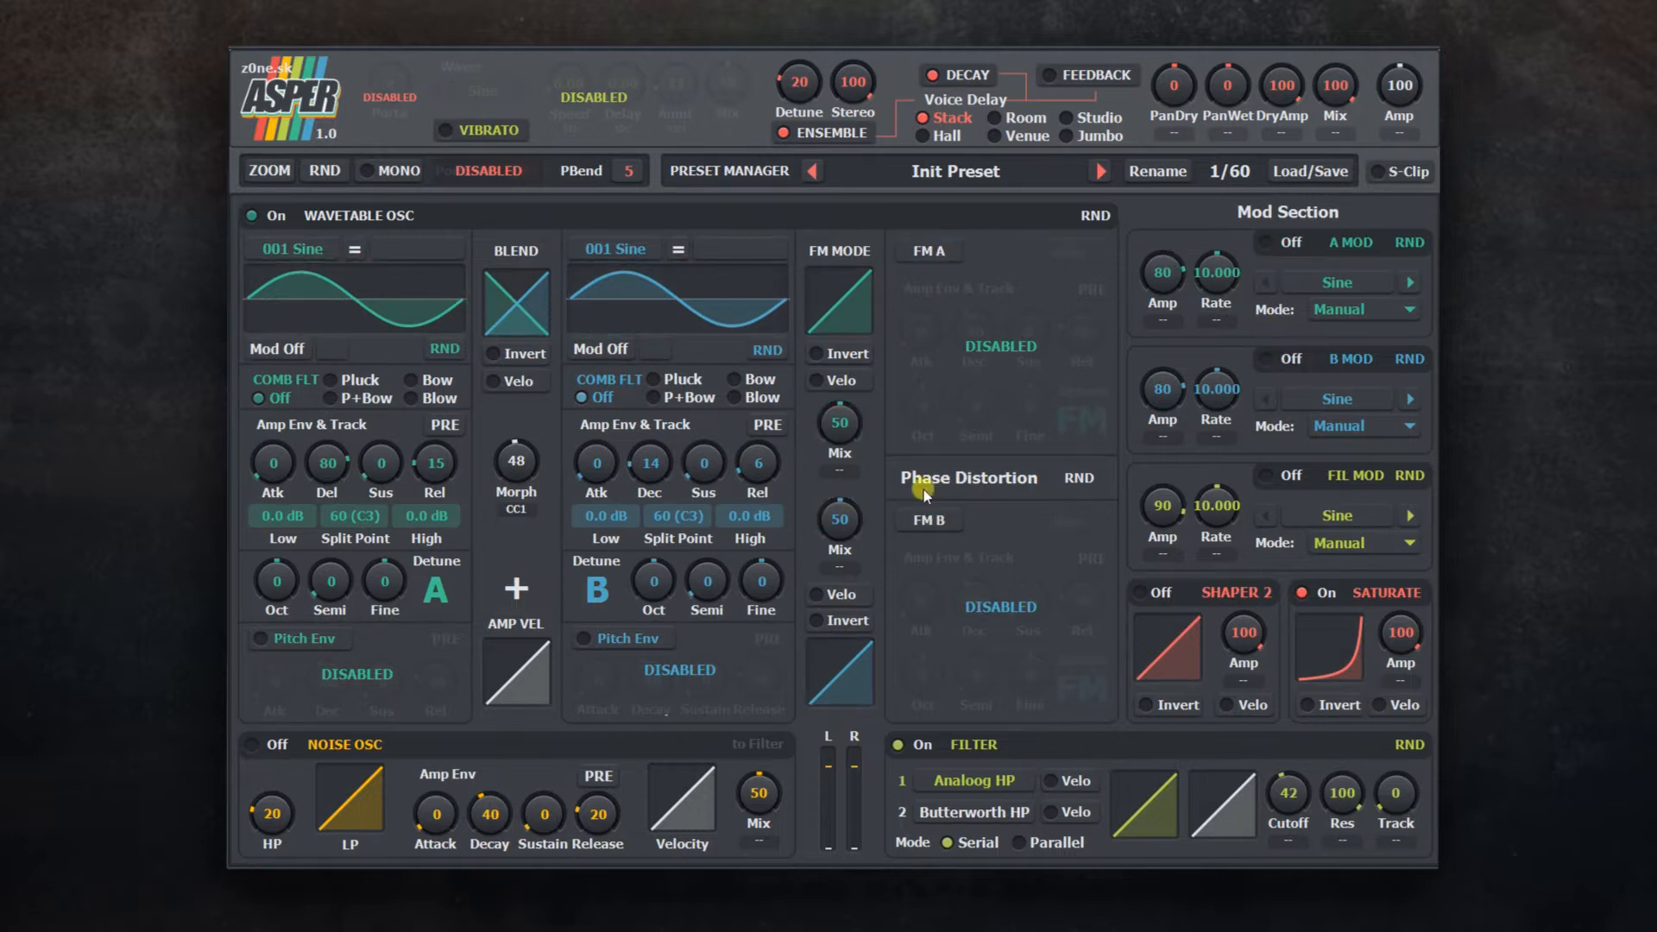
mouse_move(952, 428)
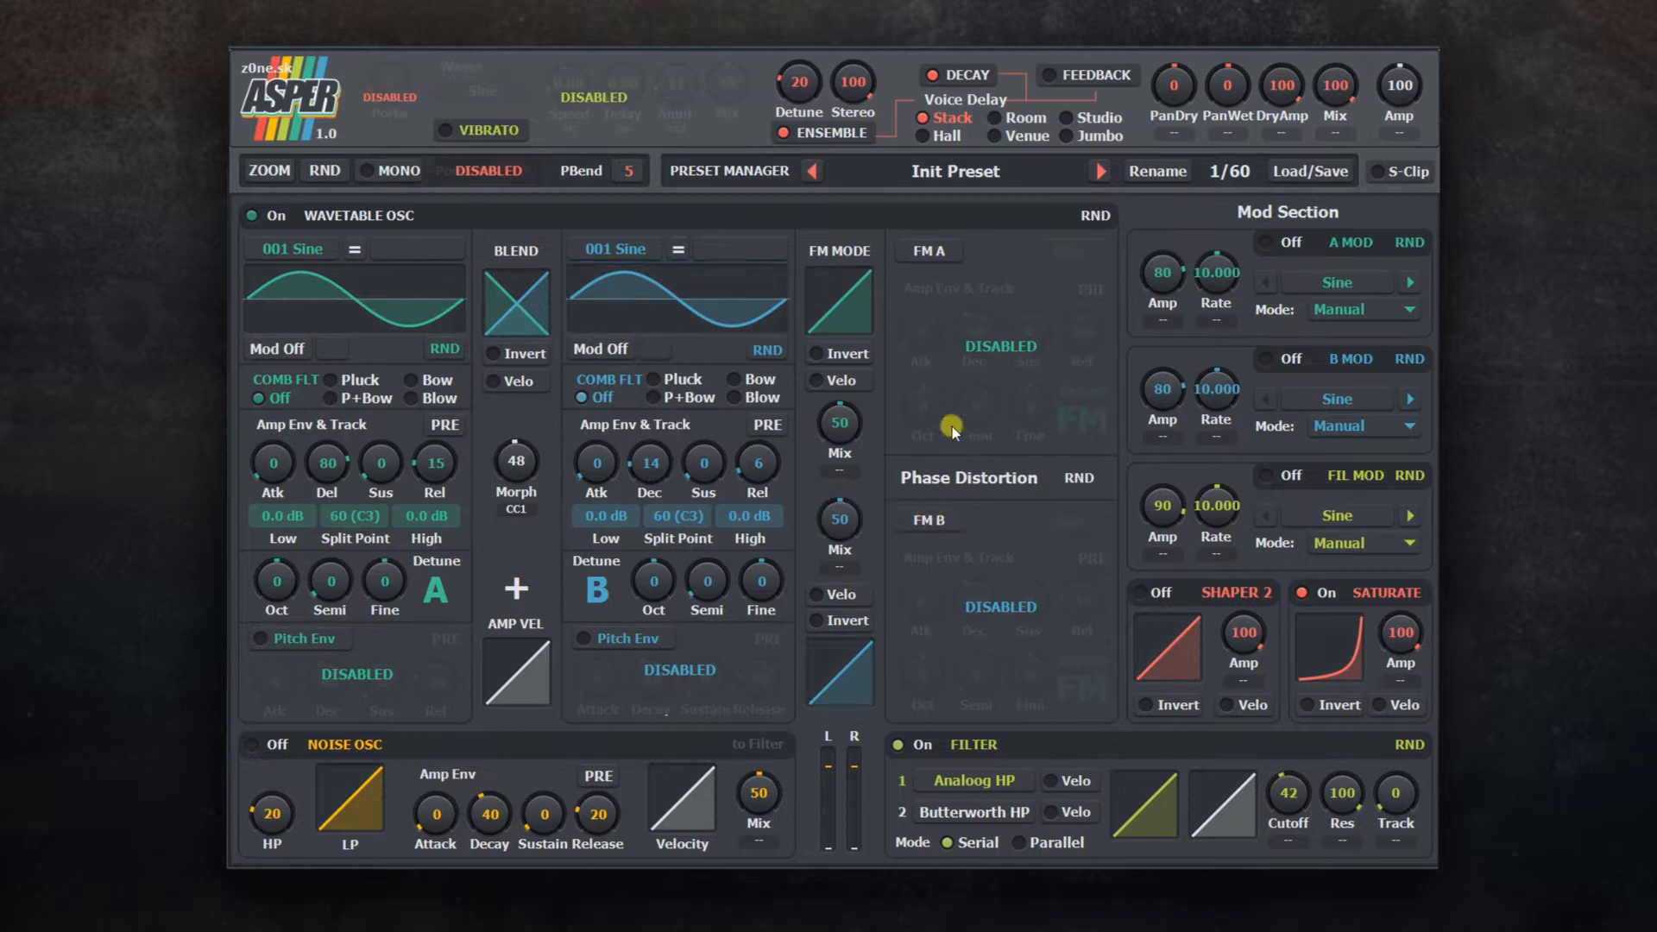
click(756, 769)
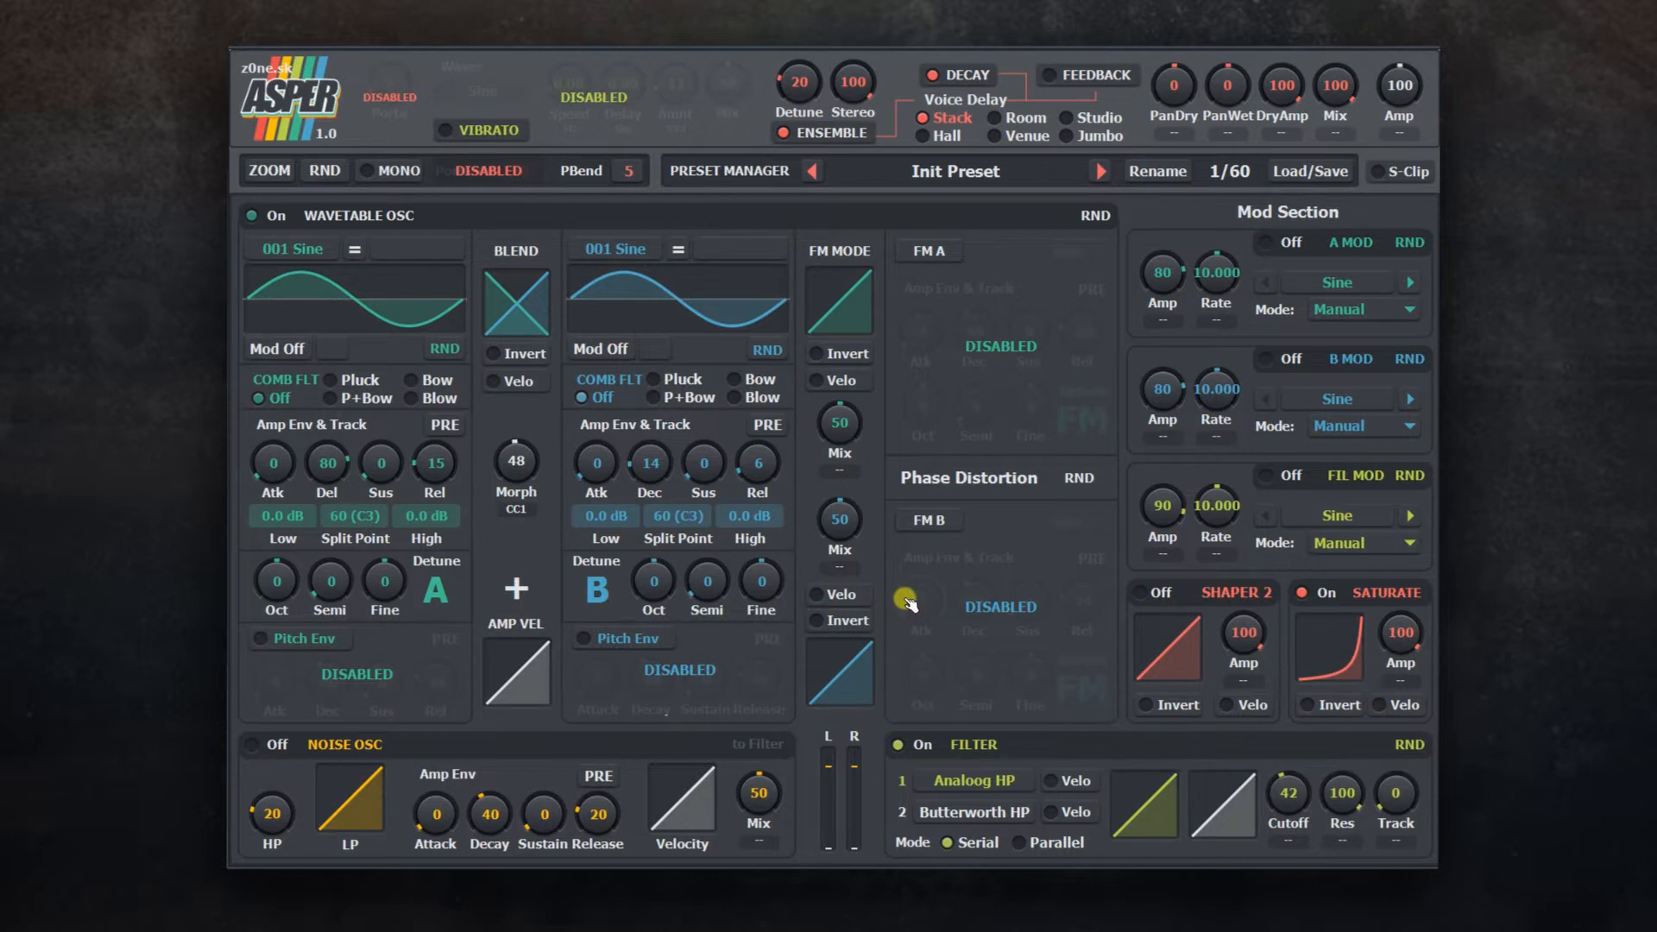
mouse_move(911, 602)
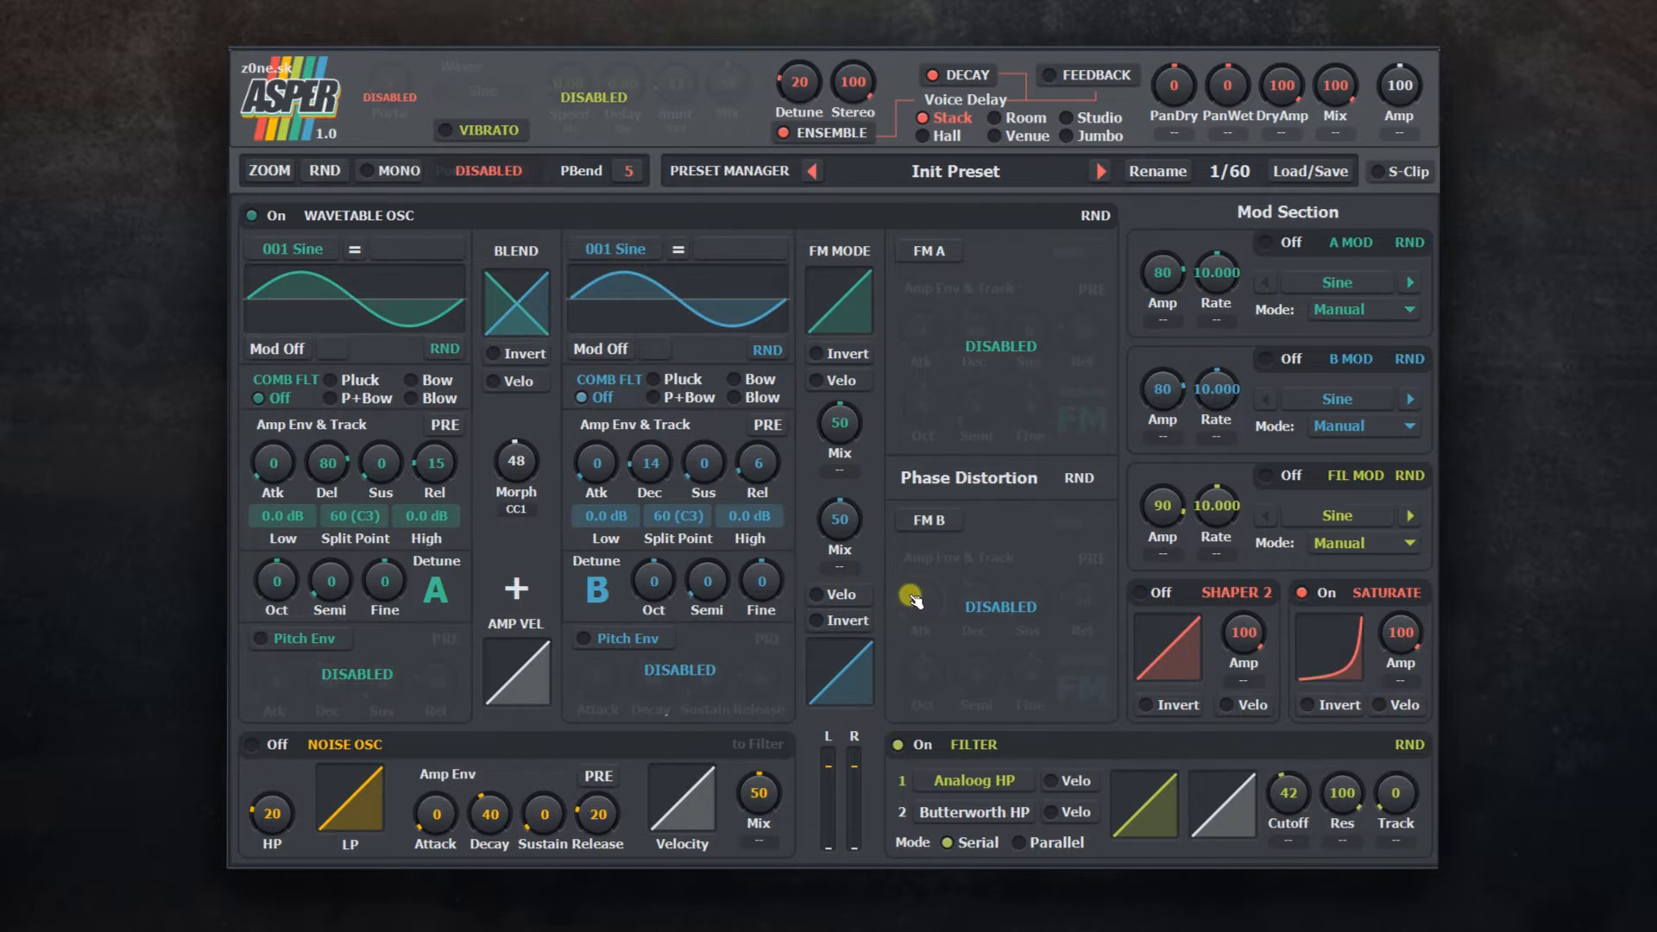
mouse_move(516, 516)
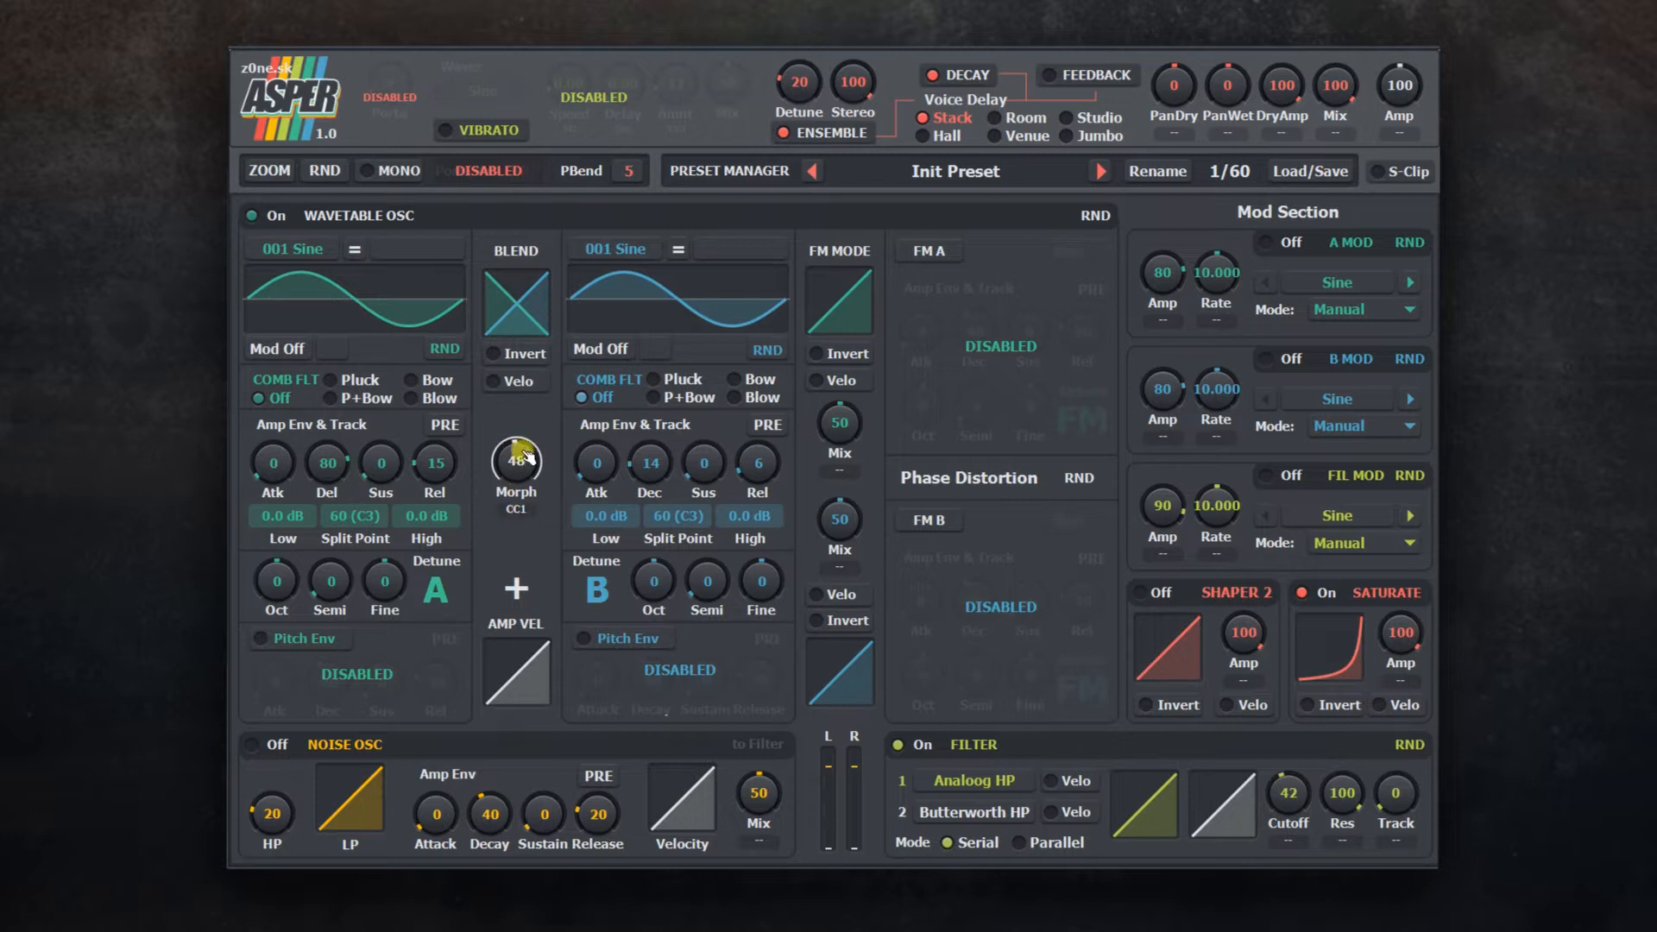
right_click(516, 462)
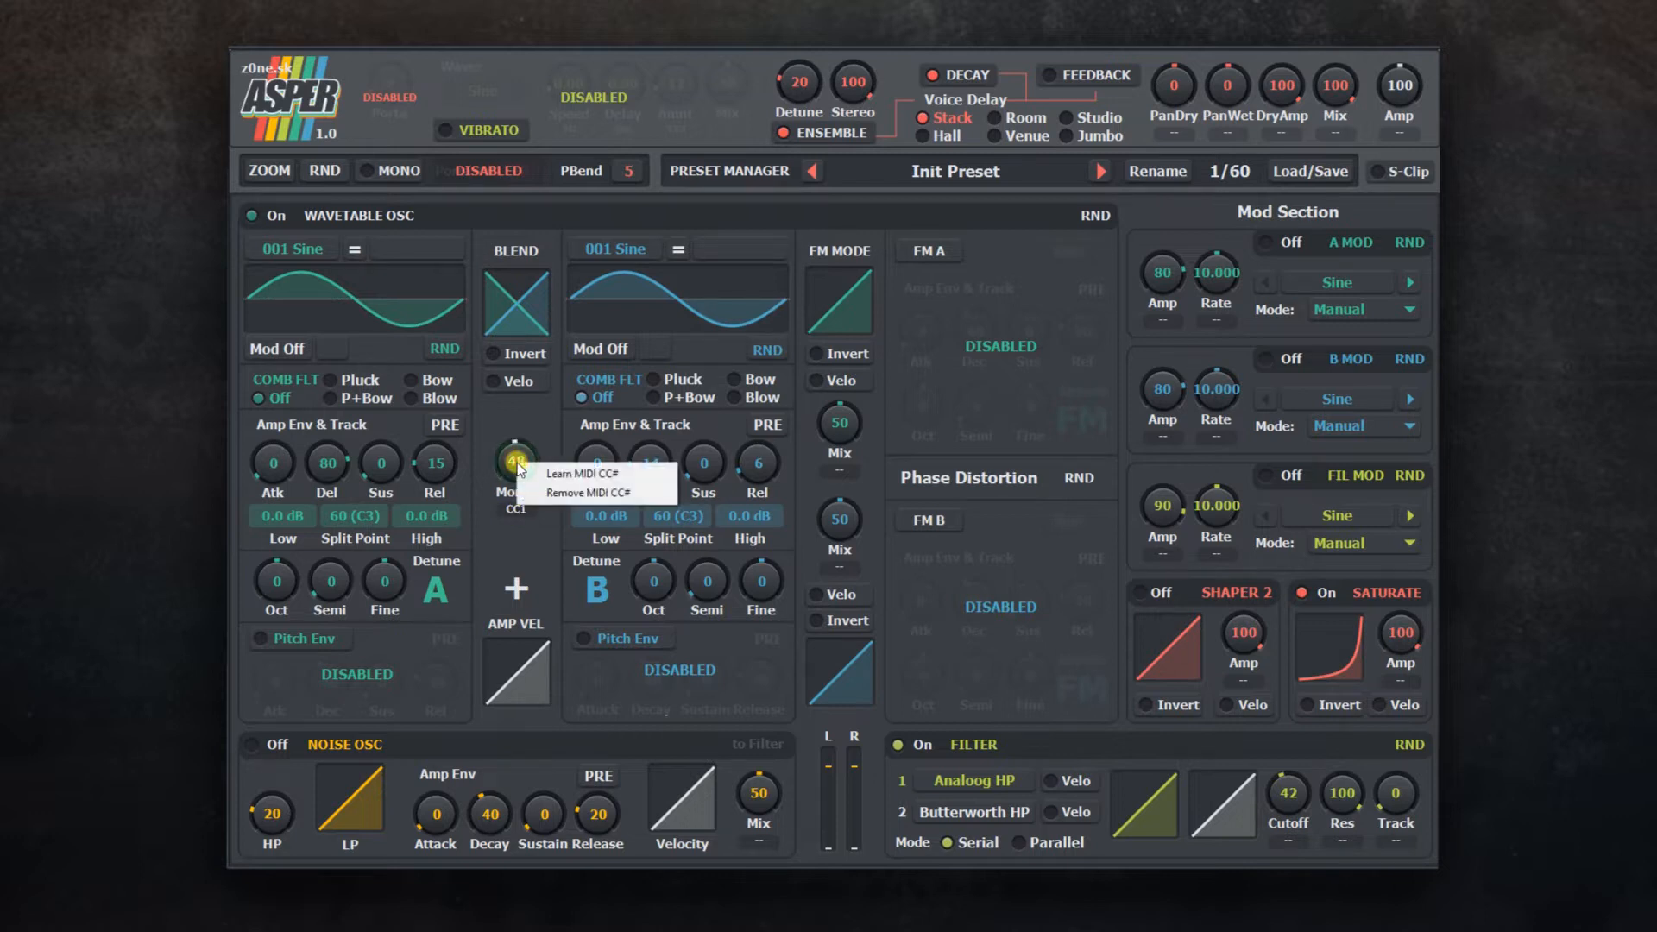
mouse_move(587, 473)
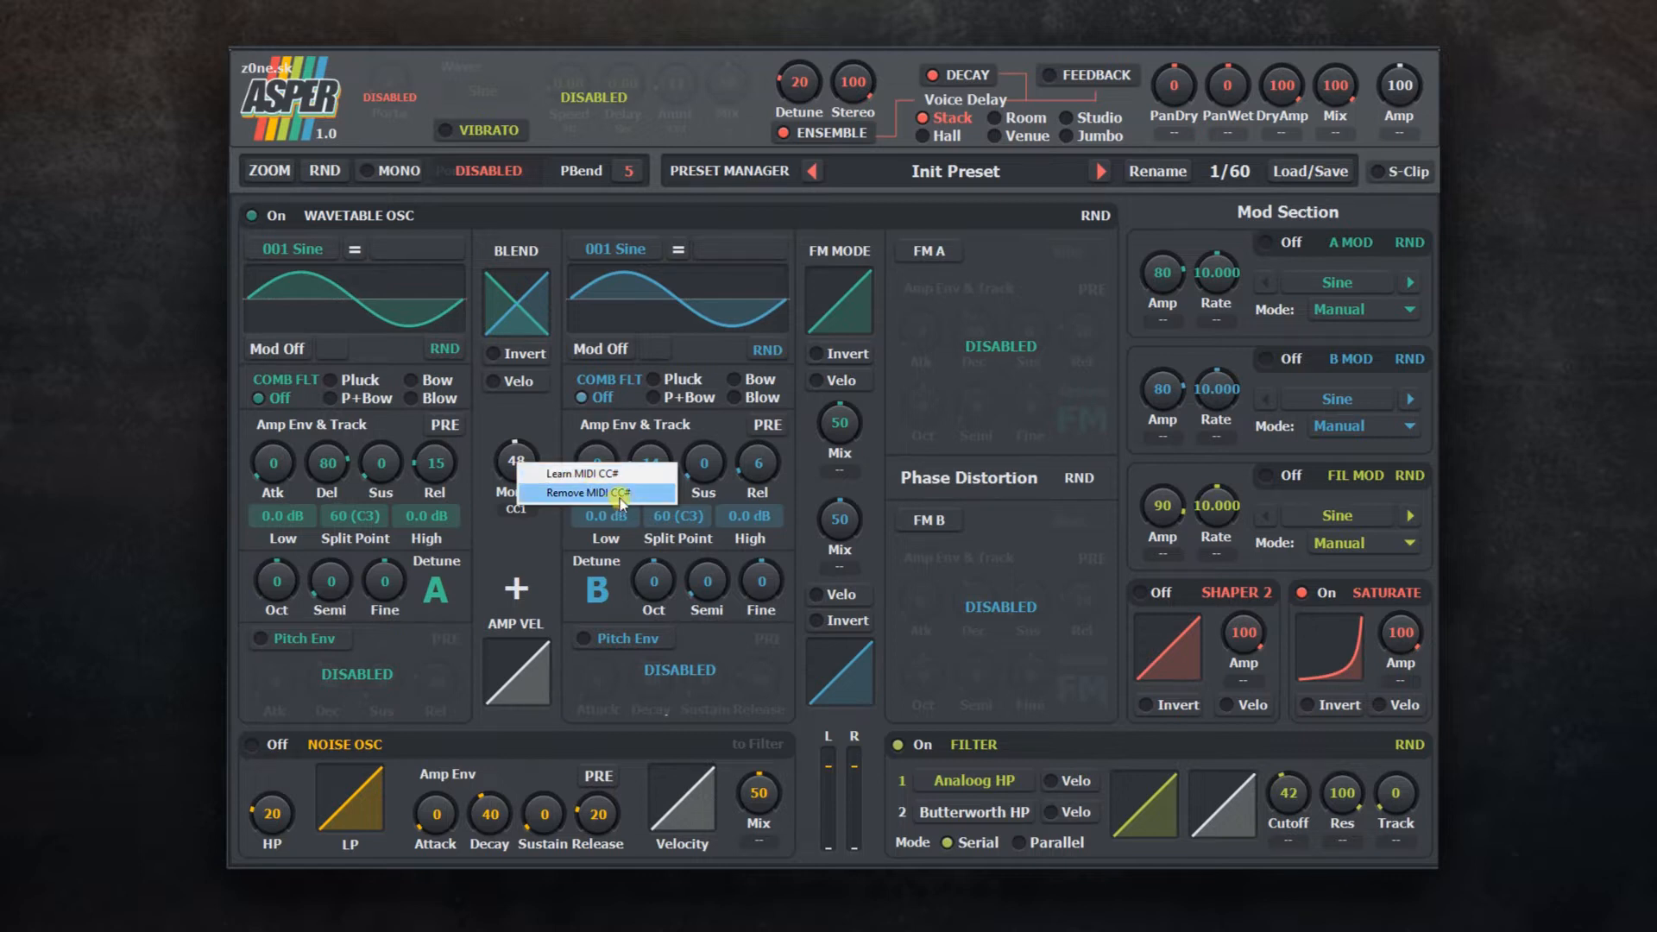
mouse_move(639, 484)
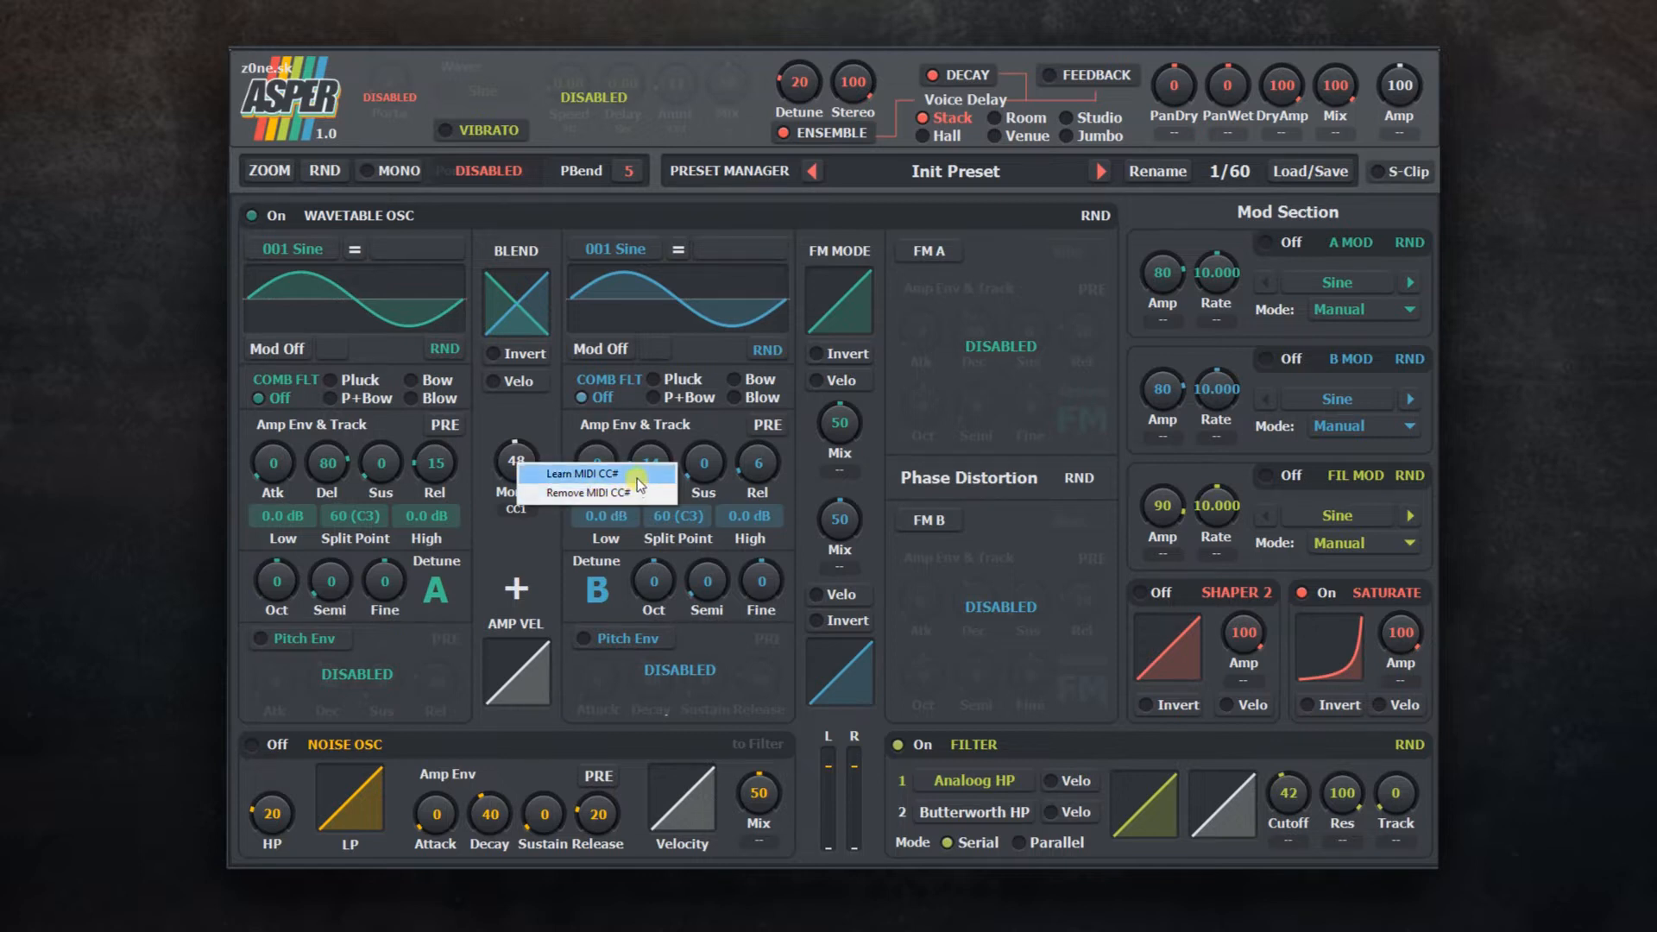
click(589, 473)
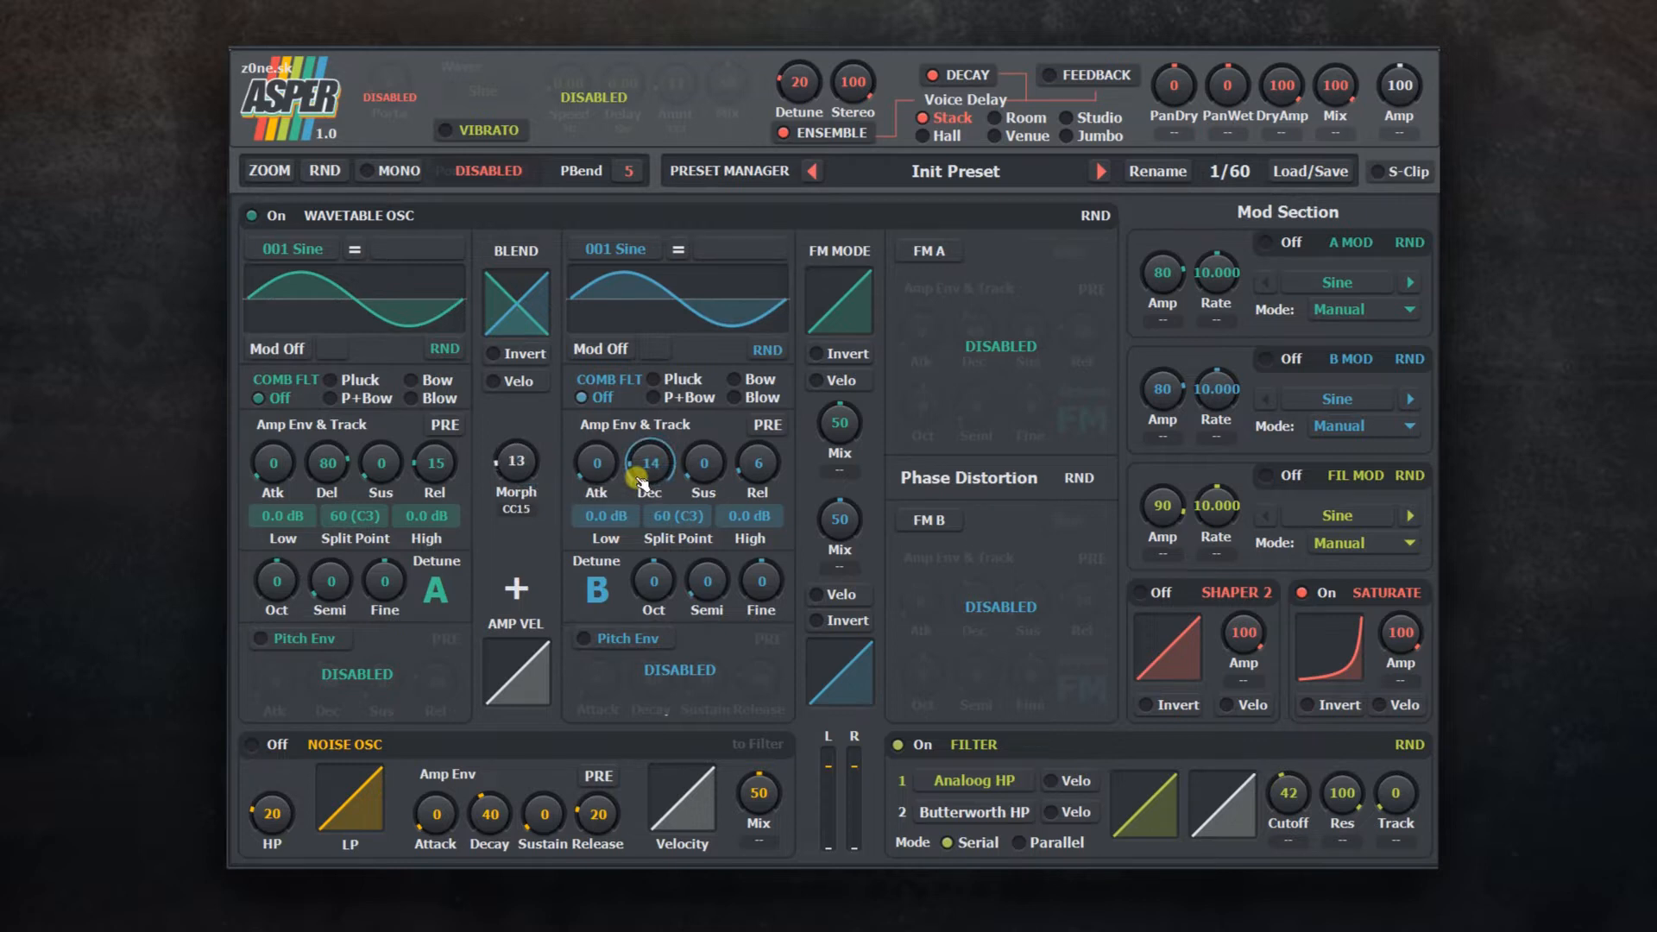
Step: Map Morph to MIDI CC1 by moving the controller, then raise Morph to about 56
drag(514, 463, 515, 434)
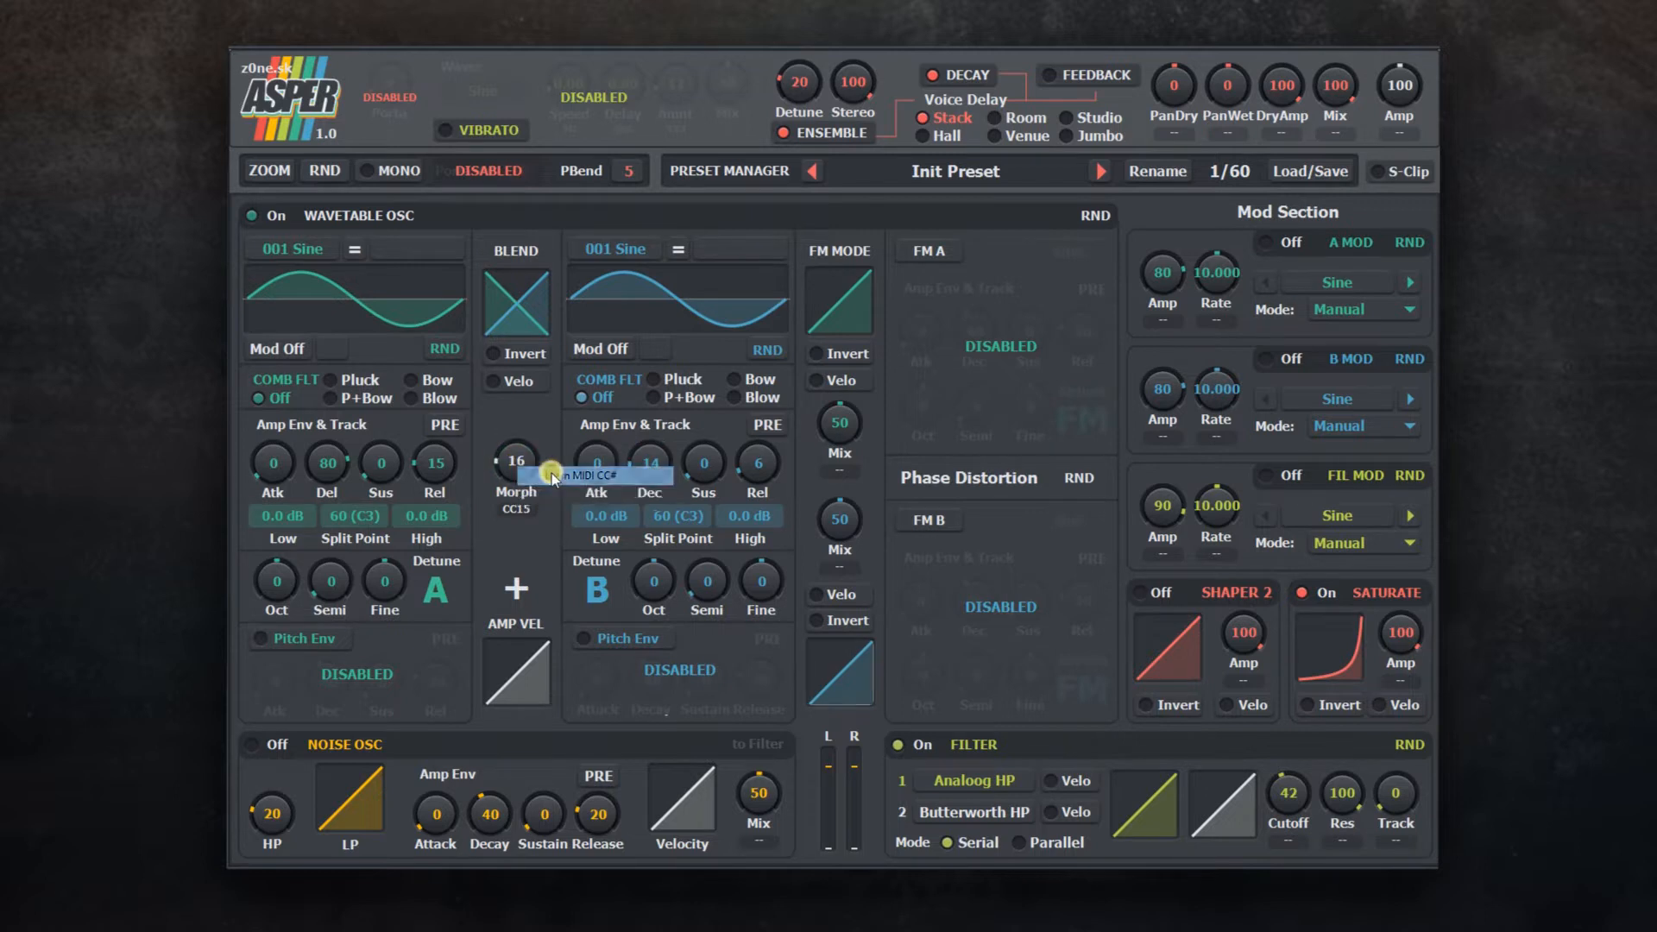
drag(514, 462, 514, 444)
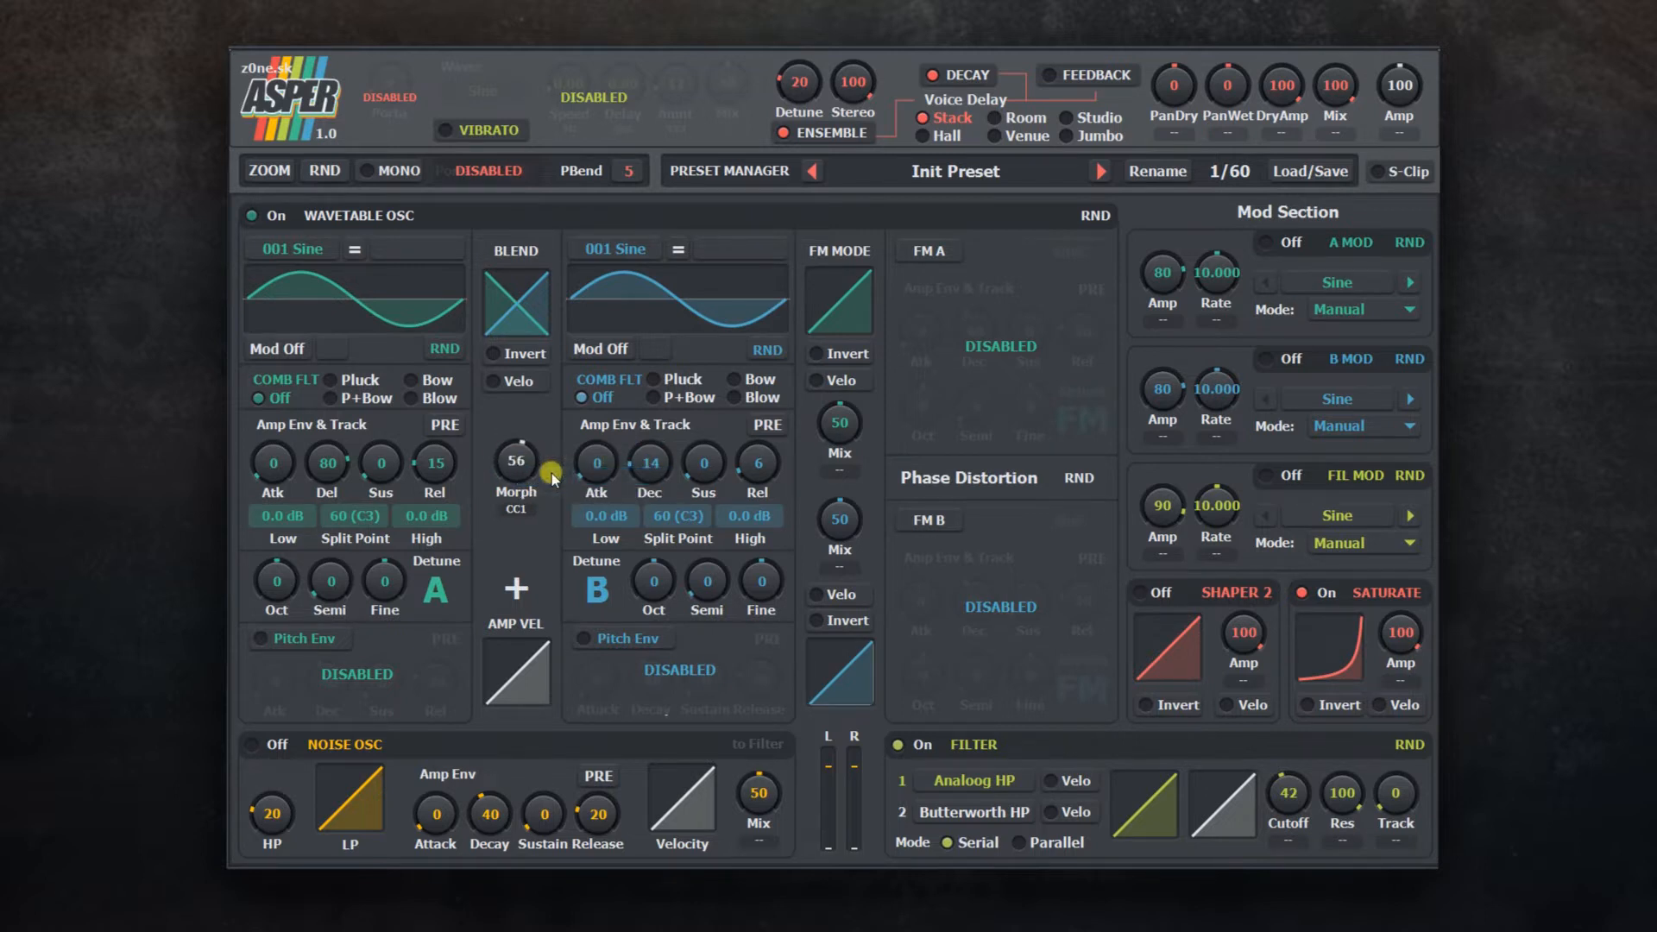
drag(516, 459, 516, 449)
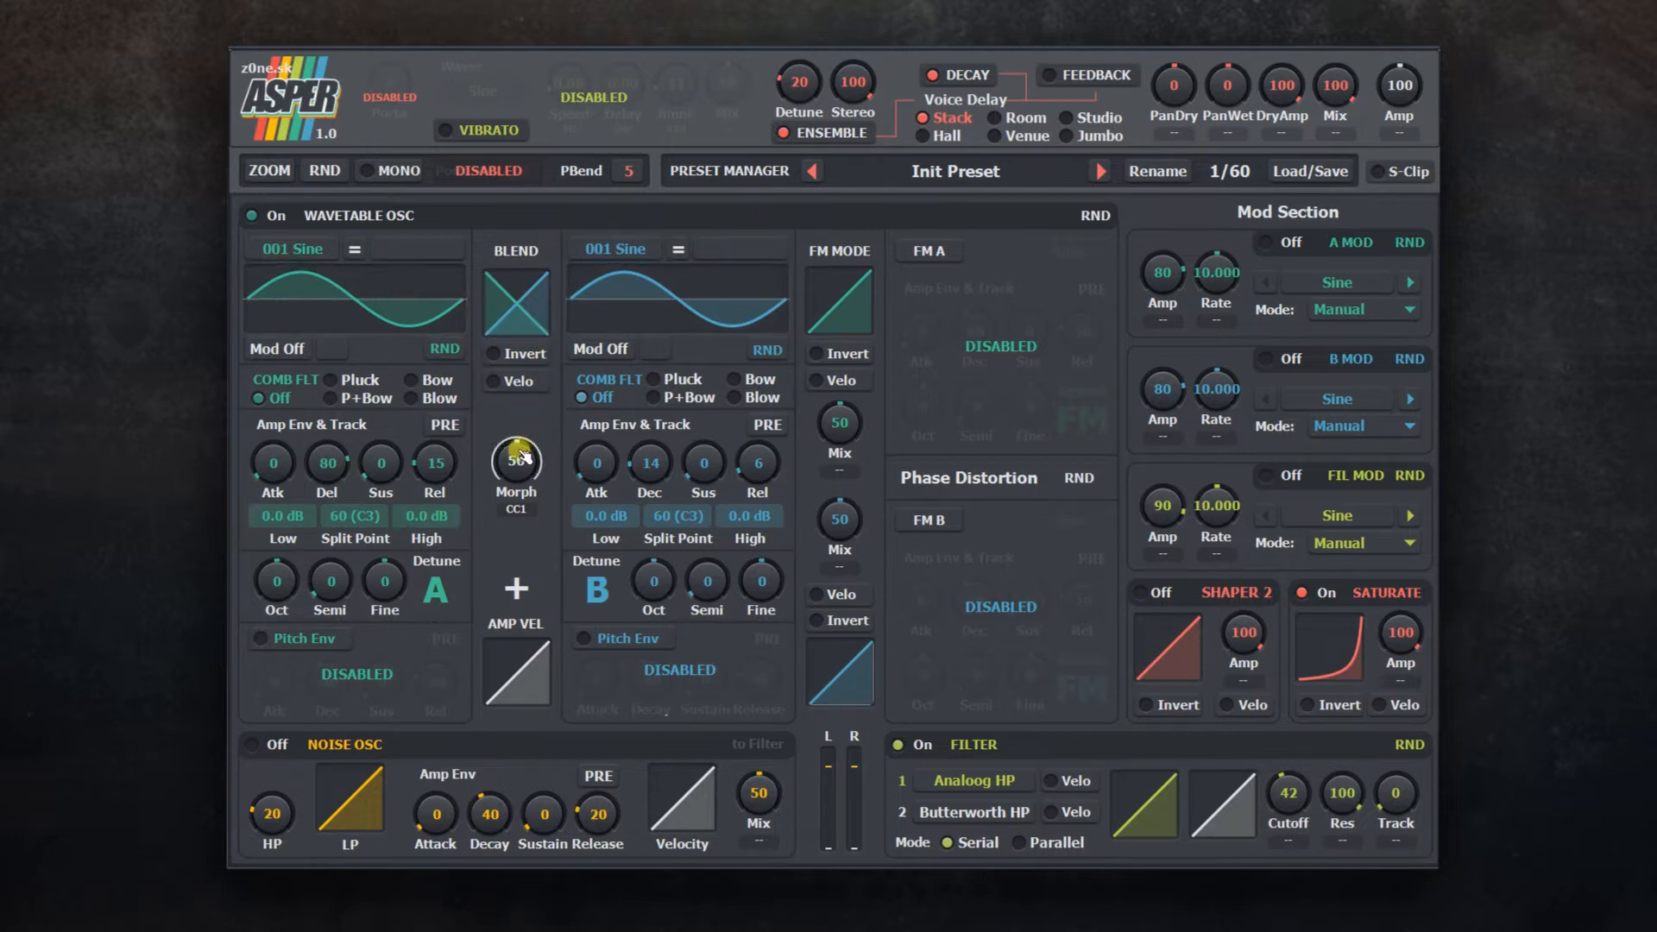
drag(516, 463, 516, 492)
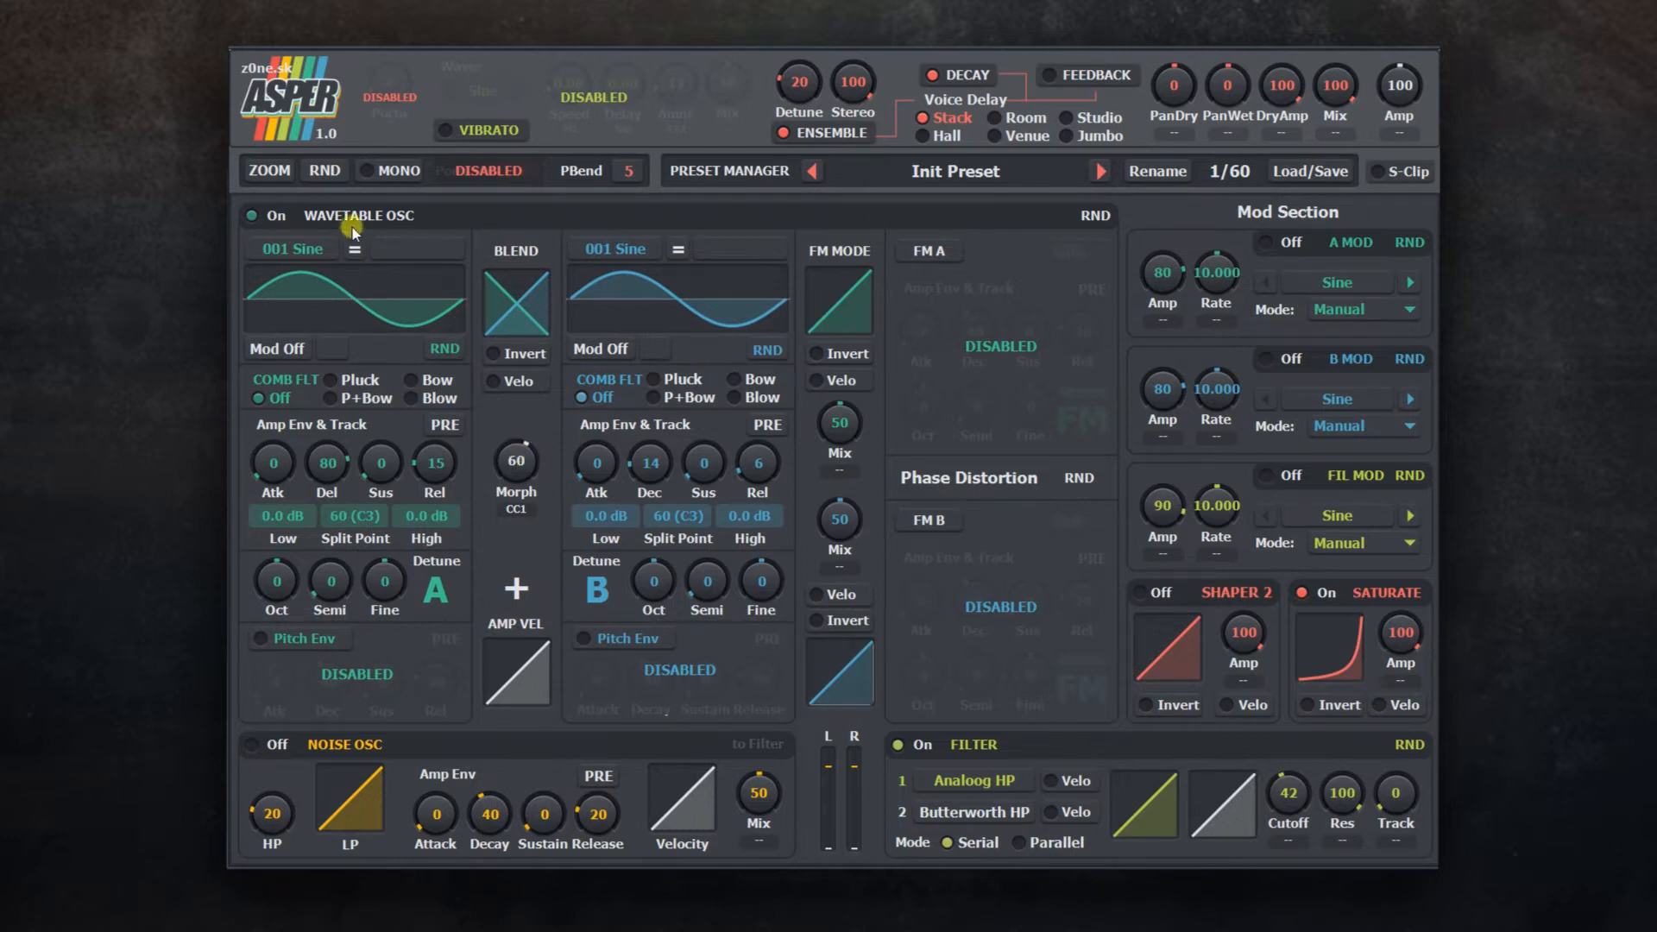
Step: Show the ZOOM list of interface sizes, currently 130
click(268, 169)
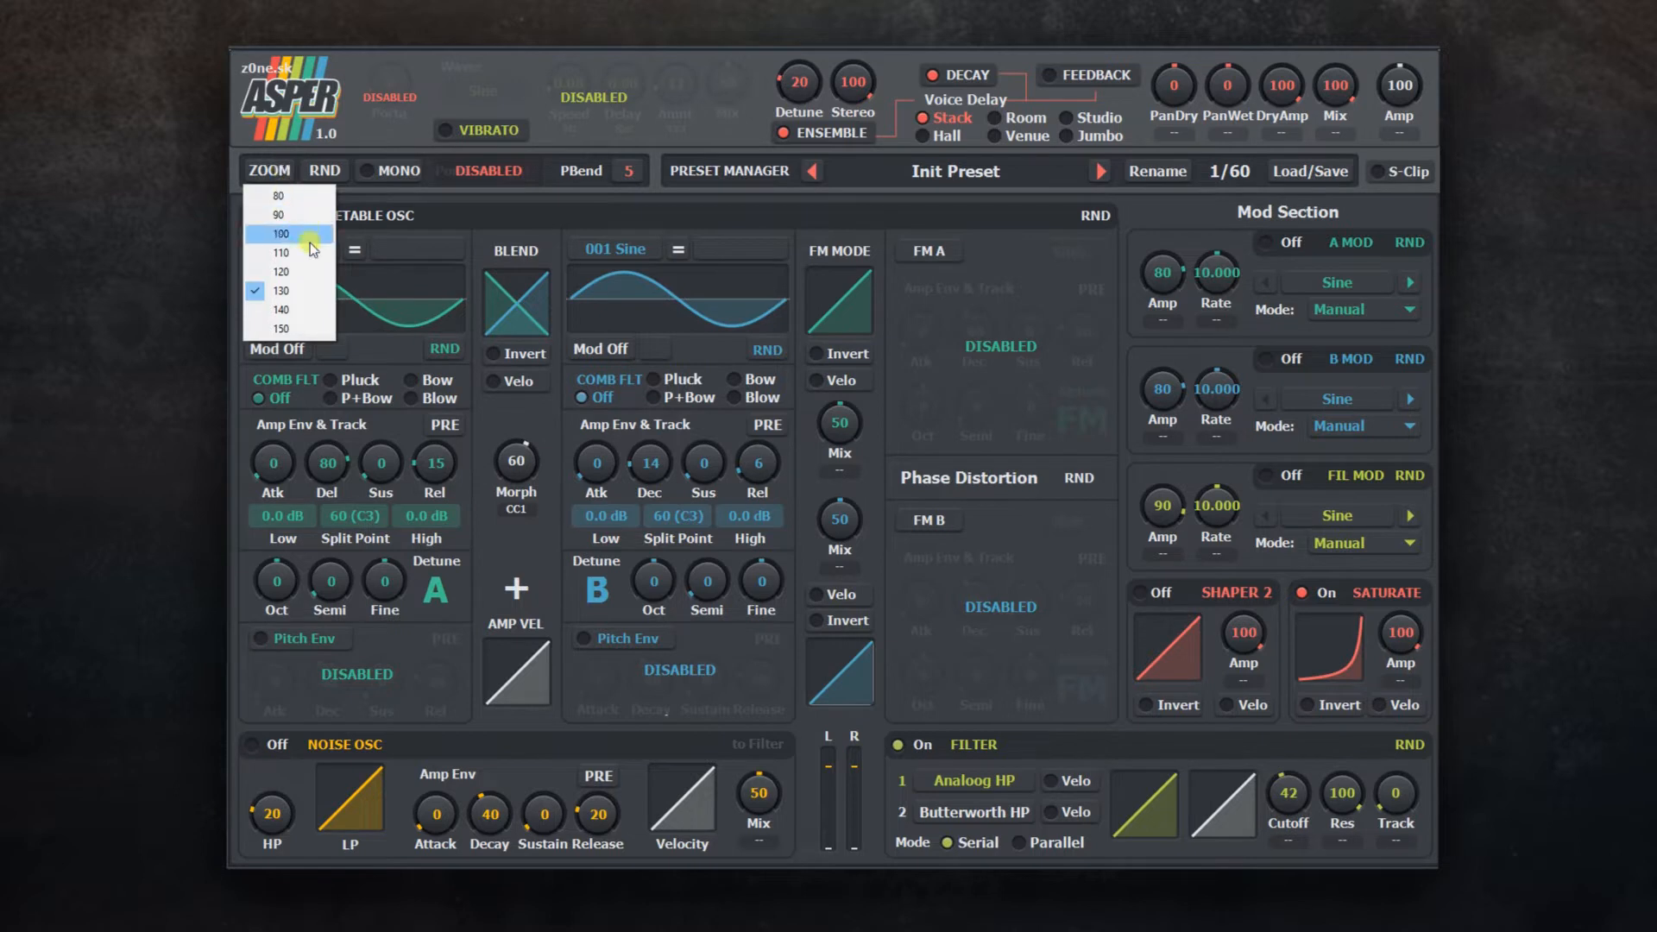
mouse_move(290, 237)
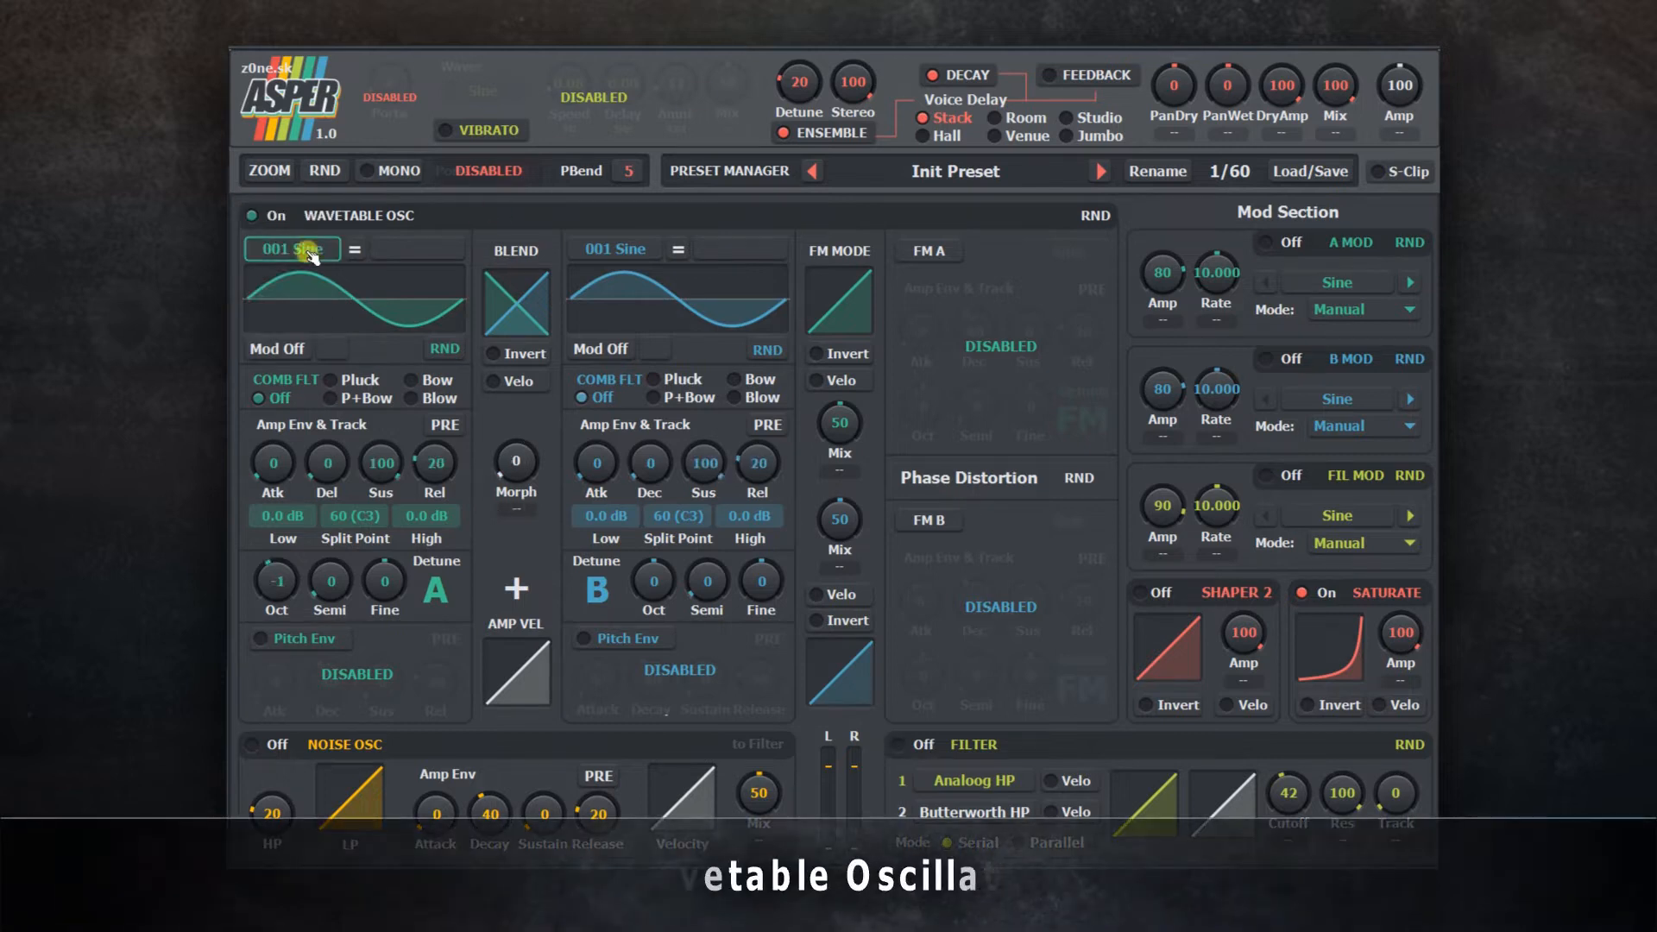
Step: Choose the 007 Sqr wavetable for oscillator B and nudge the A/B blend
click(292, 248)
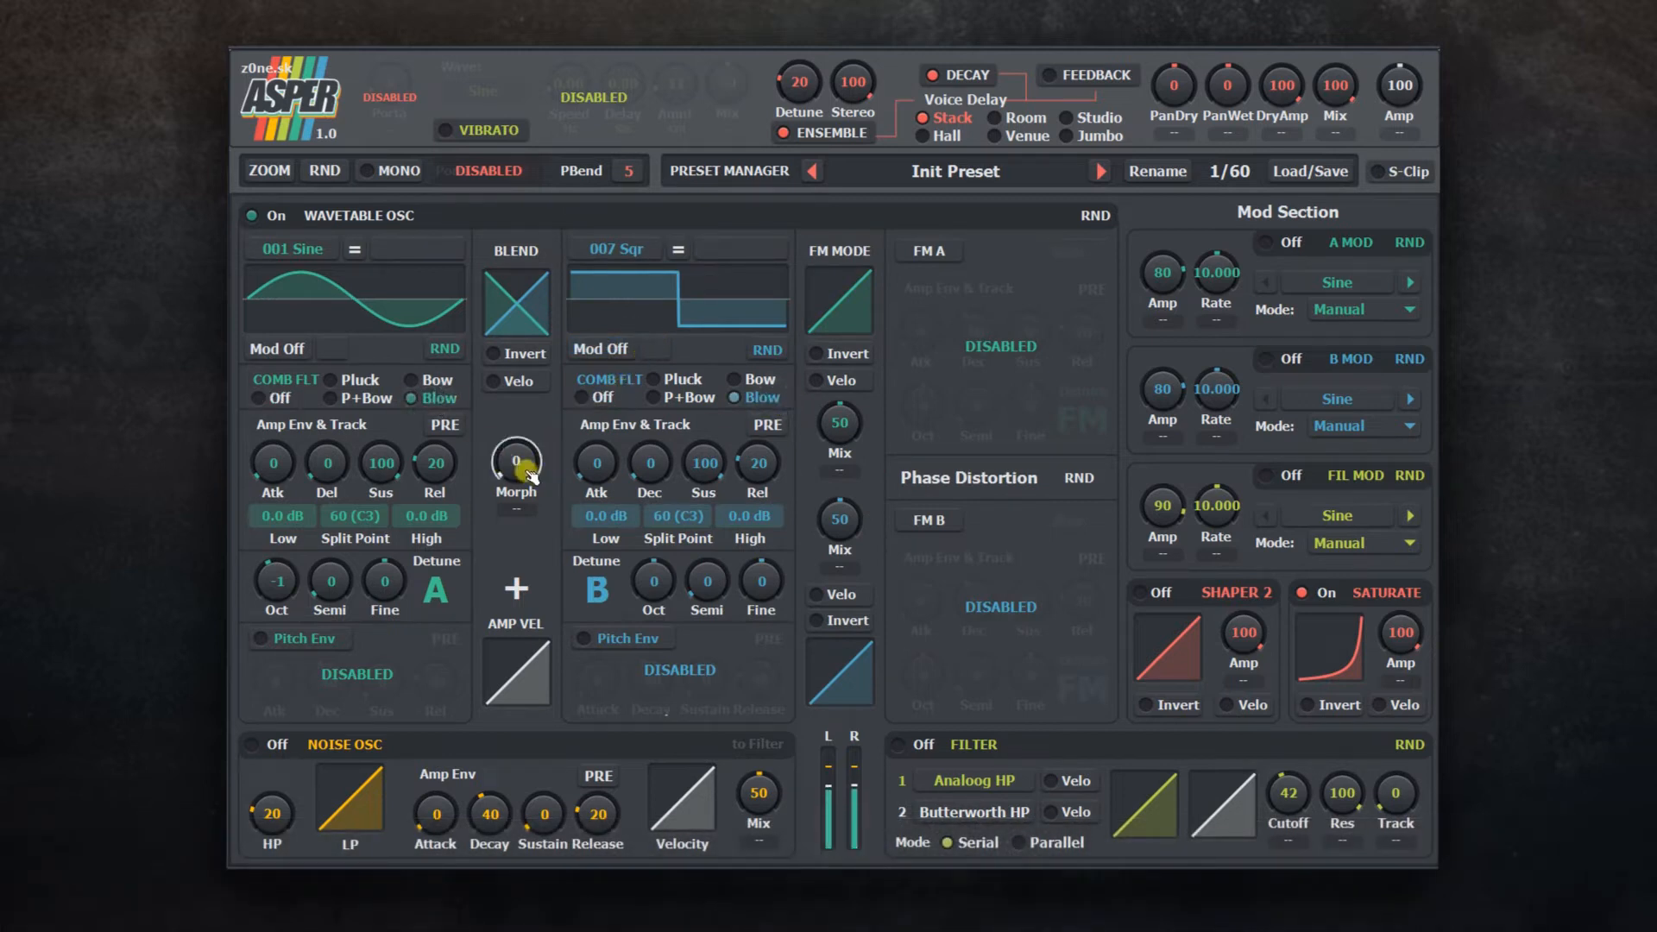
drag(516, 463, 516, 439)
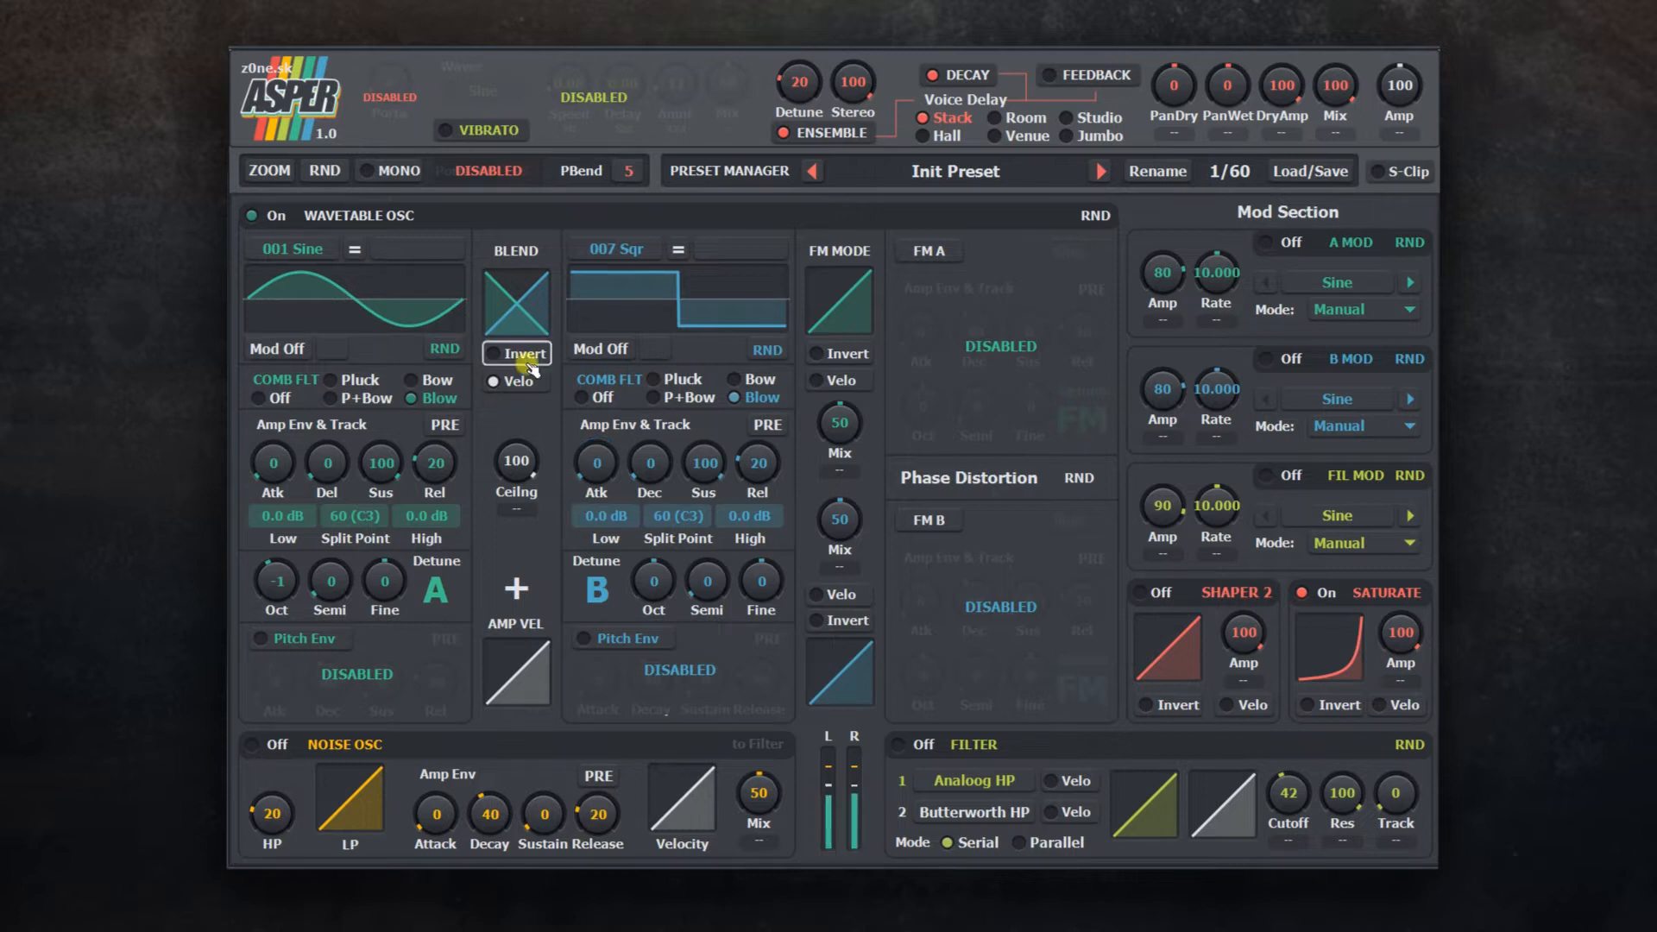
Step: Change the blend curve shape and sweep Morph through 32 and the midpoint
click(516, 301)
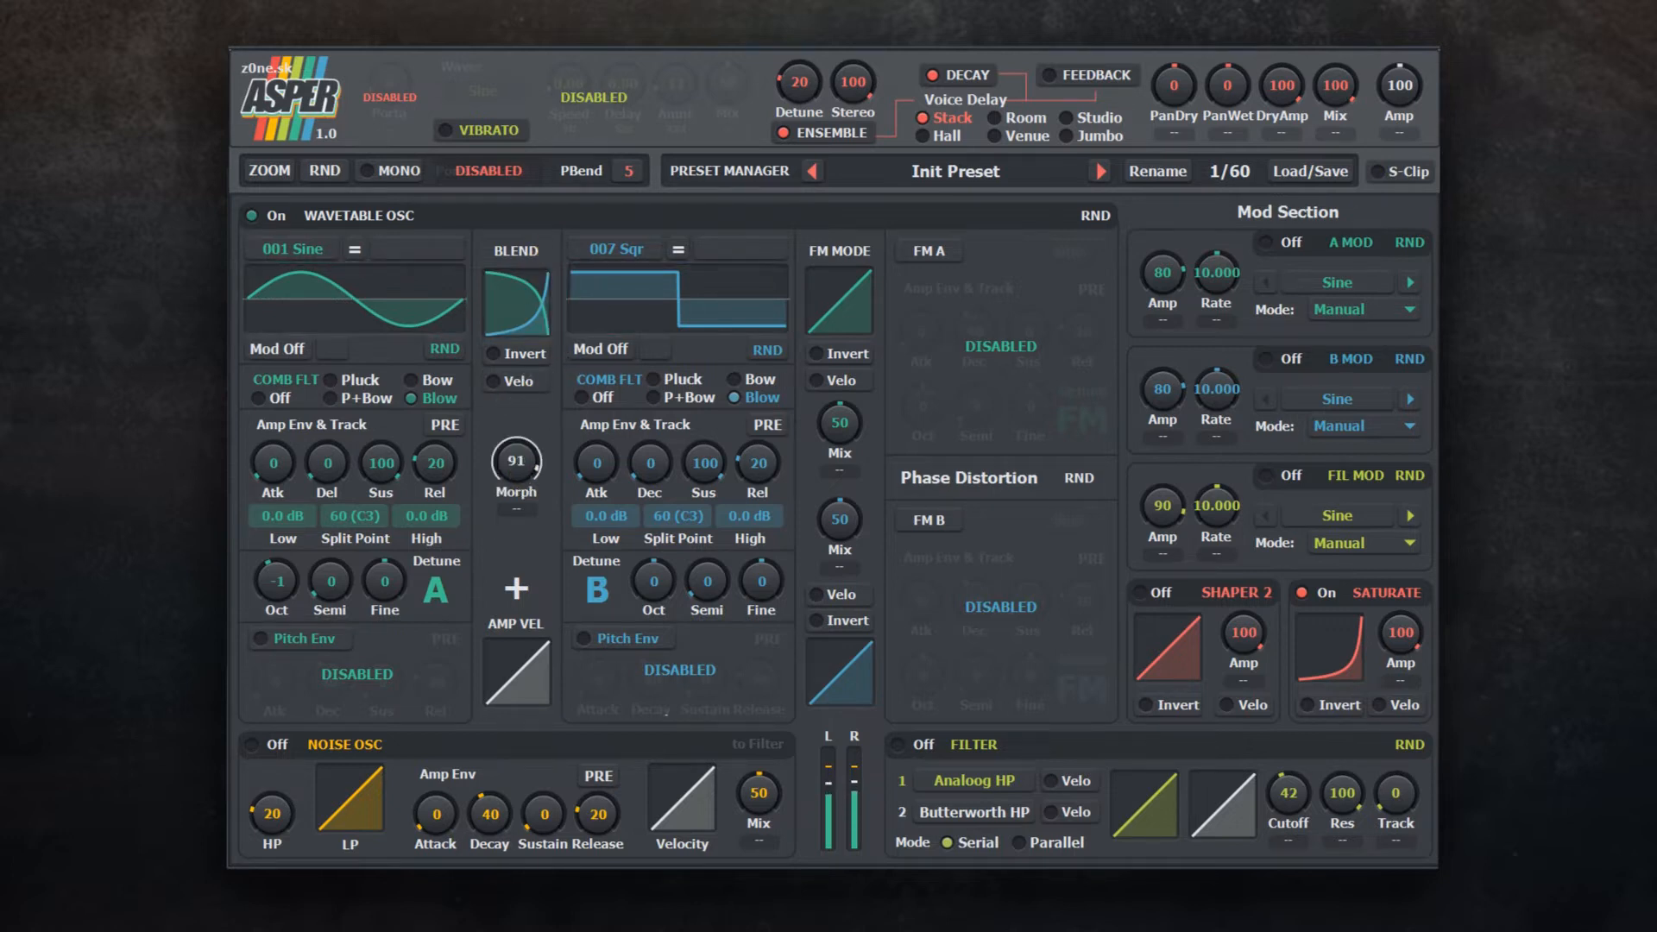
drag(514, 463, 515, 518)
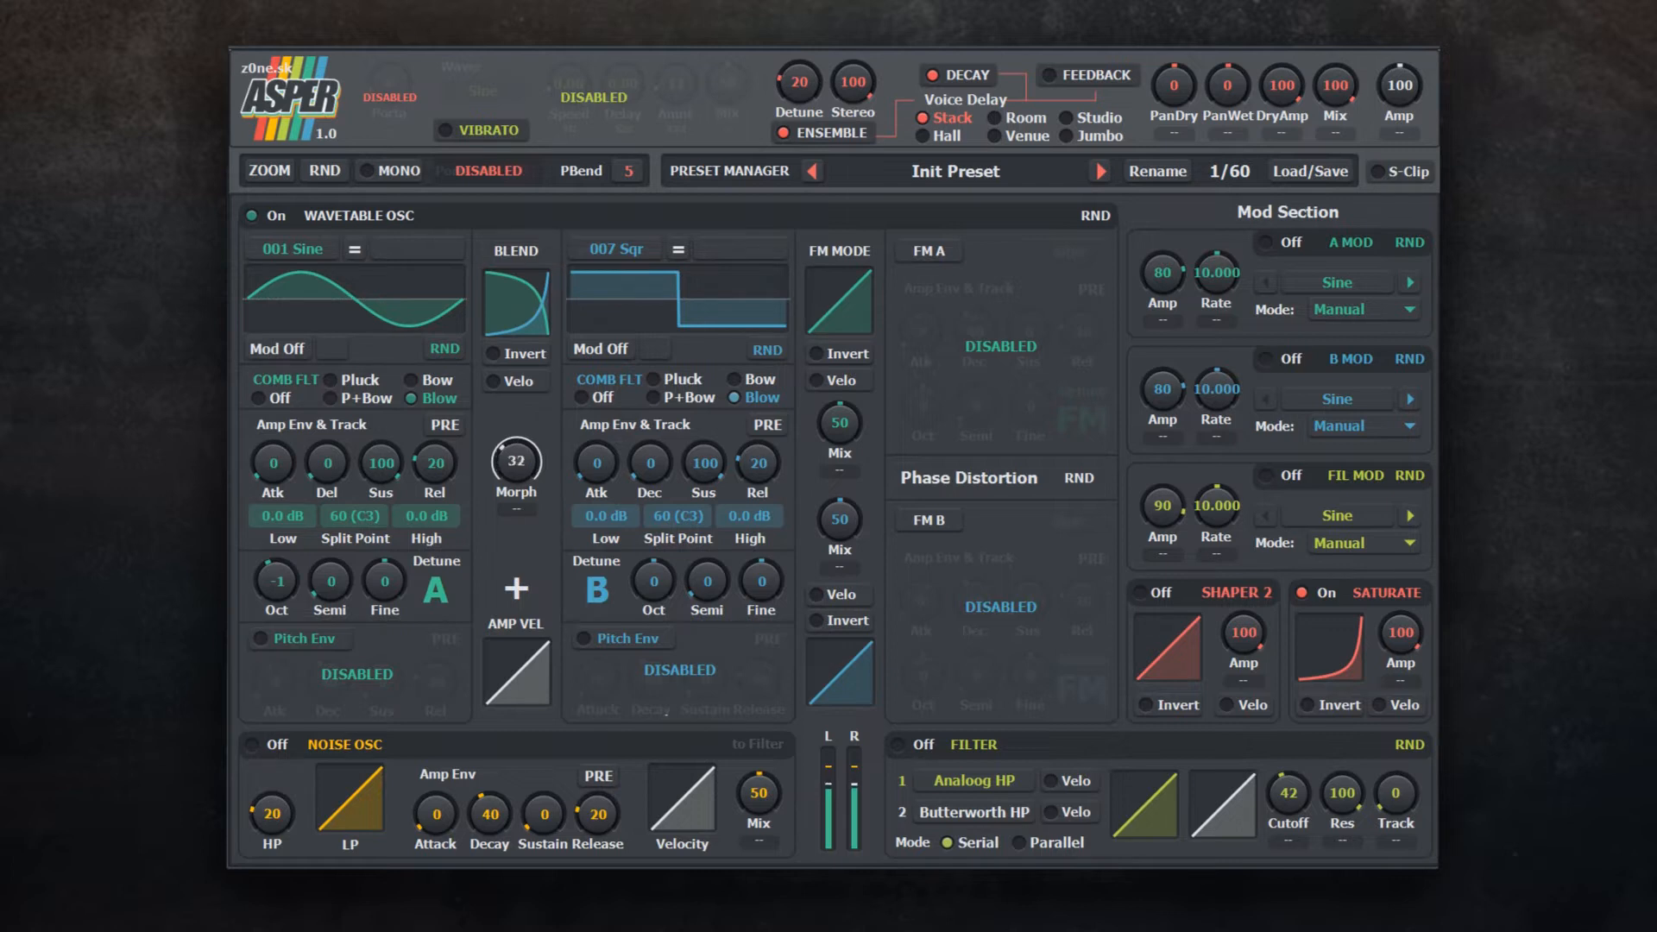
drag(516, 462, 516, 433)
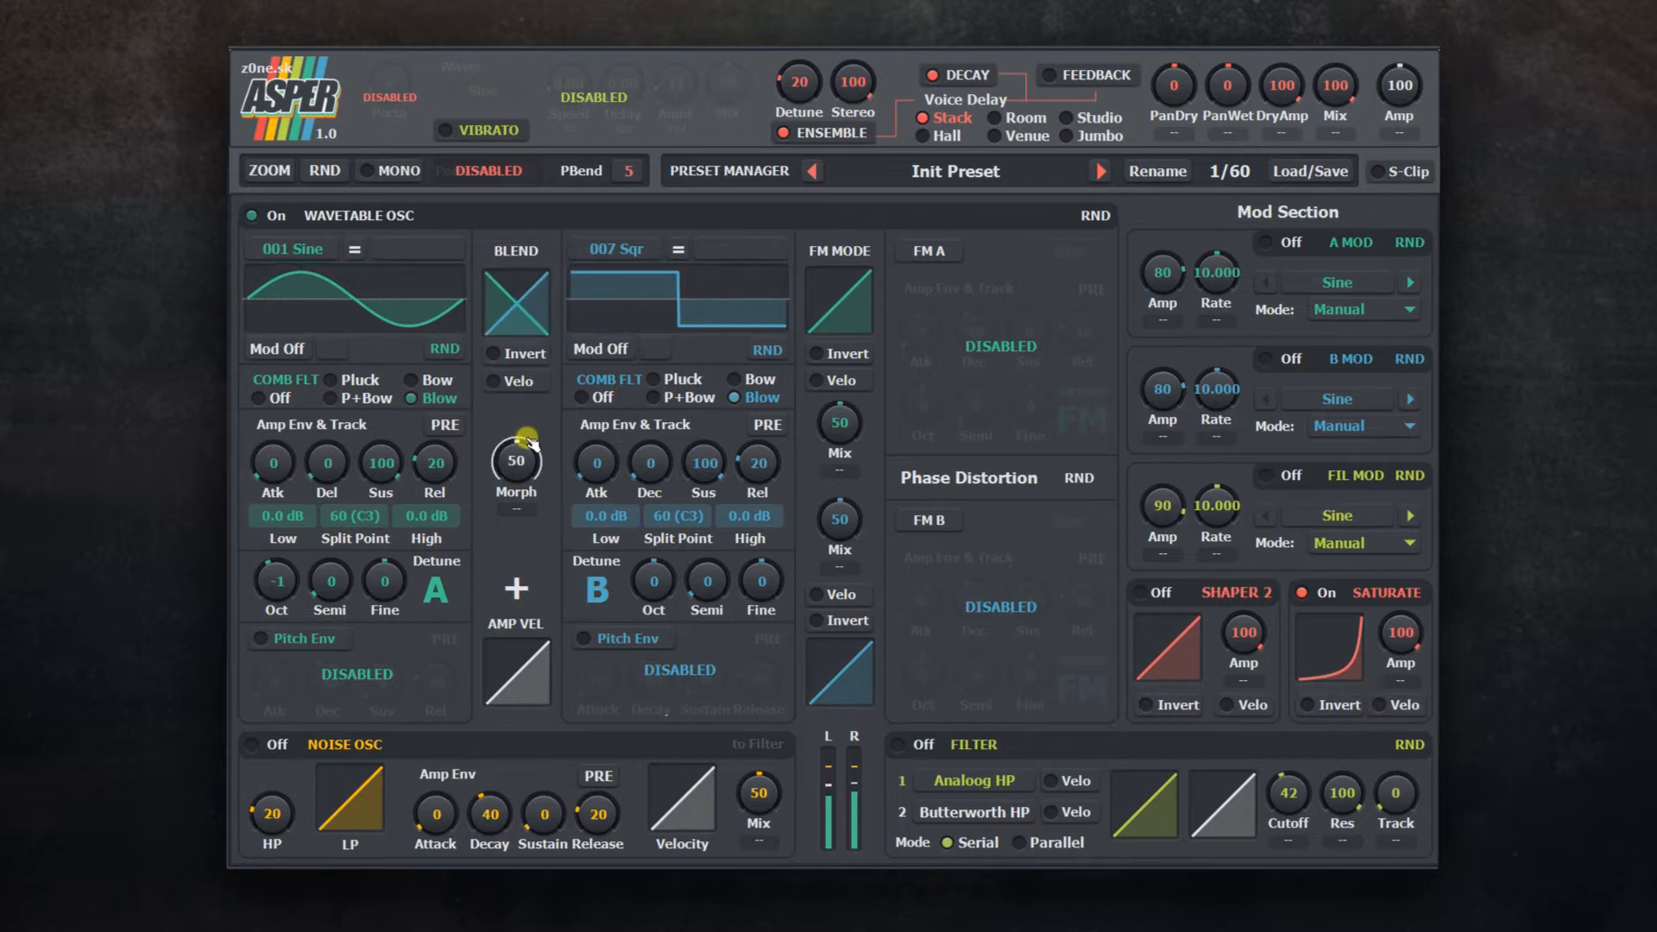
drag(516, 461, 516, 433)
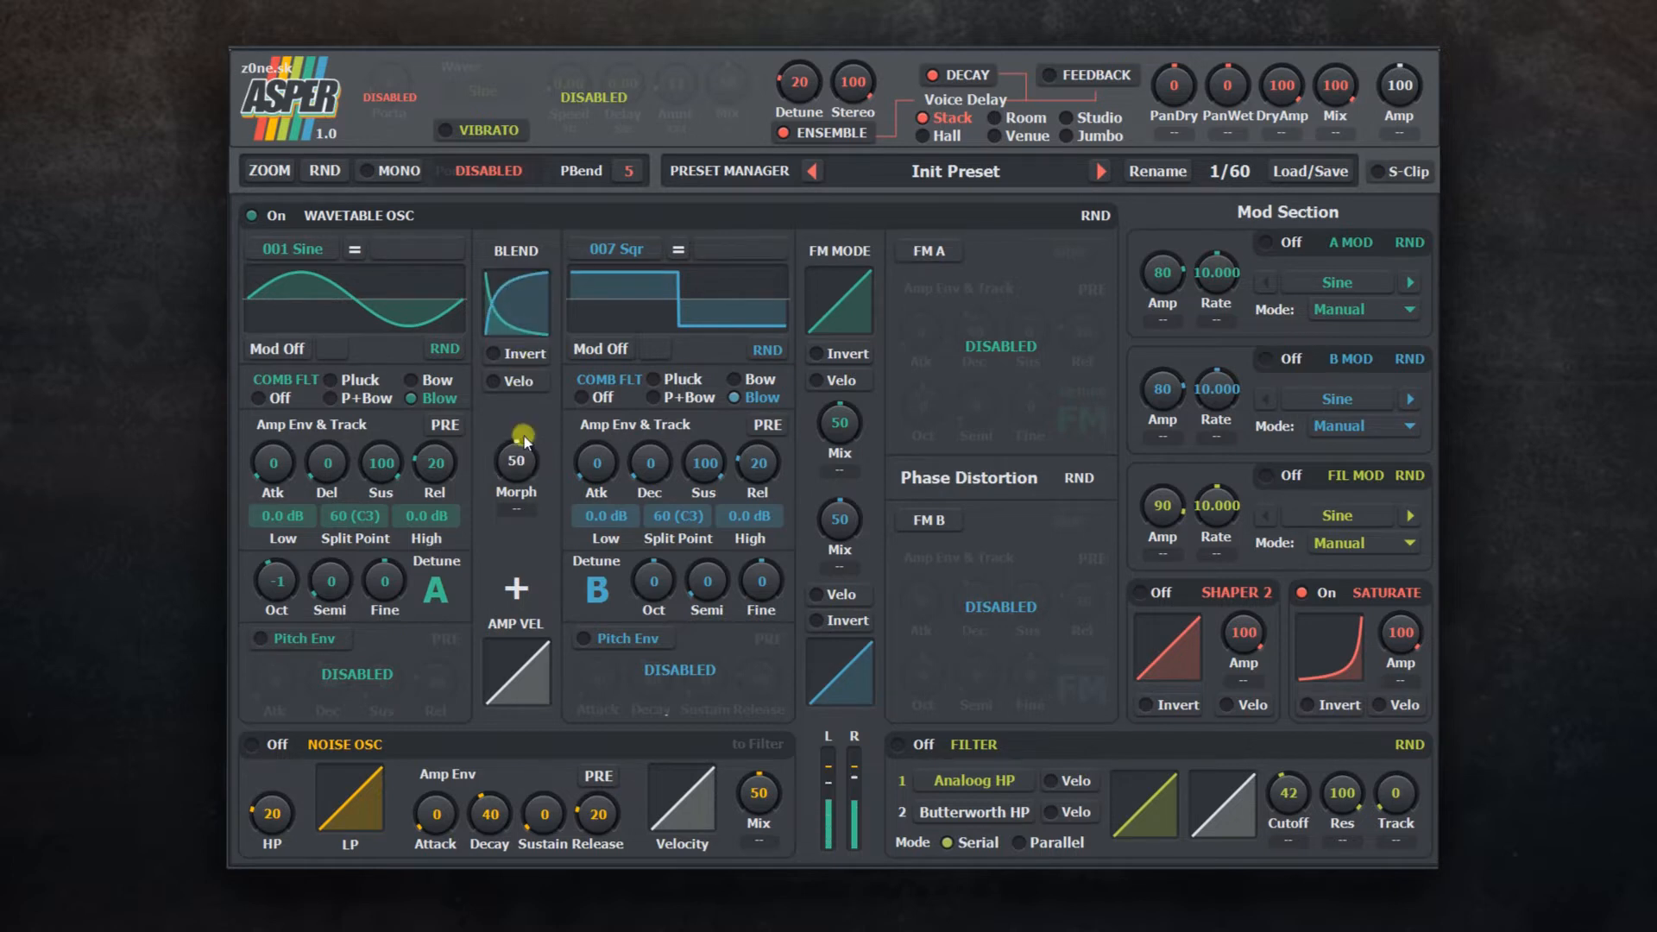
Step: Sweep Morph from zero toward oscillator B and settle it at about 59
drag(516, 459, 516, 518)
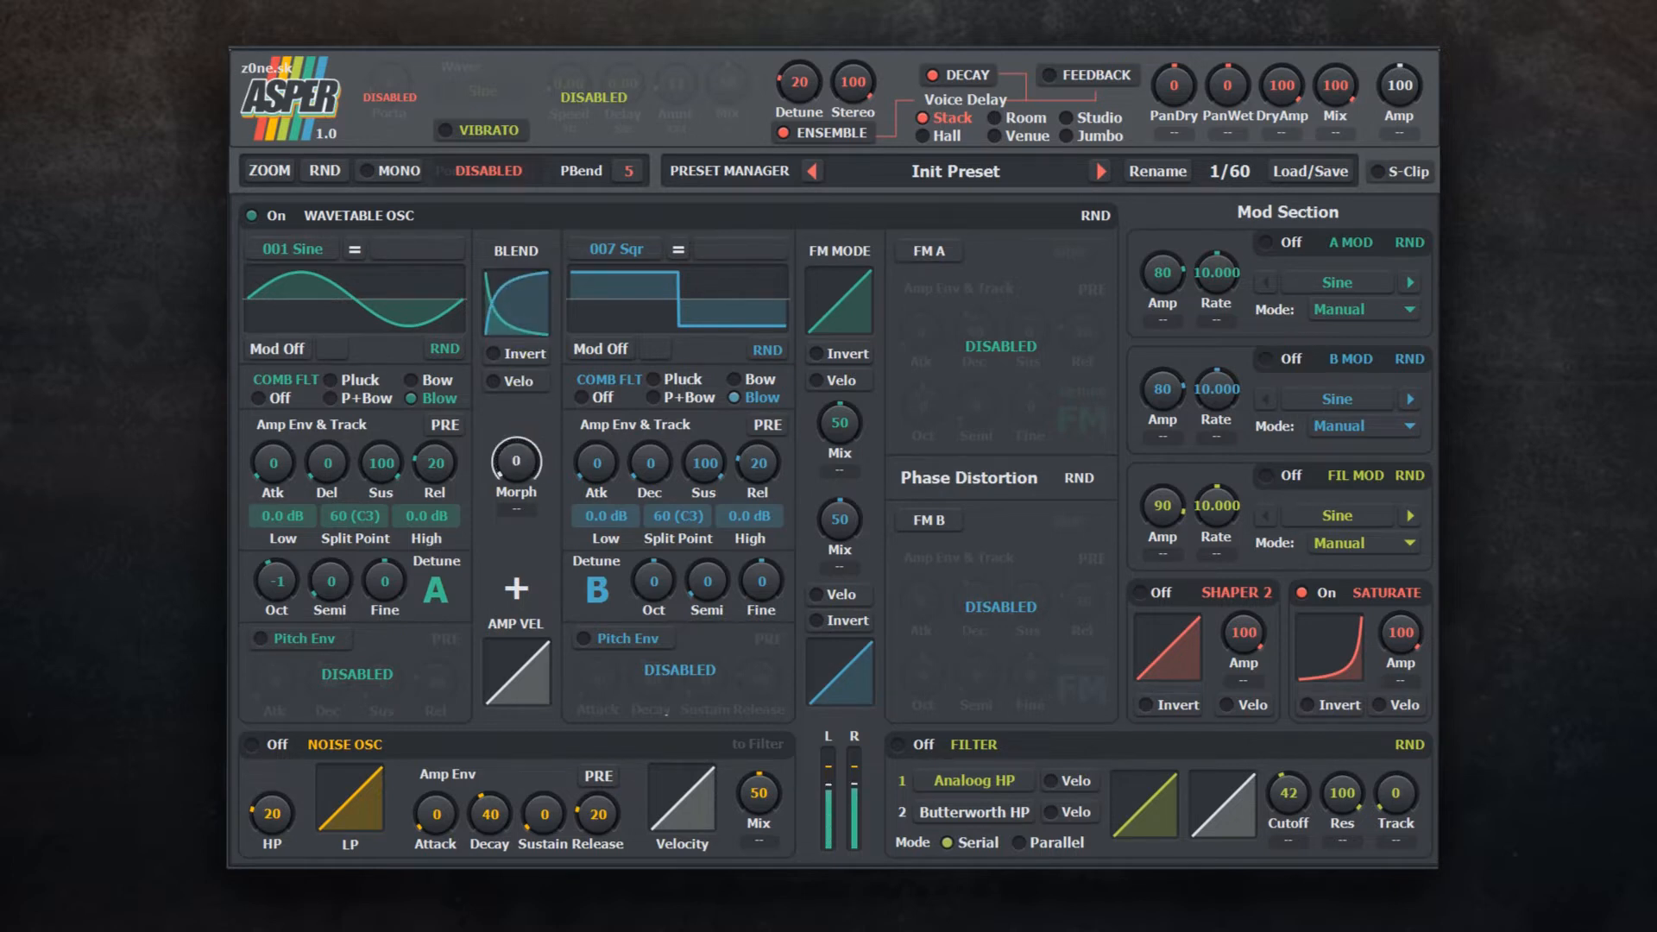
drag(514, 463, 514, 434)
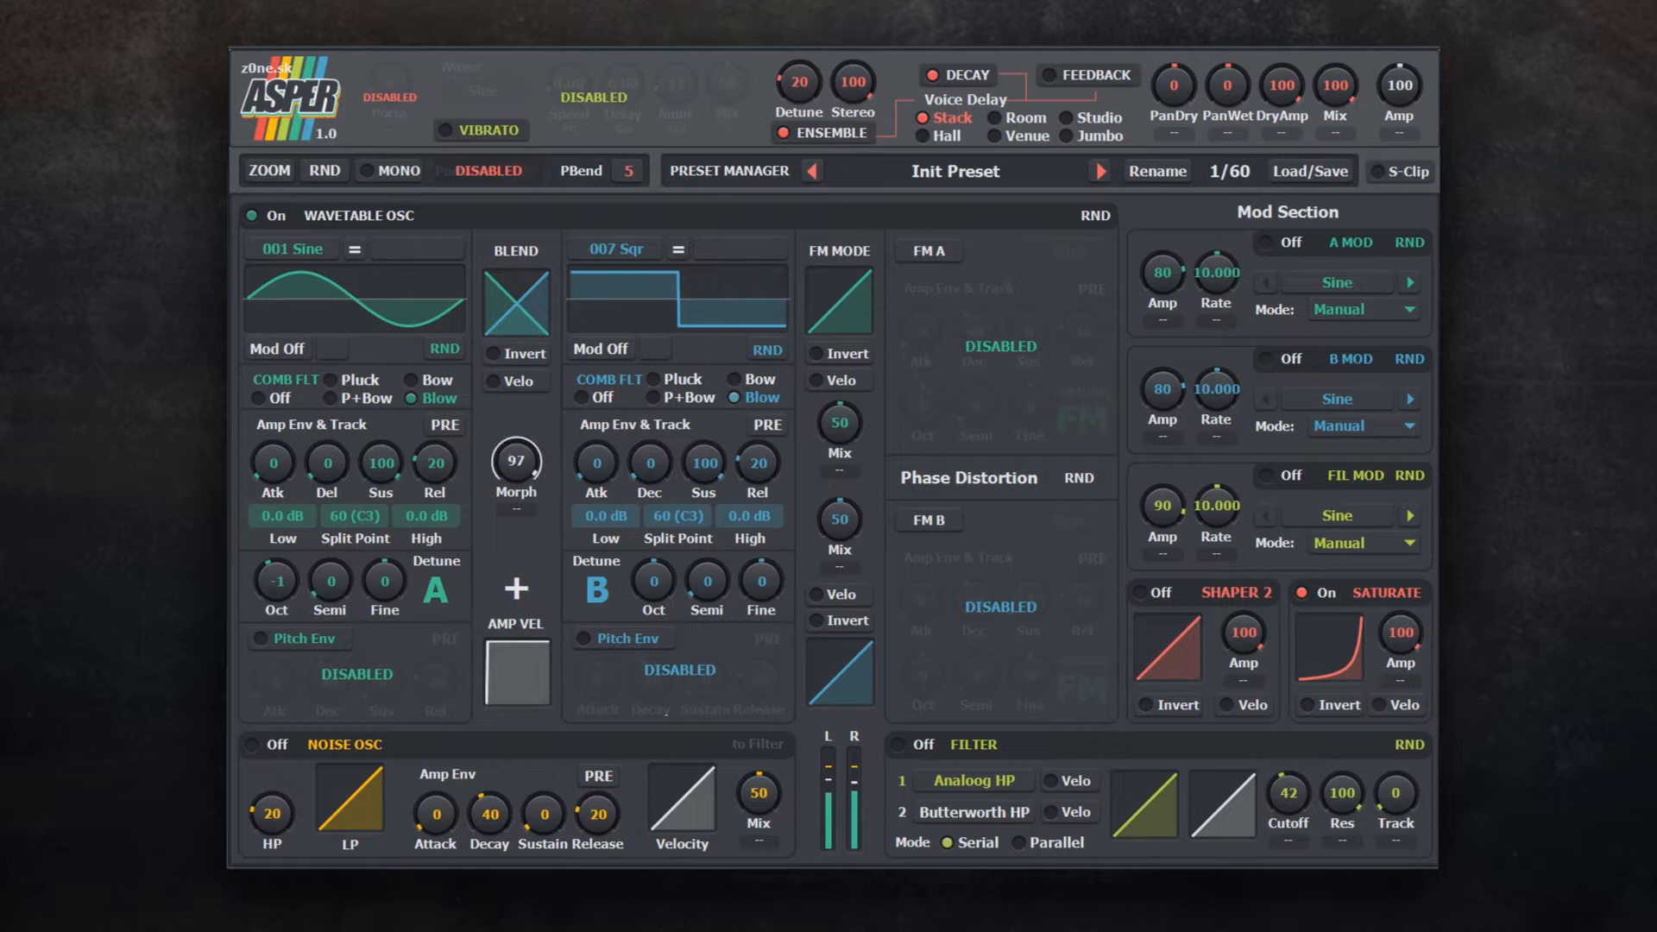
drag(515, 465, 515, 518)
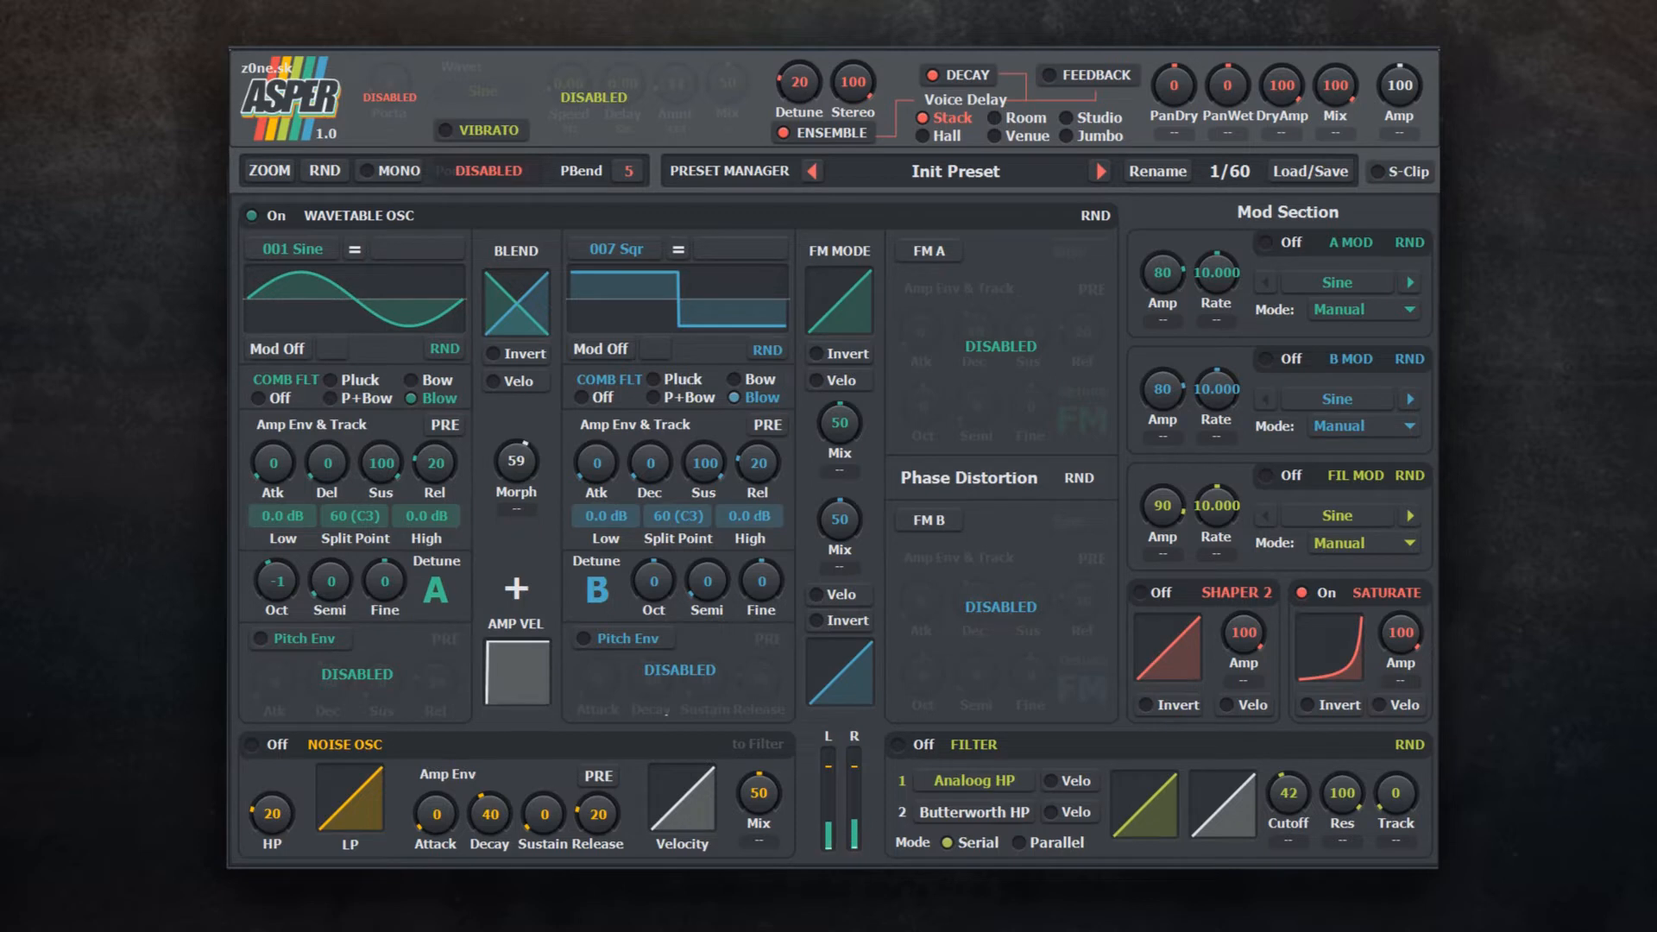
Step: Make the blend follow velocity and invert the FM B velocity response at ceiling 0
click(908, 521)
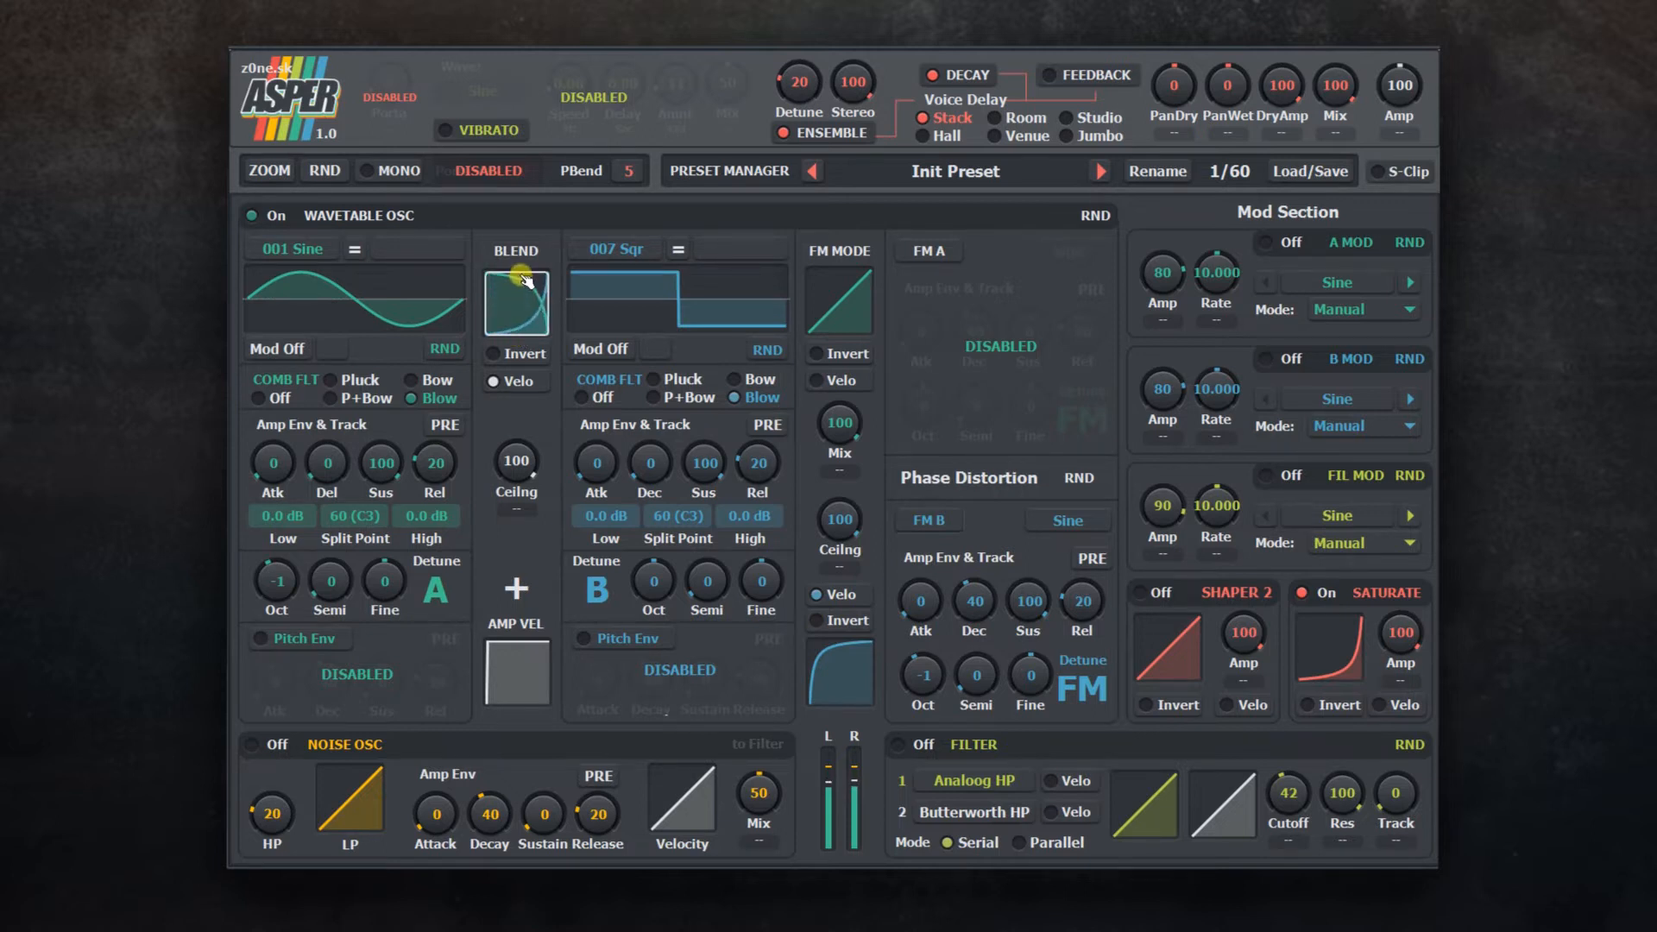
click(815, 620)
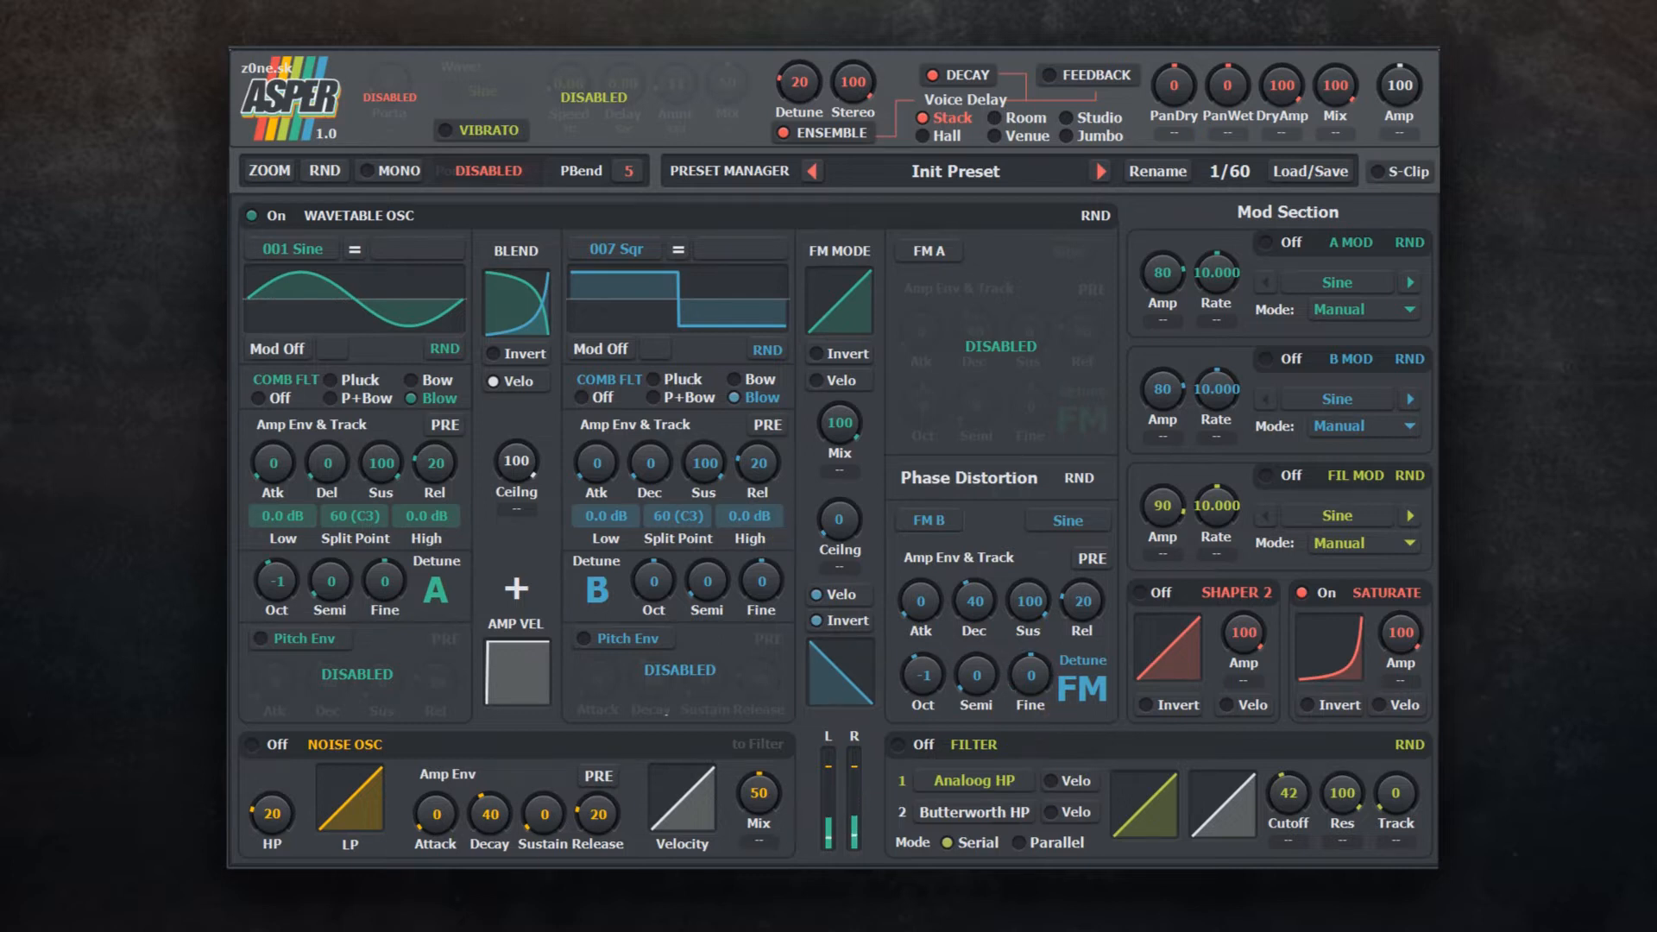
Step: Reset to the Init preset and load the 007 Sqr wave on oscillator A
click(1310, 169)
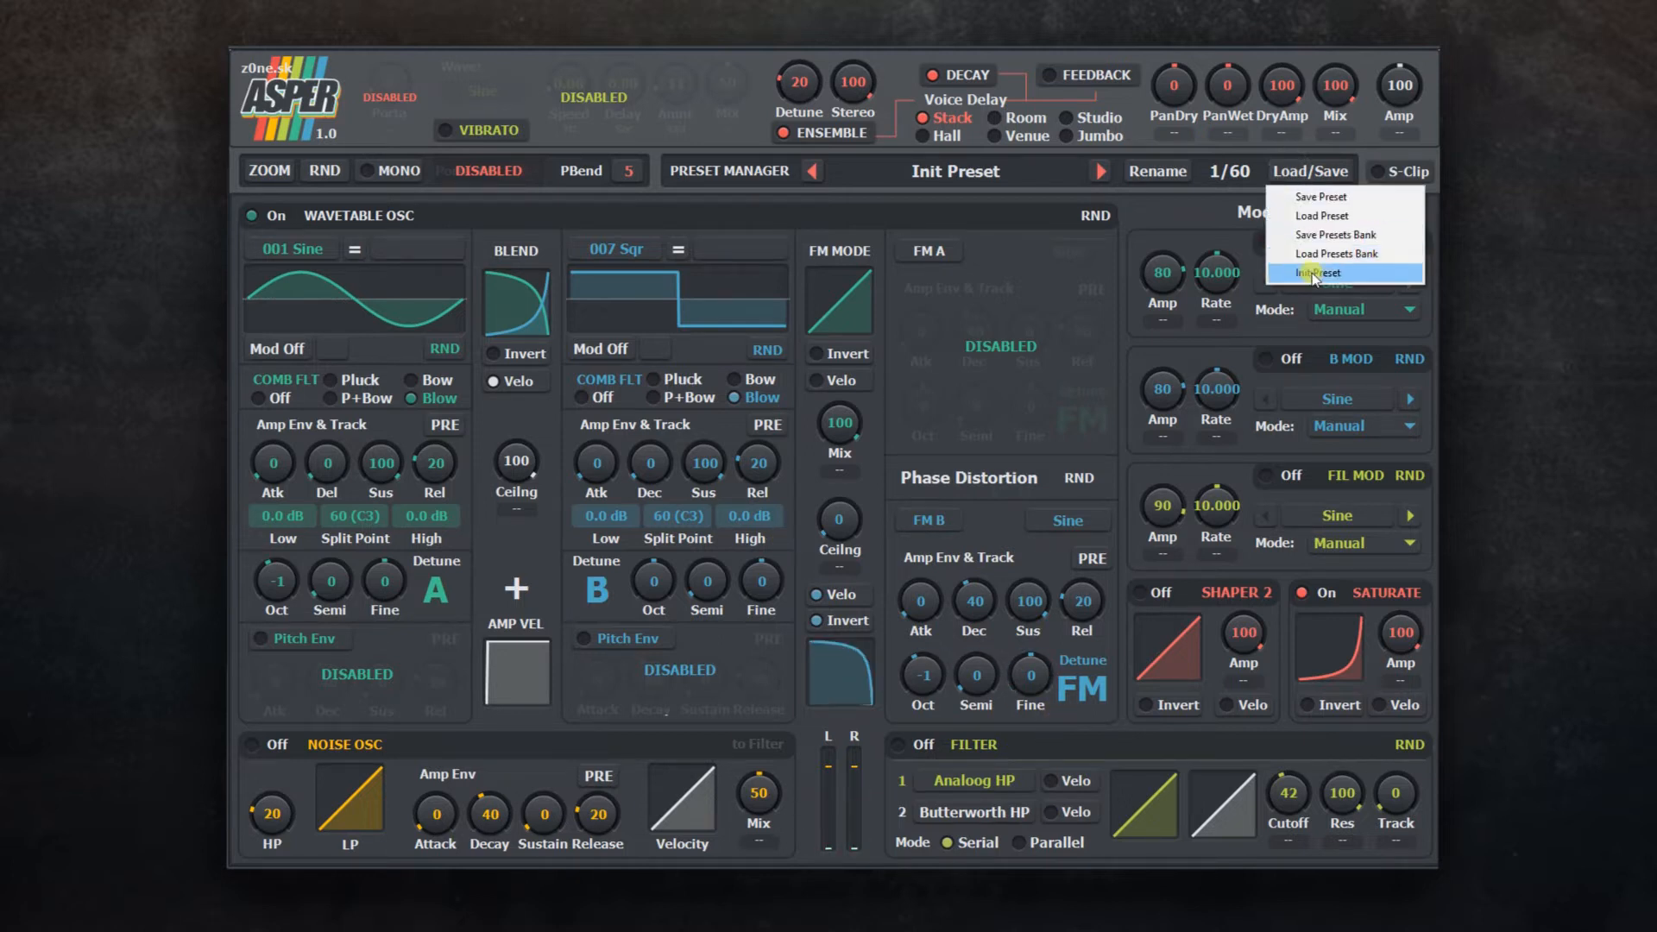
click(1312, 273)
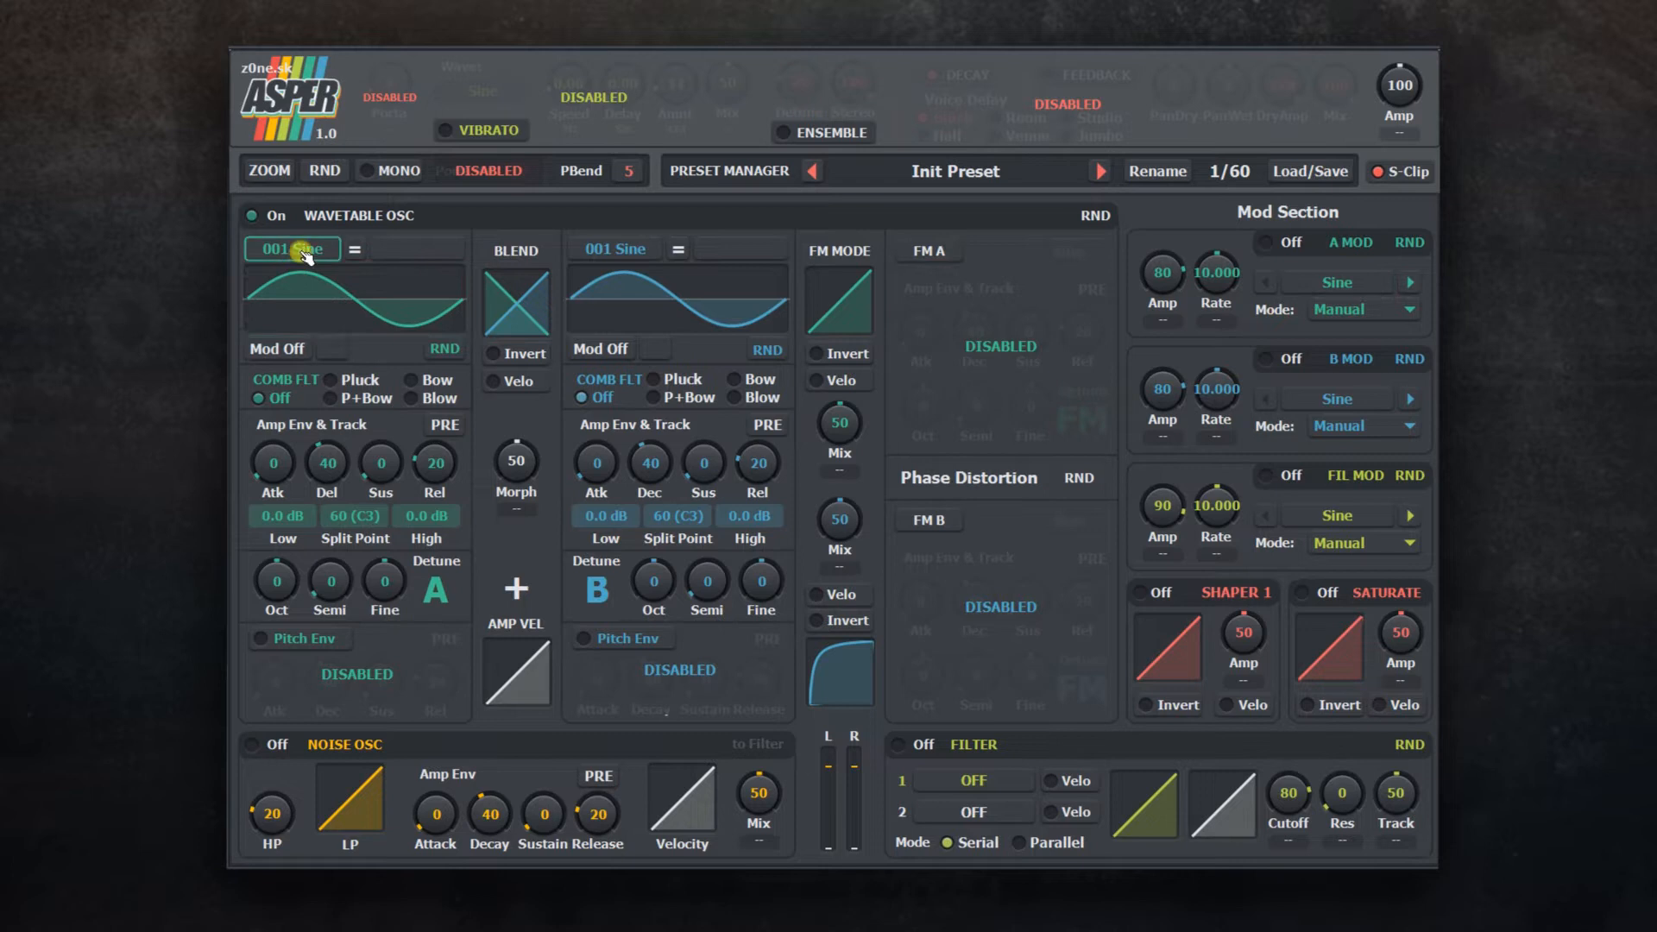
click(292, 249)
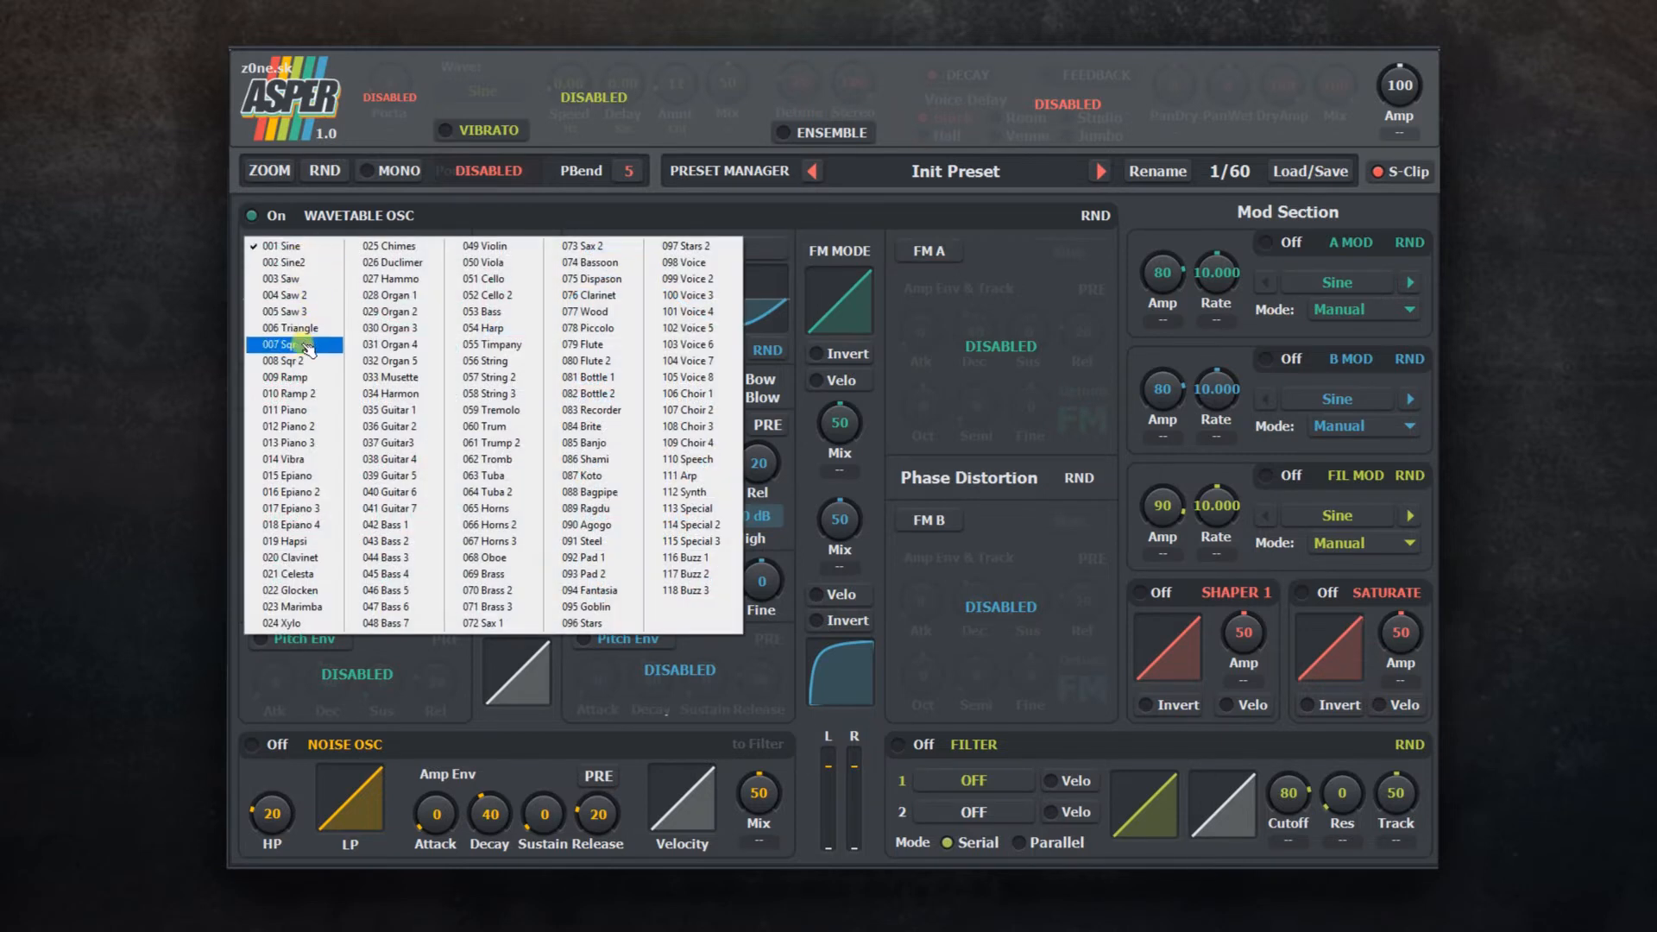
click(290, 344)
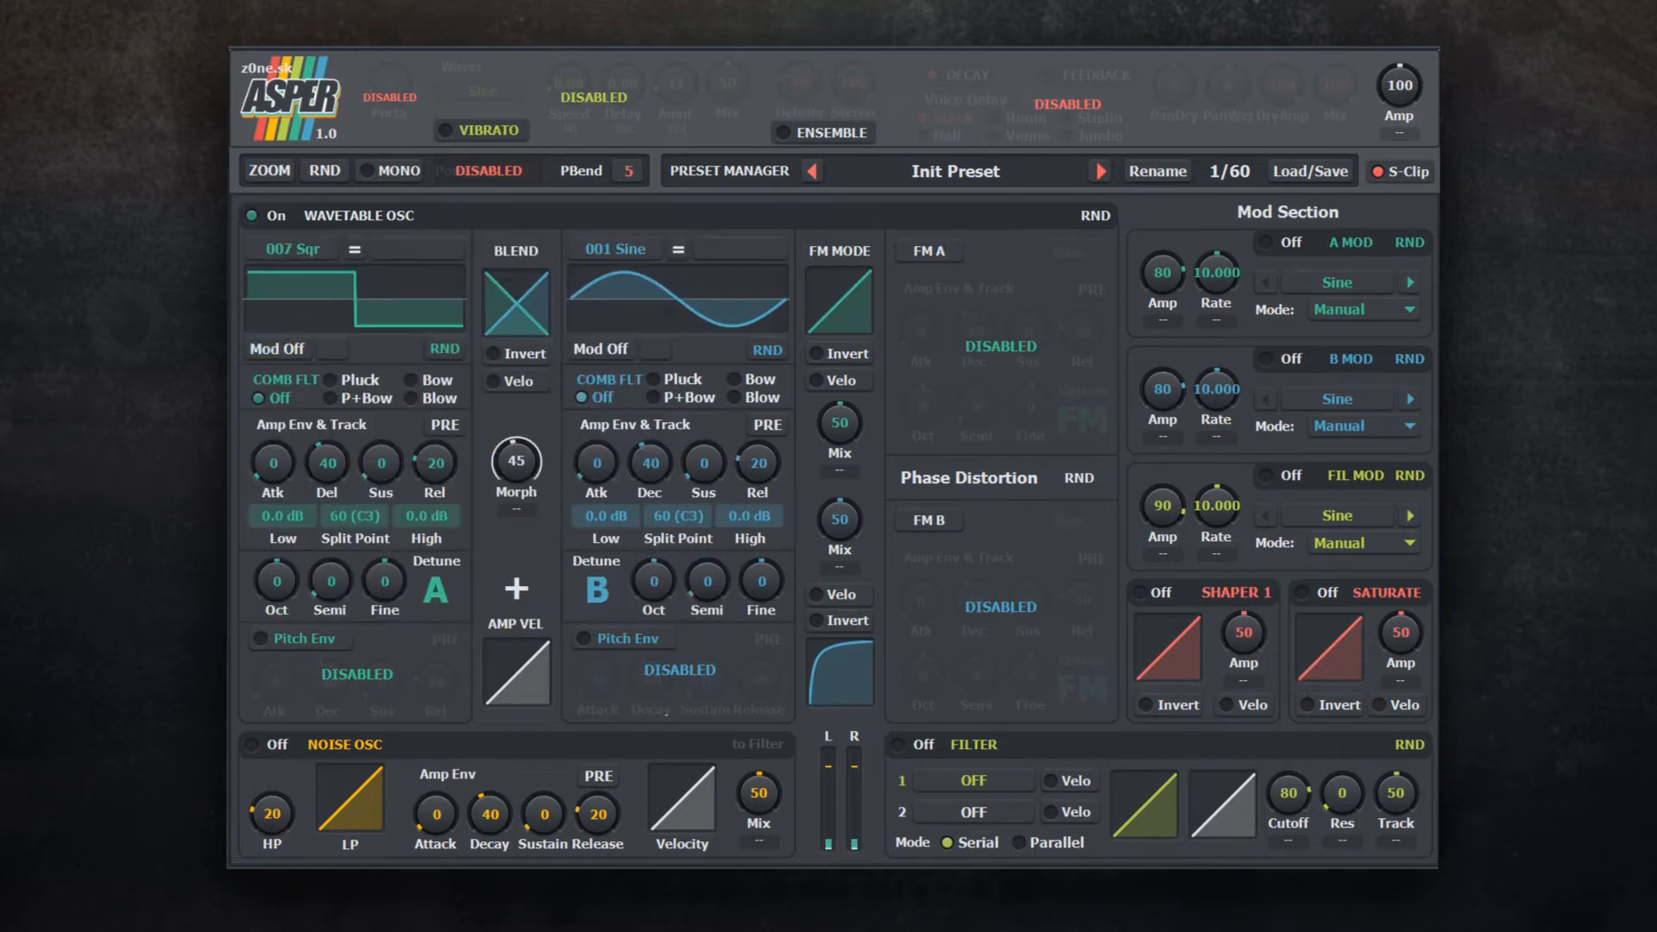
Step: Lower Morph to 0 and raise oscillator A's sustain to 100
drag(516, 459, 517, 498)
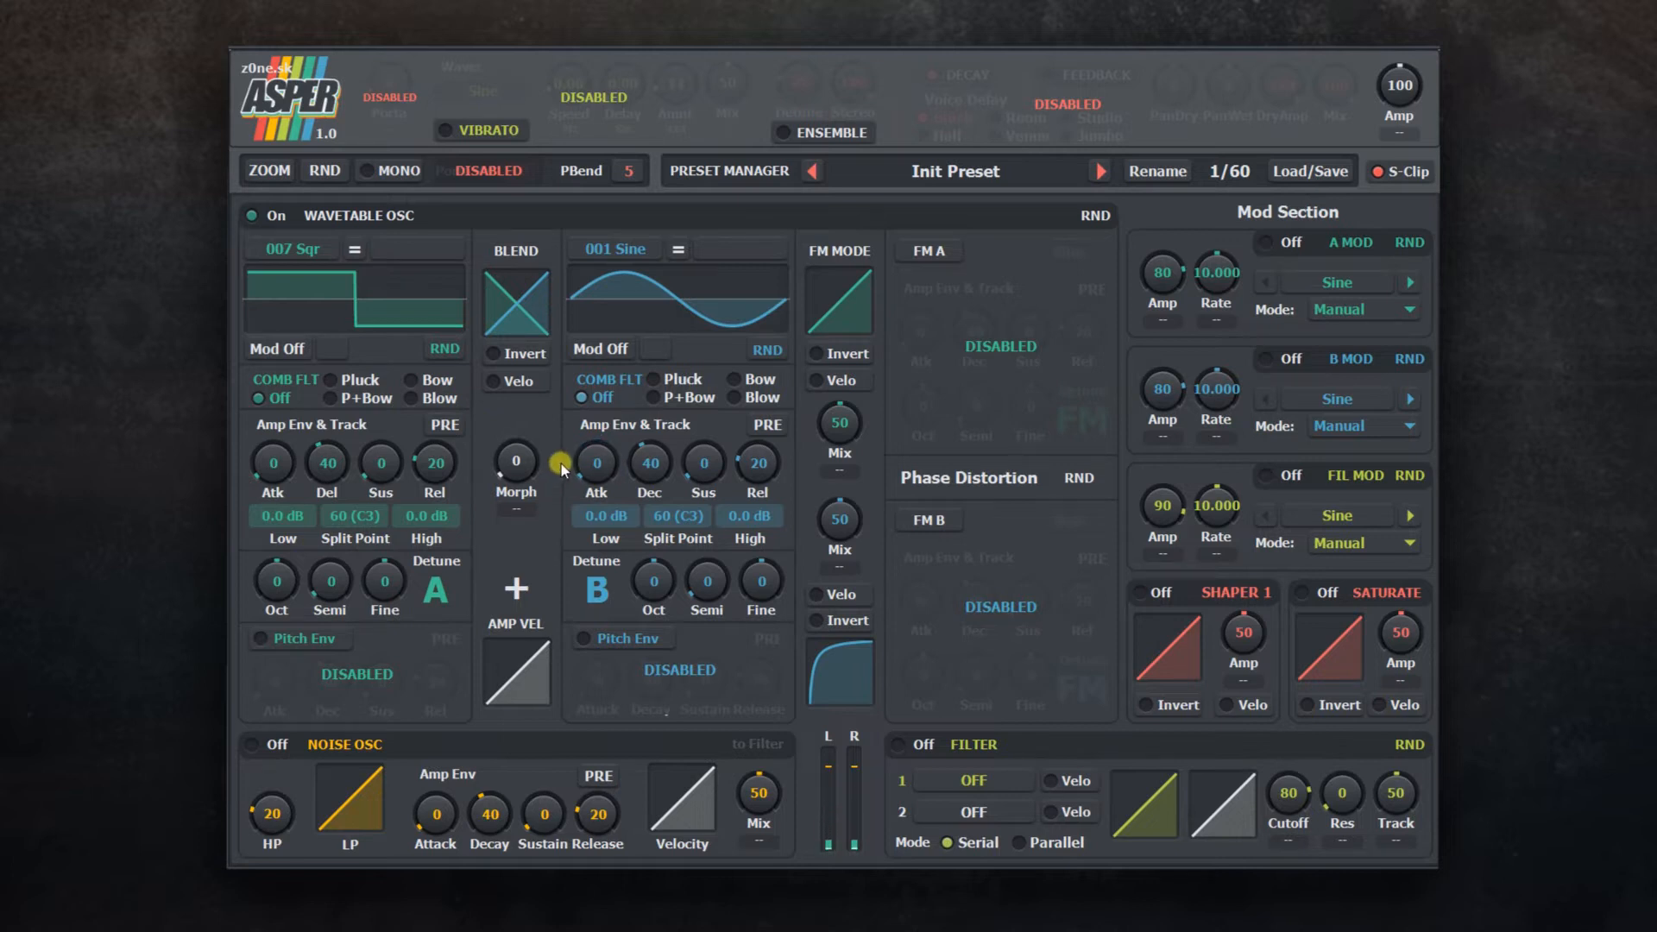
mouse_move(465, 487)
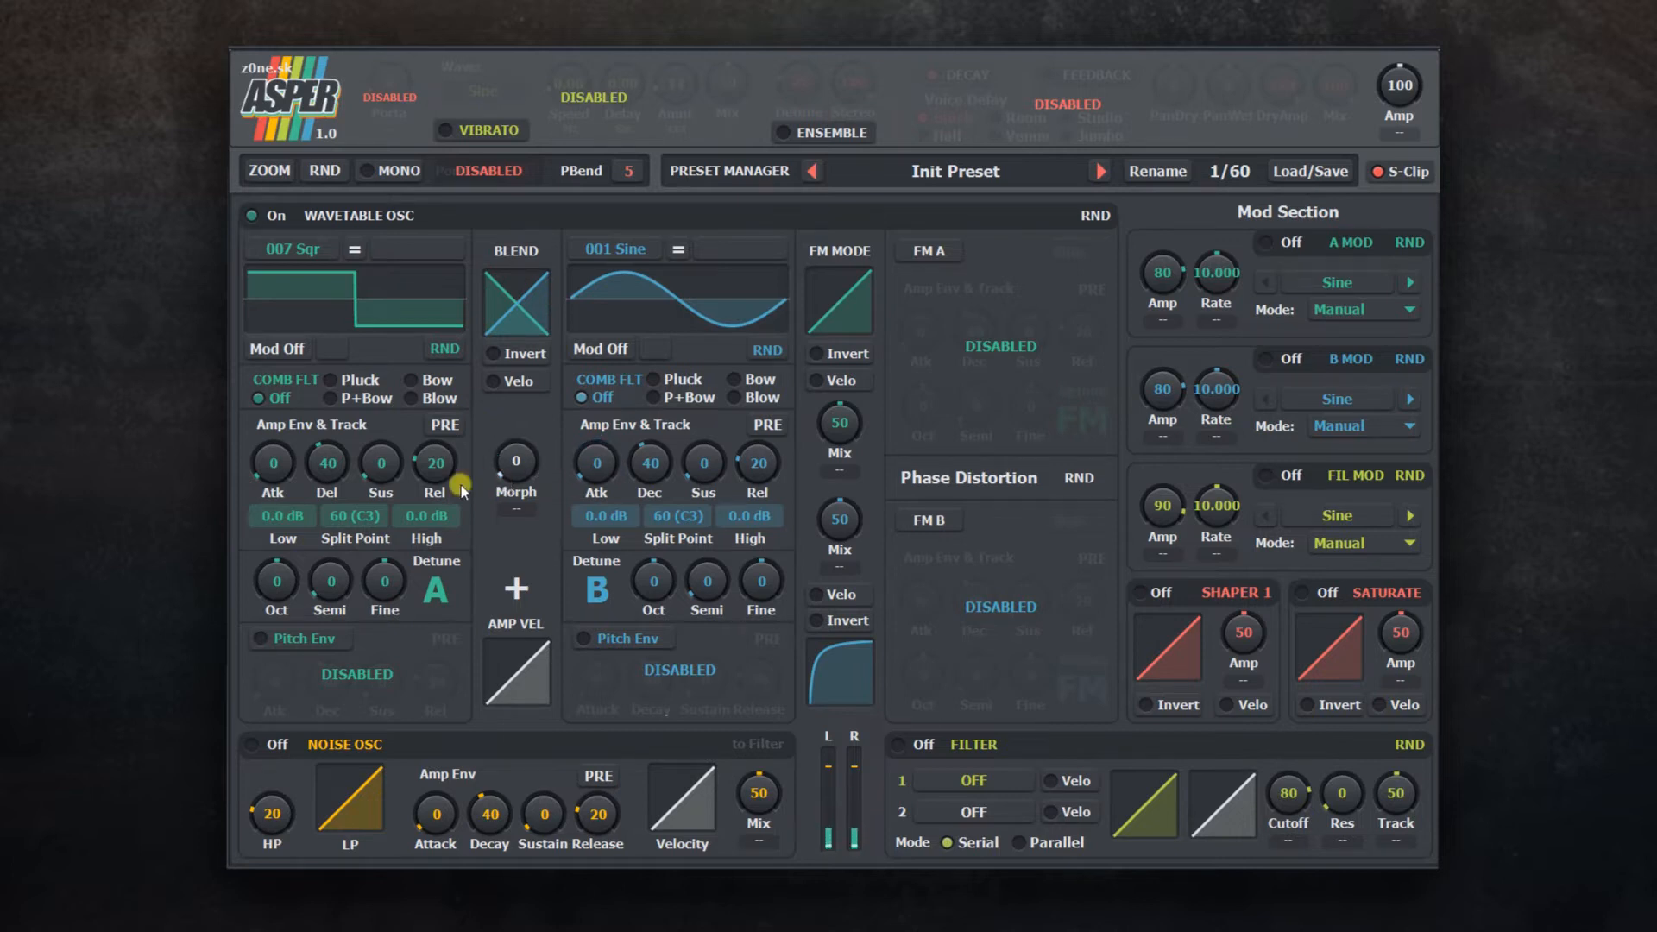
drag(380, 463, 379, 423)
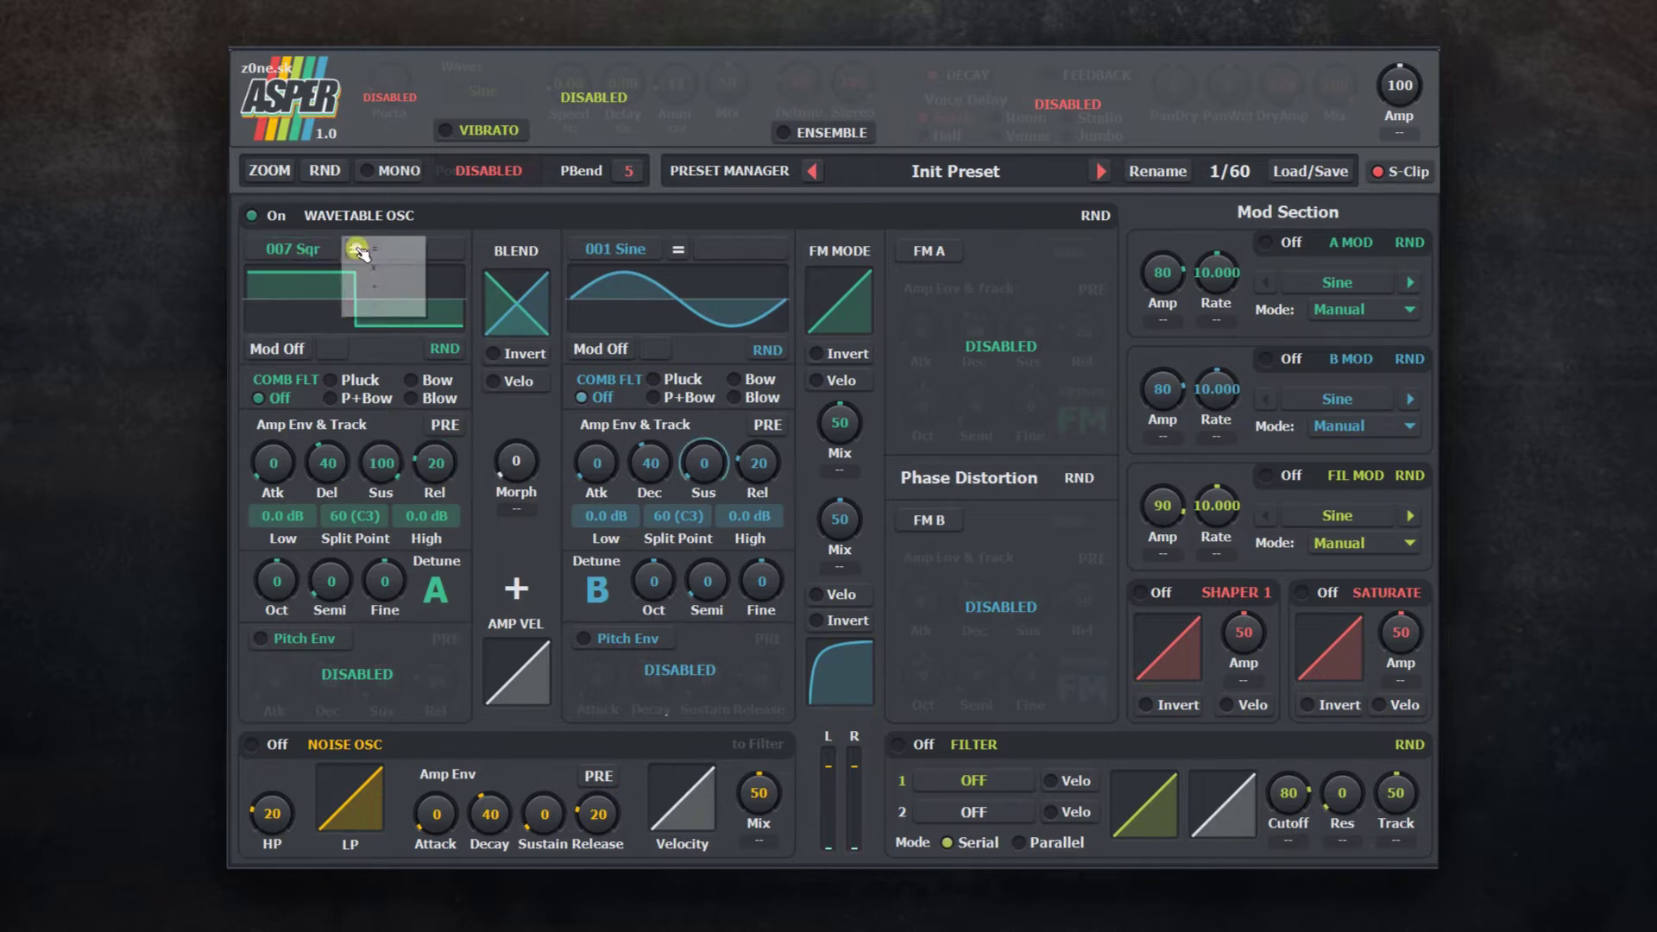
Step: Add 034 Harmon as oscillator A's second wavetable, toggle the combine mode, and set Smooth to 5
click(355, 252)
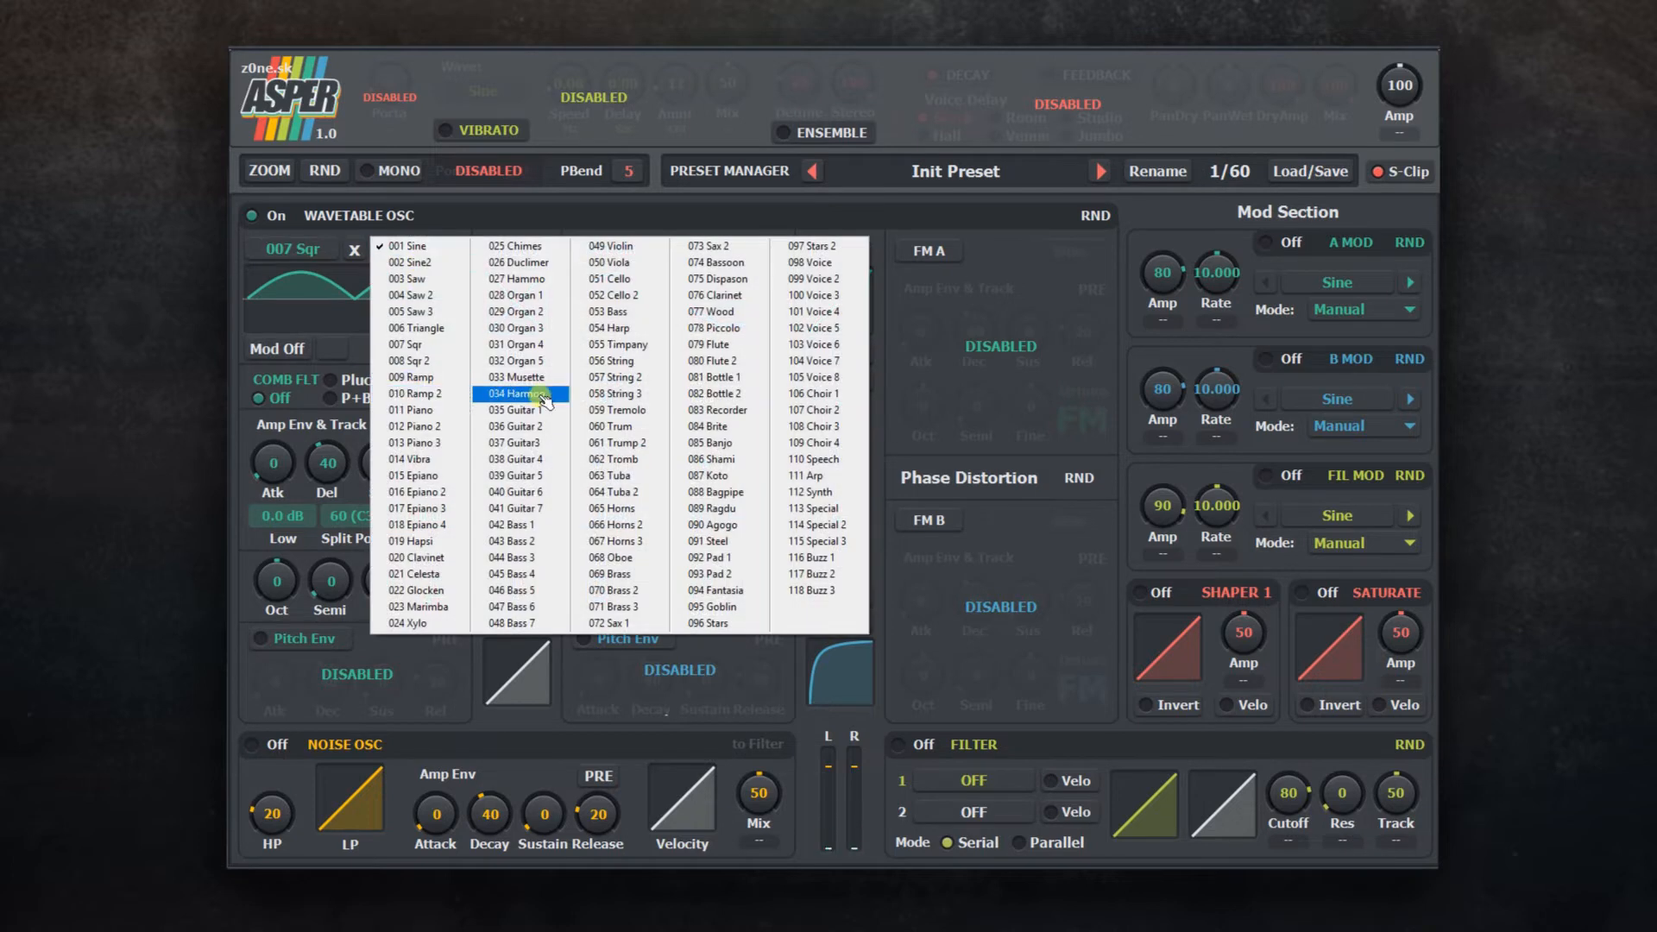
click(519, 393)
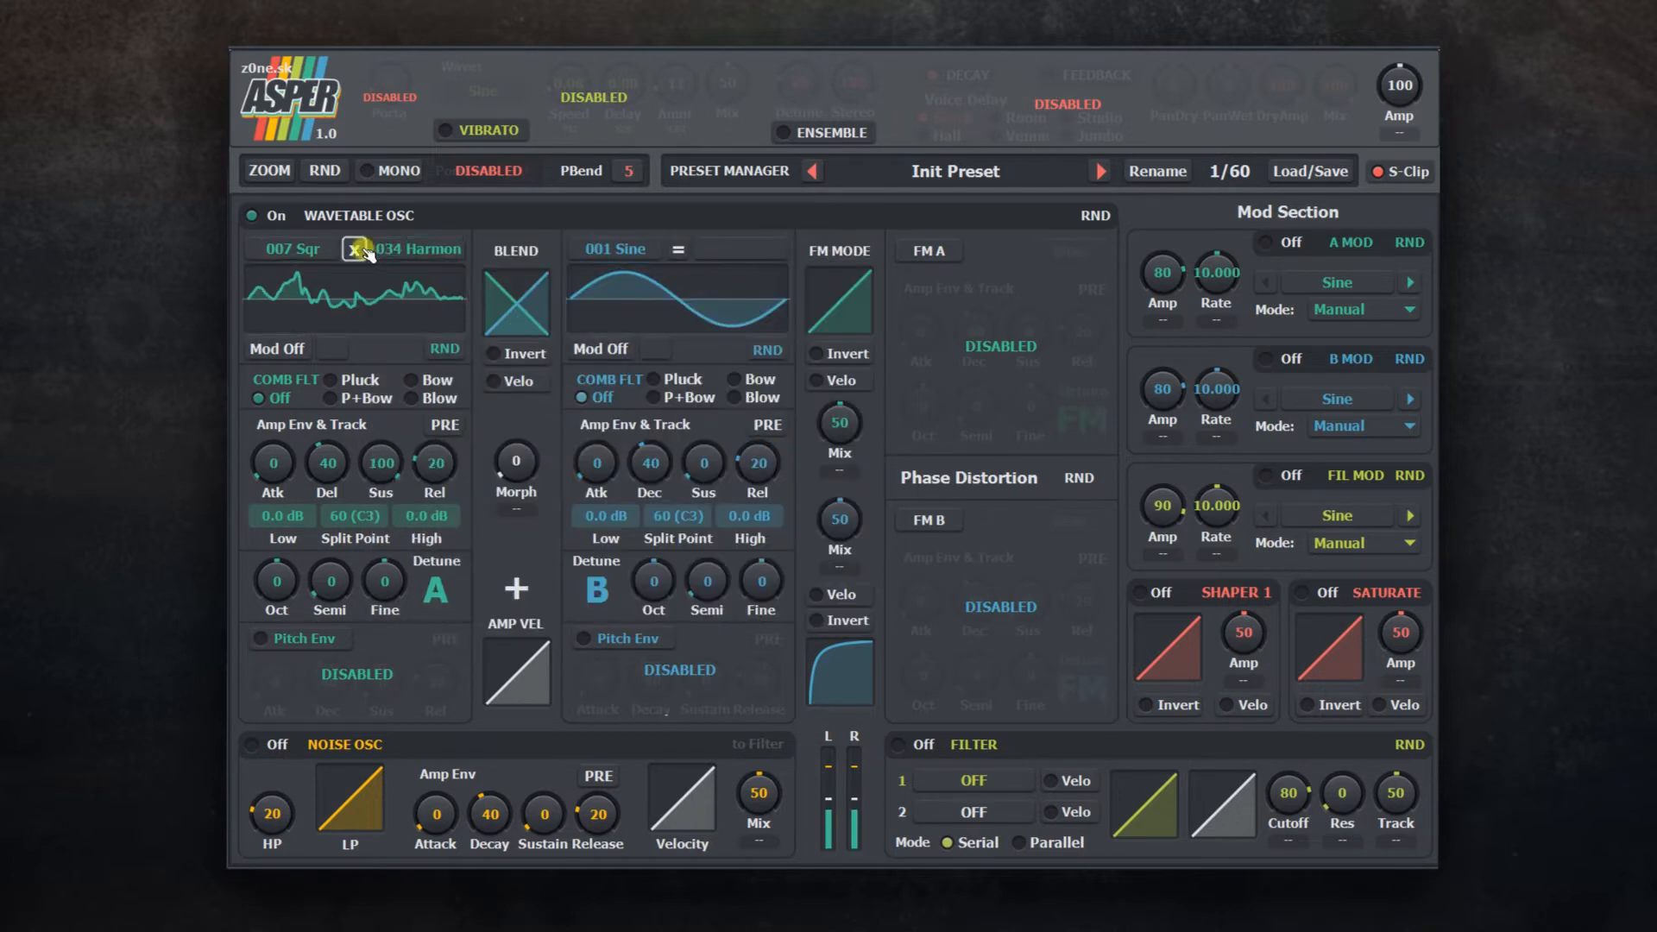
click(355, 248)
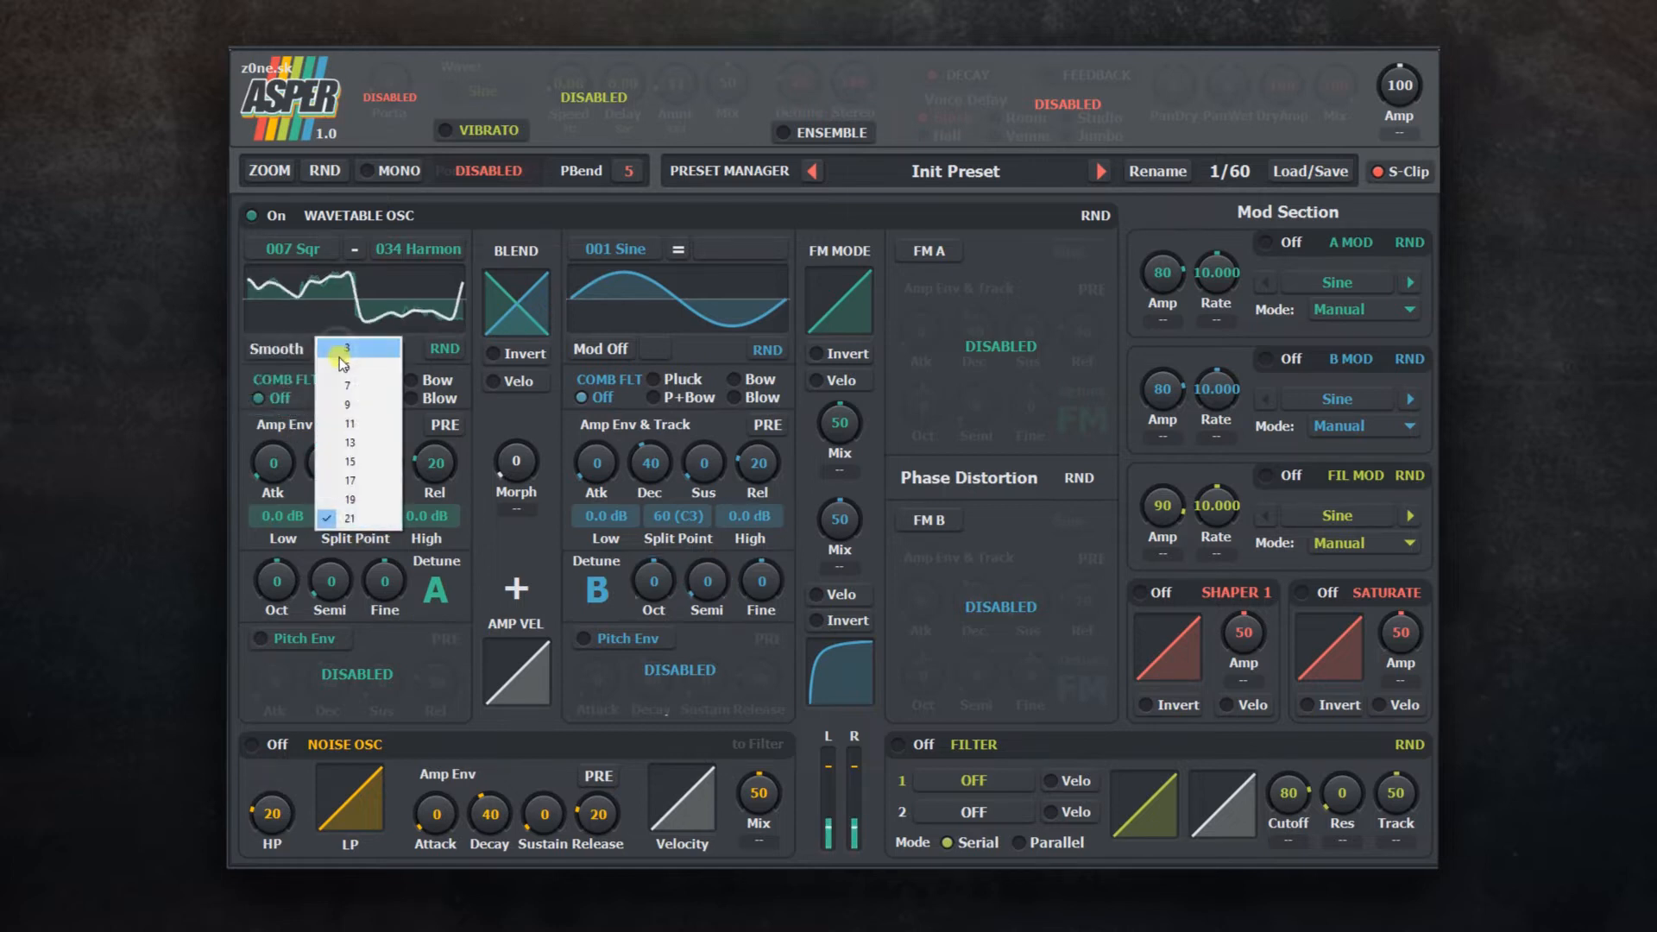
click(345, 348)
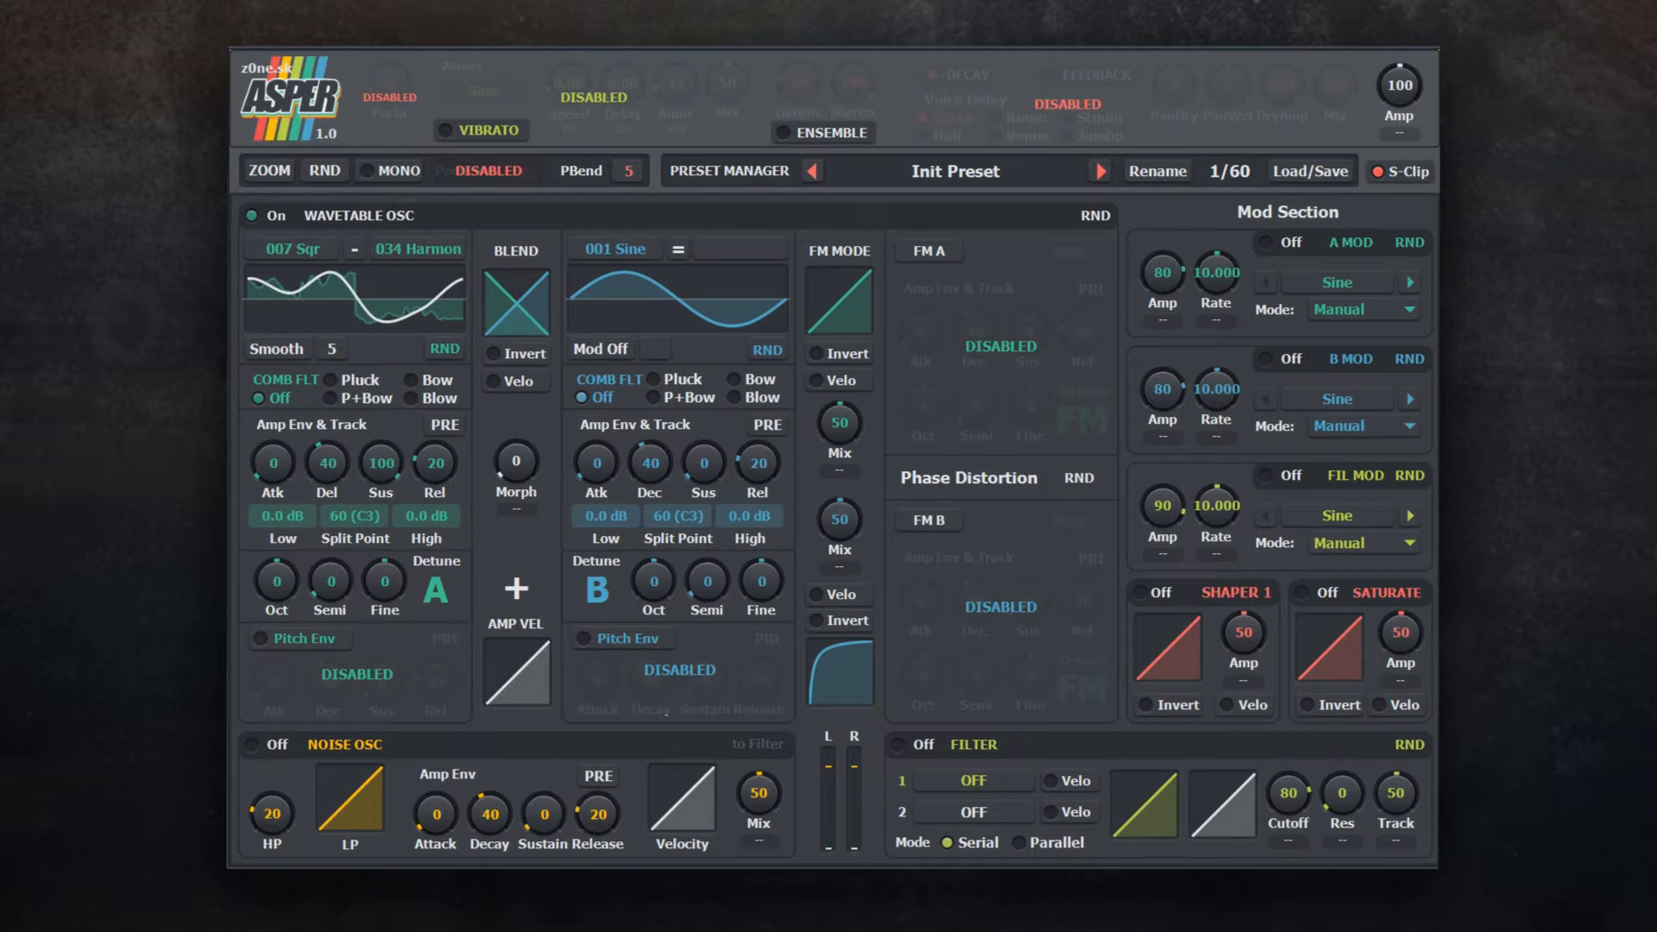
click(1311, 171)
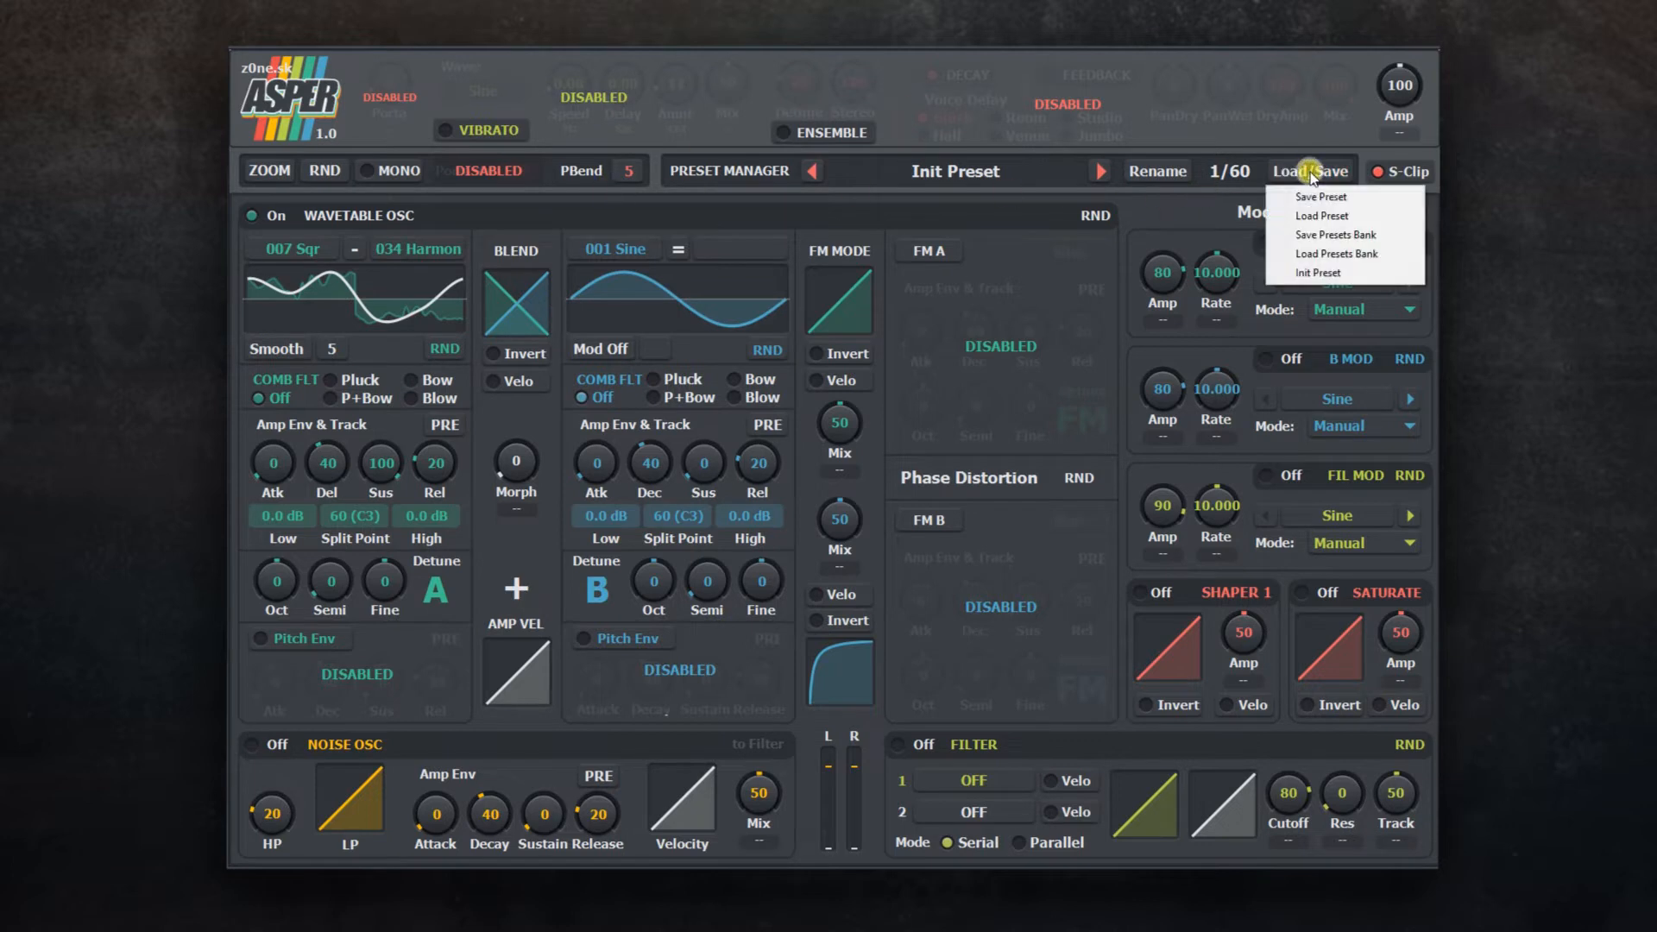
Step: Init the preset, set oscillator A's comb filter to Pluck with low gain 10.8 dB
click(1317, 273)
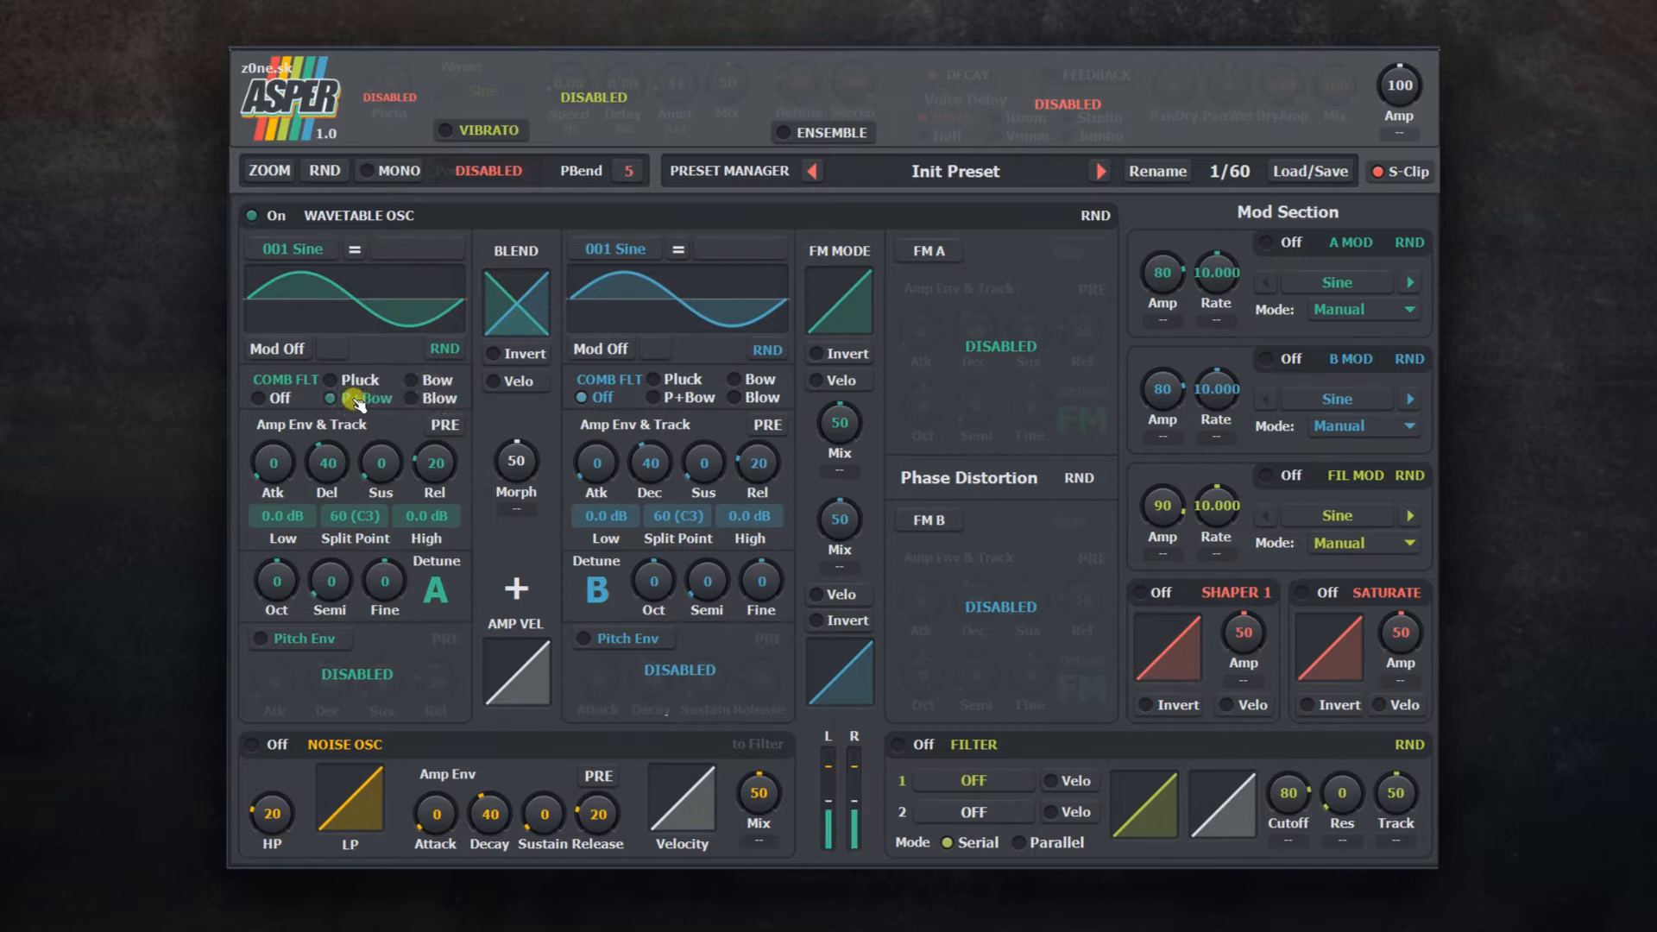
click(331, 380)
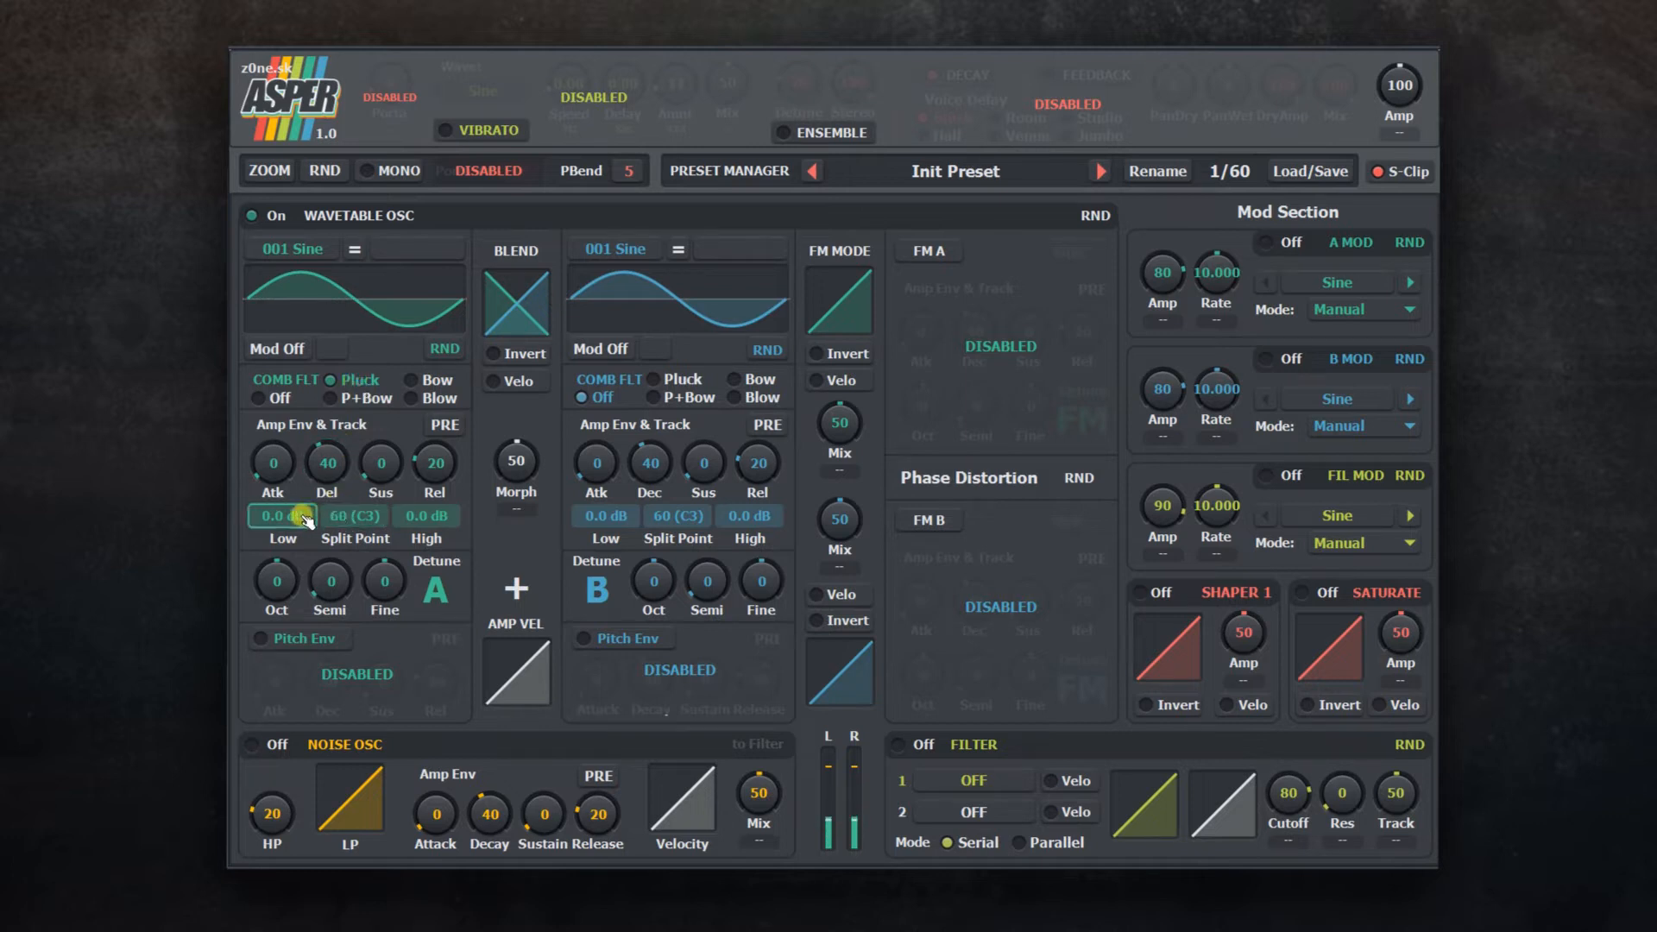
drag(281, 516, 282, 487)
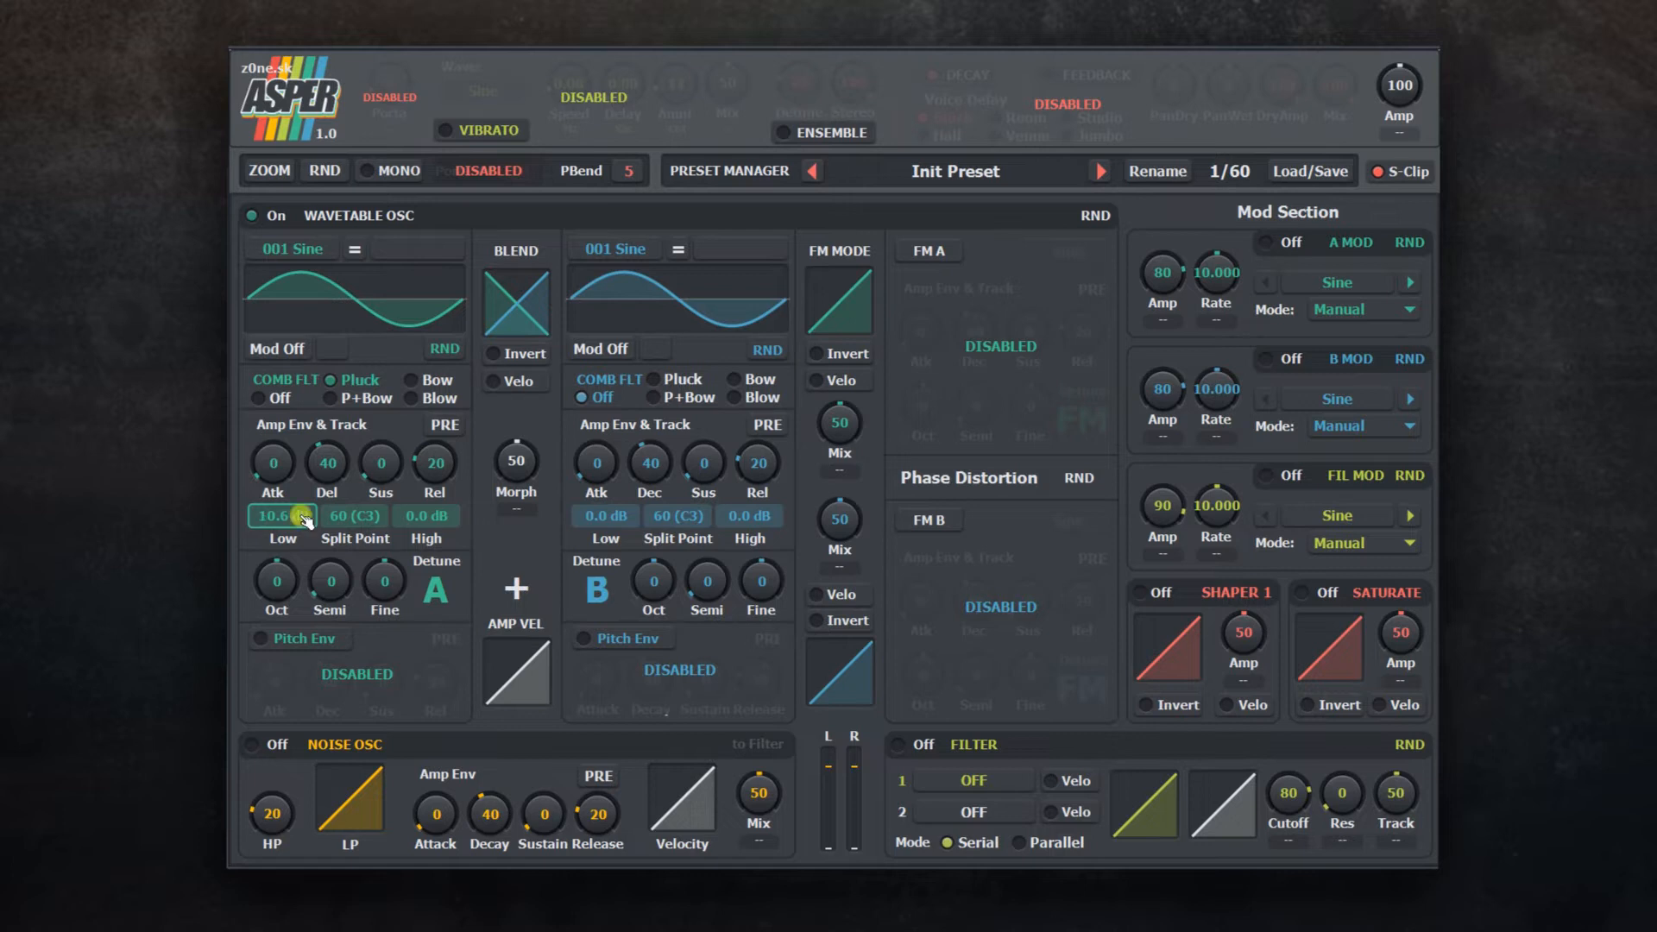
drag(282, 516, 318, 519)
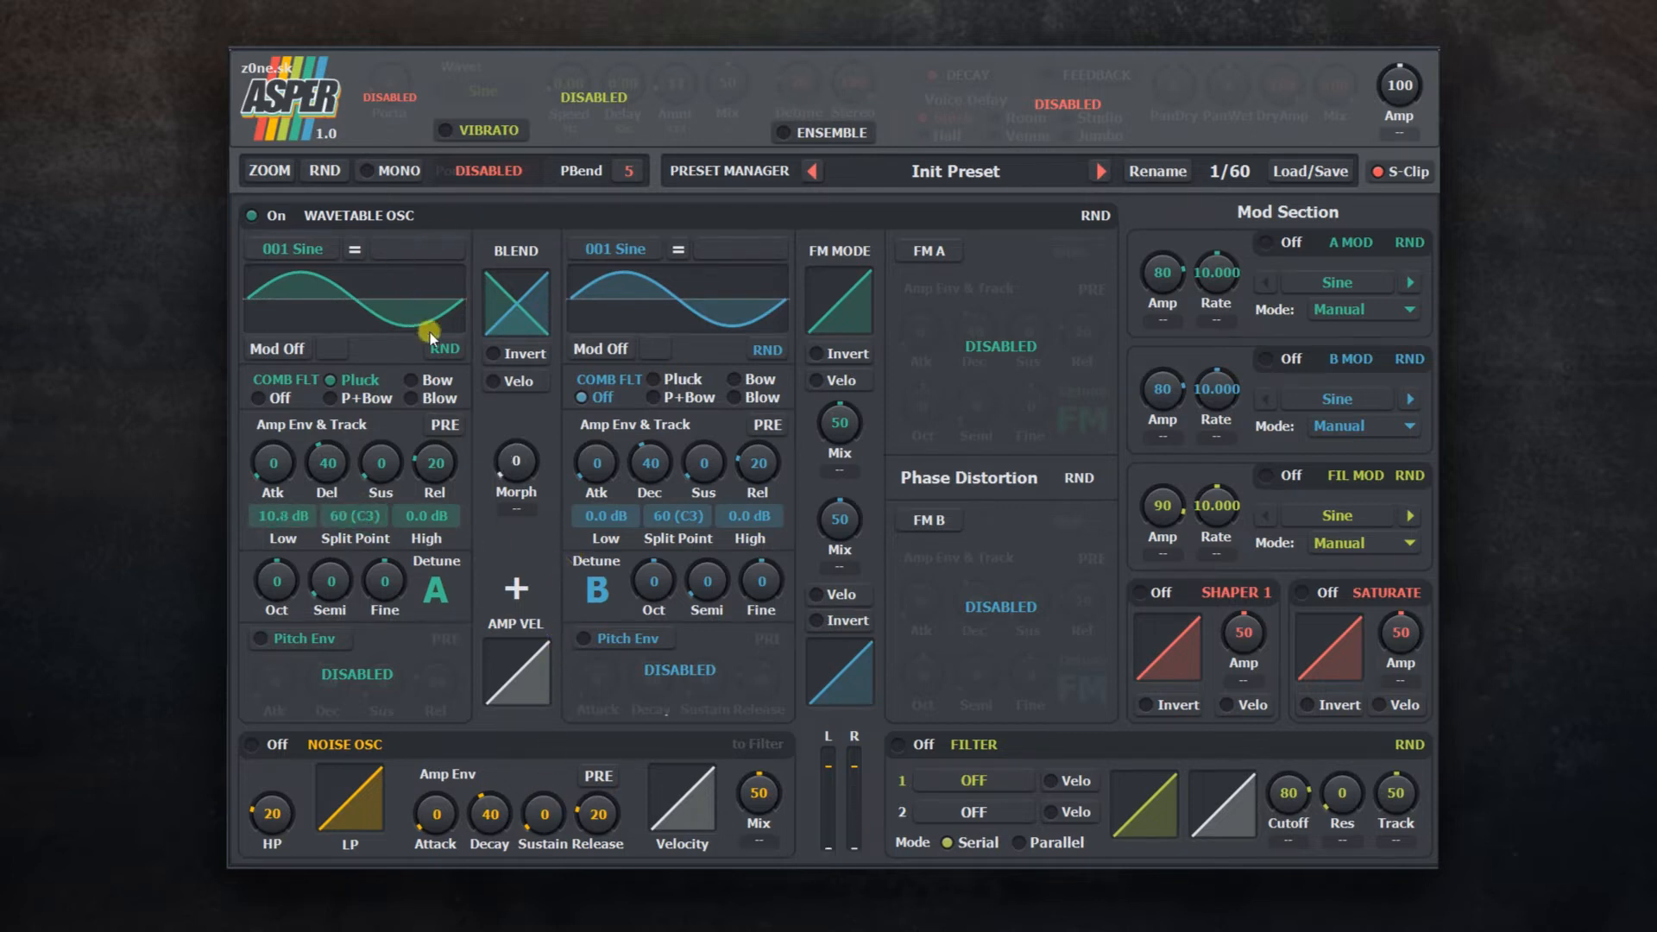
Step: Load 117 Buzz 2 with the Lead envelope preset and enable FM A at octave 3
click(291, 248)
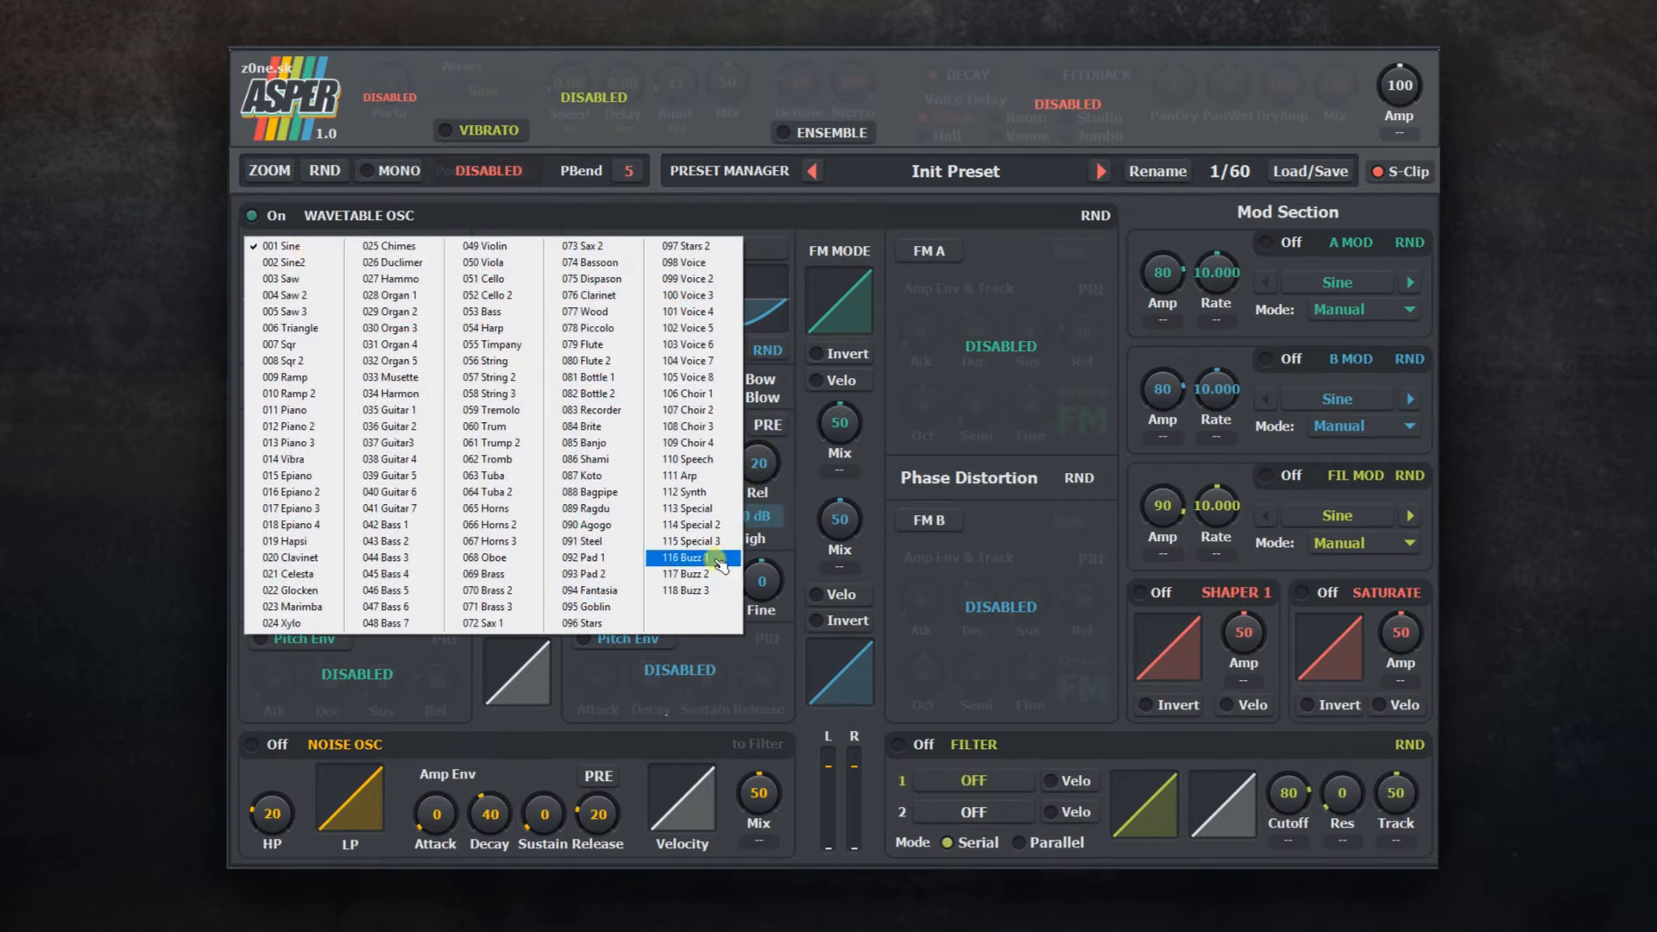
click(684, 575)
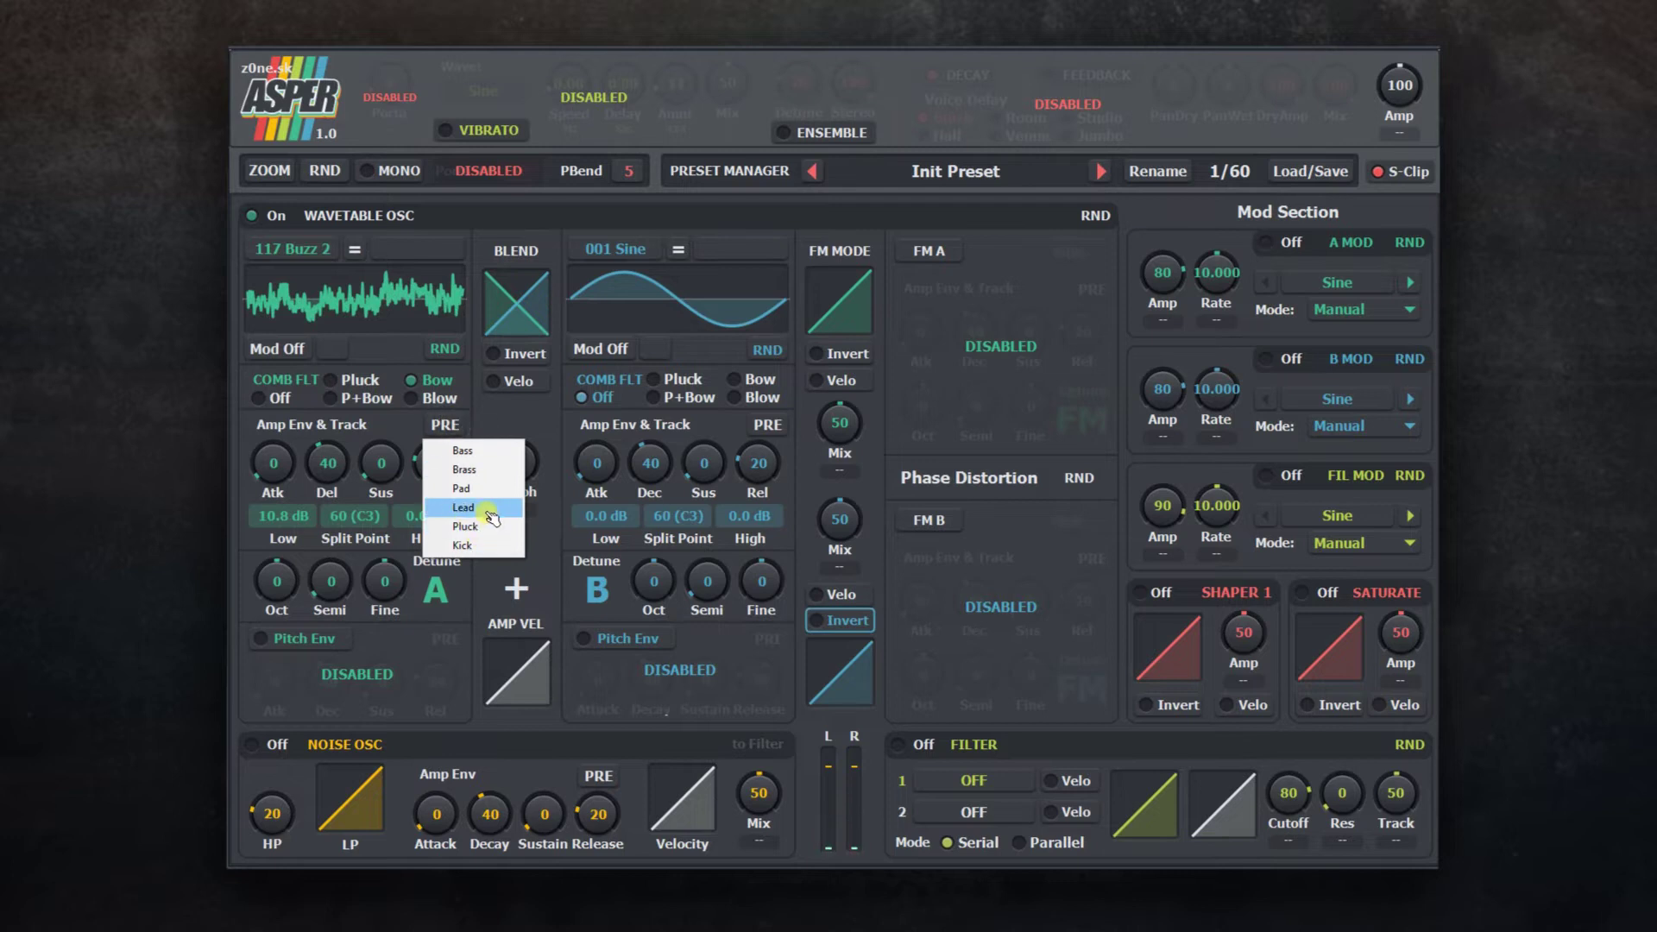
click(463, 507)
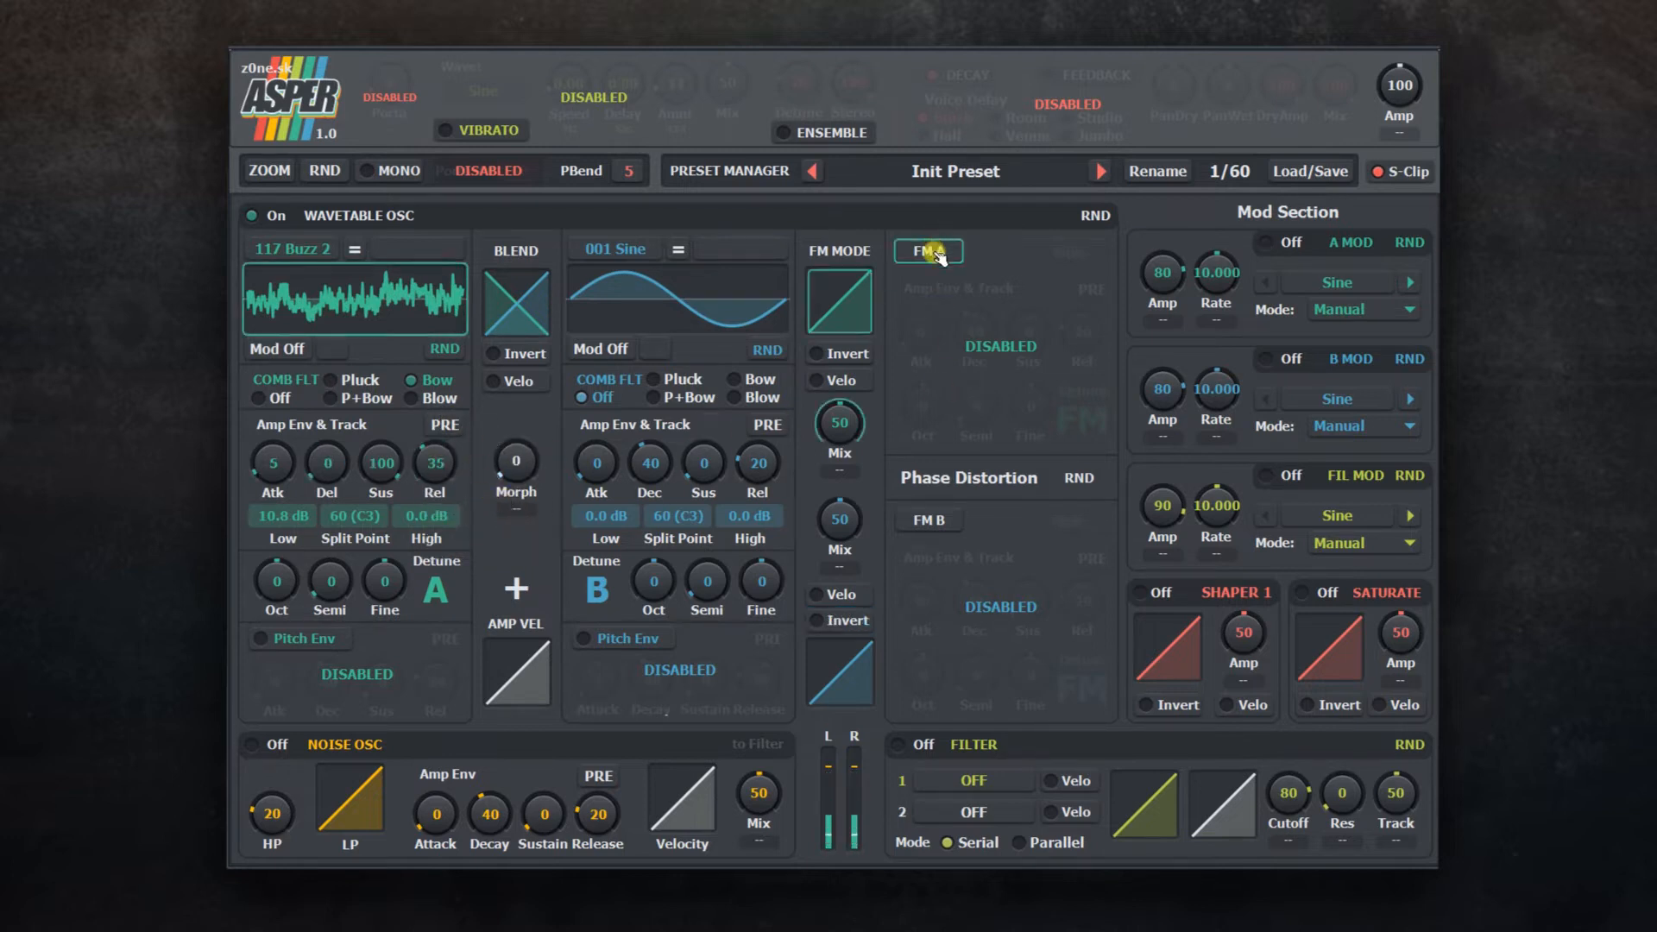
click(927, 252)
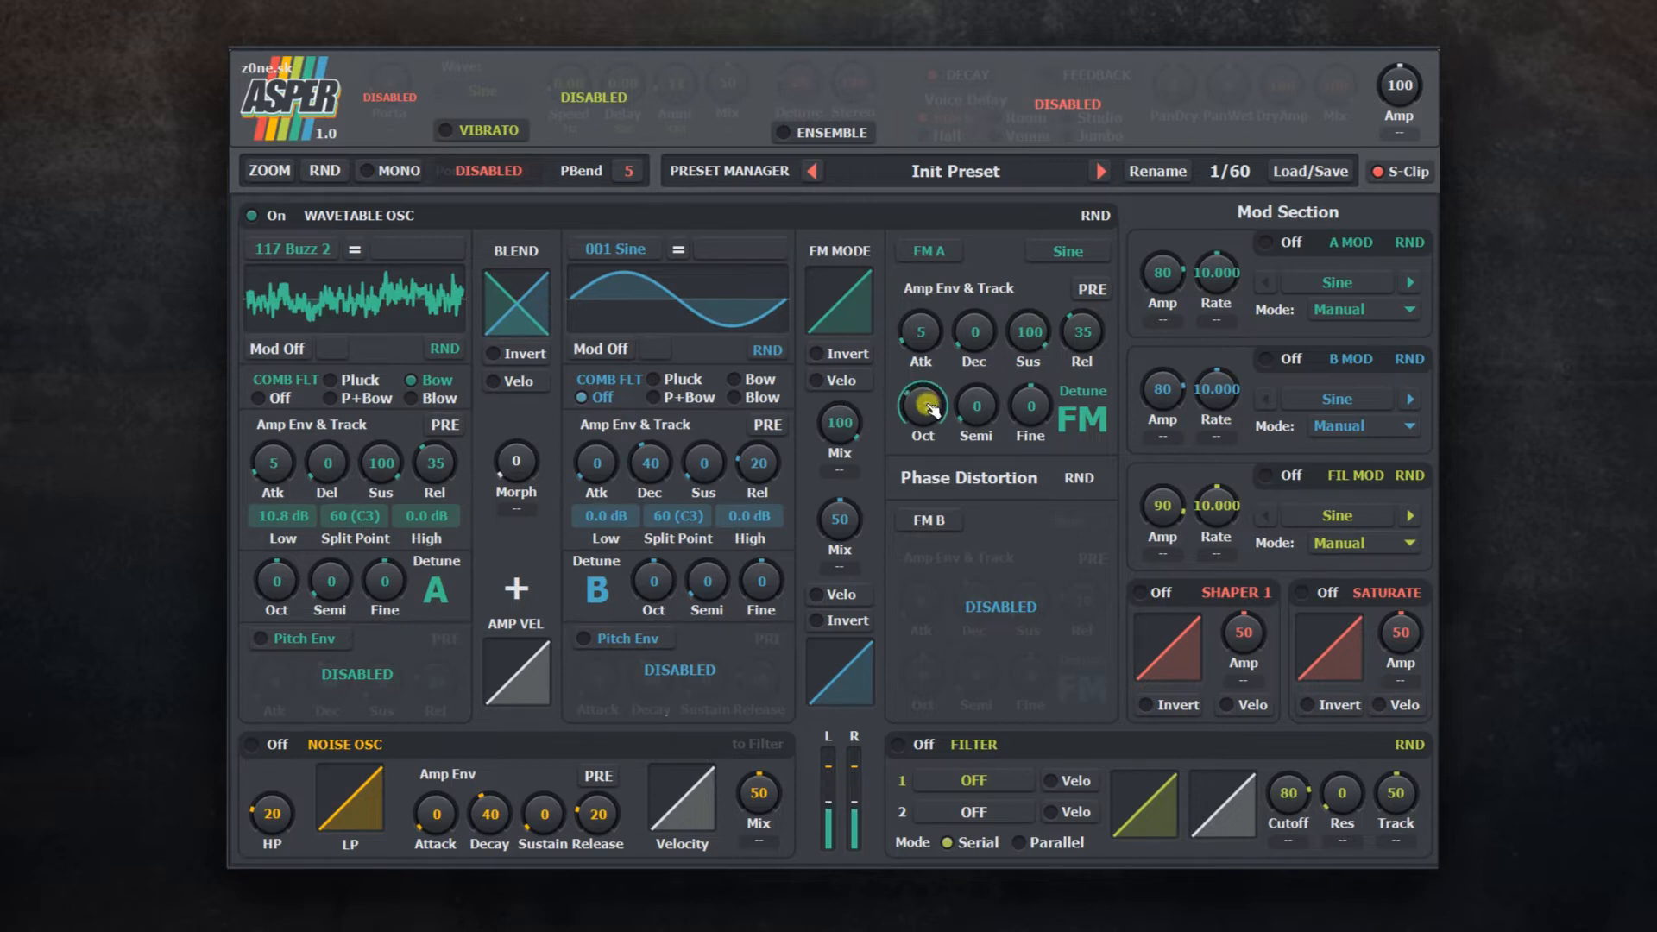
drag(920, 404, 920, 380)
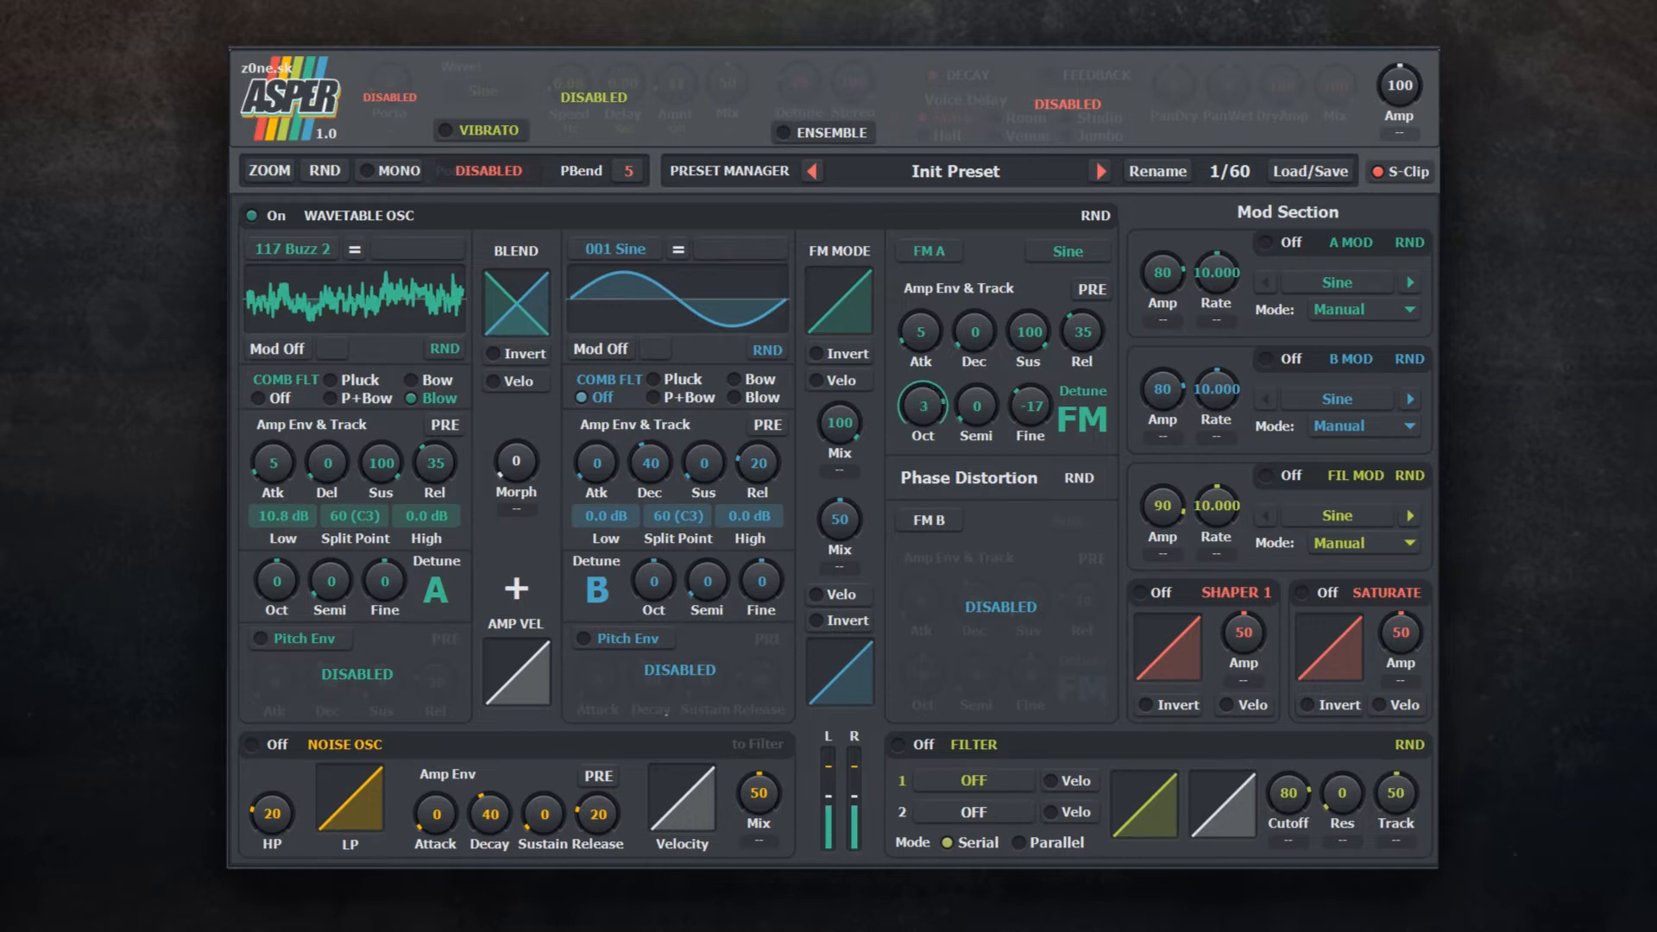
Step: Step the FM A waveform through Triangle and Saw to Parabola
click(1067, 252)
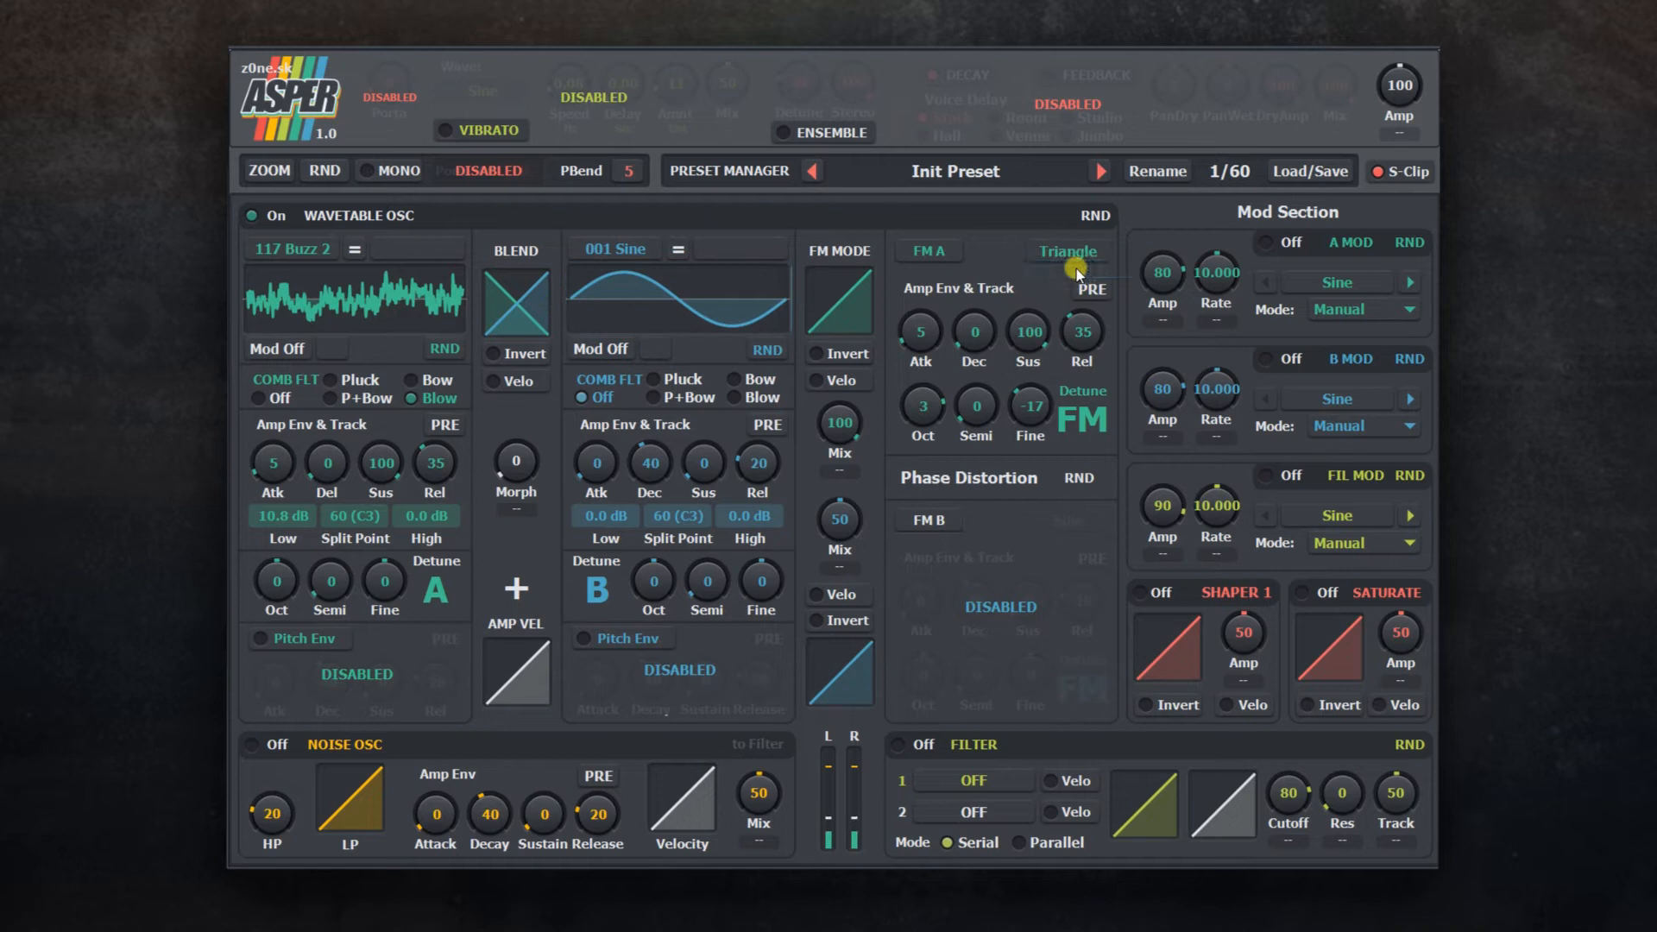
click(1066, 252)
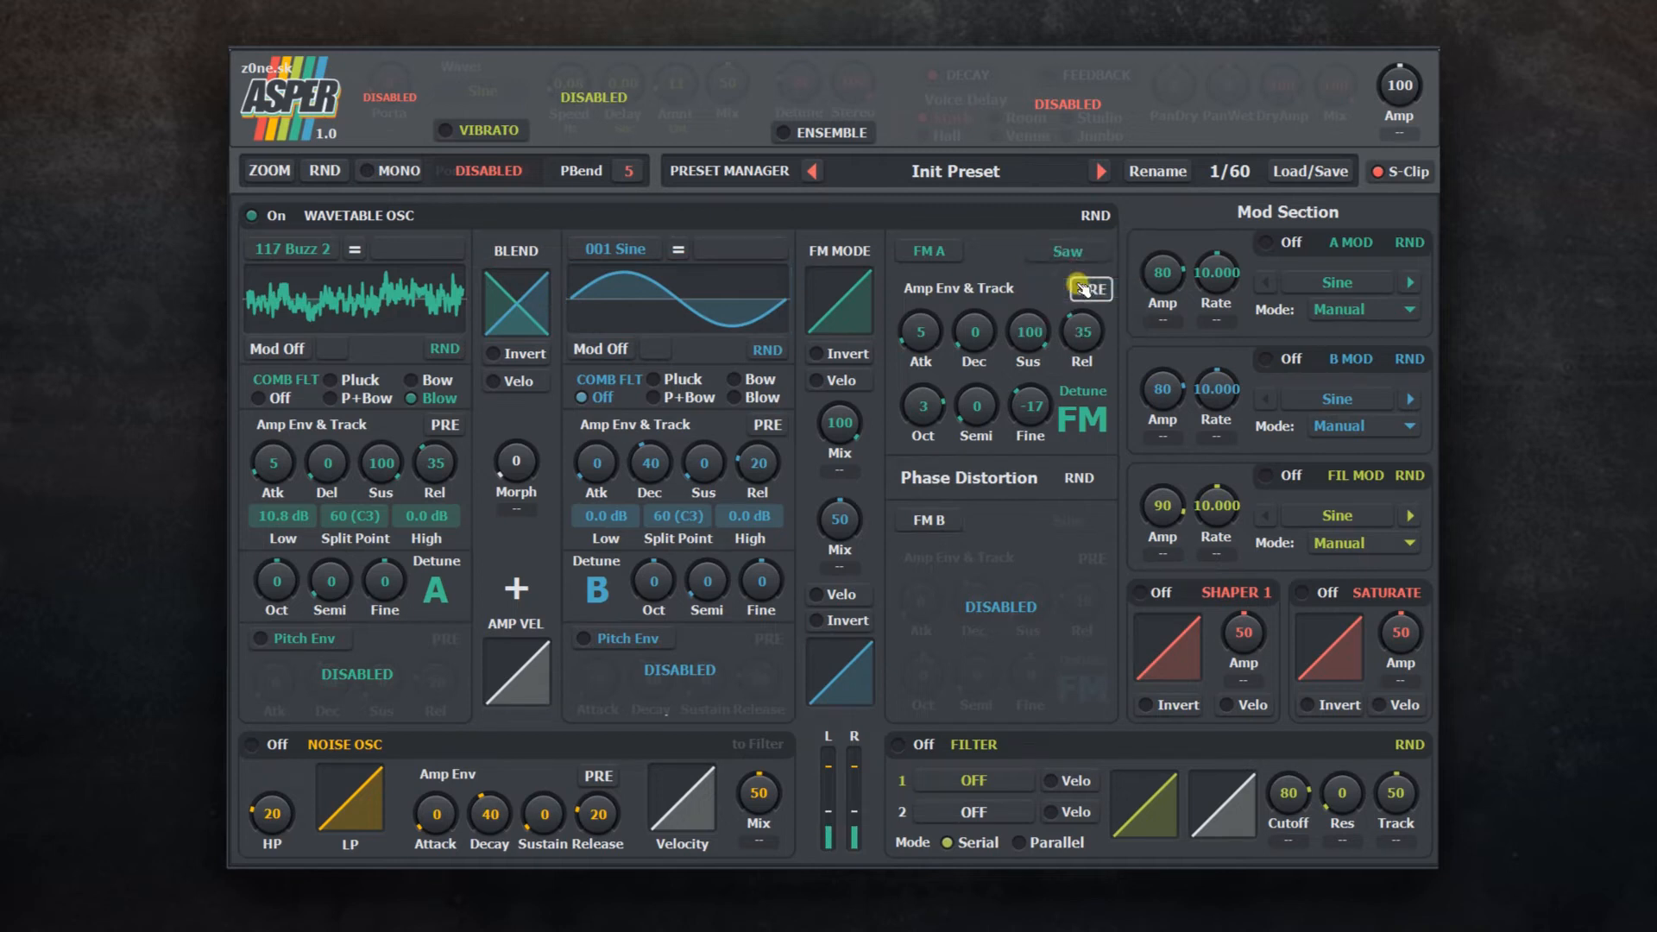
click(1066, 252)
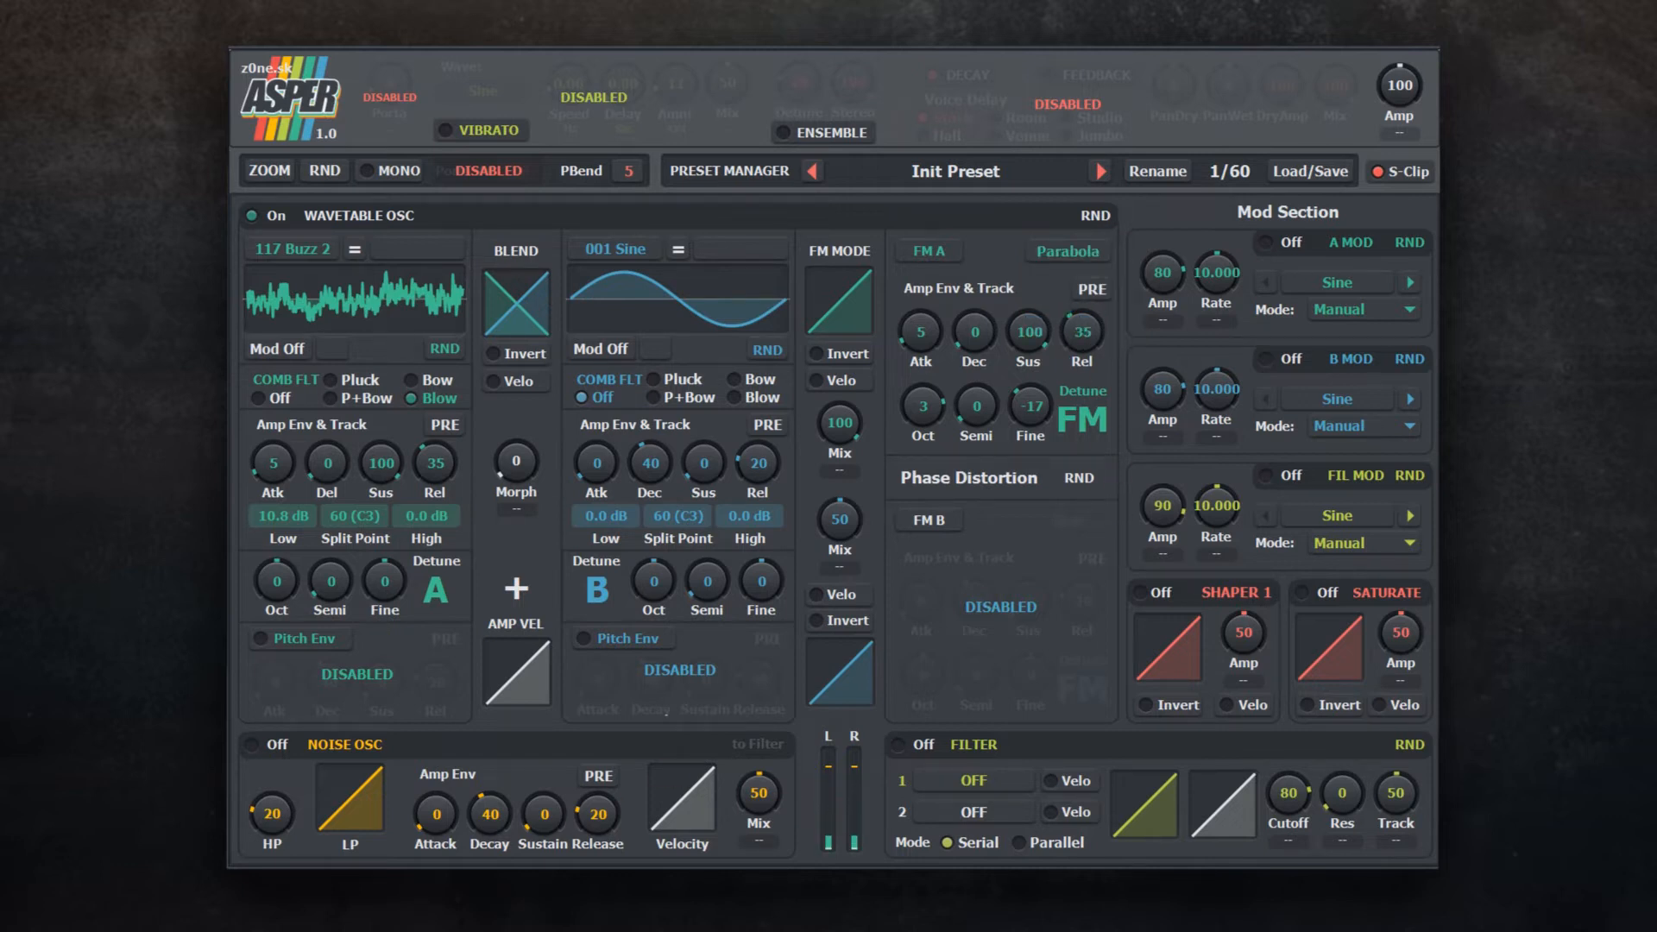
click(1067, 252)
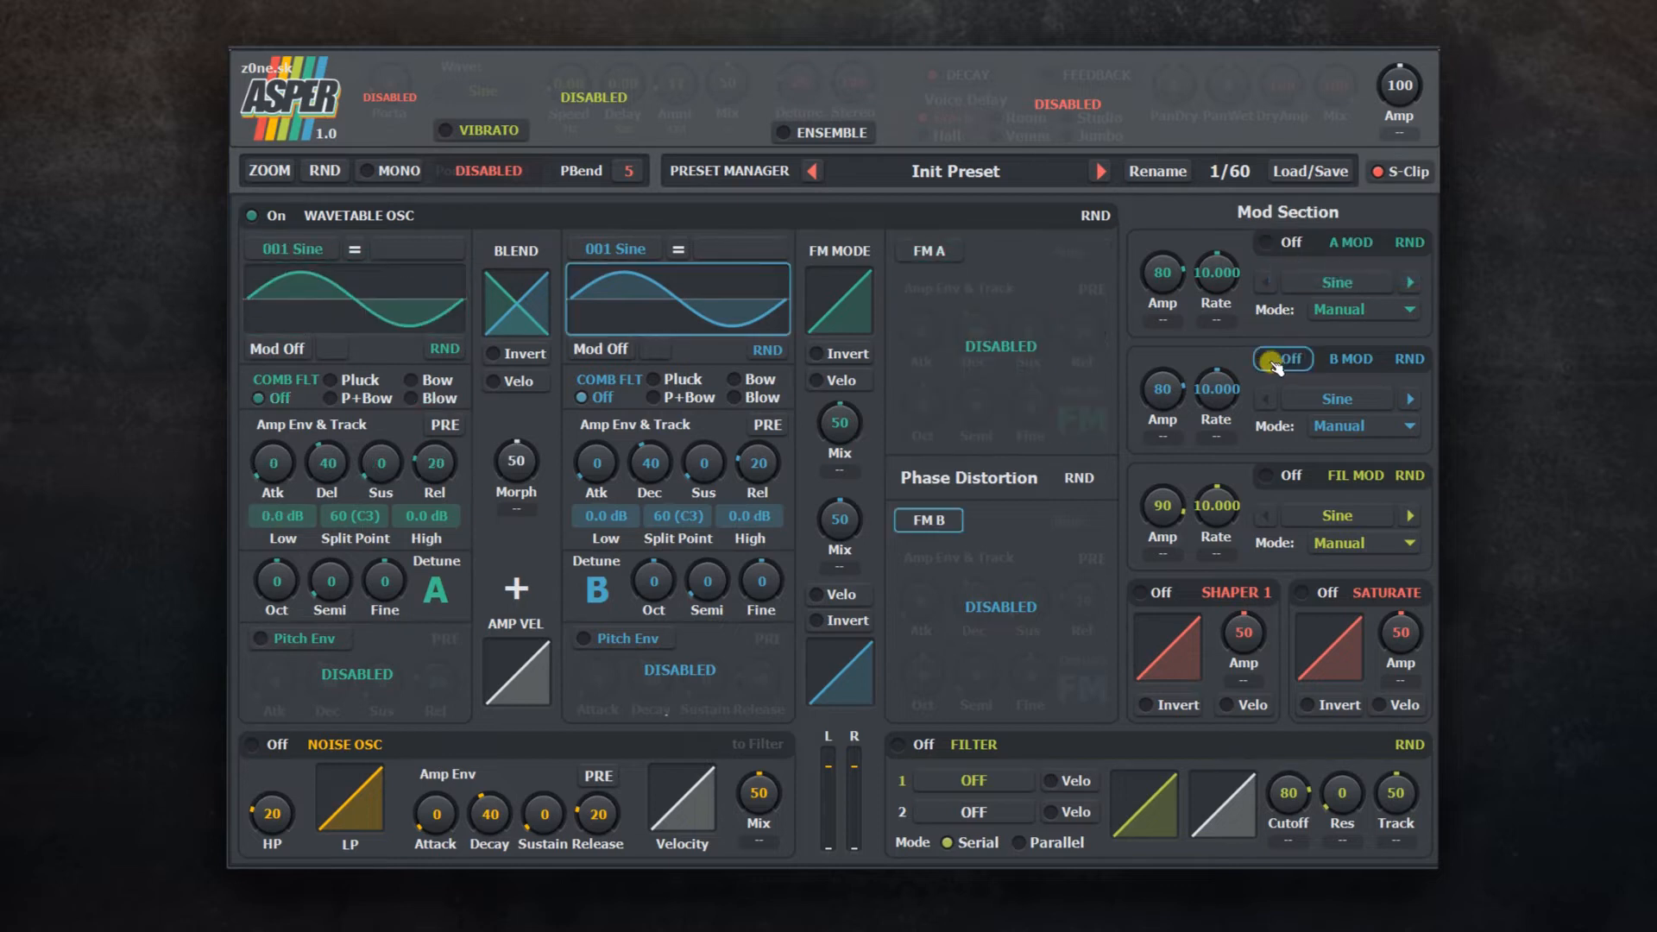
Step: Adjust oscillator A's sustain, enable FM A, and set A MOD's rate mode to Sync
drag(379, 463, 428, 448)
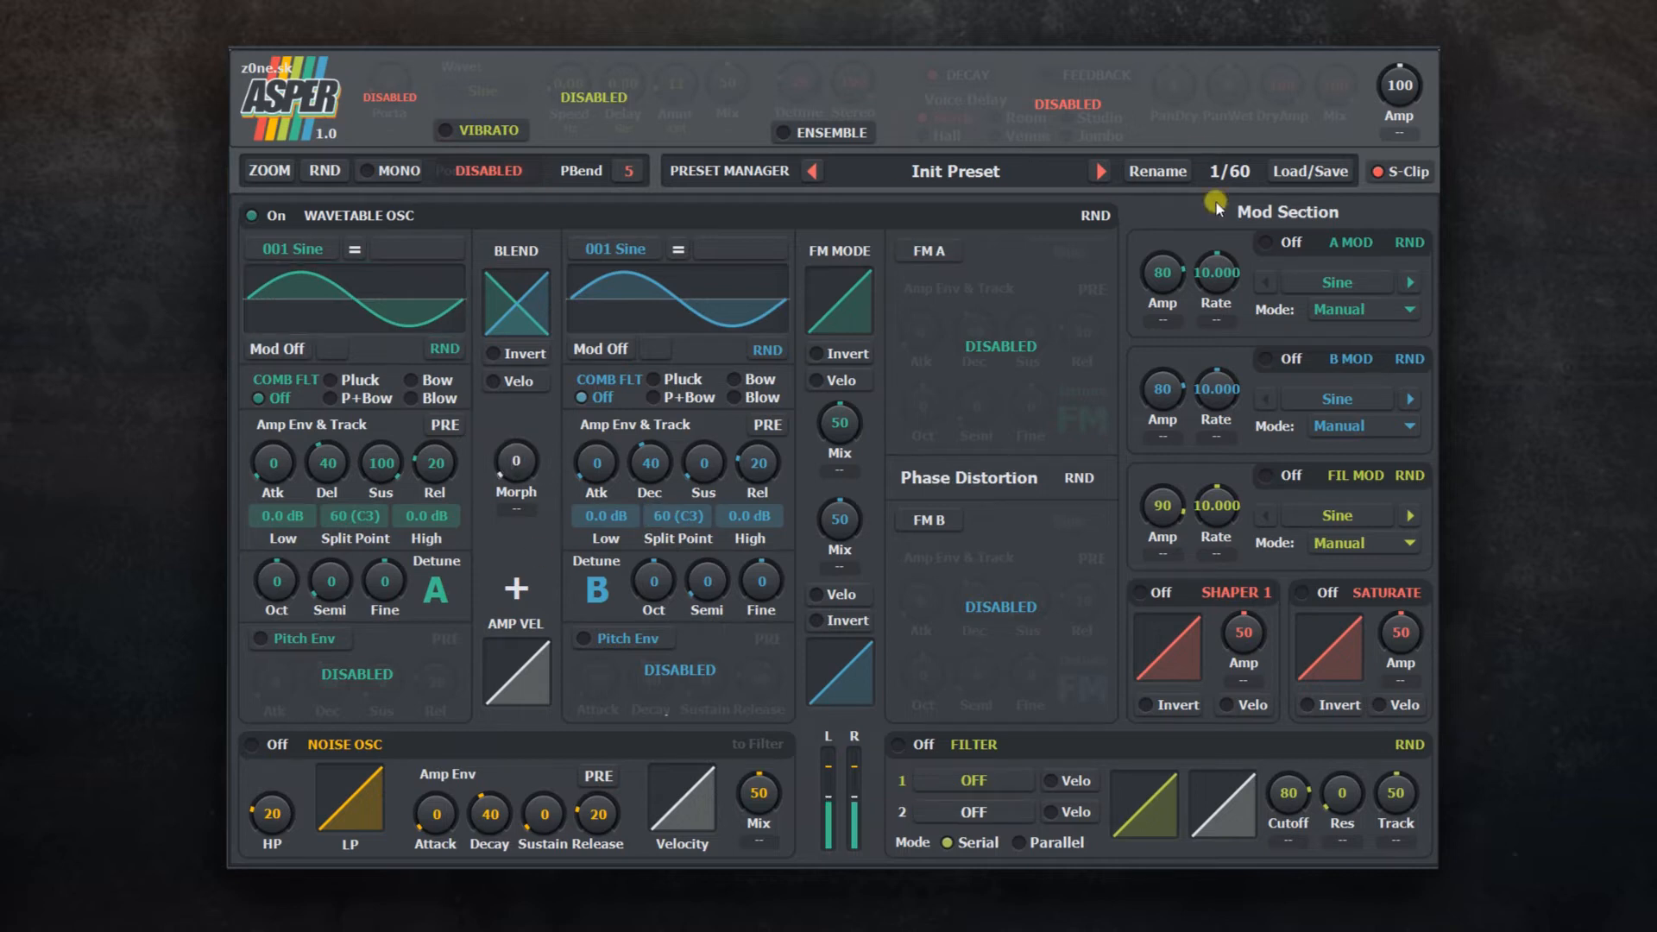
click(911, 252)
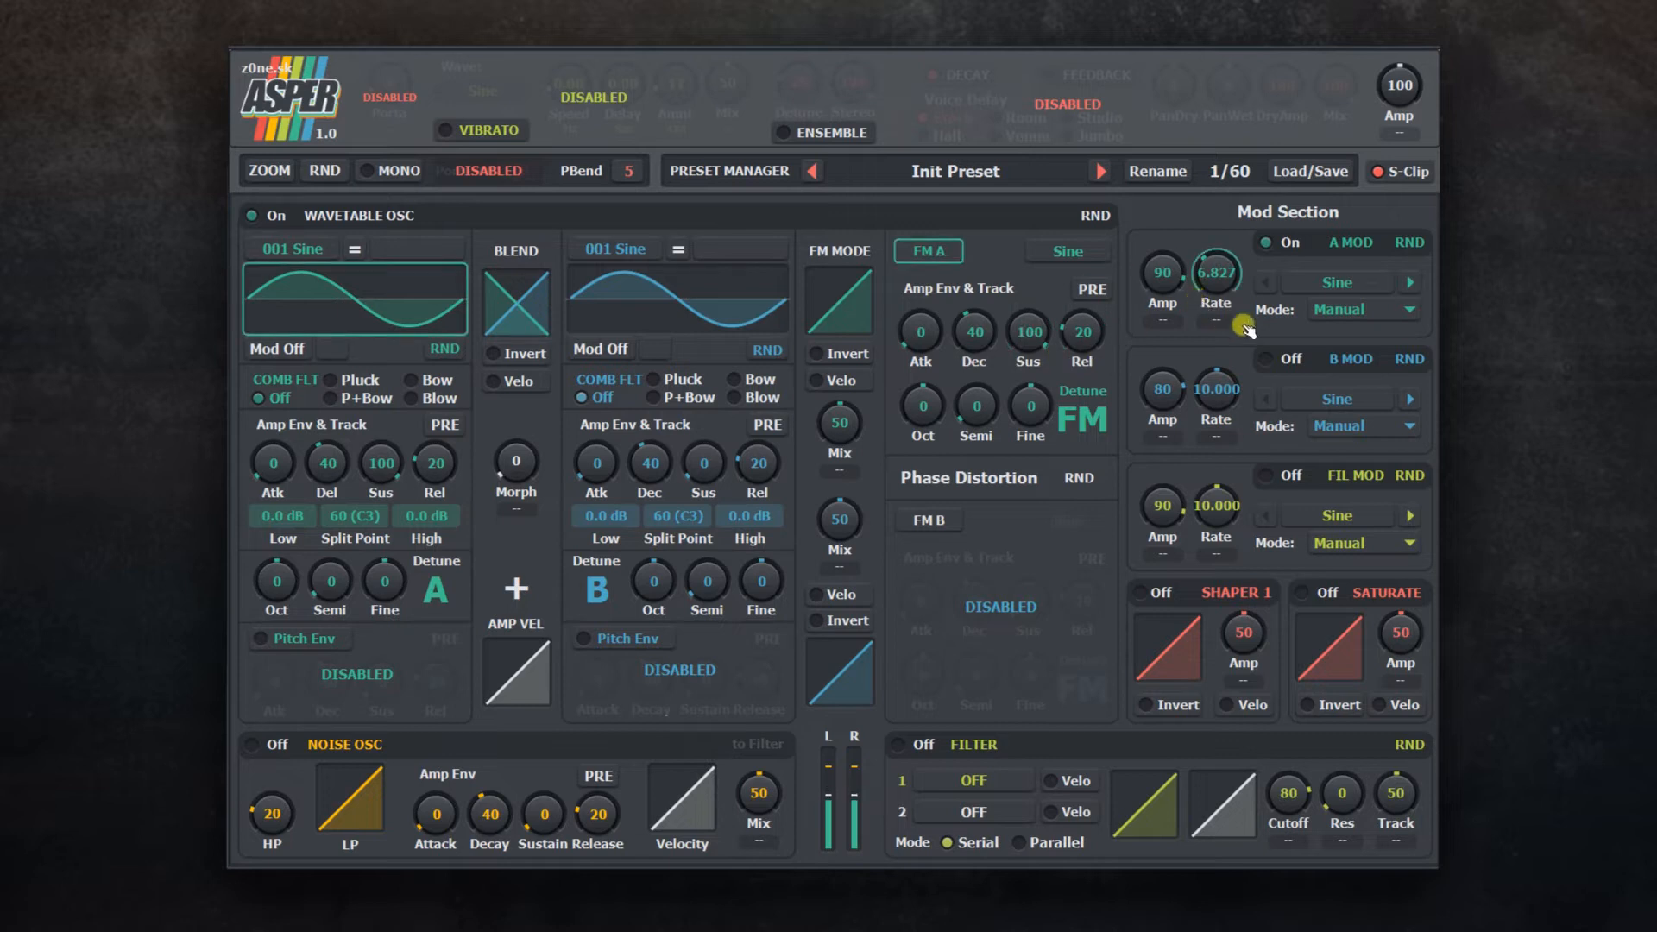
click(1360, 309)
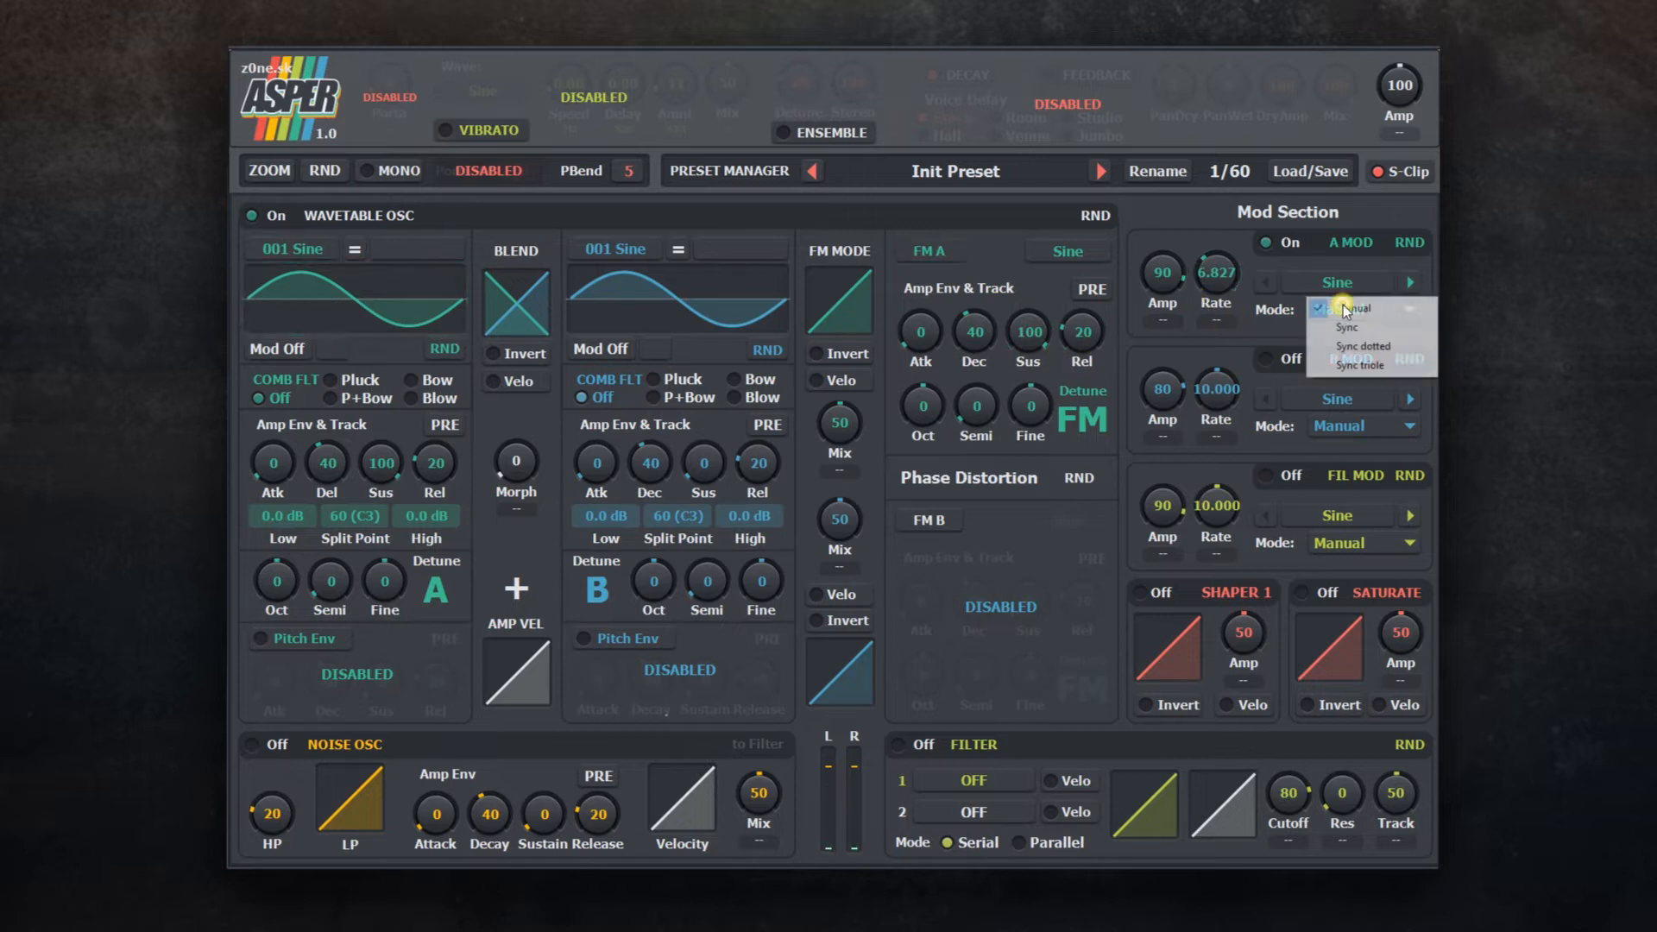
click(1346, 325)
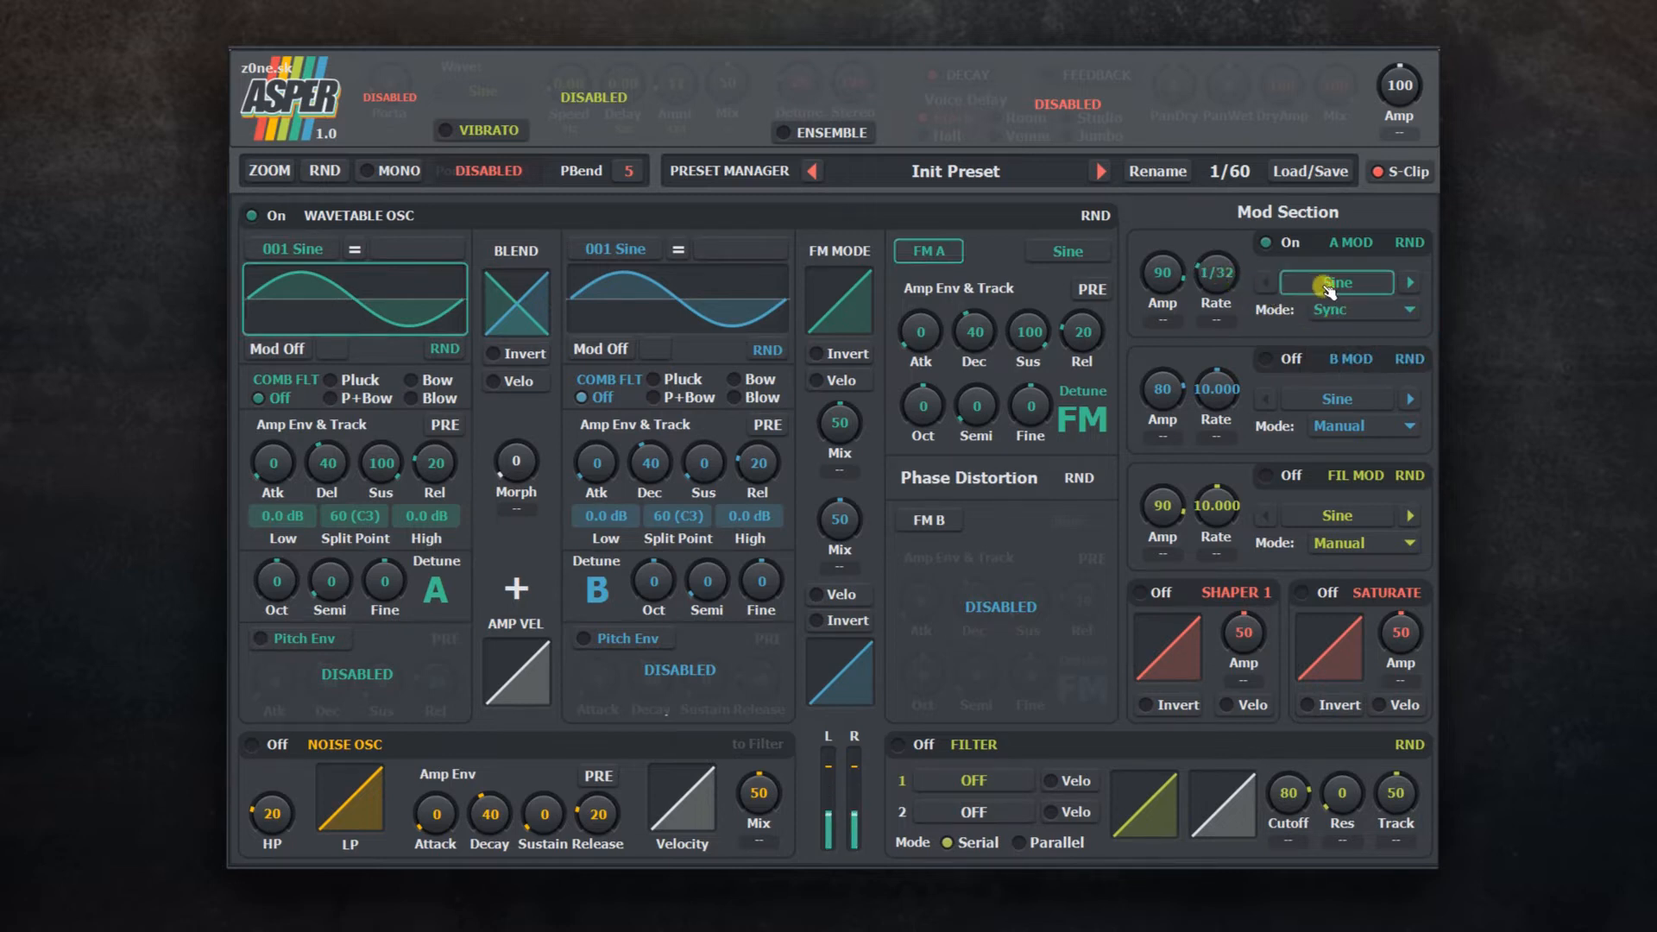
Step: Give A MOD the Rossler 1 modulation shape
click(1336, 283)
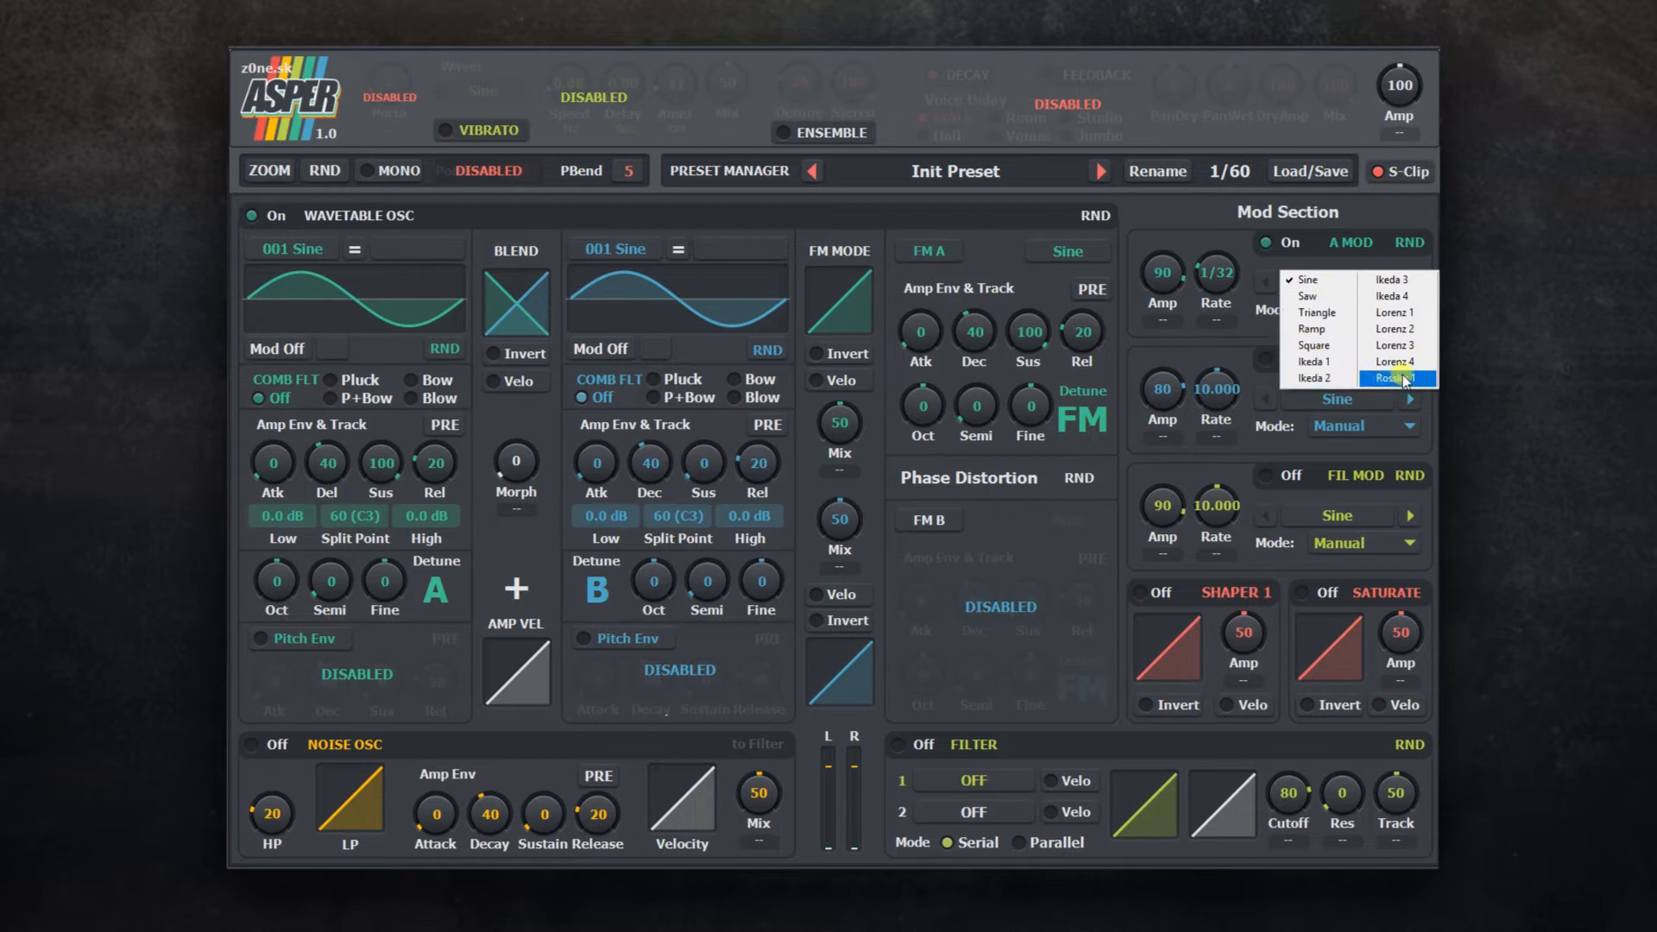
click(1398, 378)
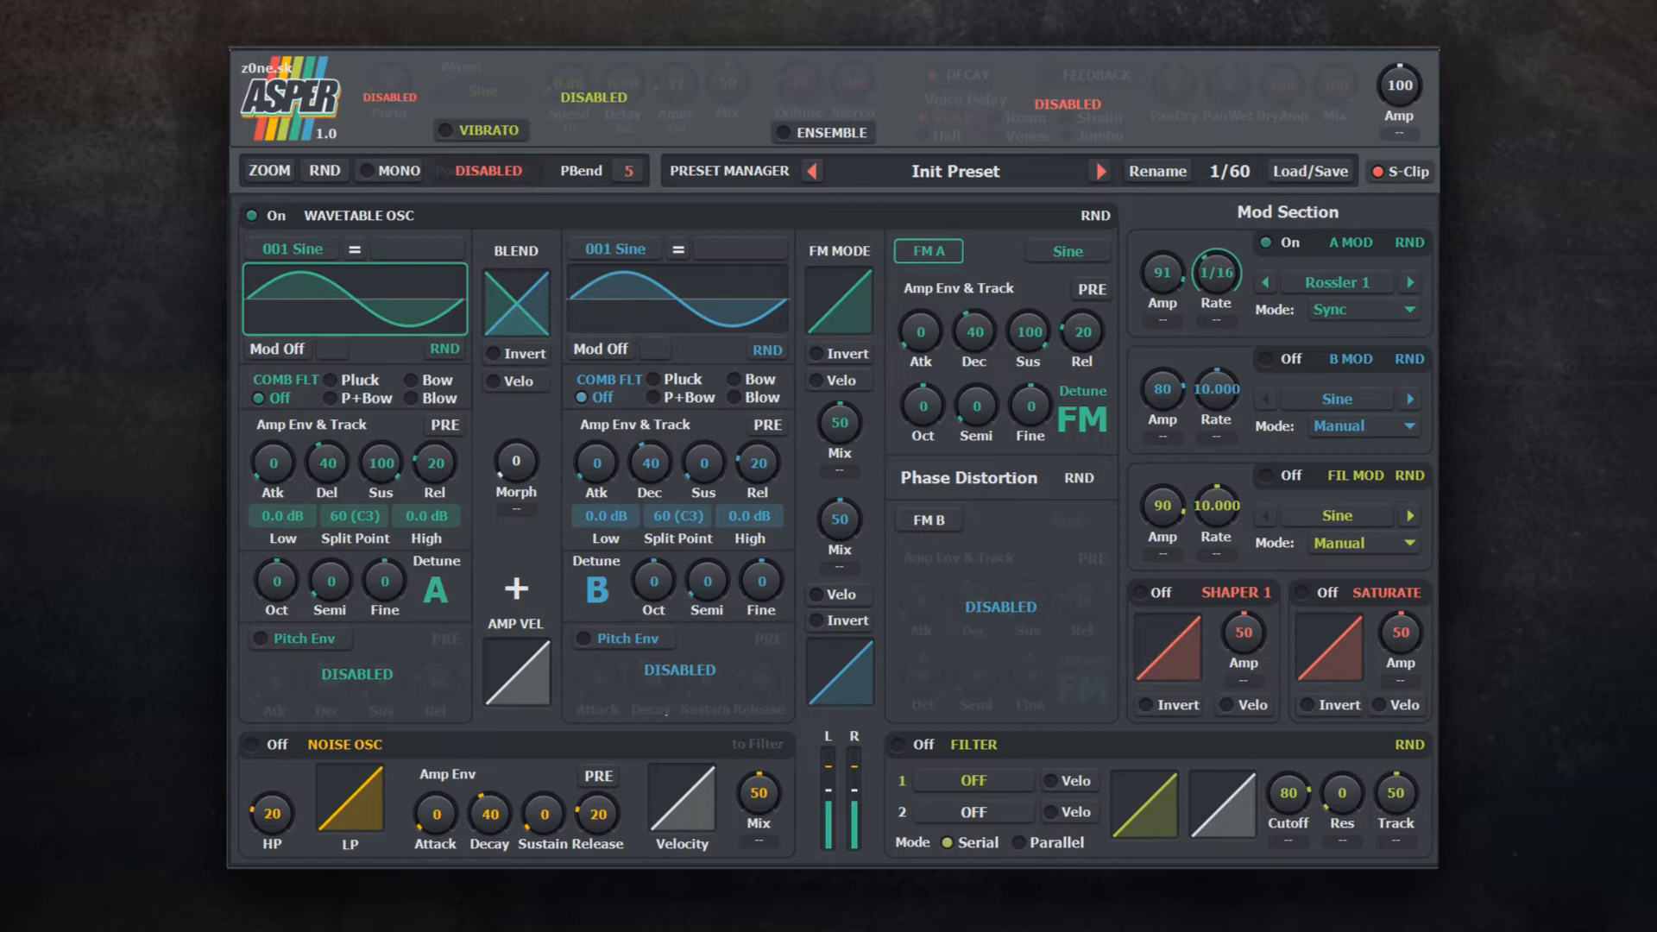
click(1336, 283)
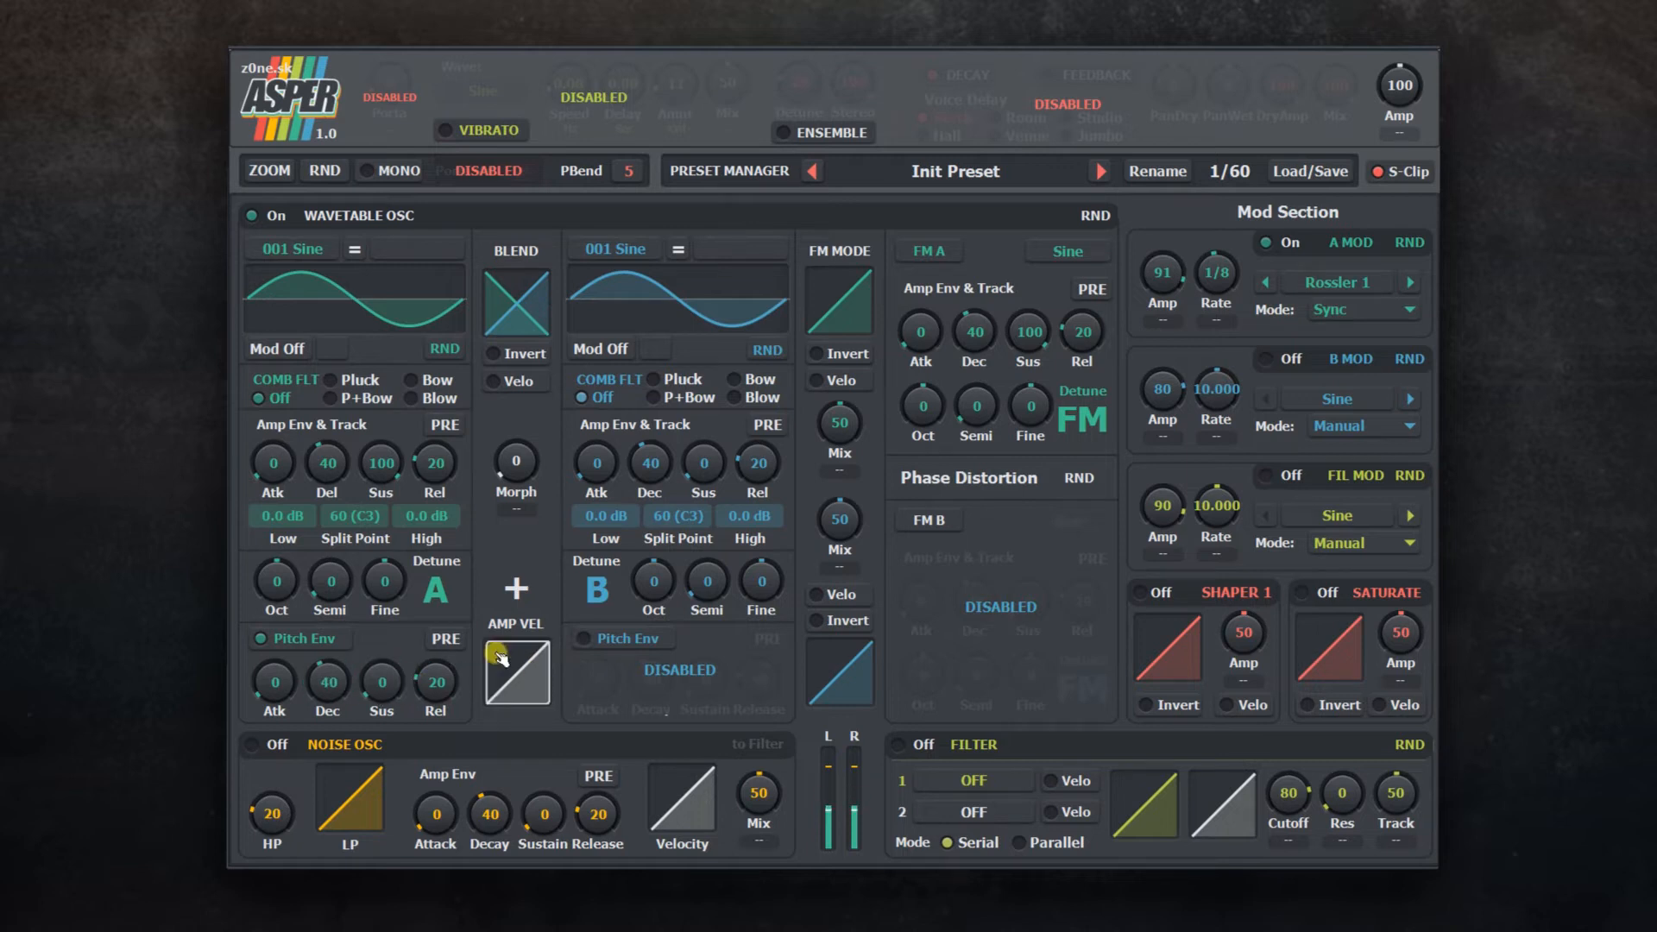
Step: Enable oscillator A's pitch envelope with decay 14, A MOD at 1/8 and FM A off
click(445, 638)
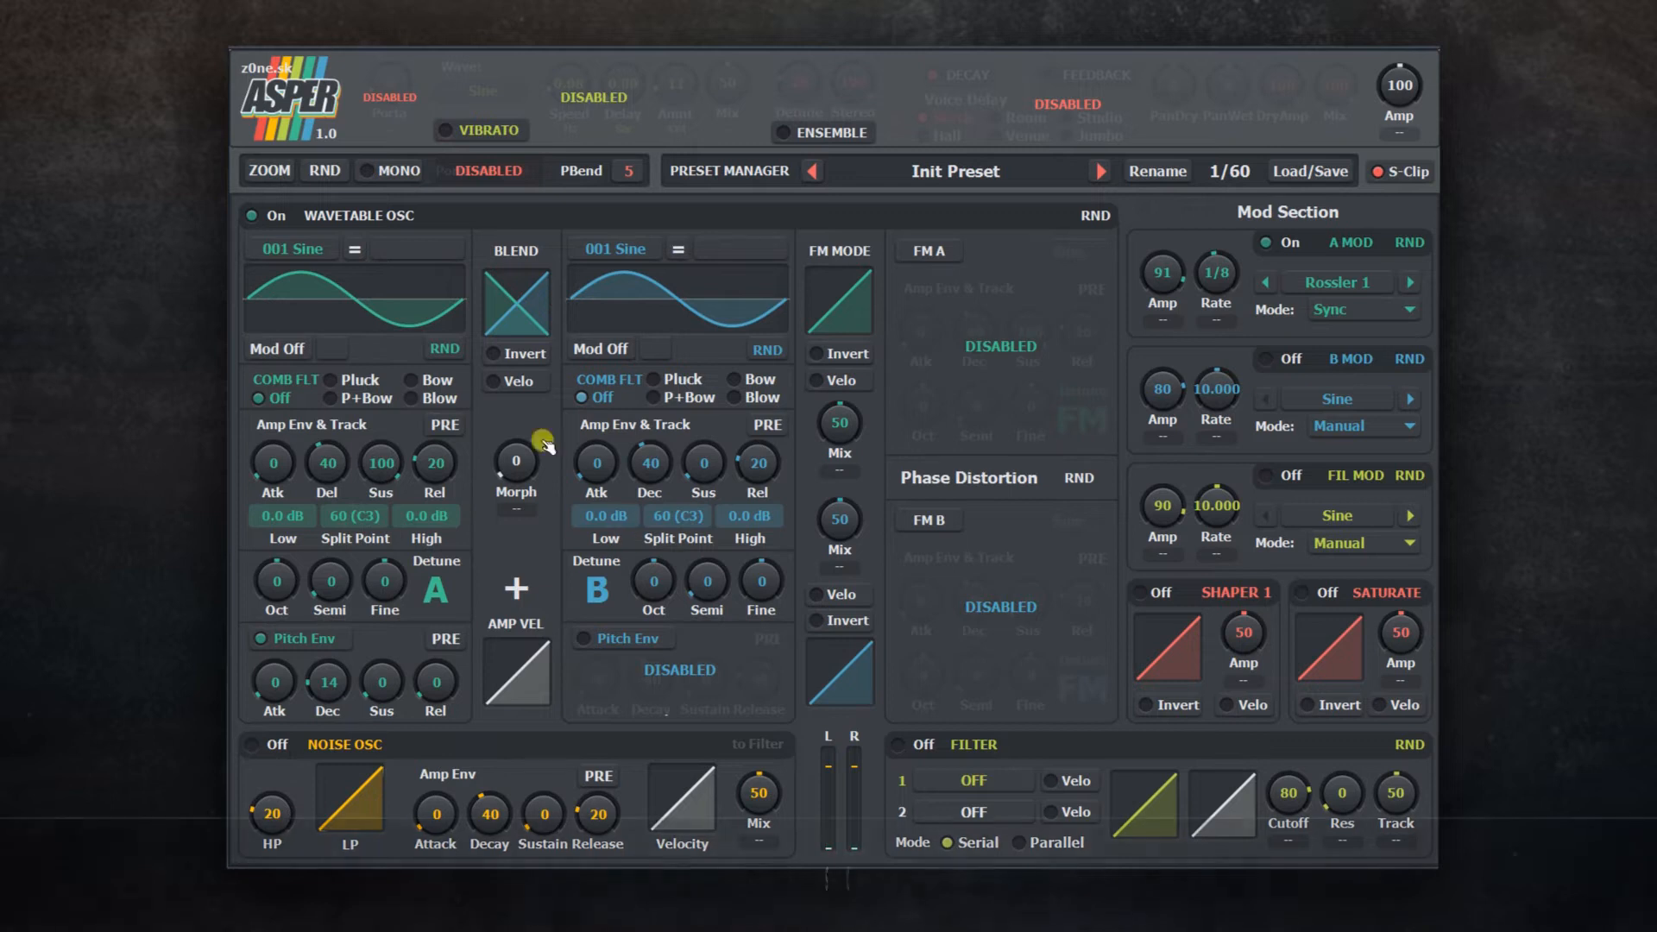
Step: Switch the noise oscillator on as a click: HP 75, mix 100, decay 14, zero release
click(263, 746)
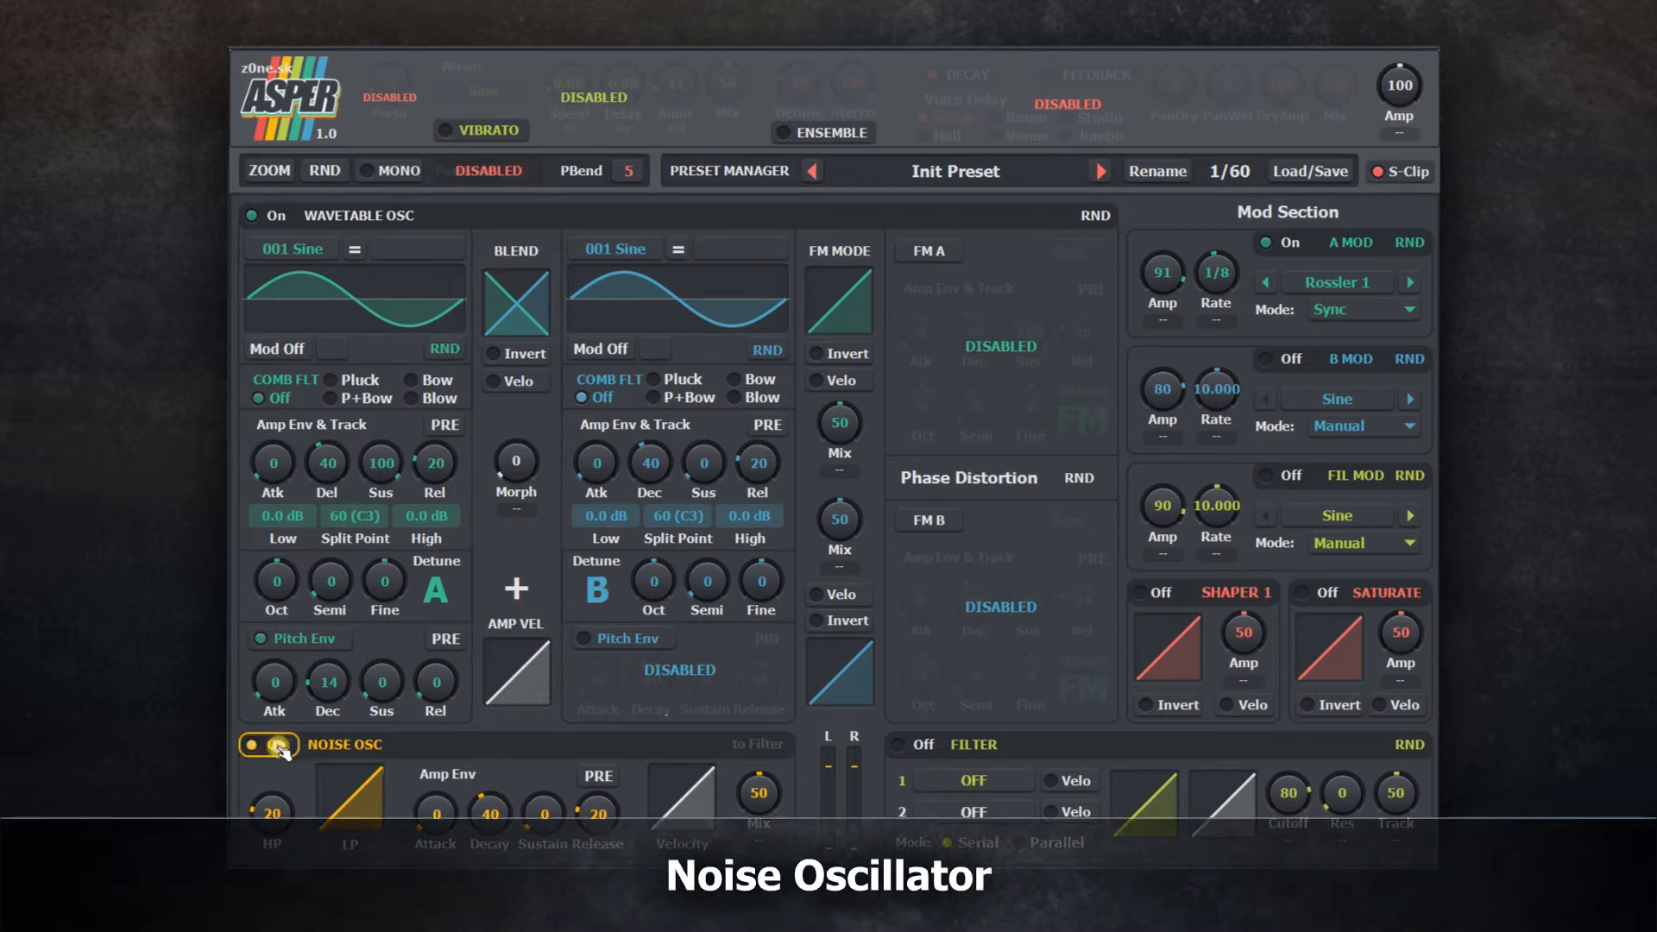
click(267, 746)
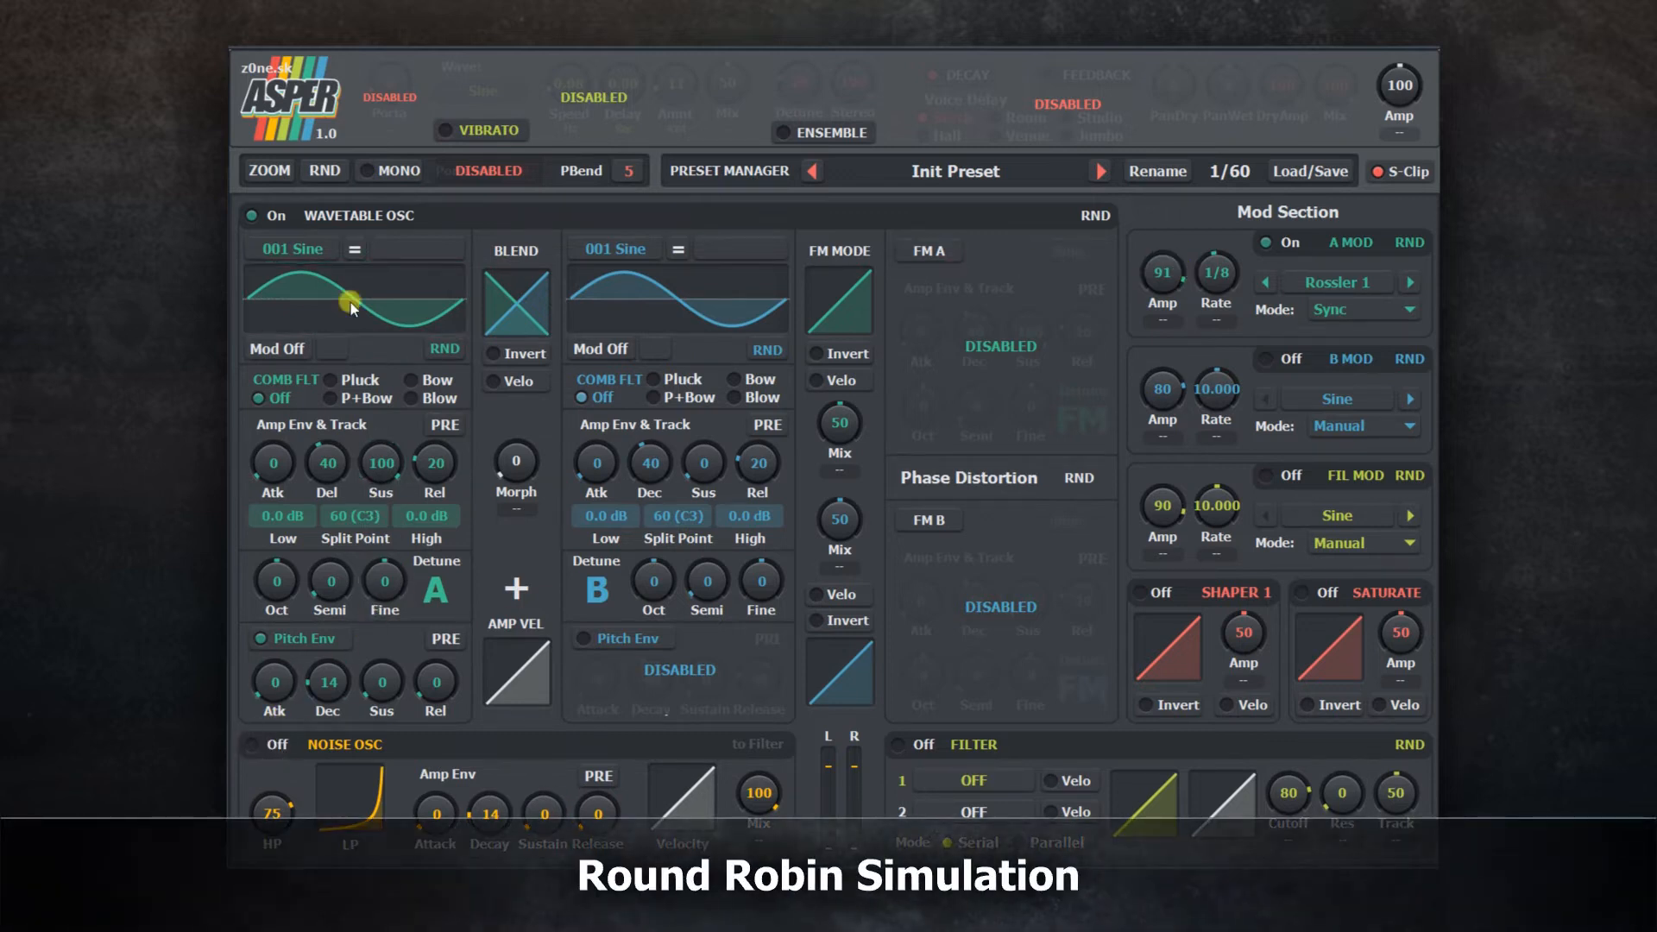
Step: Choose the 003 Saw wavetable for oscillator A, then switch the wavetable oscillator off
click(292, 247)
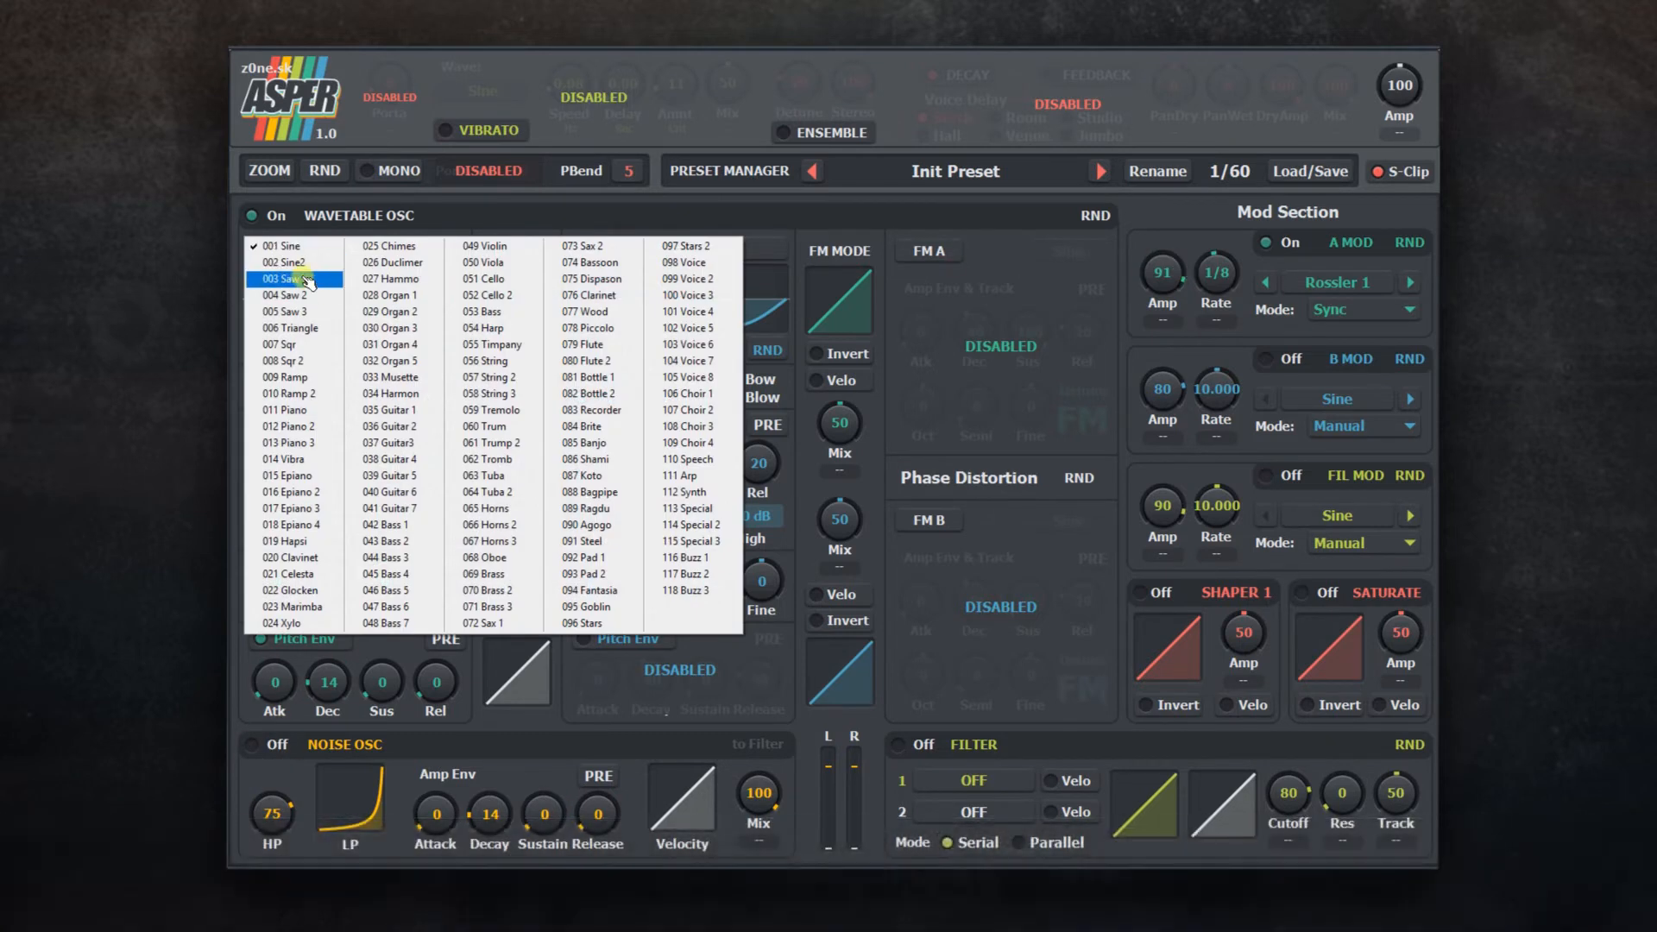
click(285, 280)
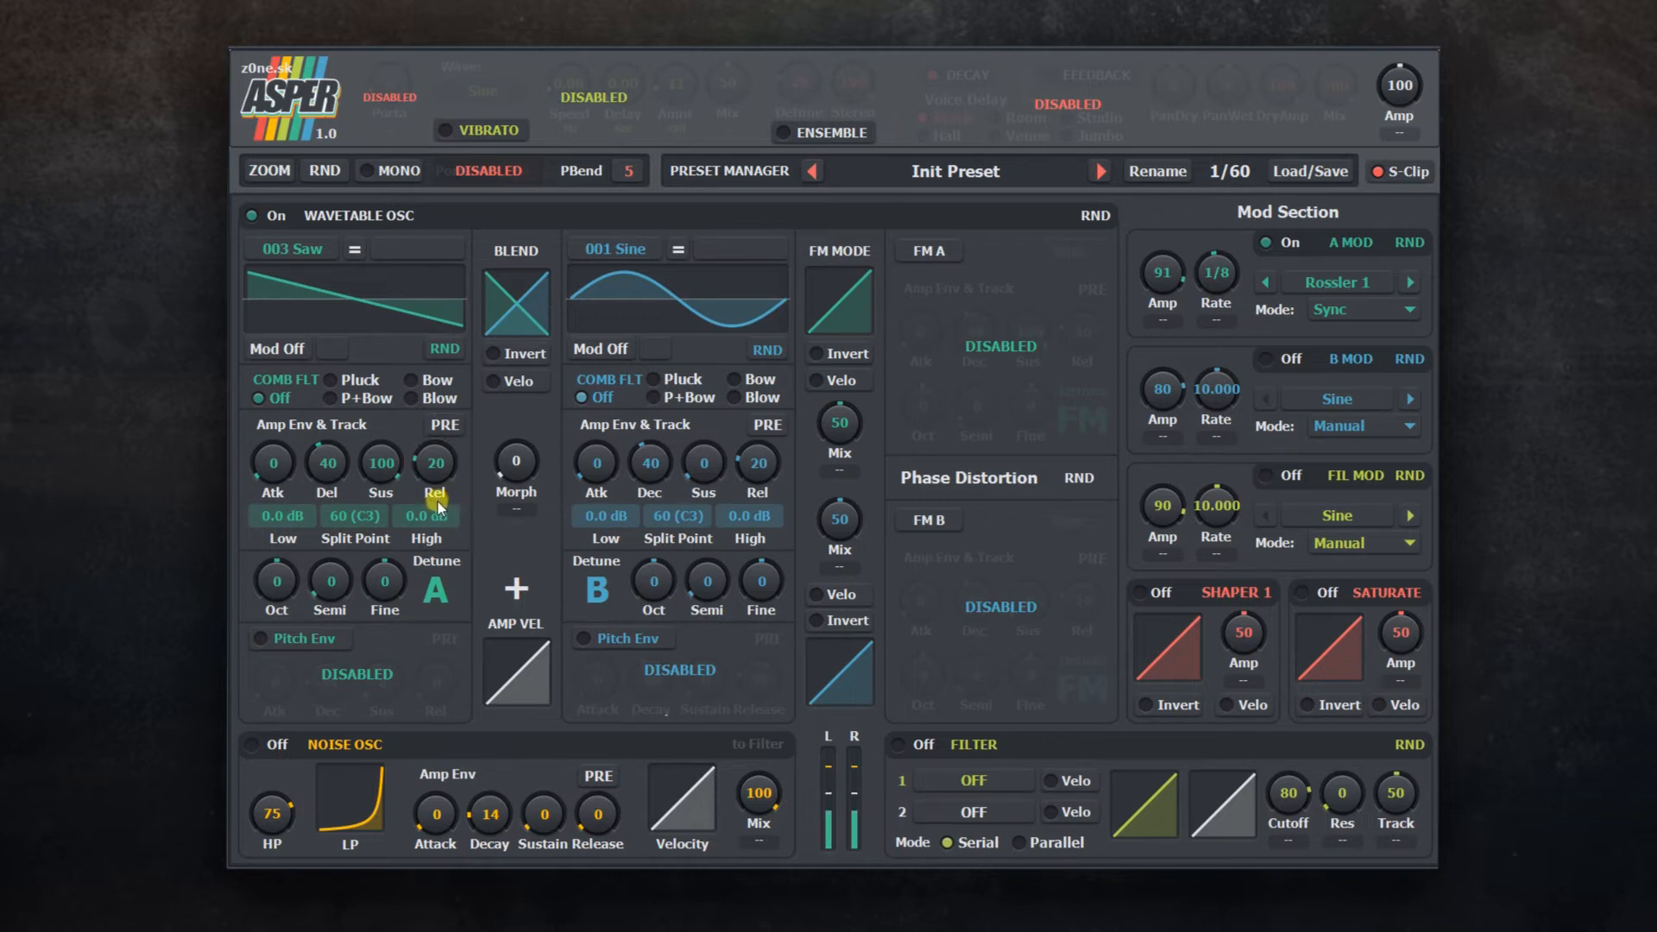
click(252, 216)
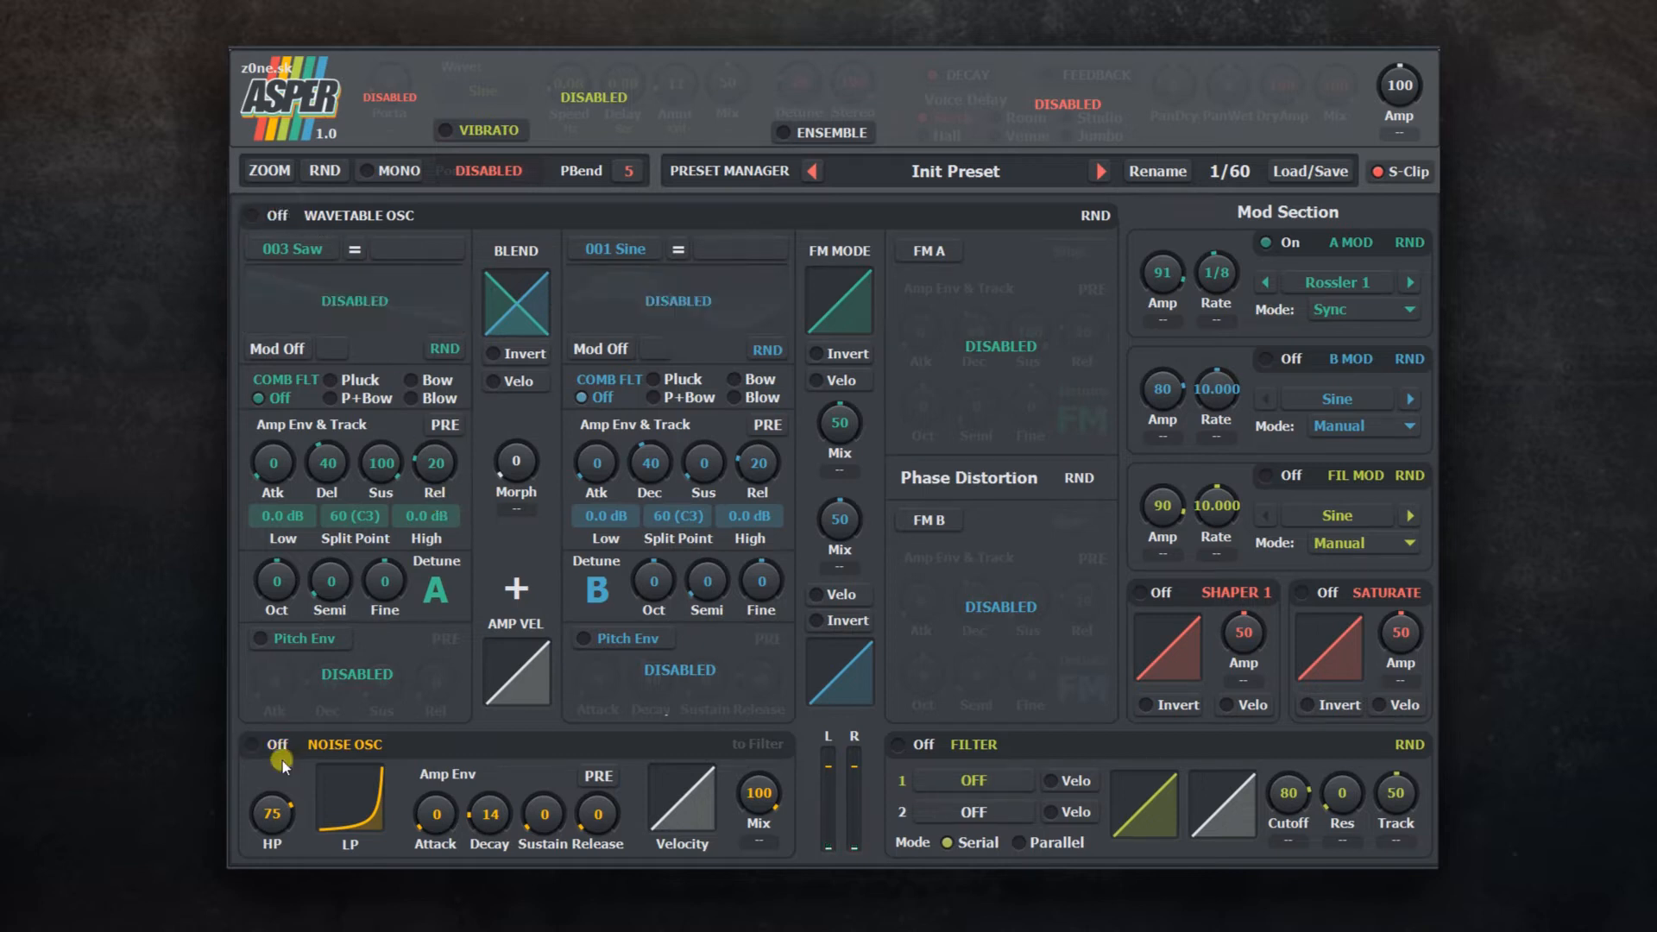
click(252, 746)
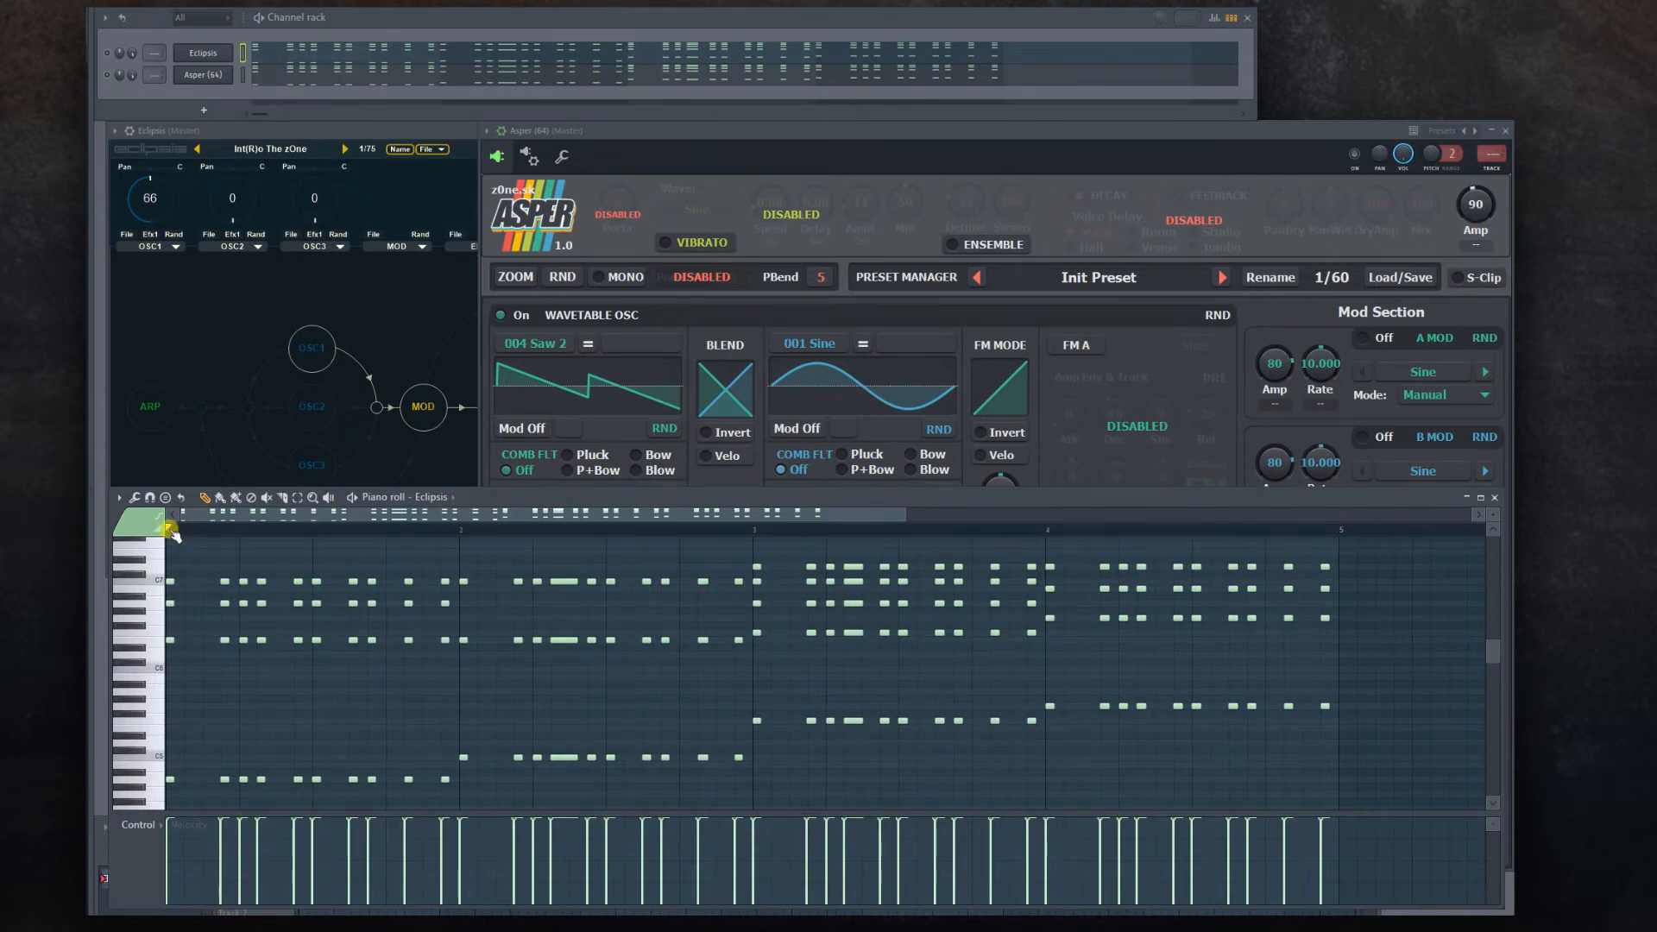
Step: Play the melody from the pattern start and solo the Asper channel against Eclipsis in the Channel Rack
drag(169, 528, 448, 528)
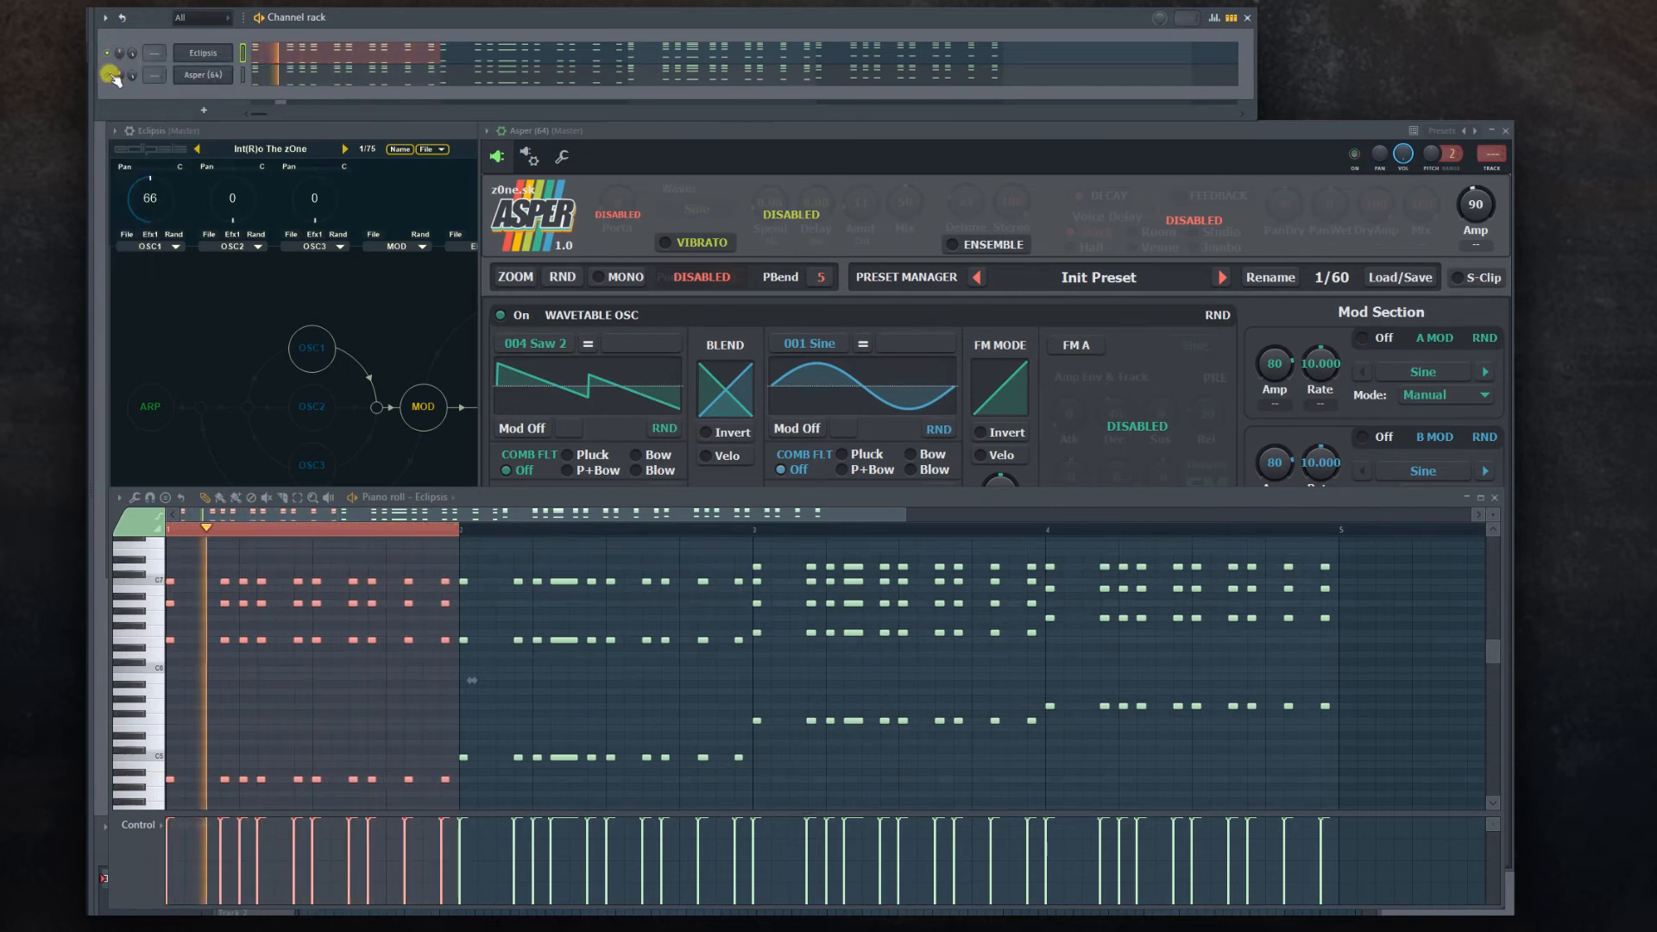
right_click(107, 69)
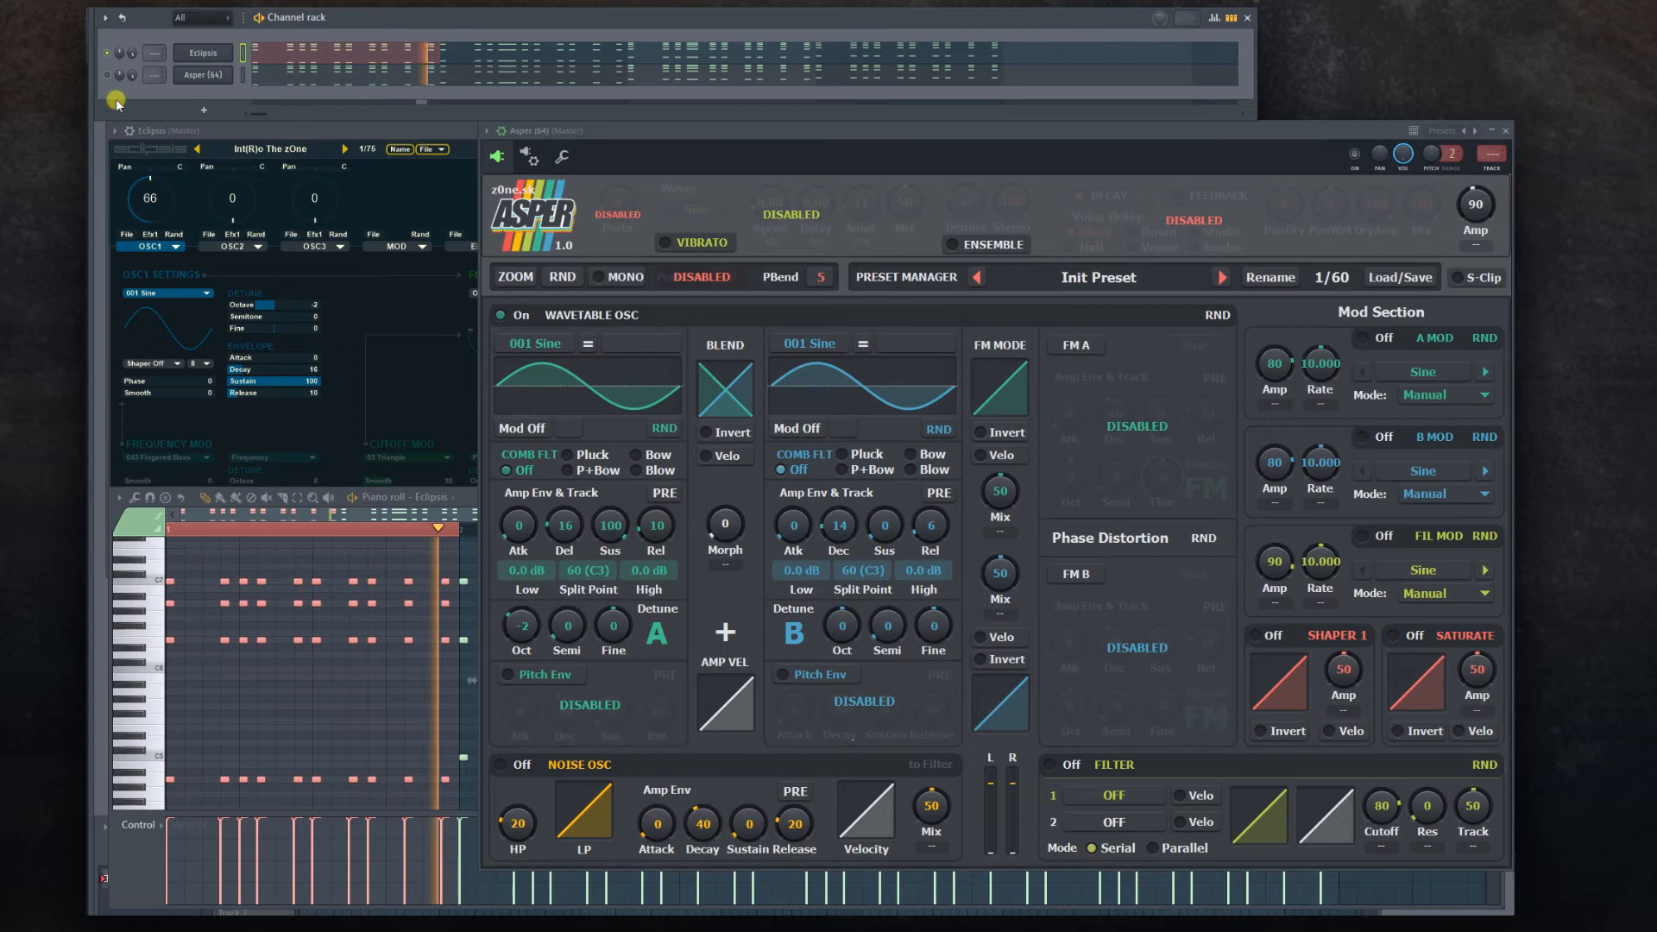
right_click(117, 95)
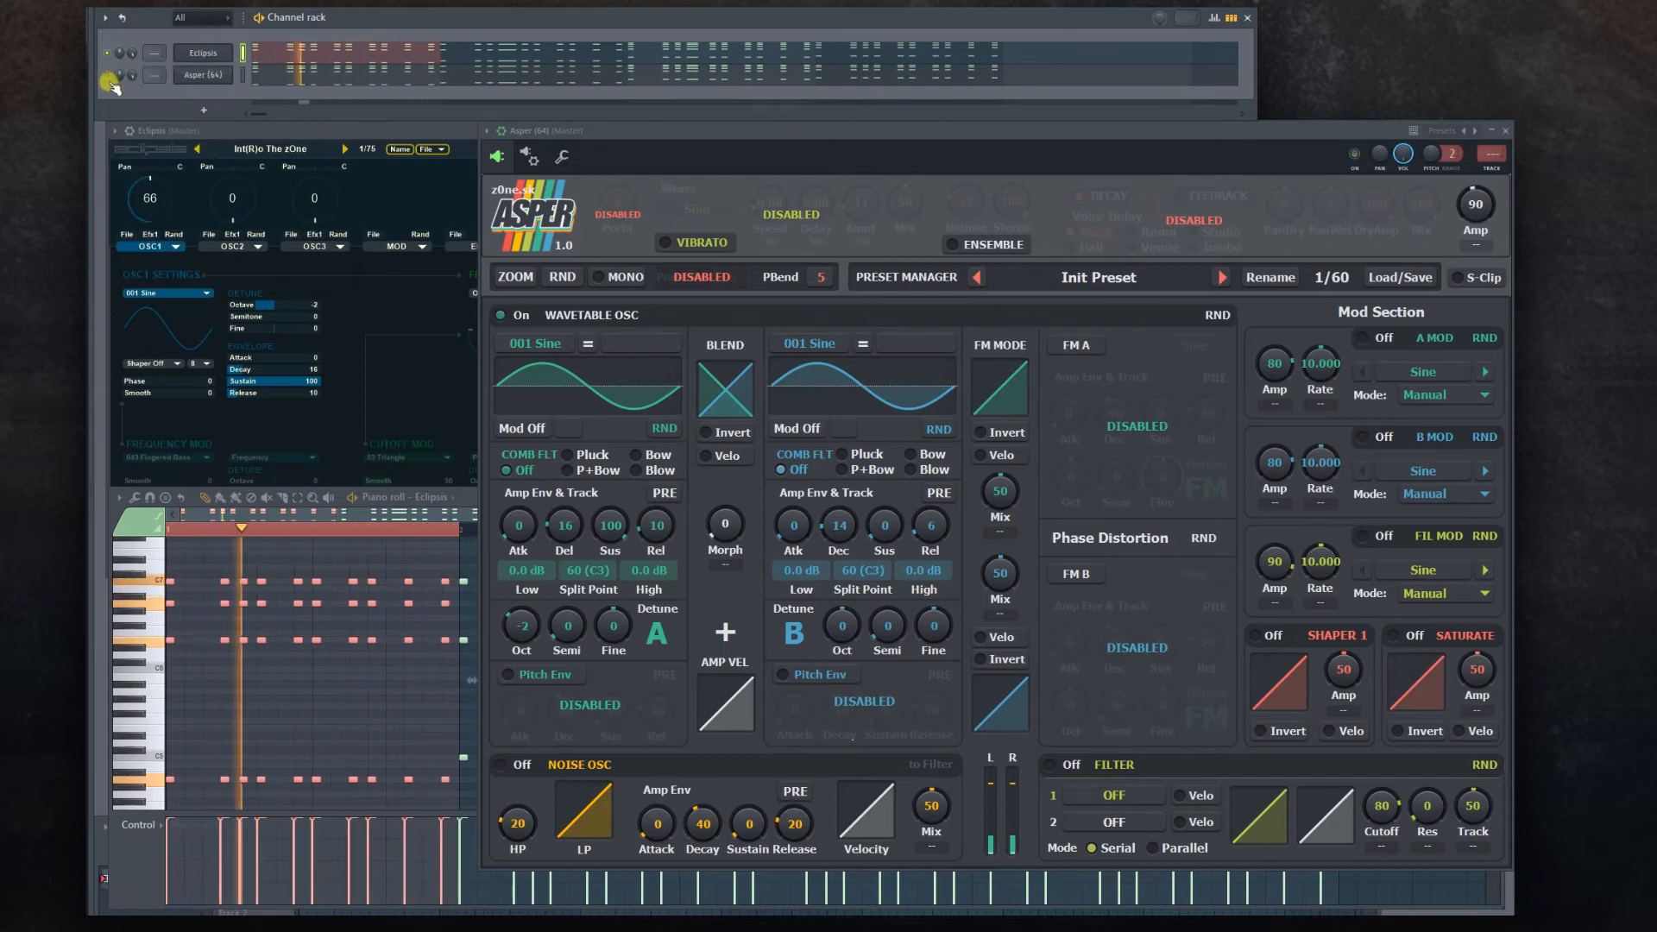
right_click(103, 82)
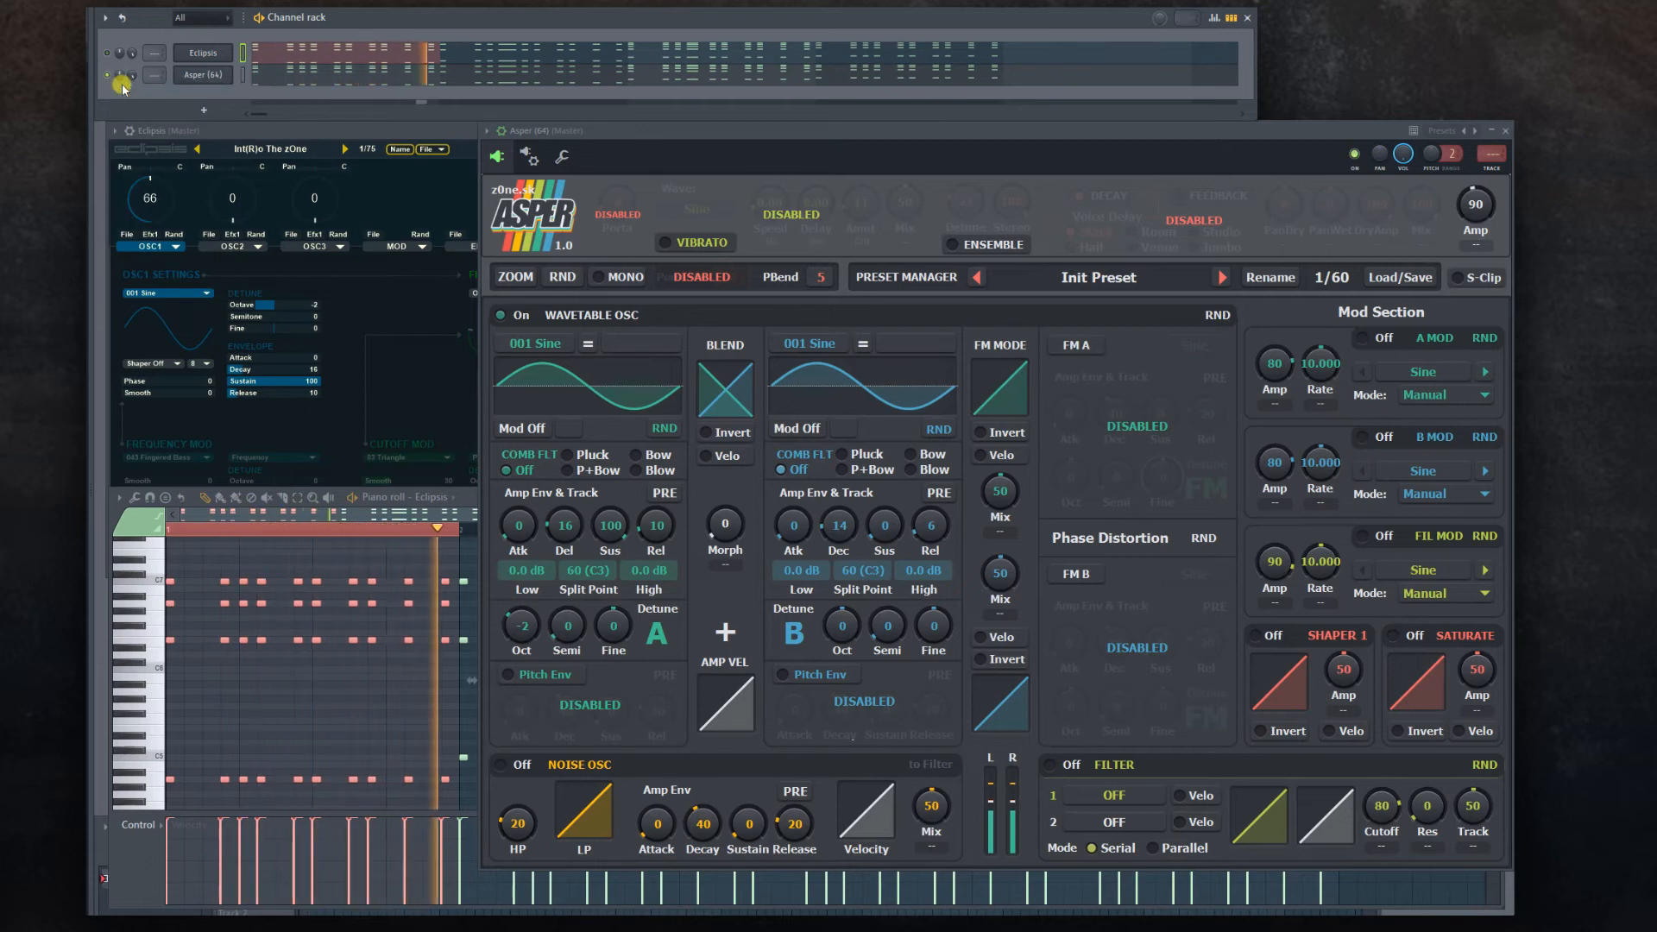
click(114, 74)
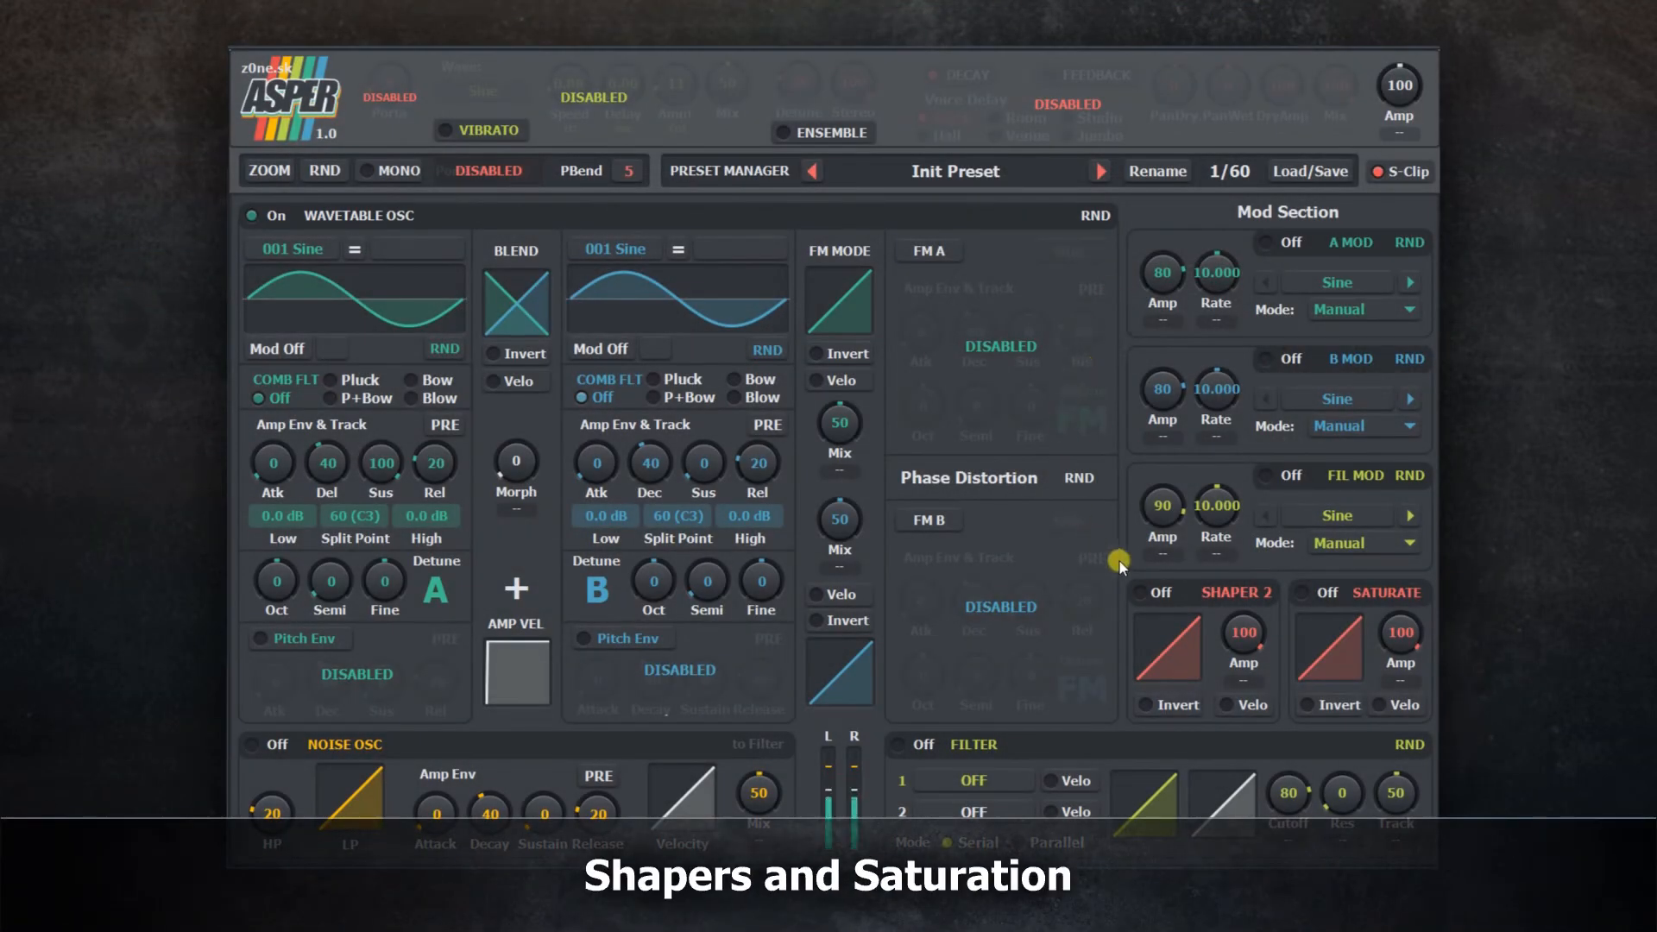
Step: Switch the shaper on and sweep its amount up to full 100
click(1139, 594)
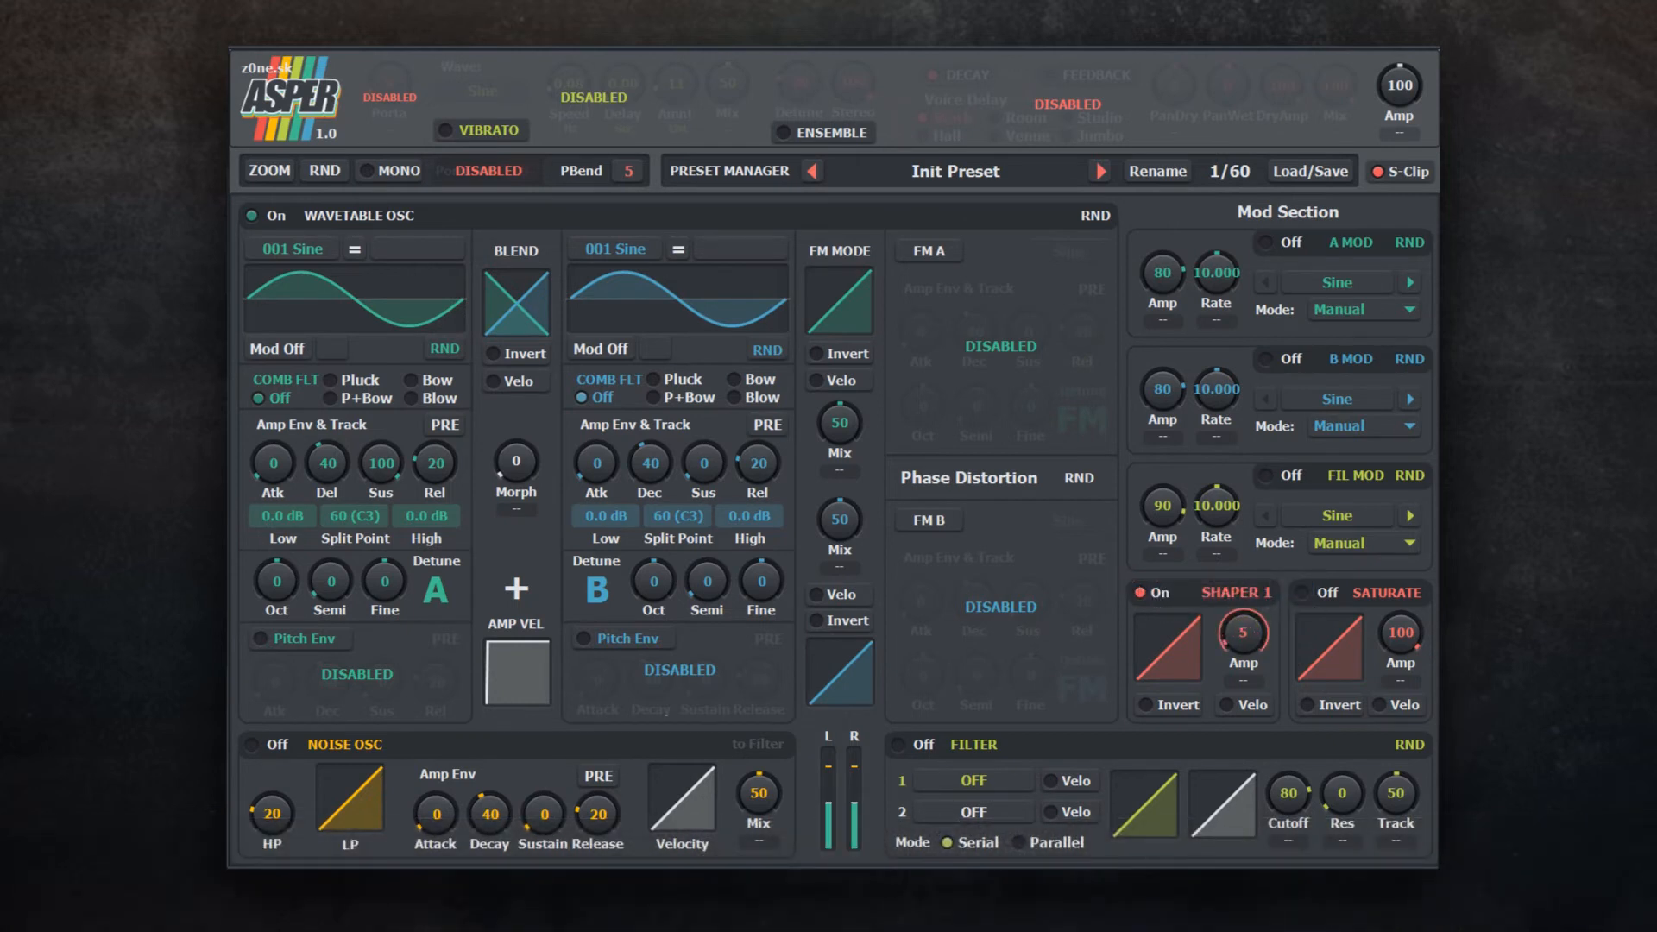
drag(1243, 632, 1243, 592)
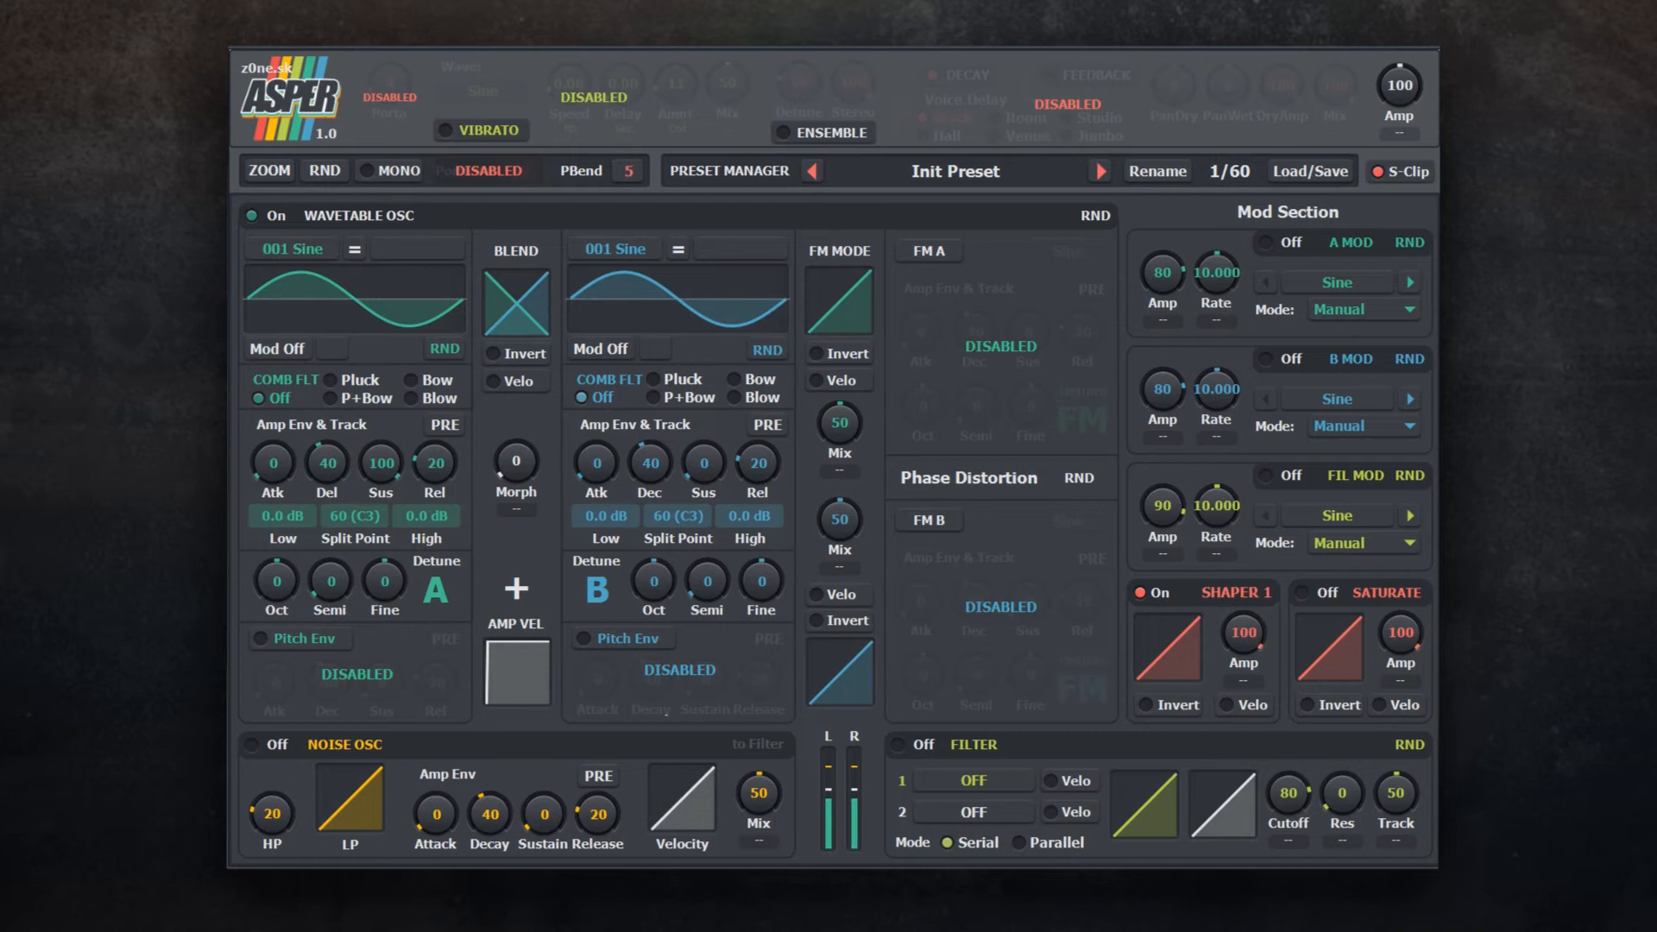
drag(1241, 631, 1241, 687)
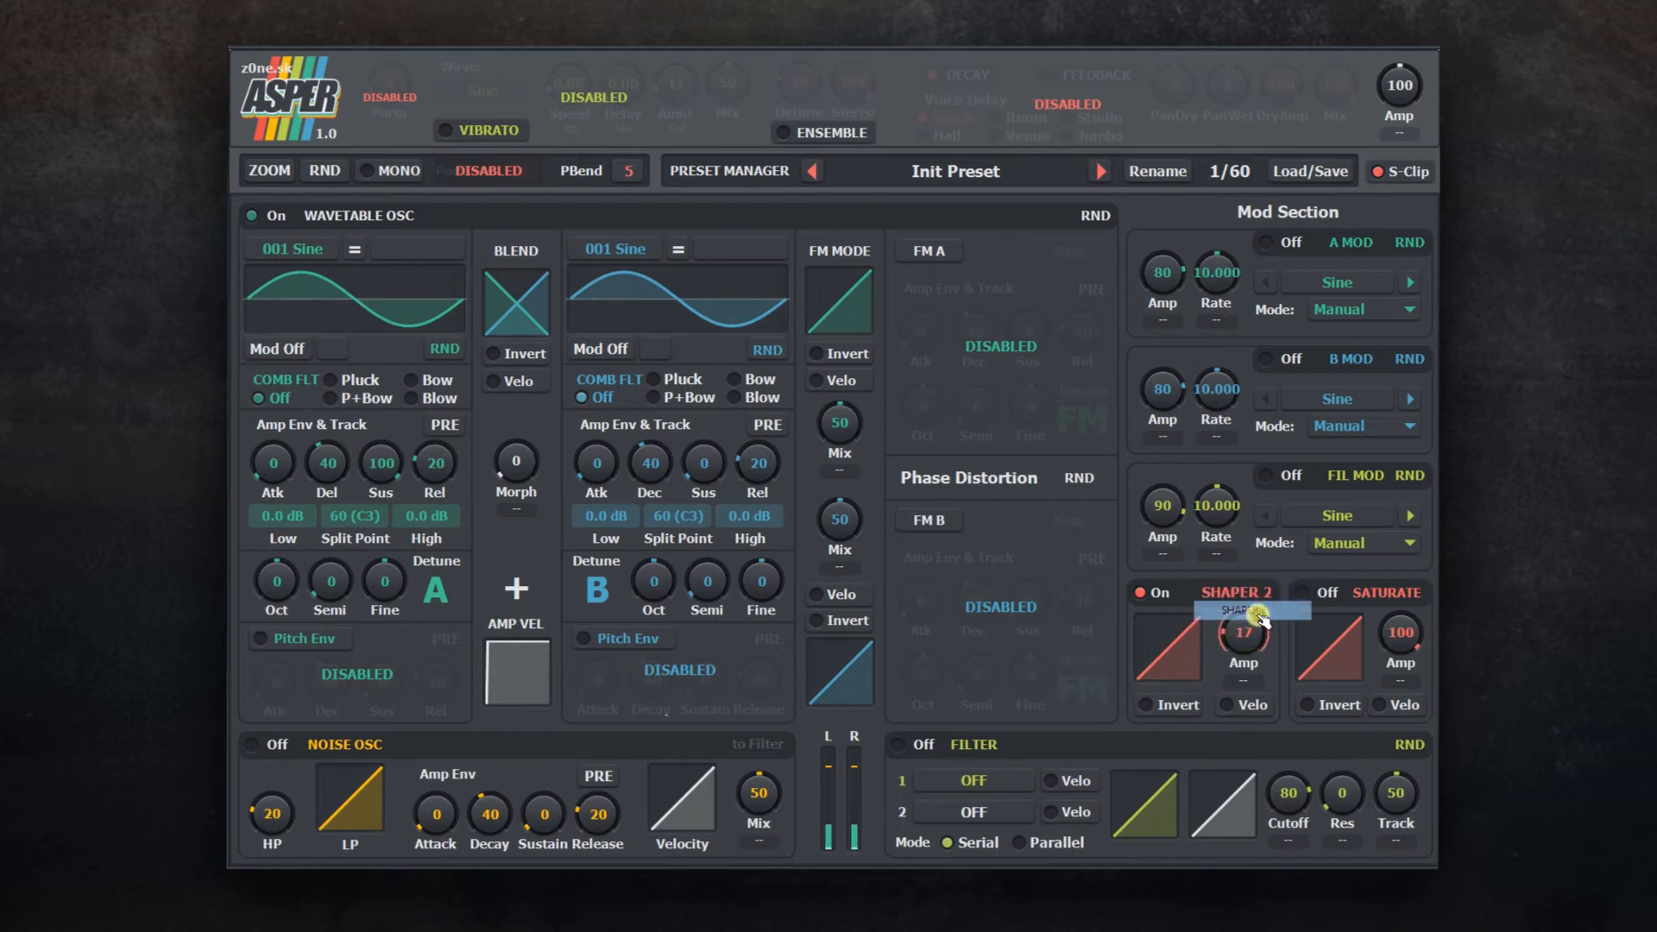
drag(1243, 632, 1243, 560)
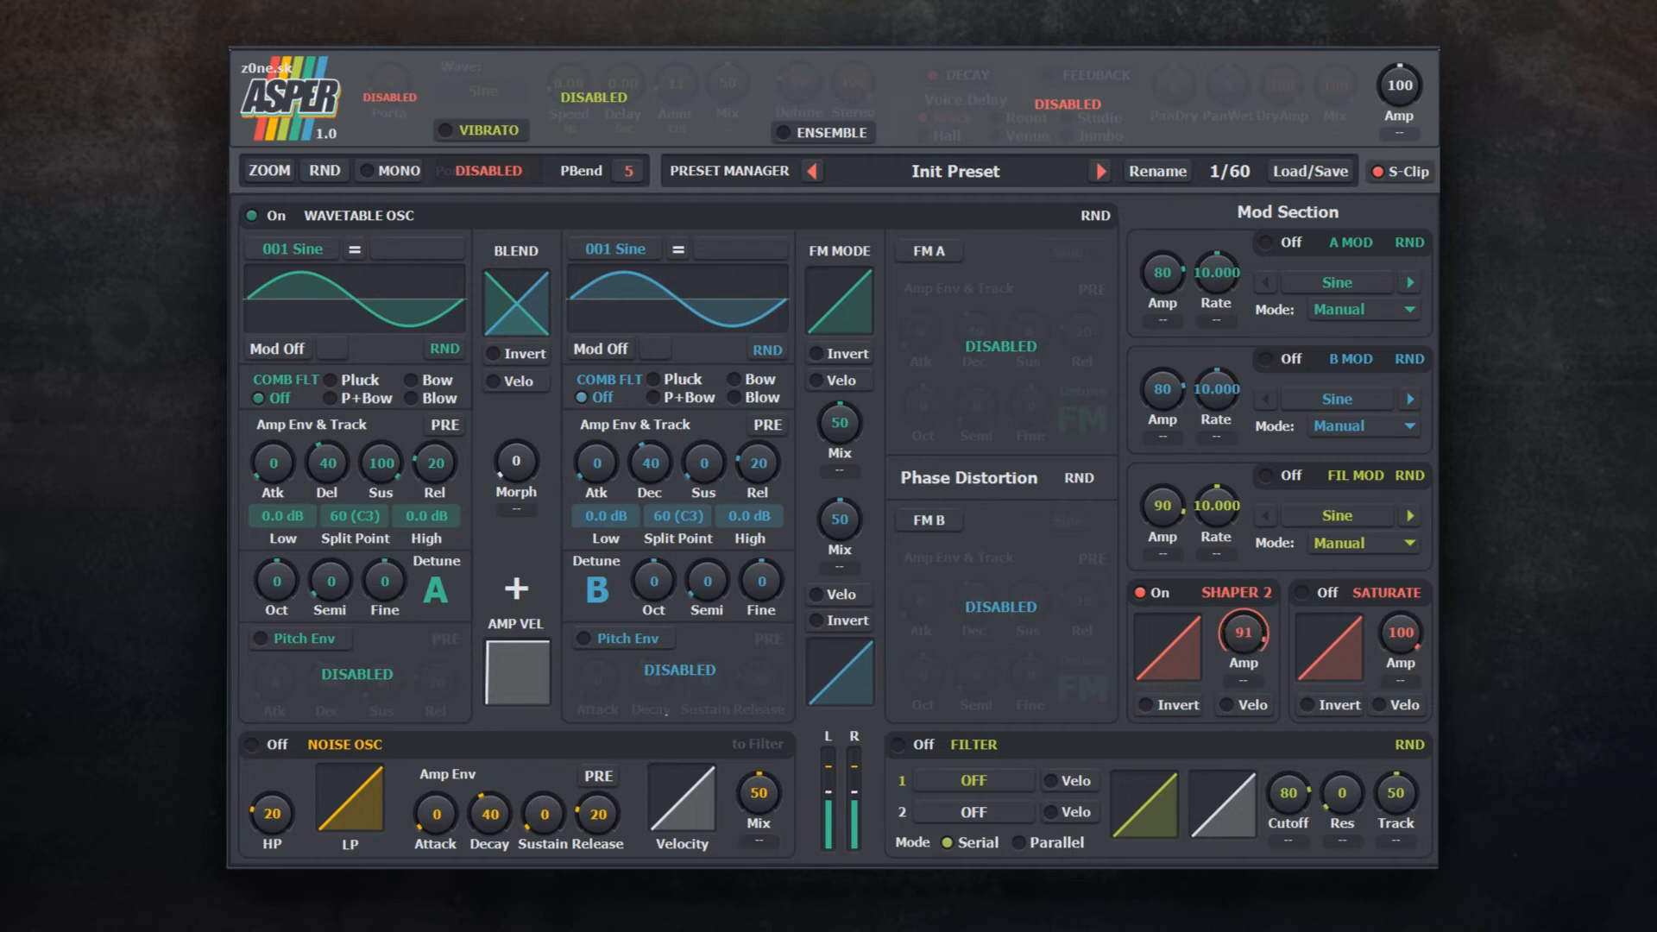
drag(1245, 632, 1245, 623)
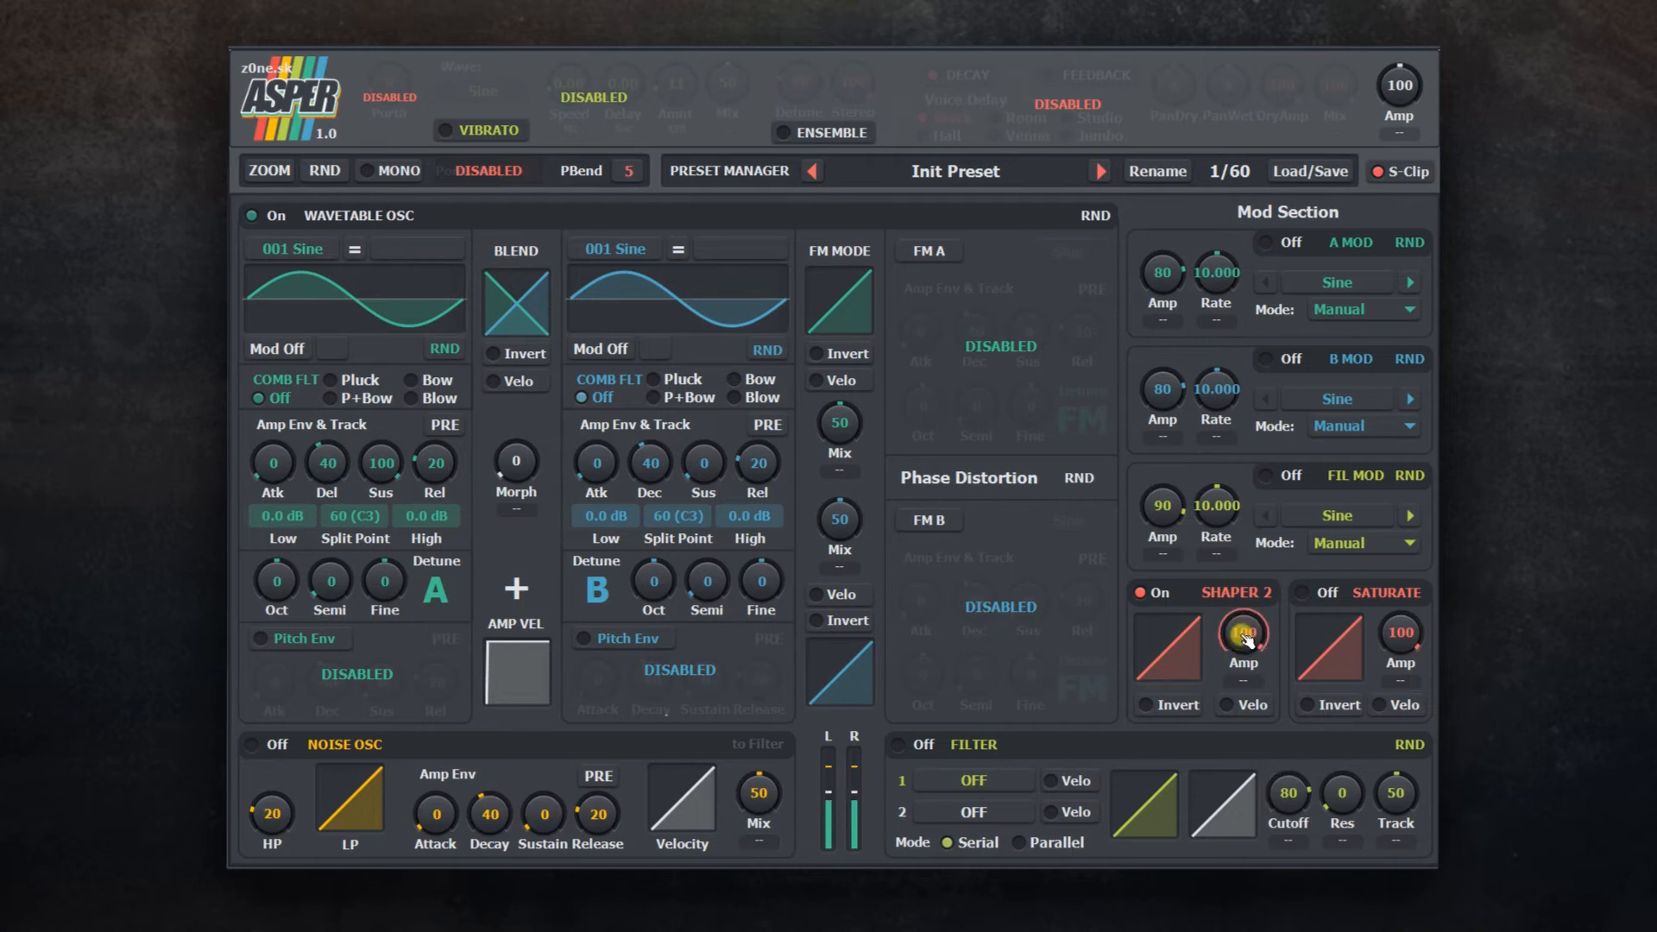
Step: Select Shaper 2, switch saturation on and sweep its amount
click(1309, 594)
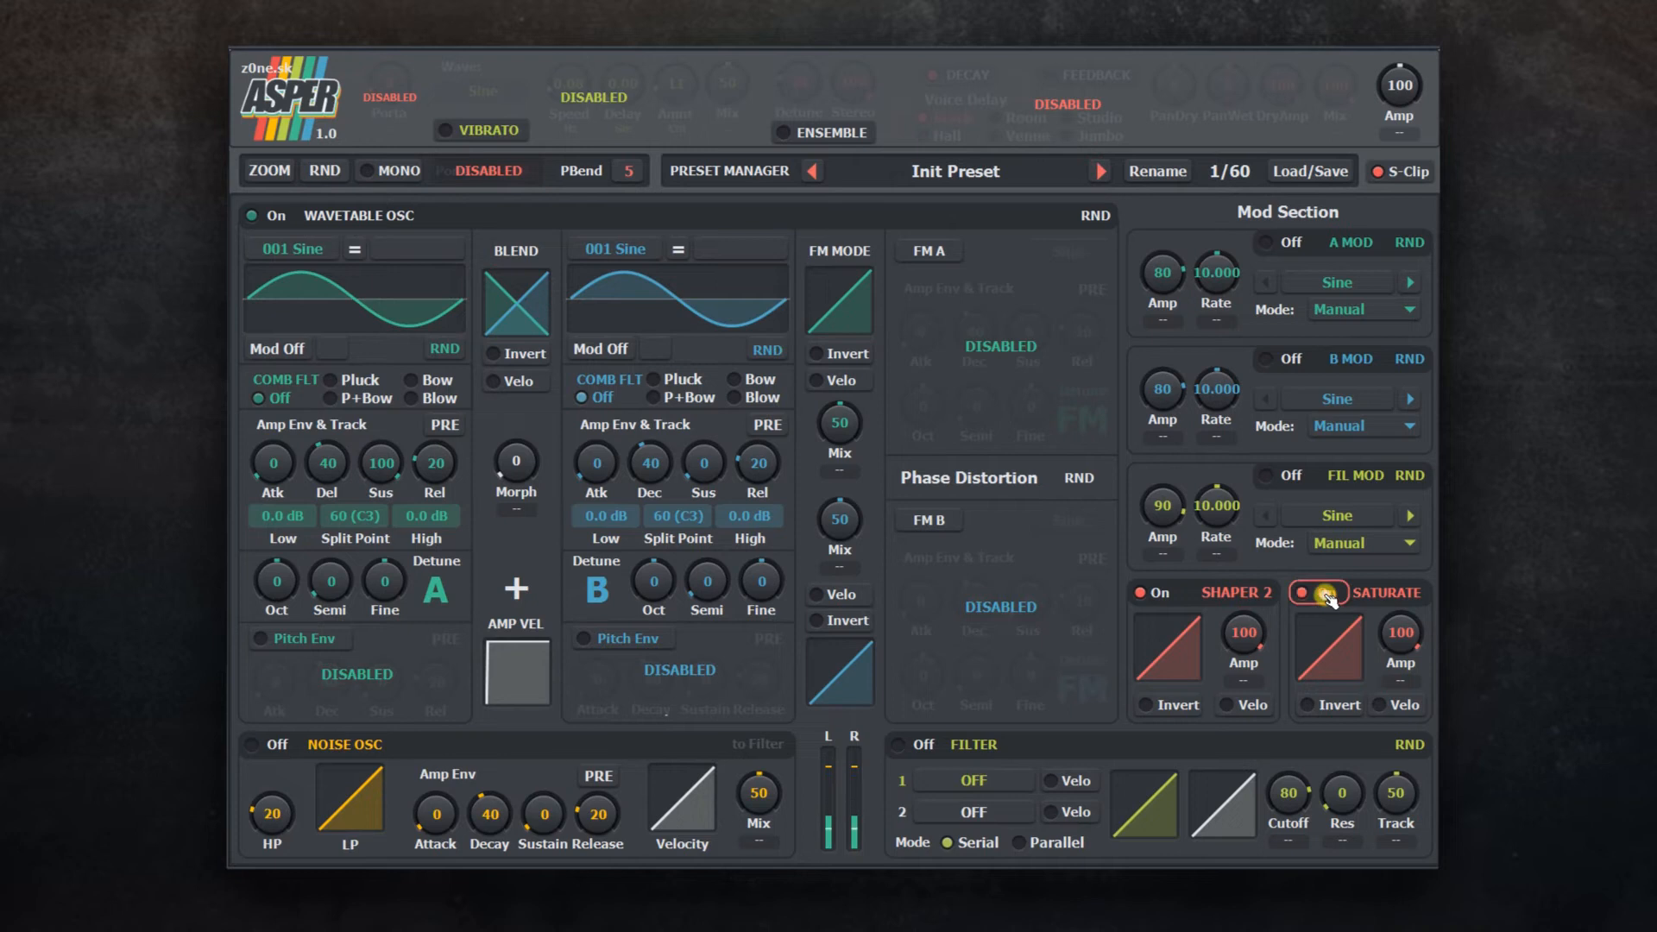
click(1319, 592)
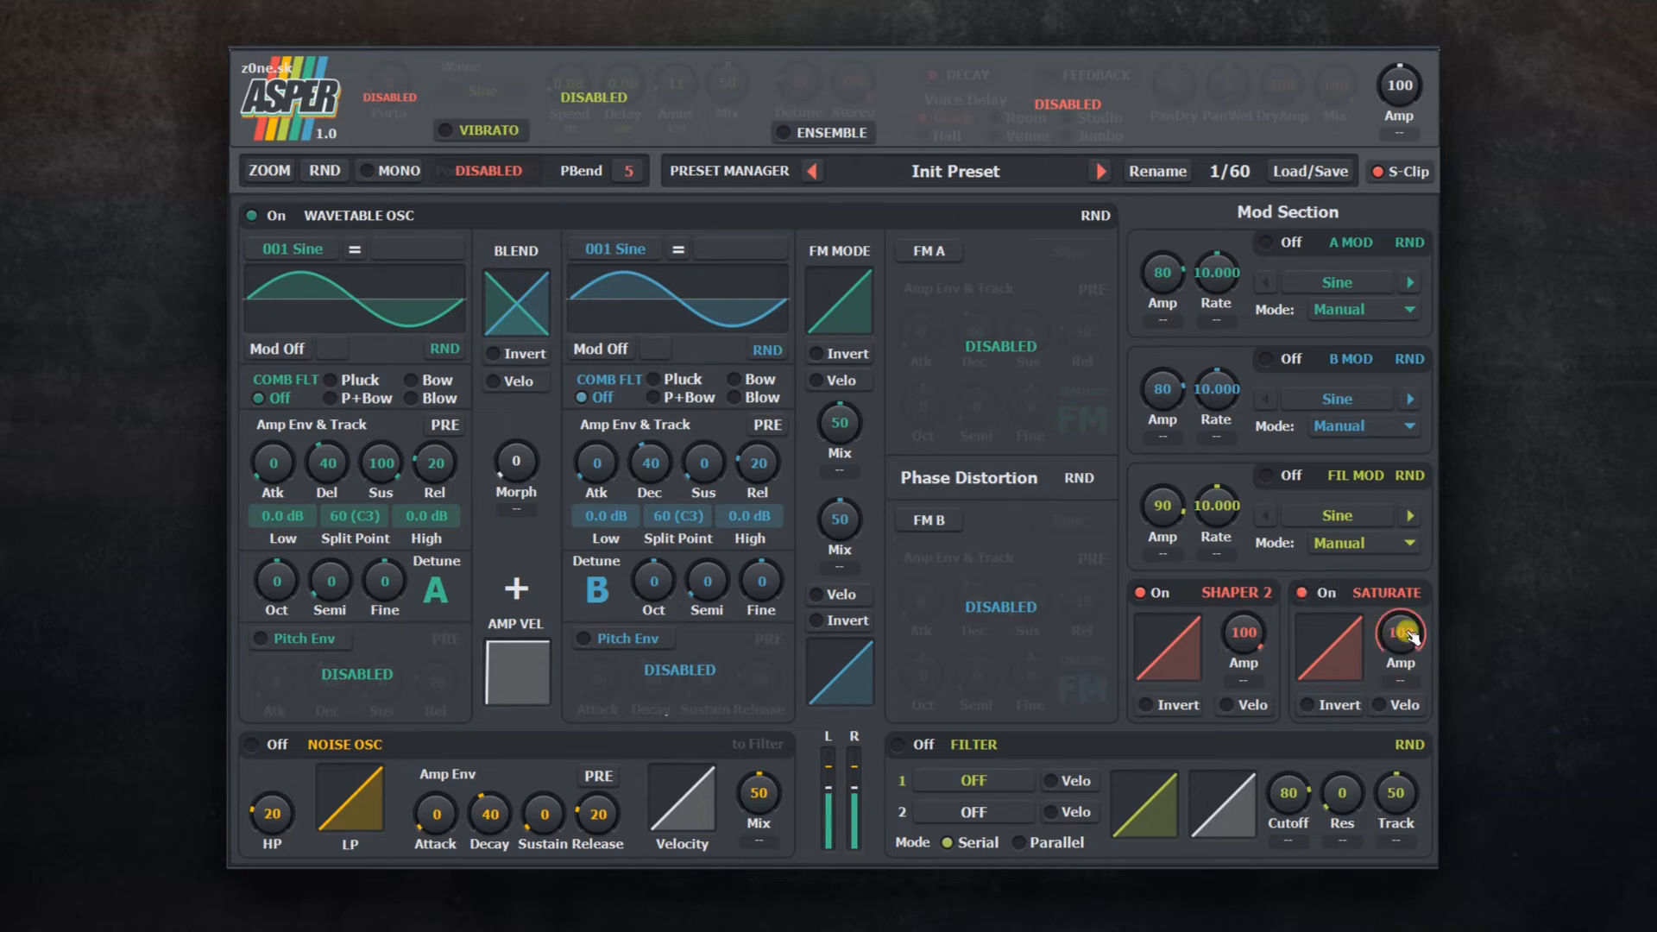
drag(1402, 633, 1402, 677)
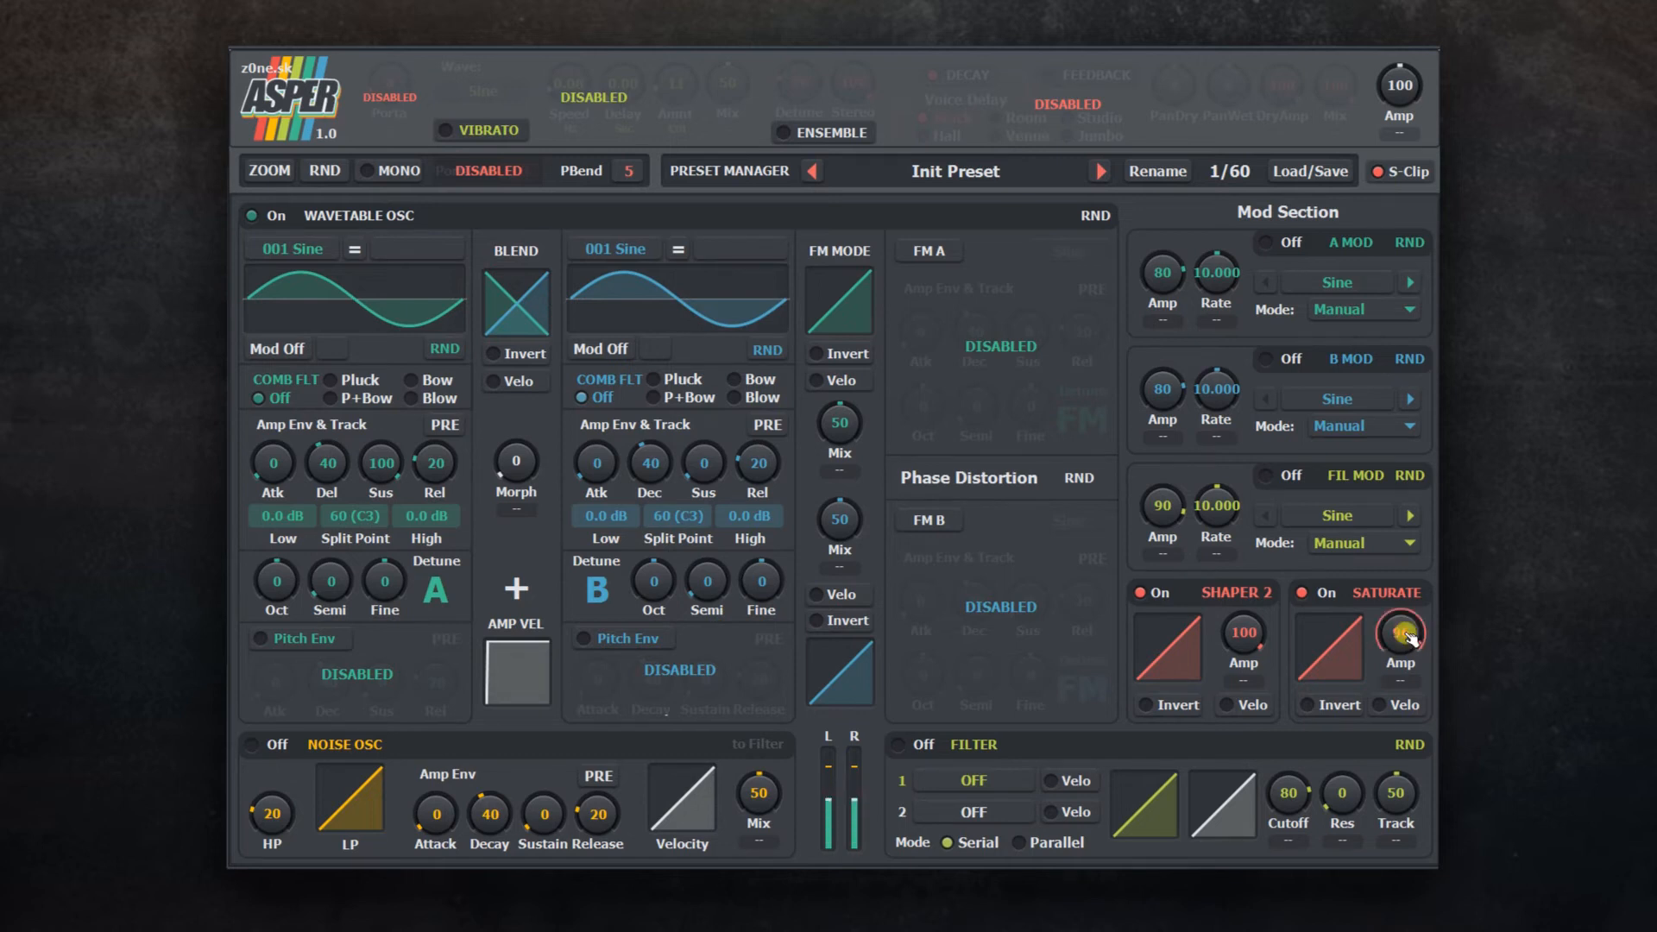
drag(1397, 634, 1397, 651)
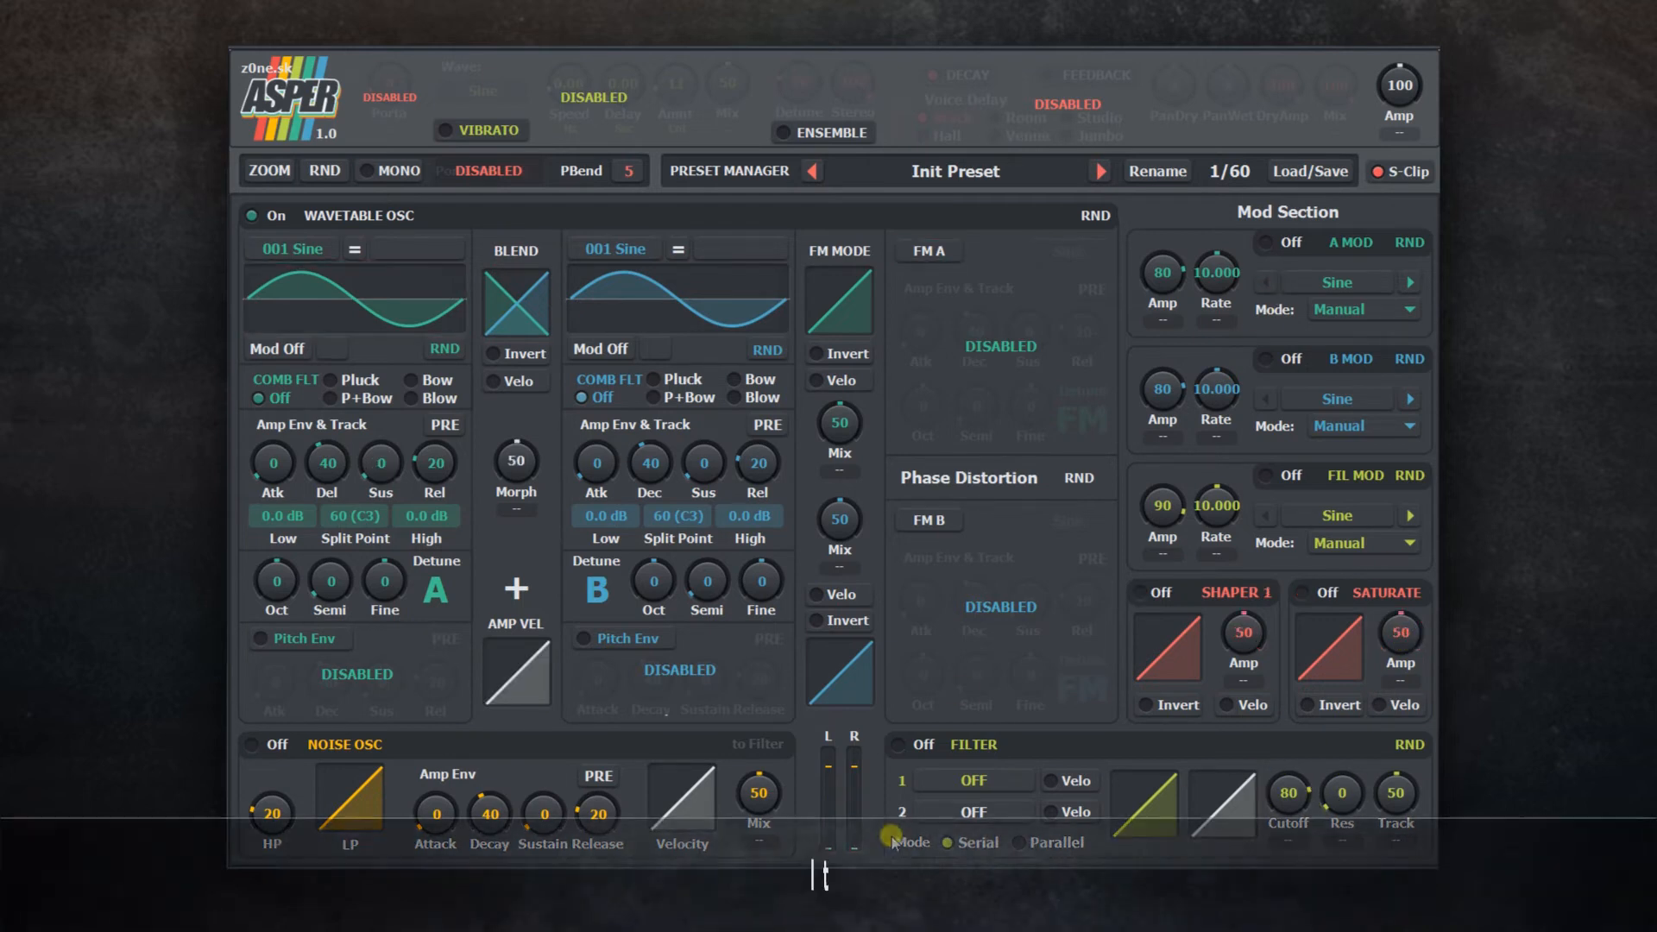
Step: Set filter slot 1 to Butterworth LP, switch the filter on and sweep the cutoff
click(973, 780)
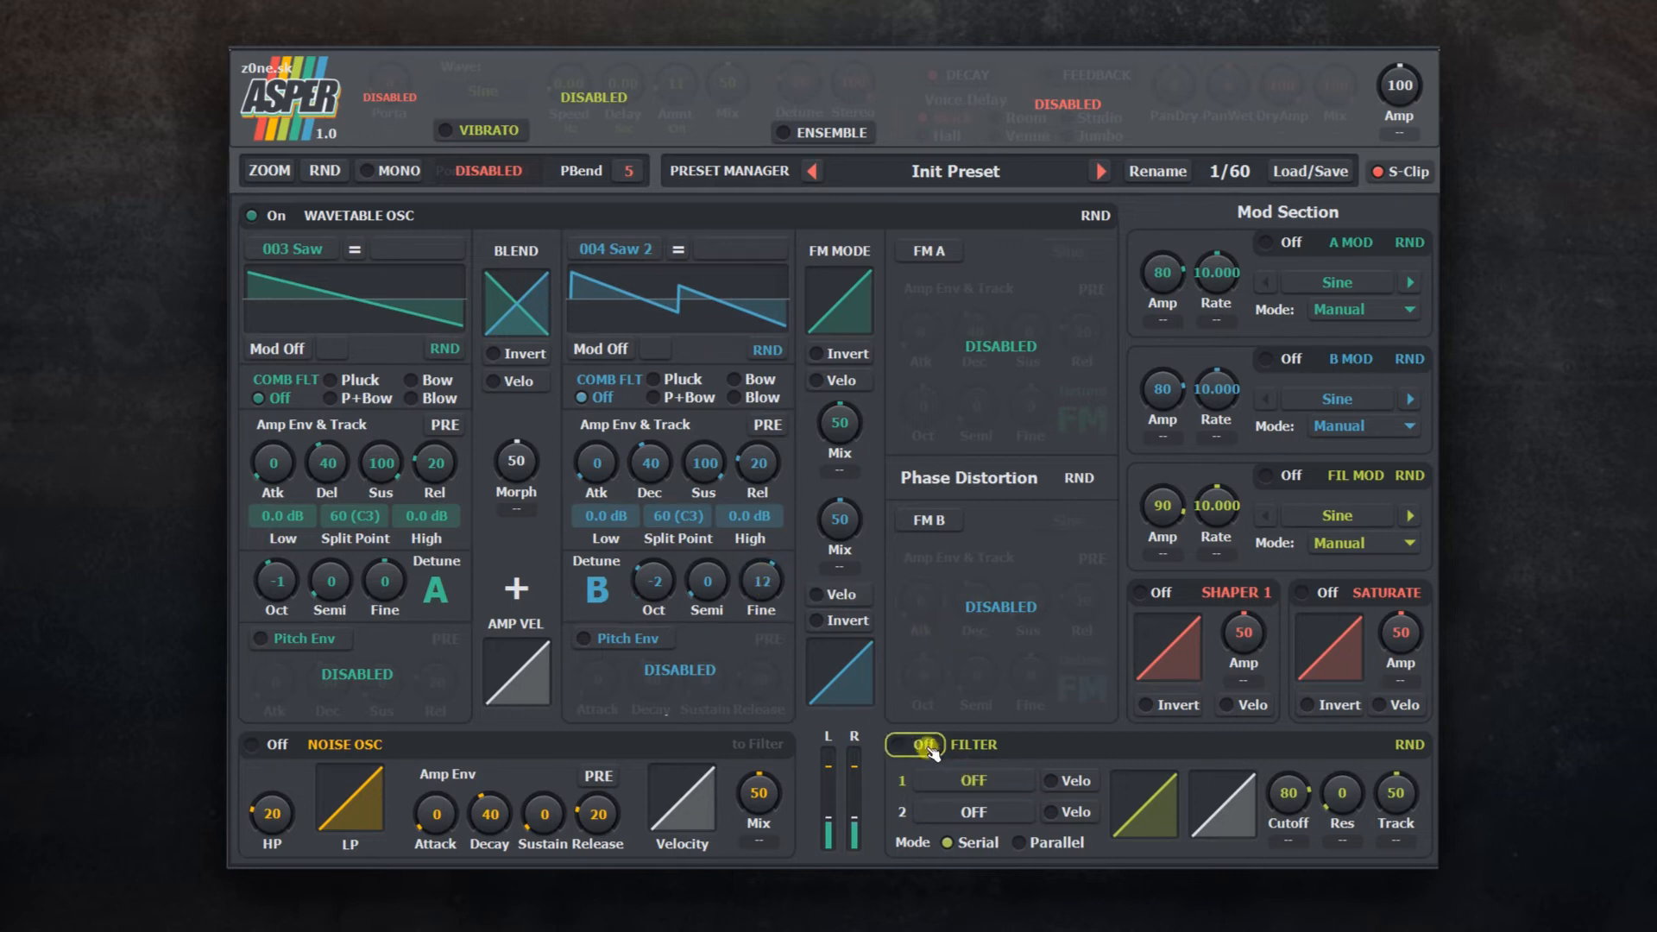
click(919, 746)
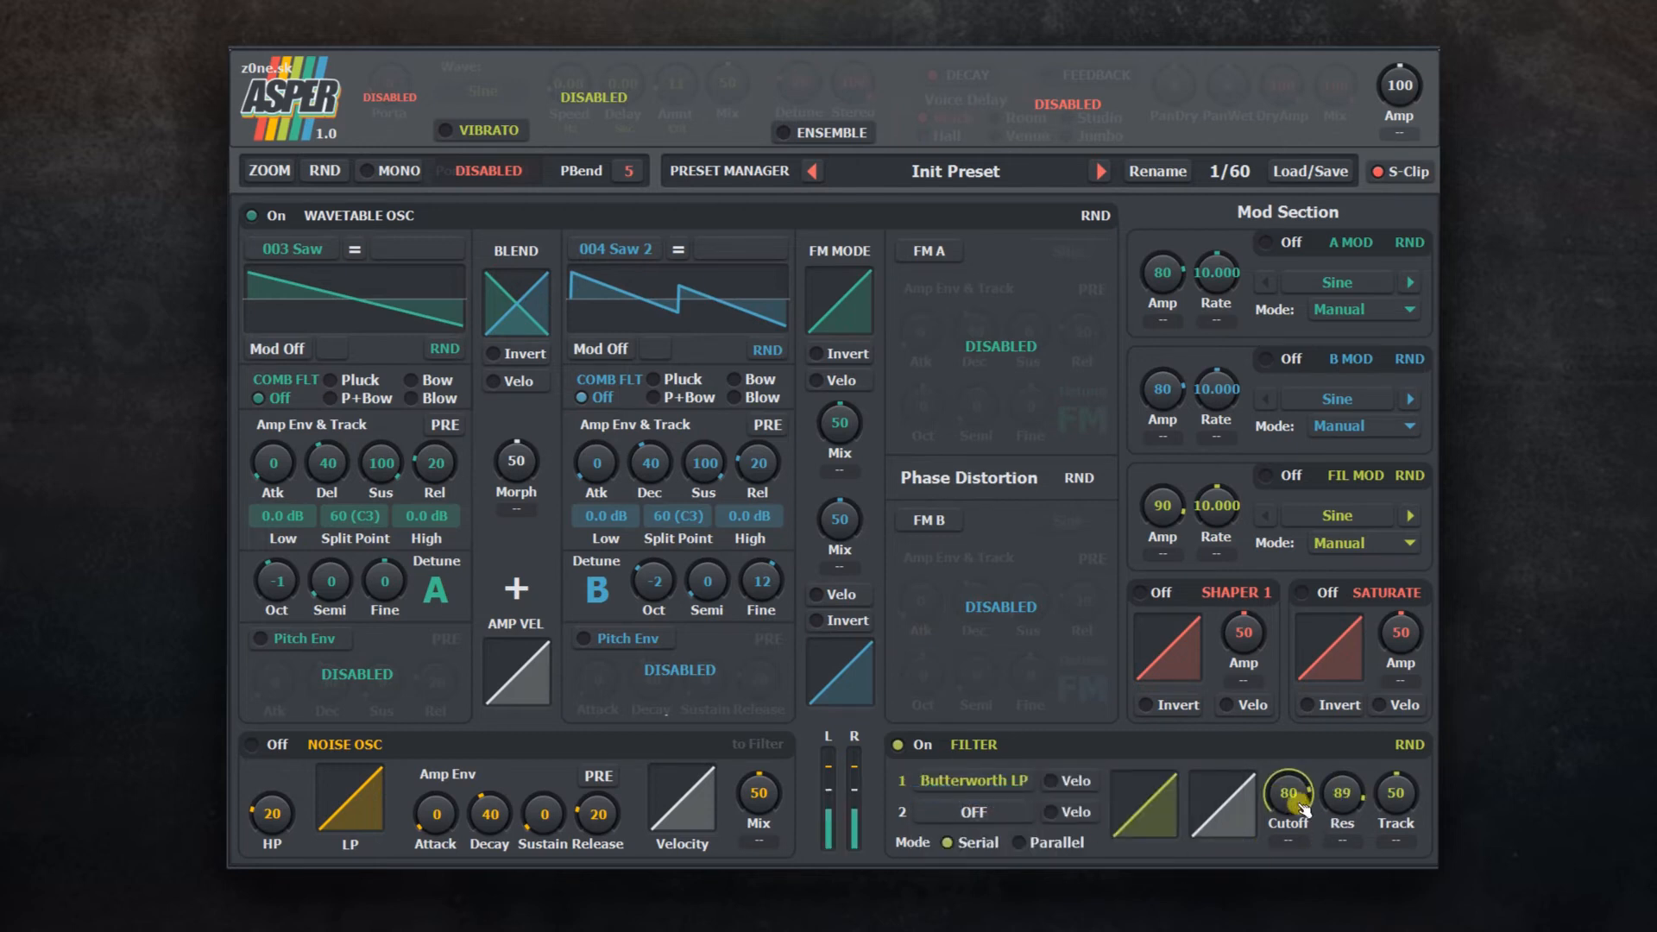
drag(1288, 793, 1288, 836)
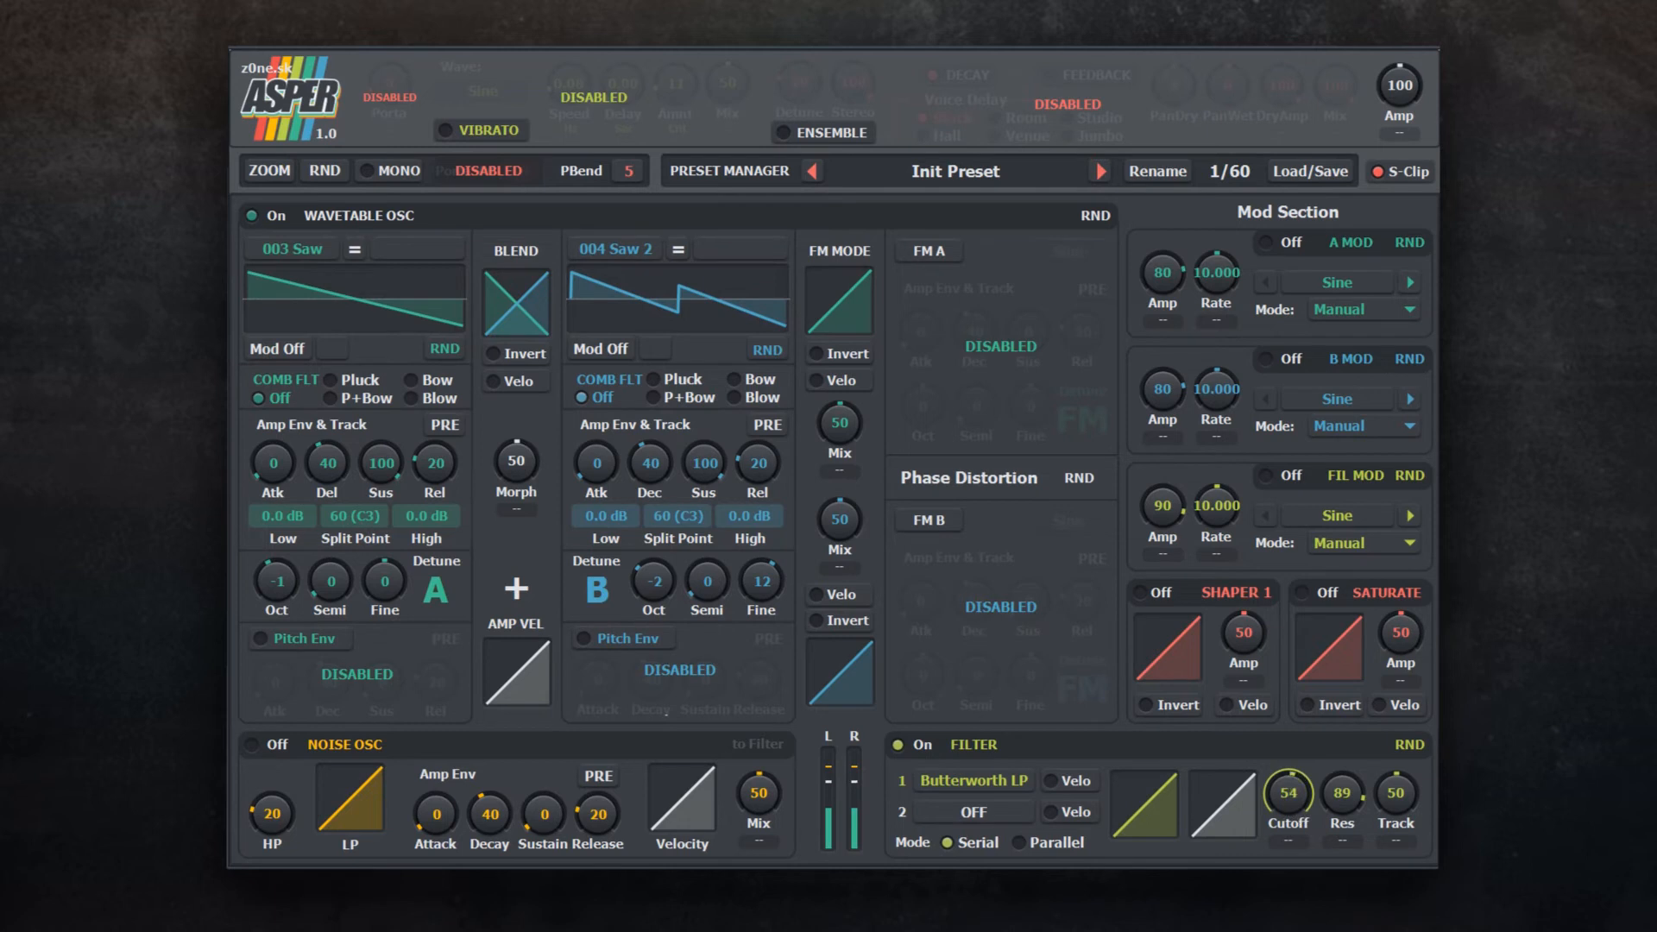
drag(1286, 794, 1286, 836)
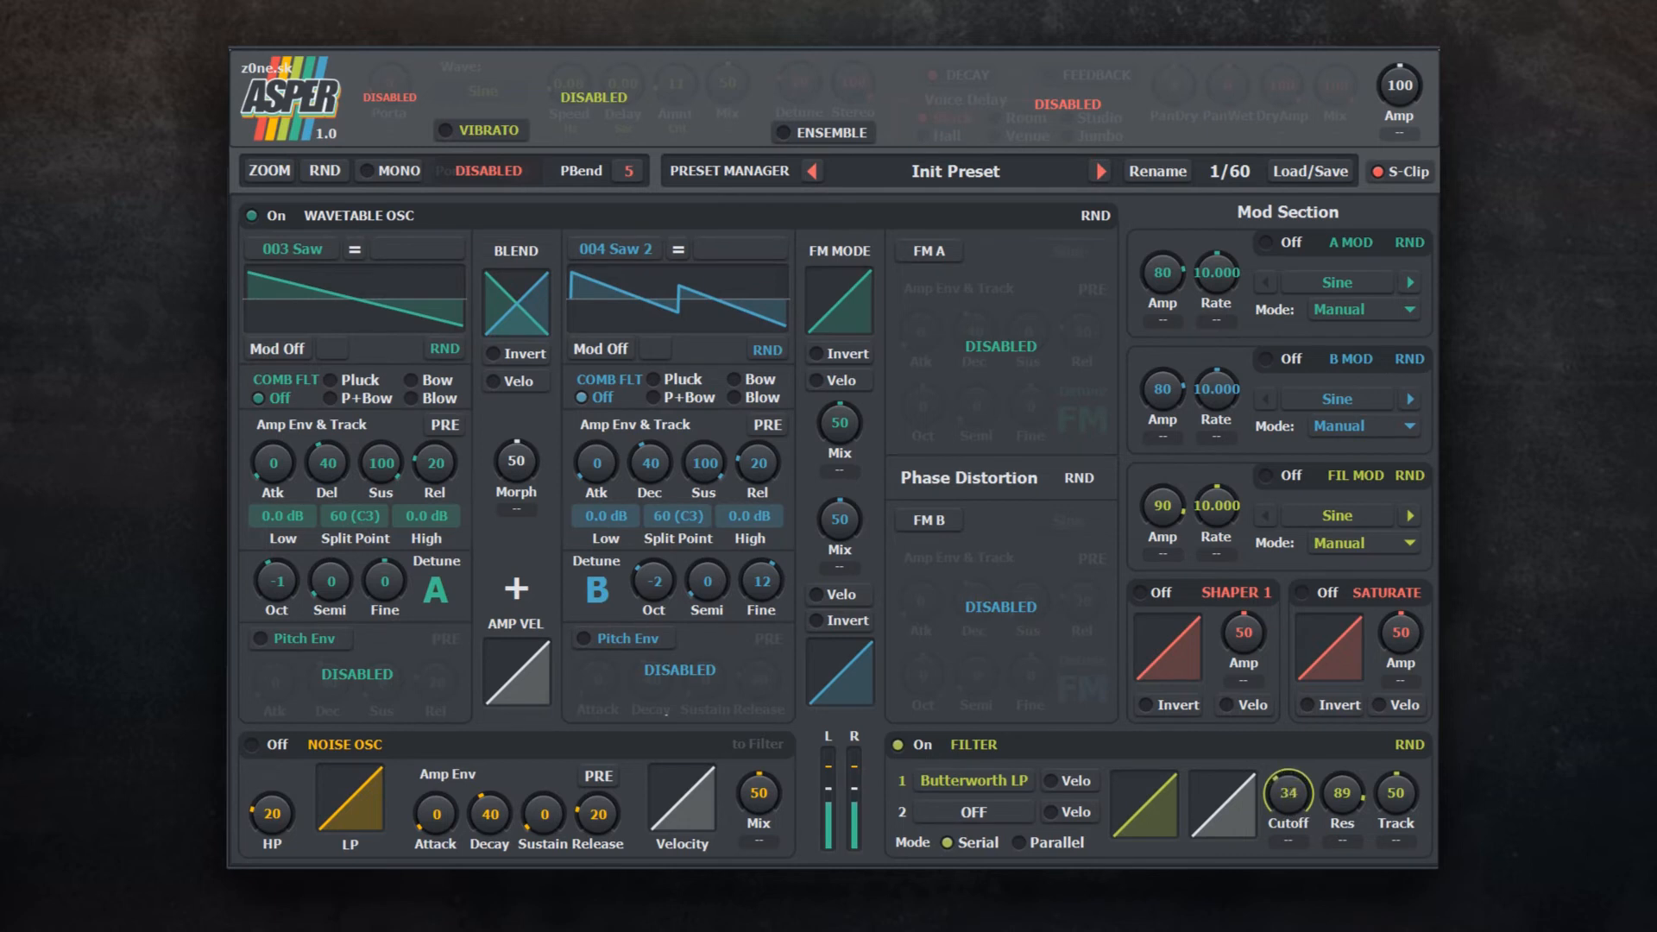
drag(1284, 791, 1284, 761)
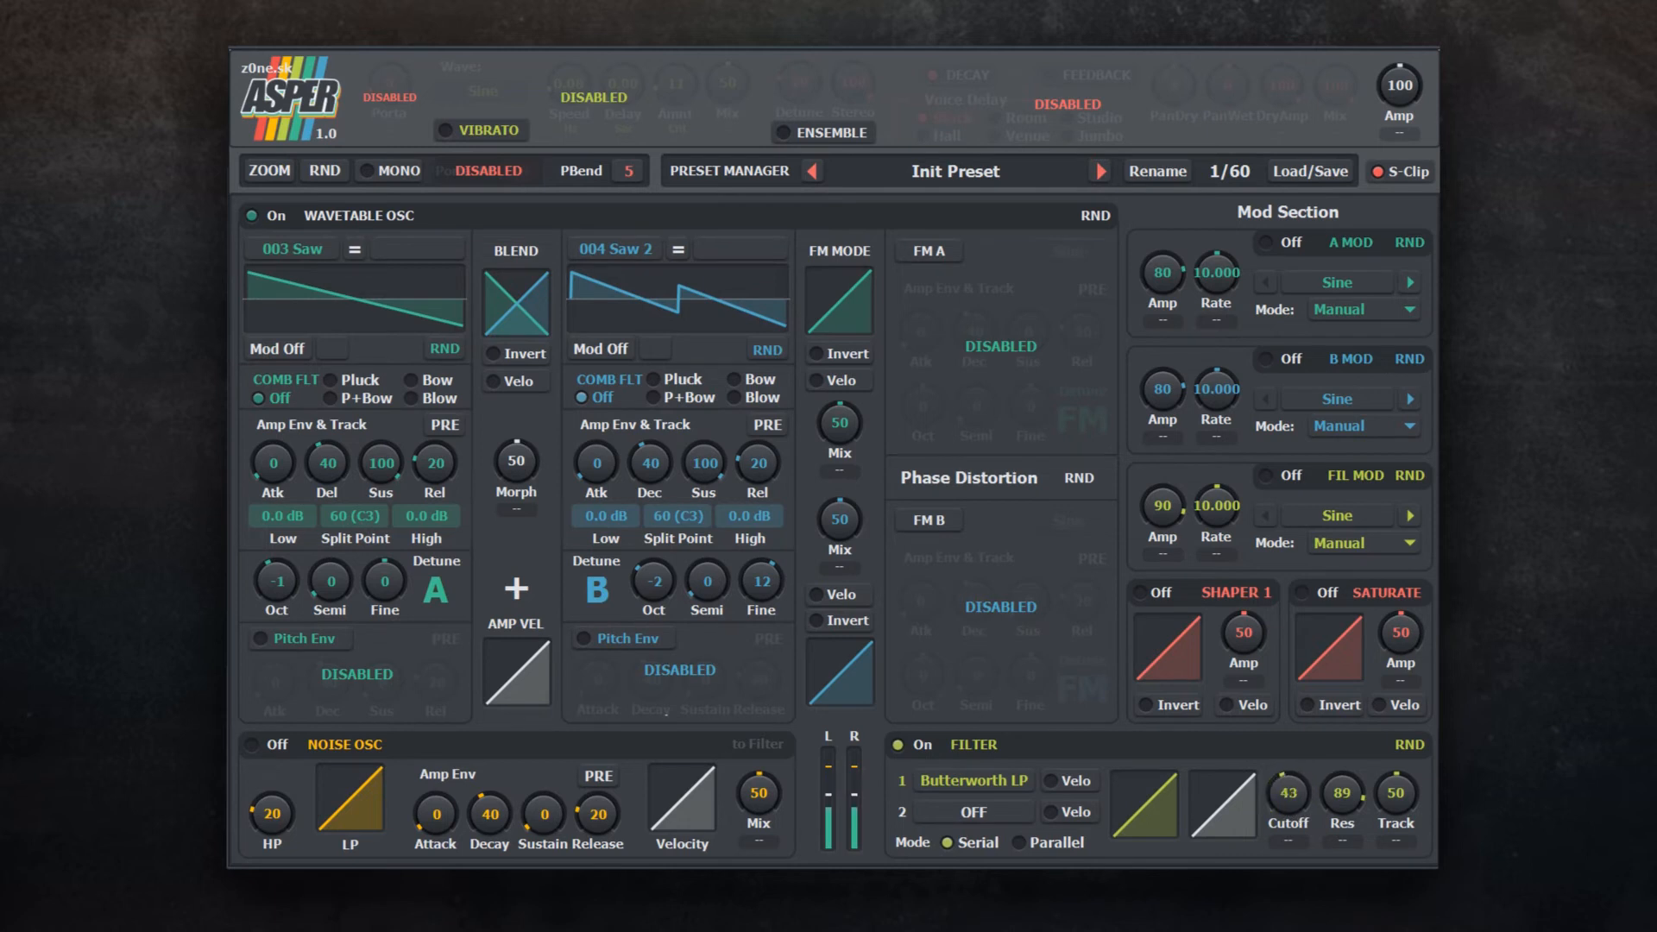
drag(1288, 790, 1288, 772)
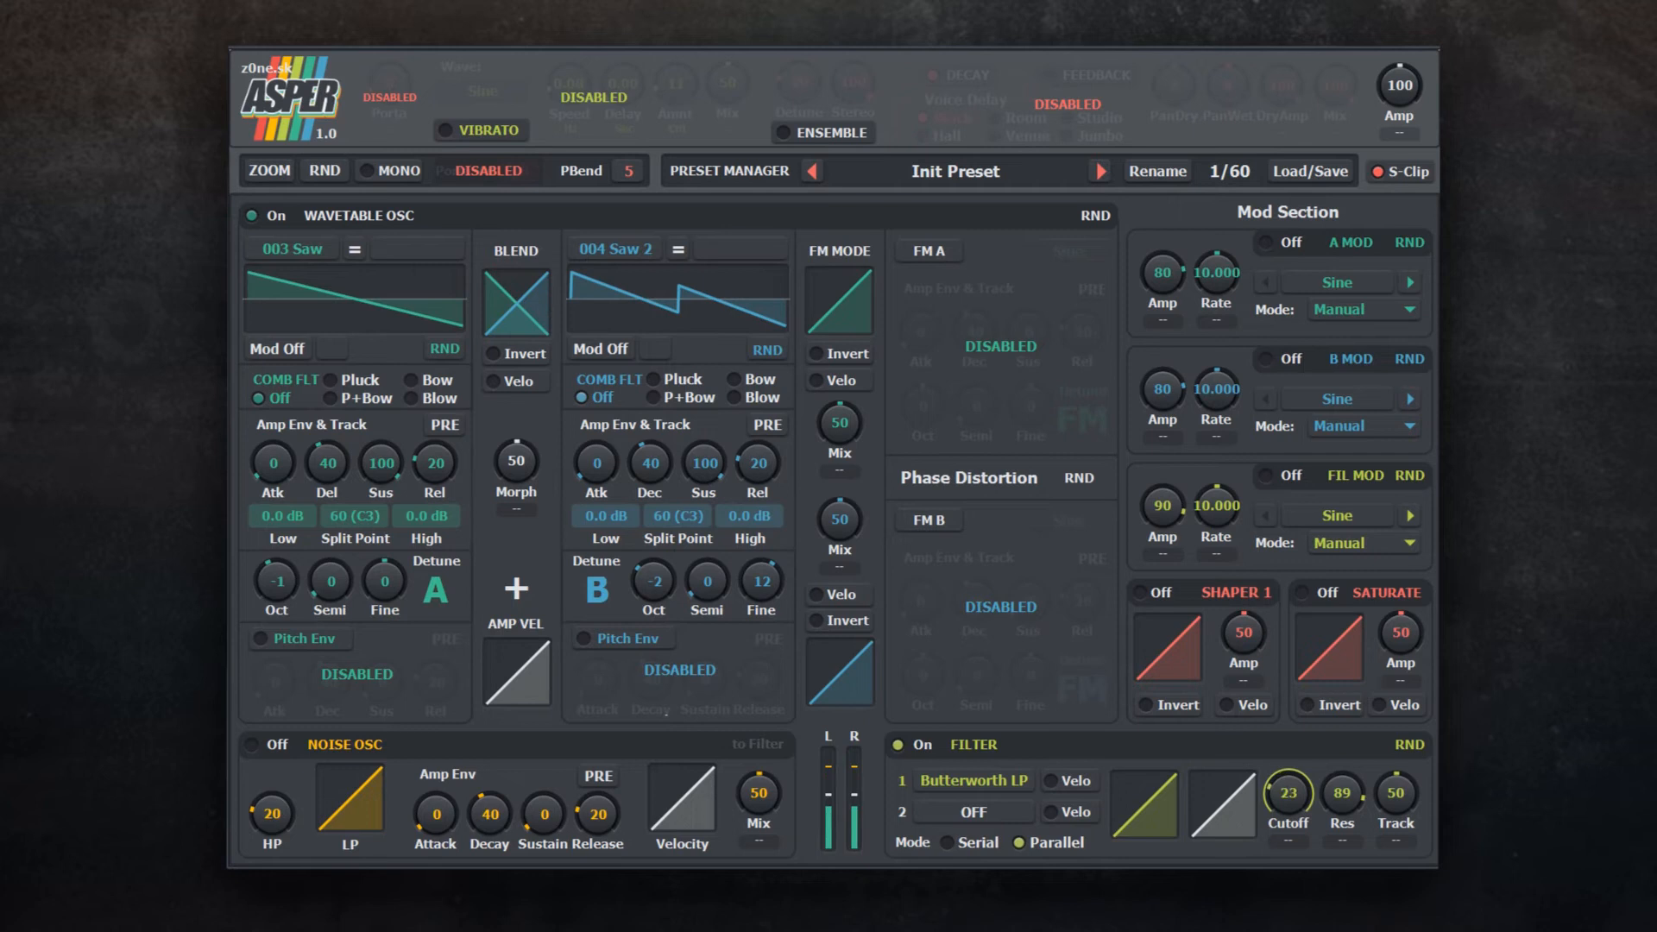
drag(1288, 794, 1287, 741)
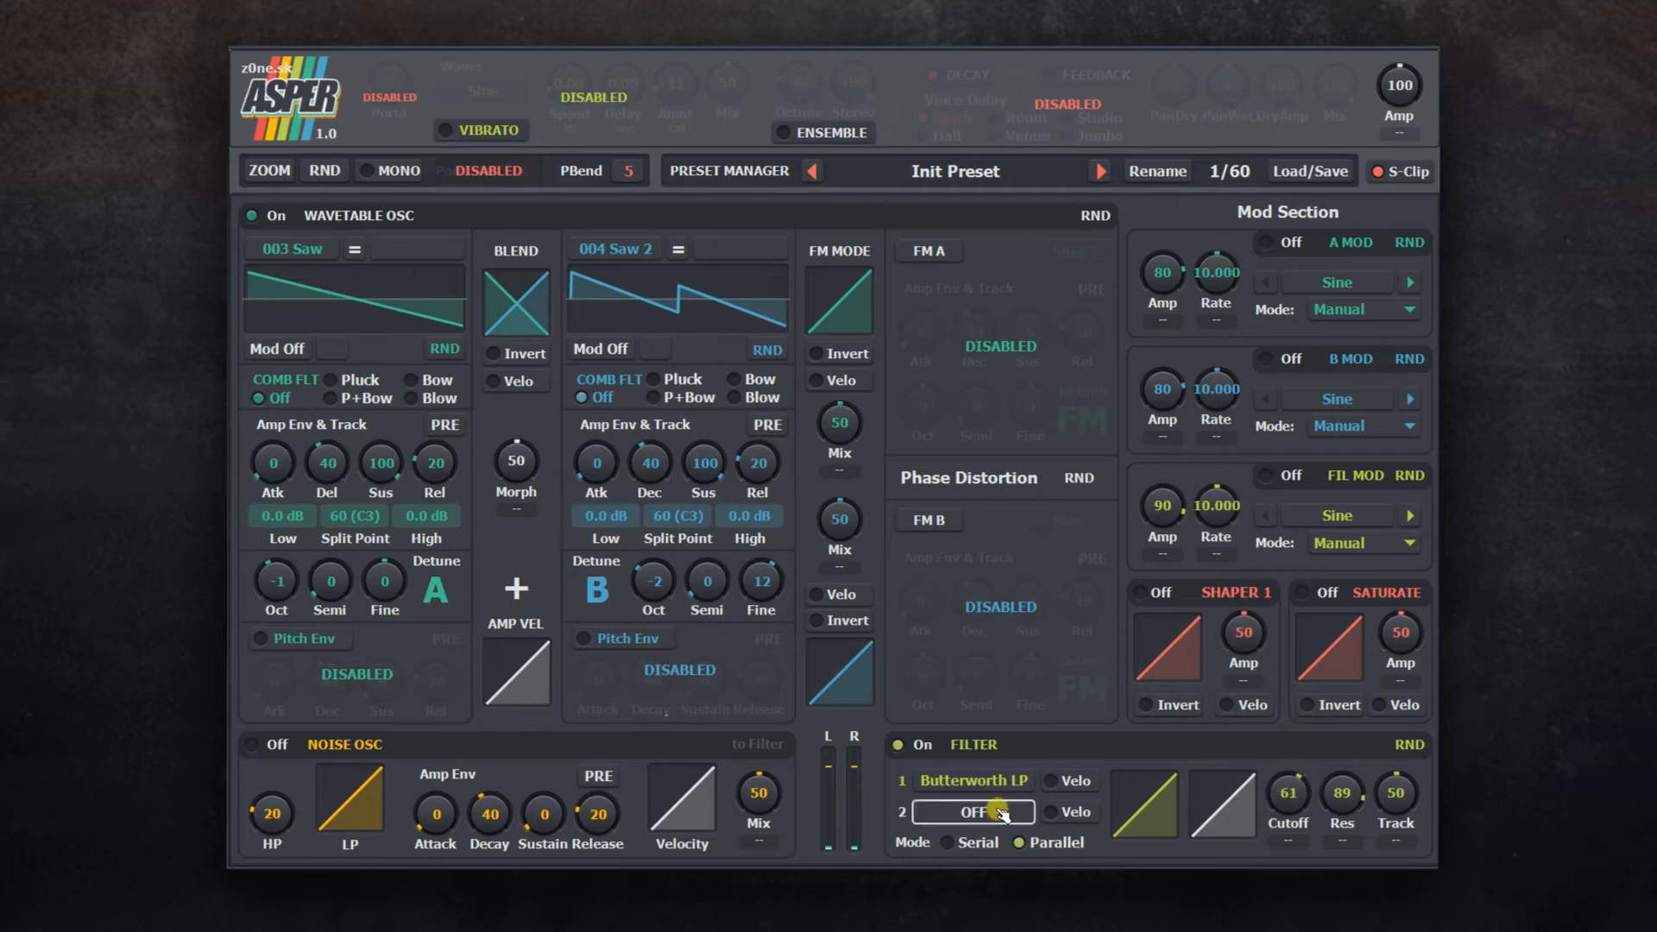
Step: Add 30303 LP in slot 2 in serial with resonance 100 and sweep the cutoff down to 23
click(974, 811)
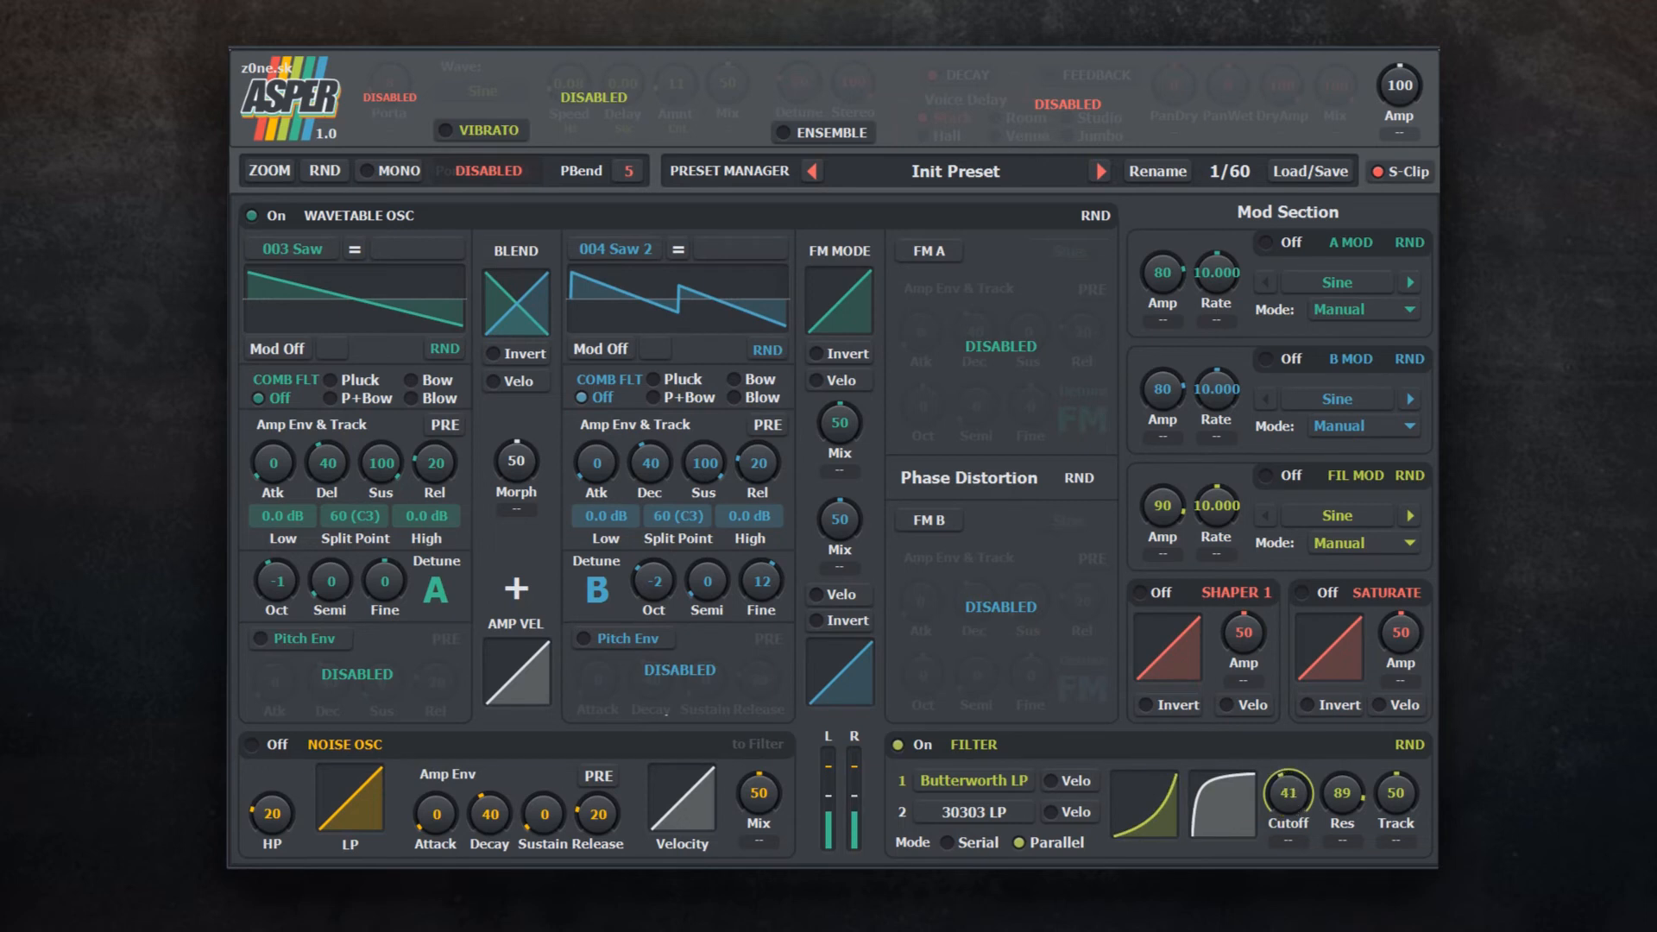
drag(1284, 793, 1284, 740)
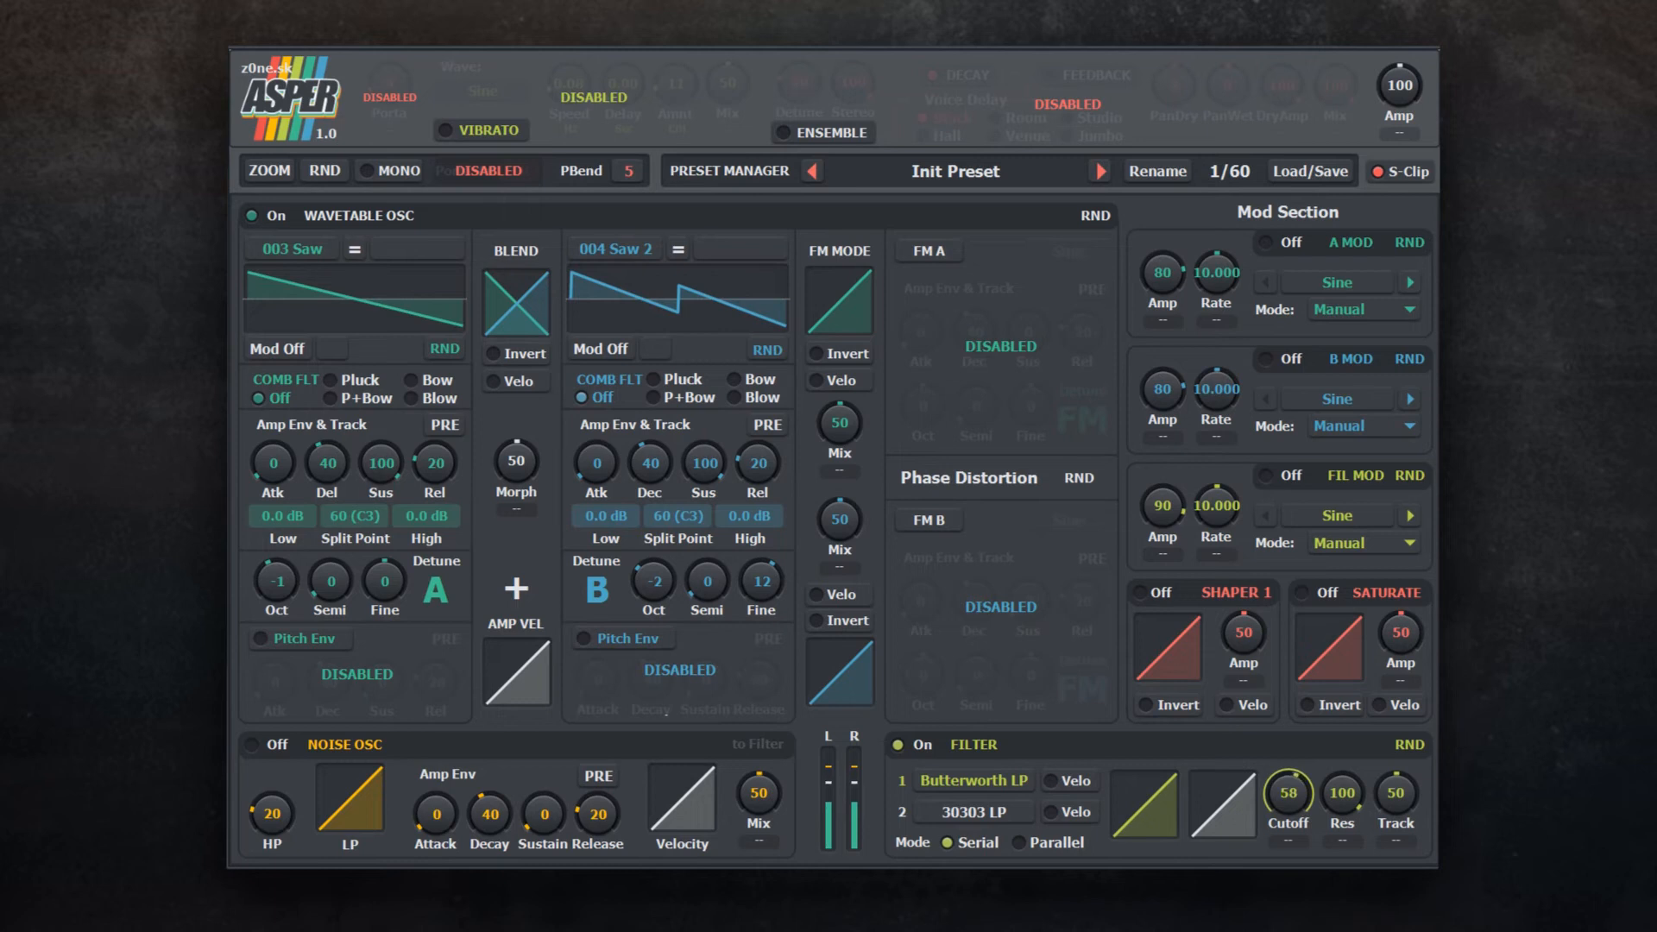
drag(1286, 790, 1286, 813)
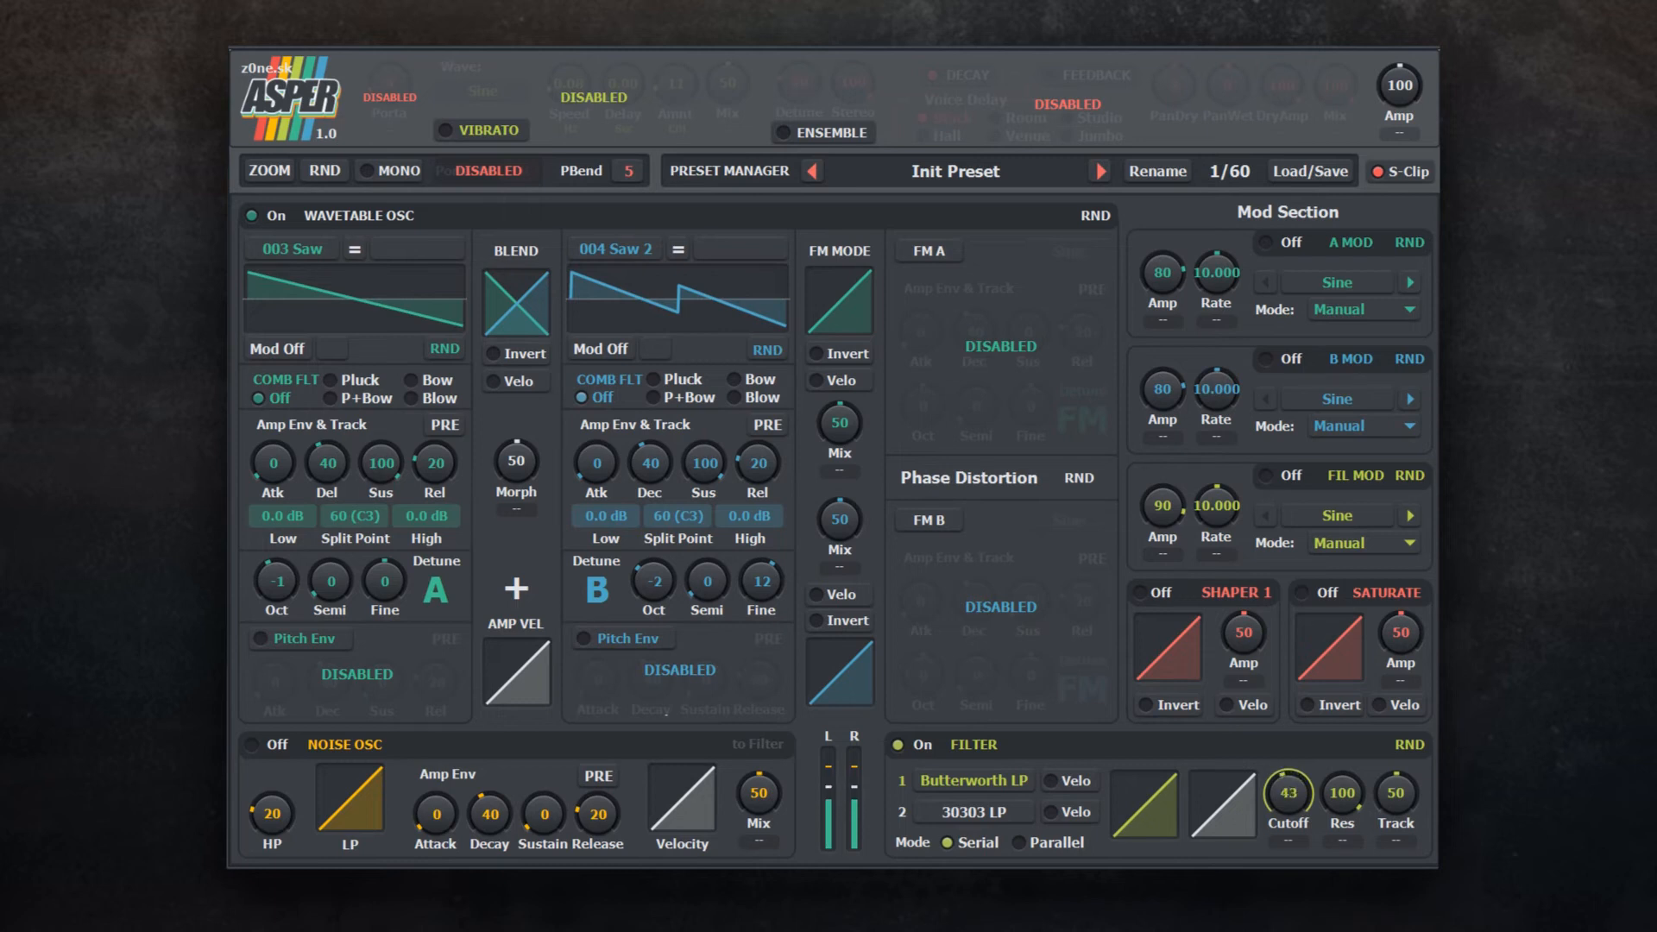
drag(1286, 793, 1286, 818)
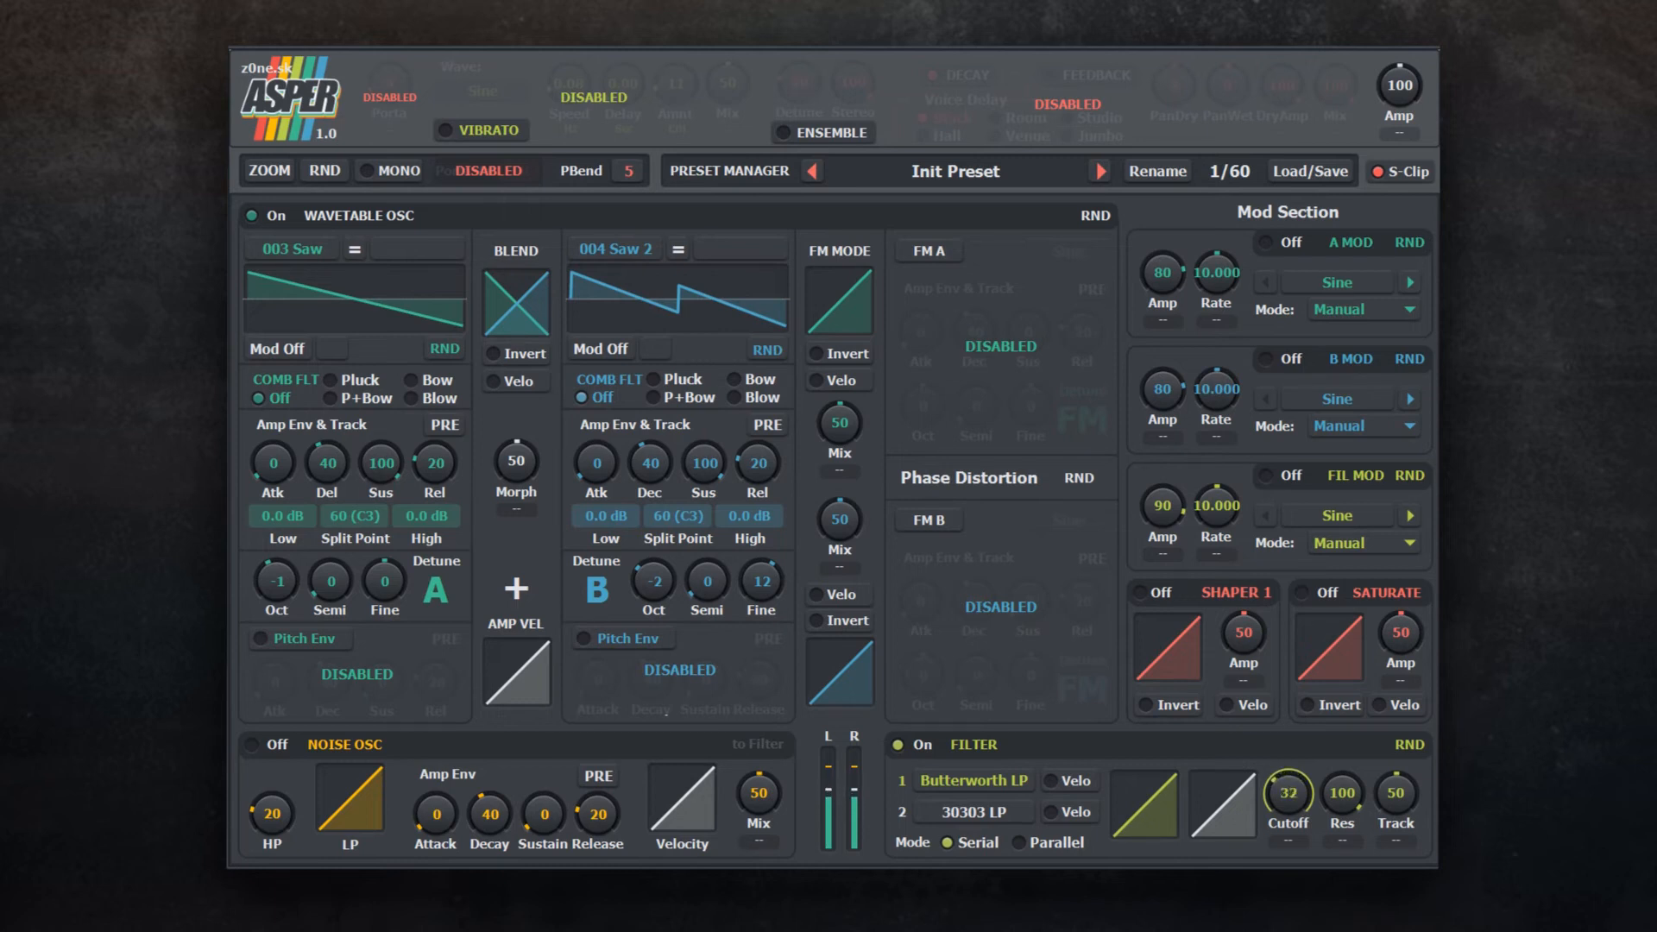
drag(1285, 791, 1284, 836)
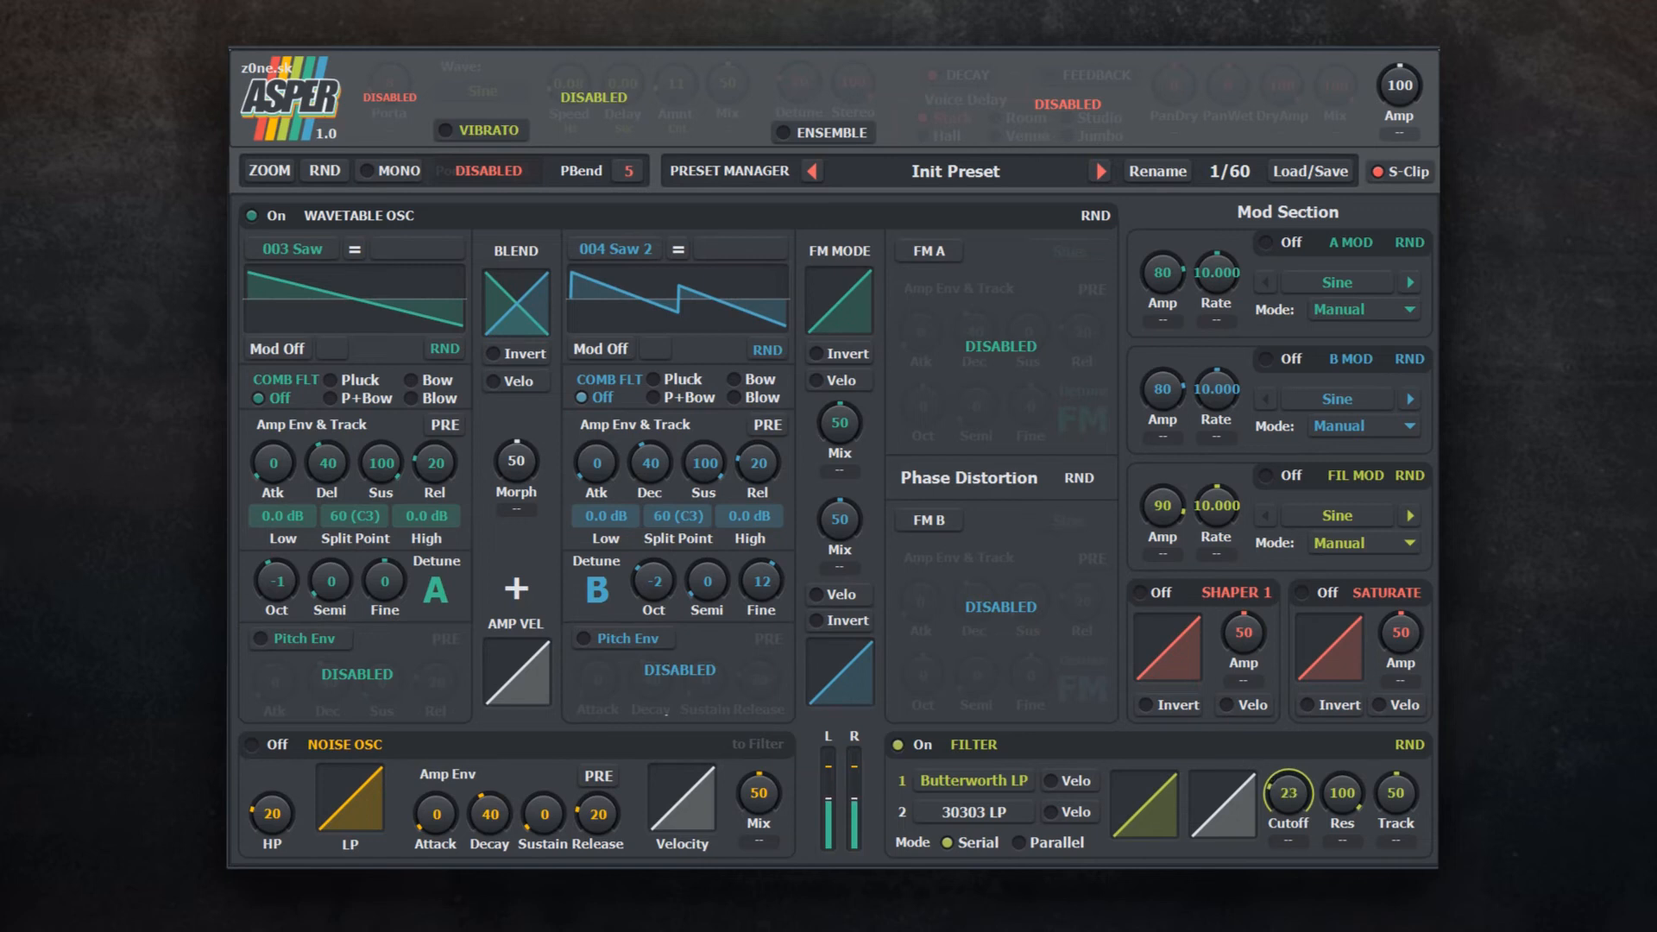
drag(1286, 792, 1286, 835)
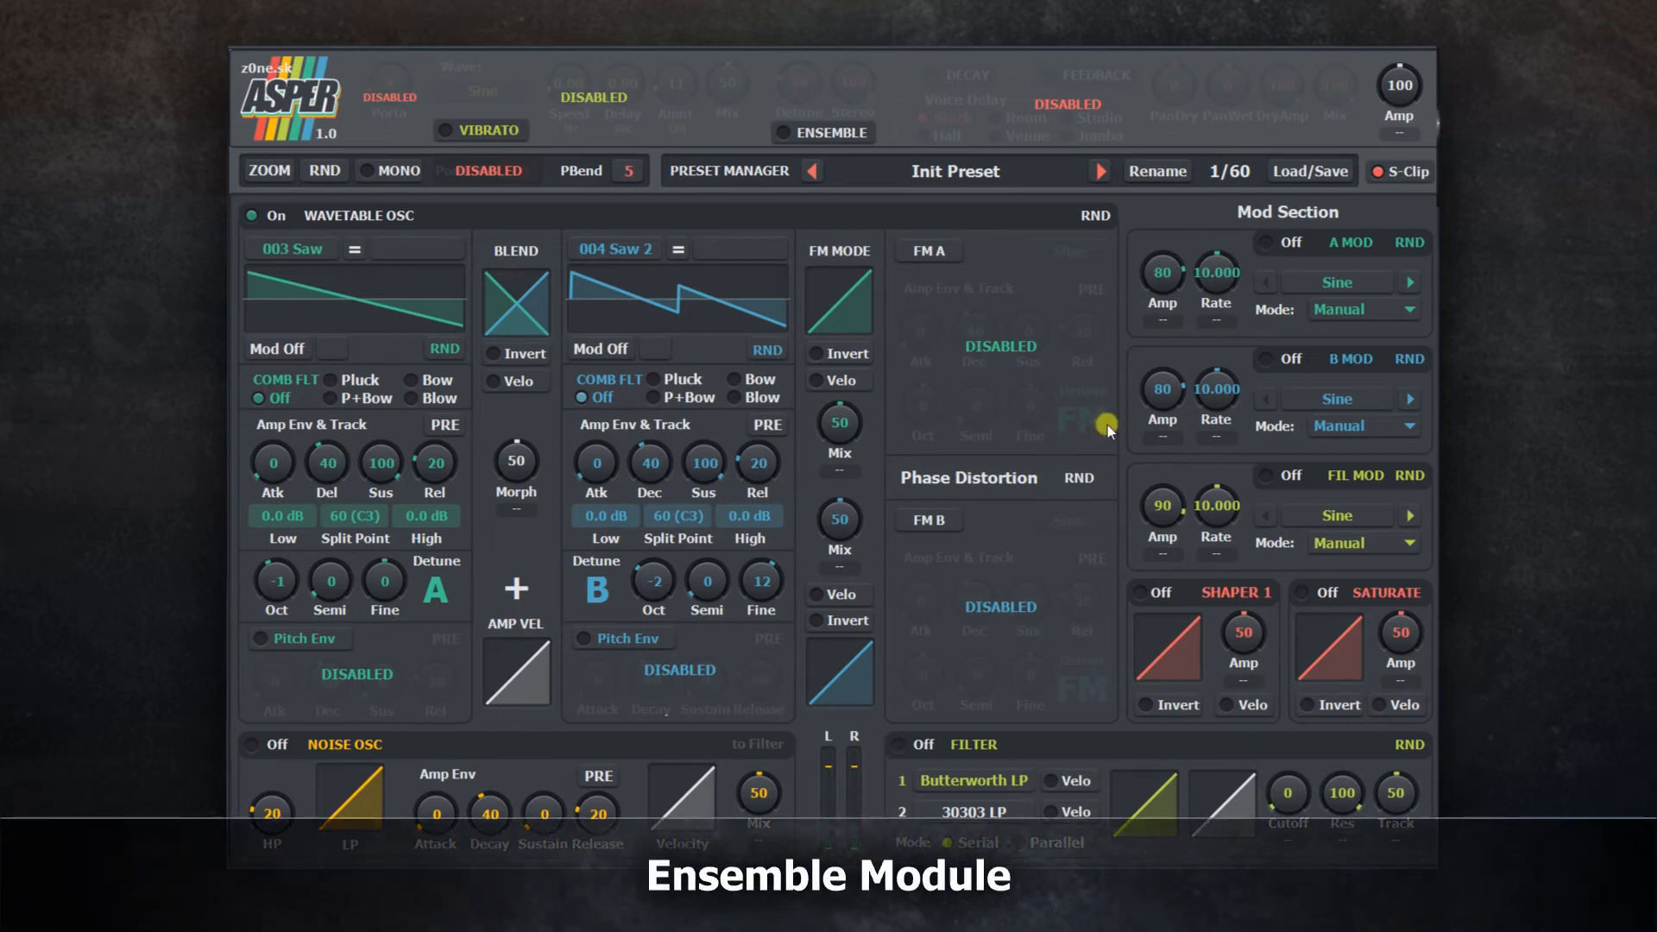
Step: Toggle the ensemble effect off and back on with detune 34
click(787, 133)
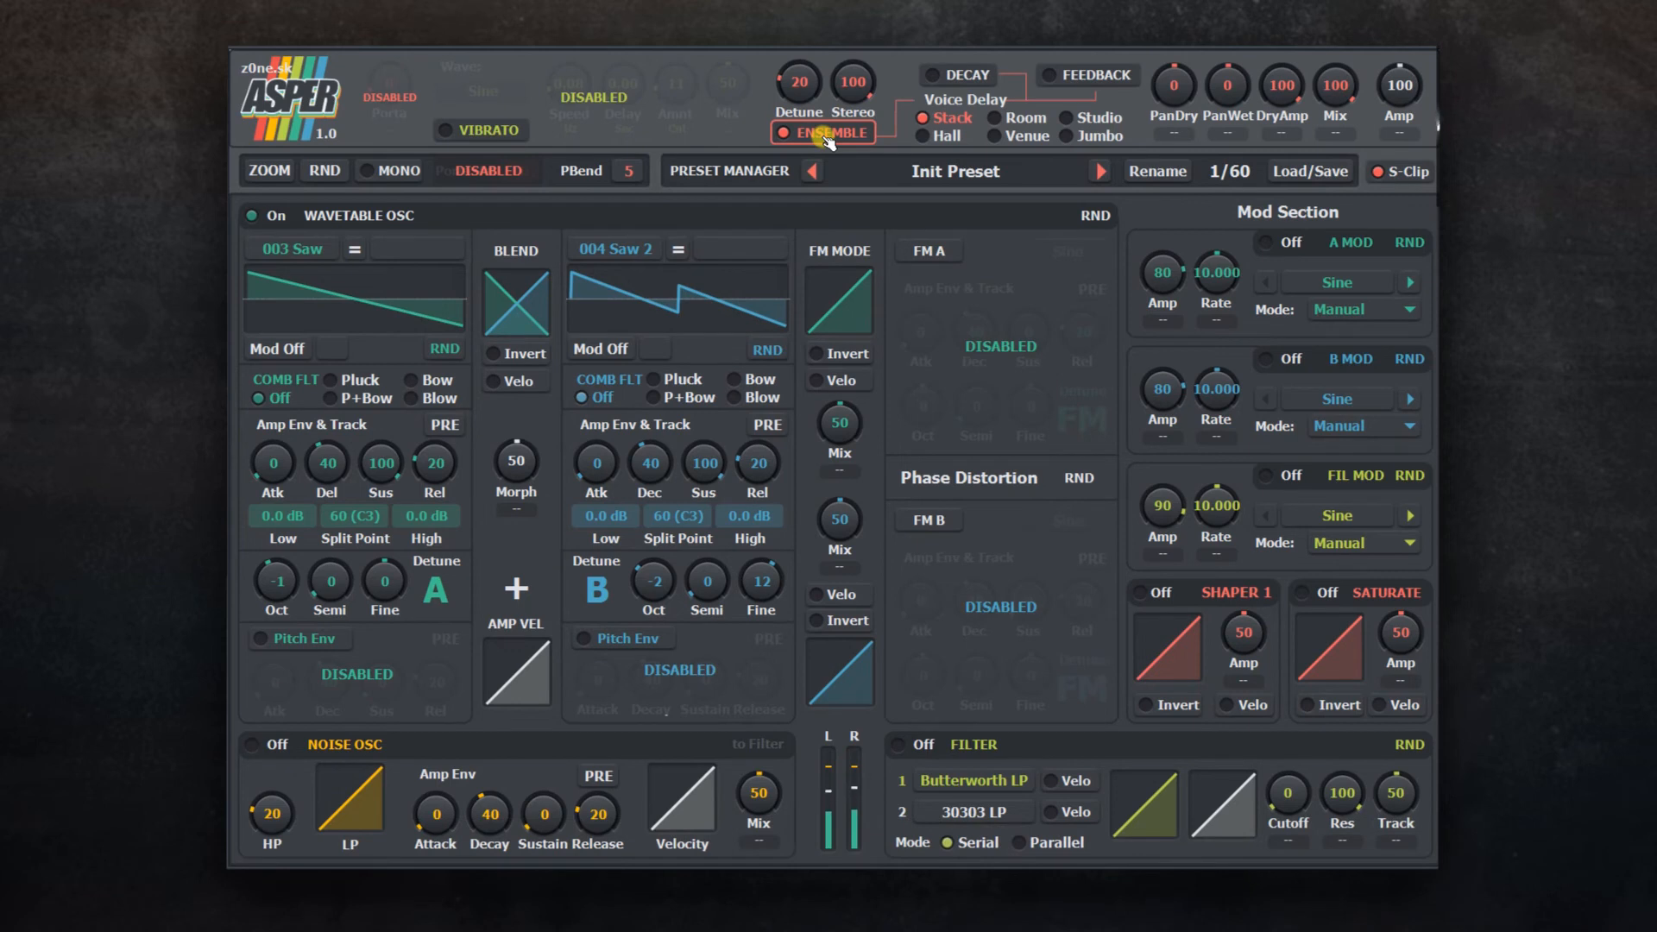
click(785, 131)
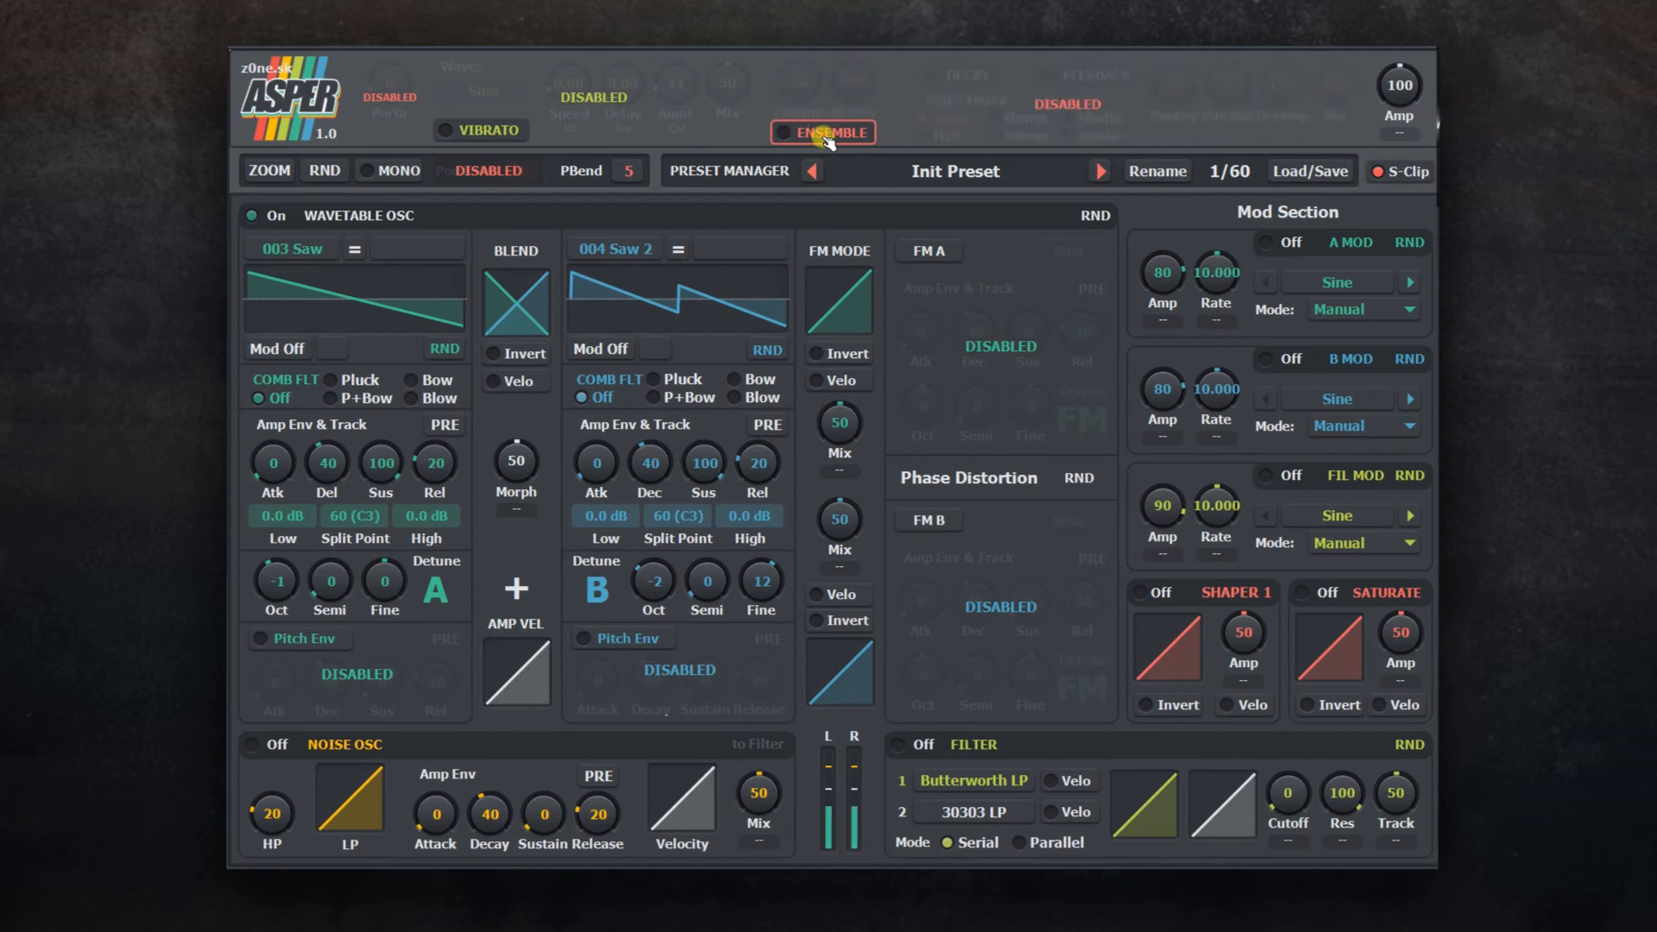
click(790, 131)
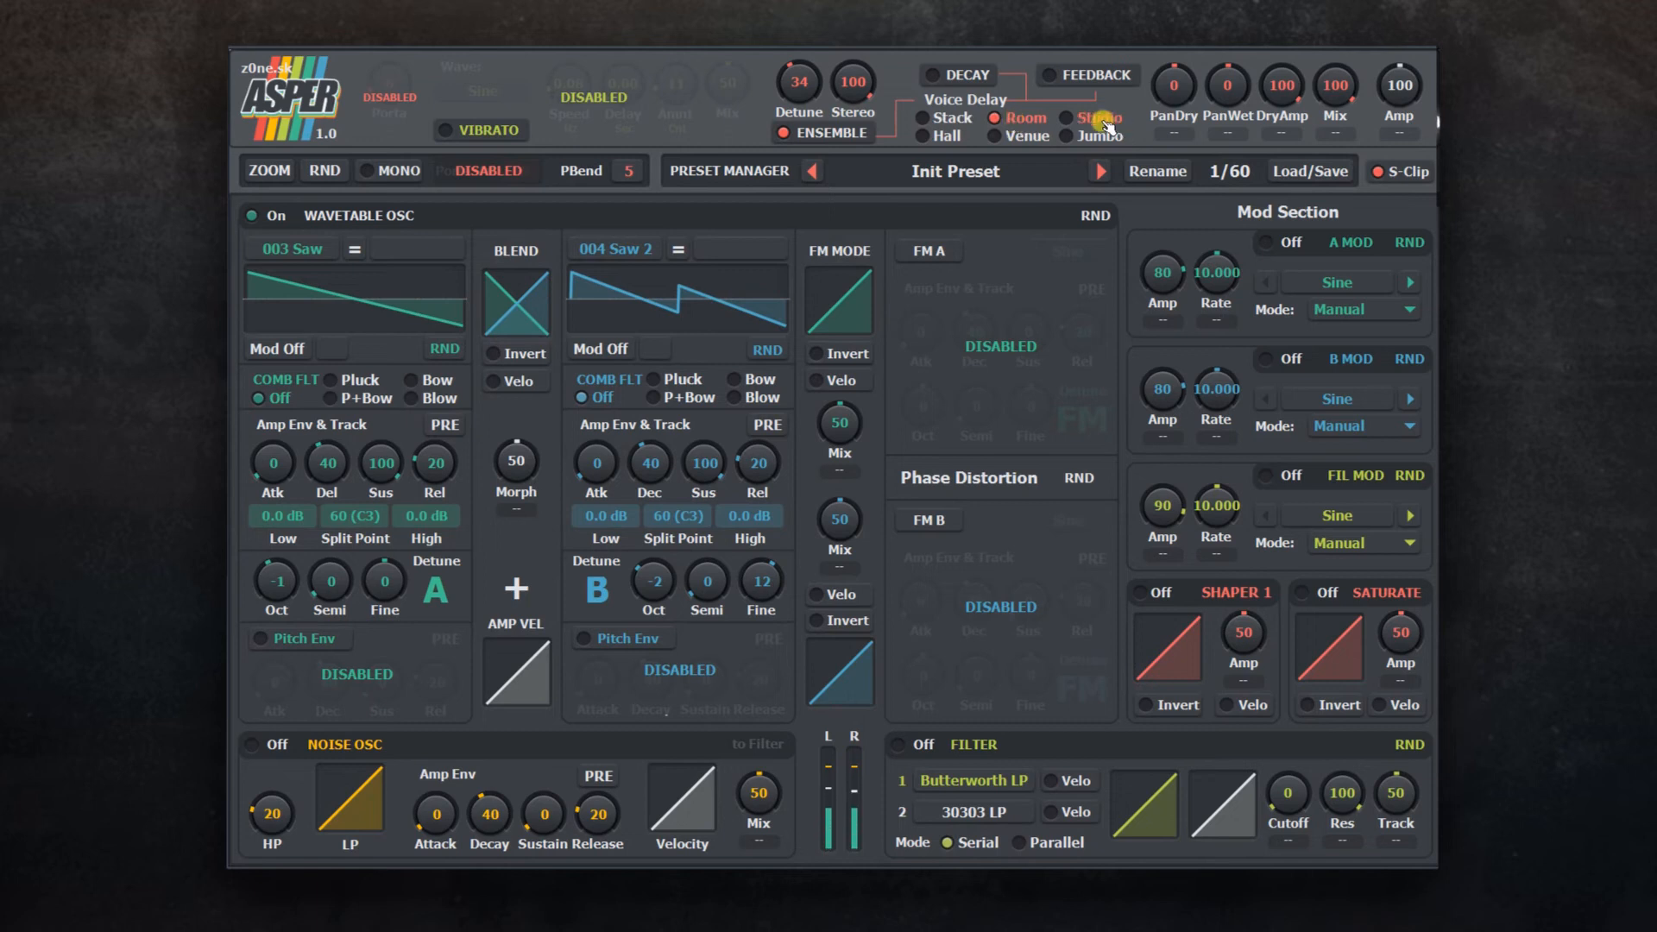
Step: Step the voice delay through Studio, Hall and Venue modes, ending on Jumbo
click(1060, 118)
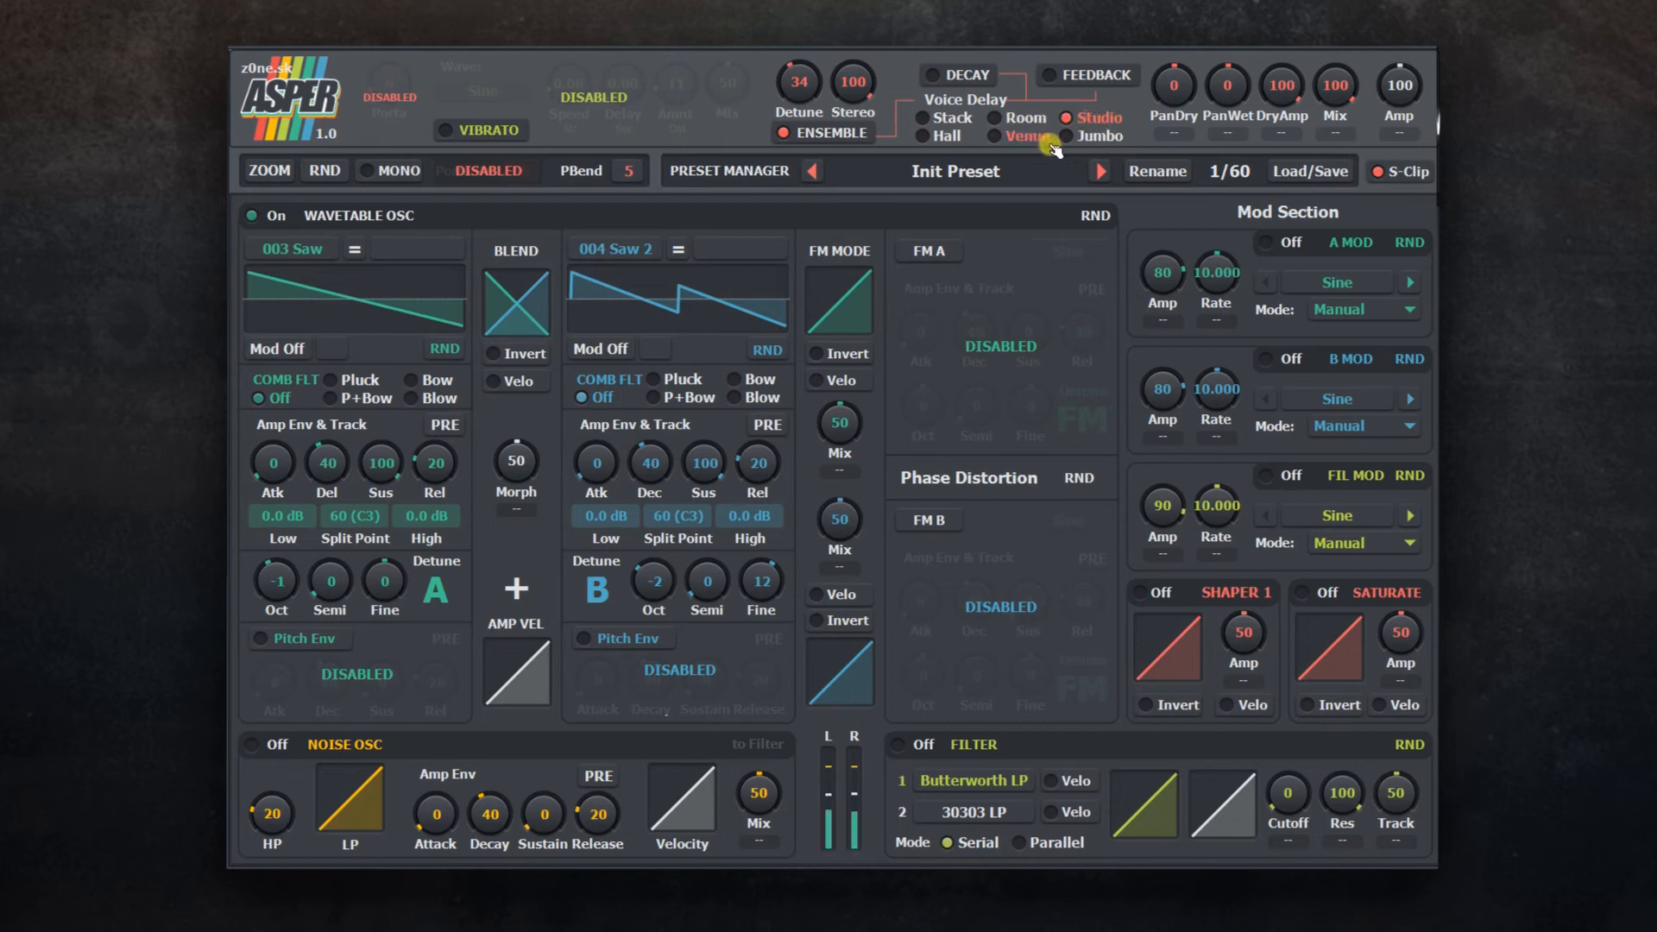
click(923, 135)
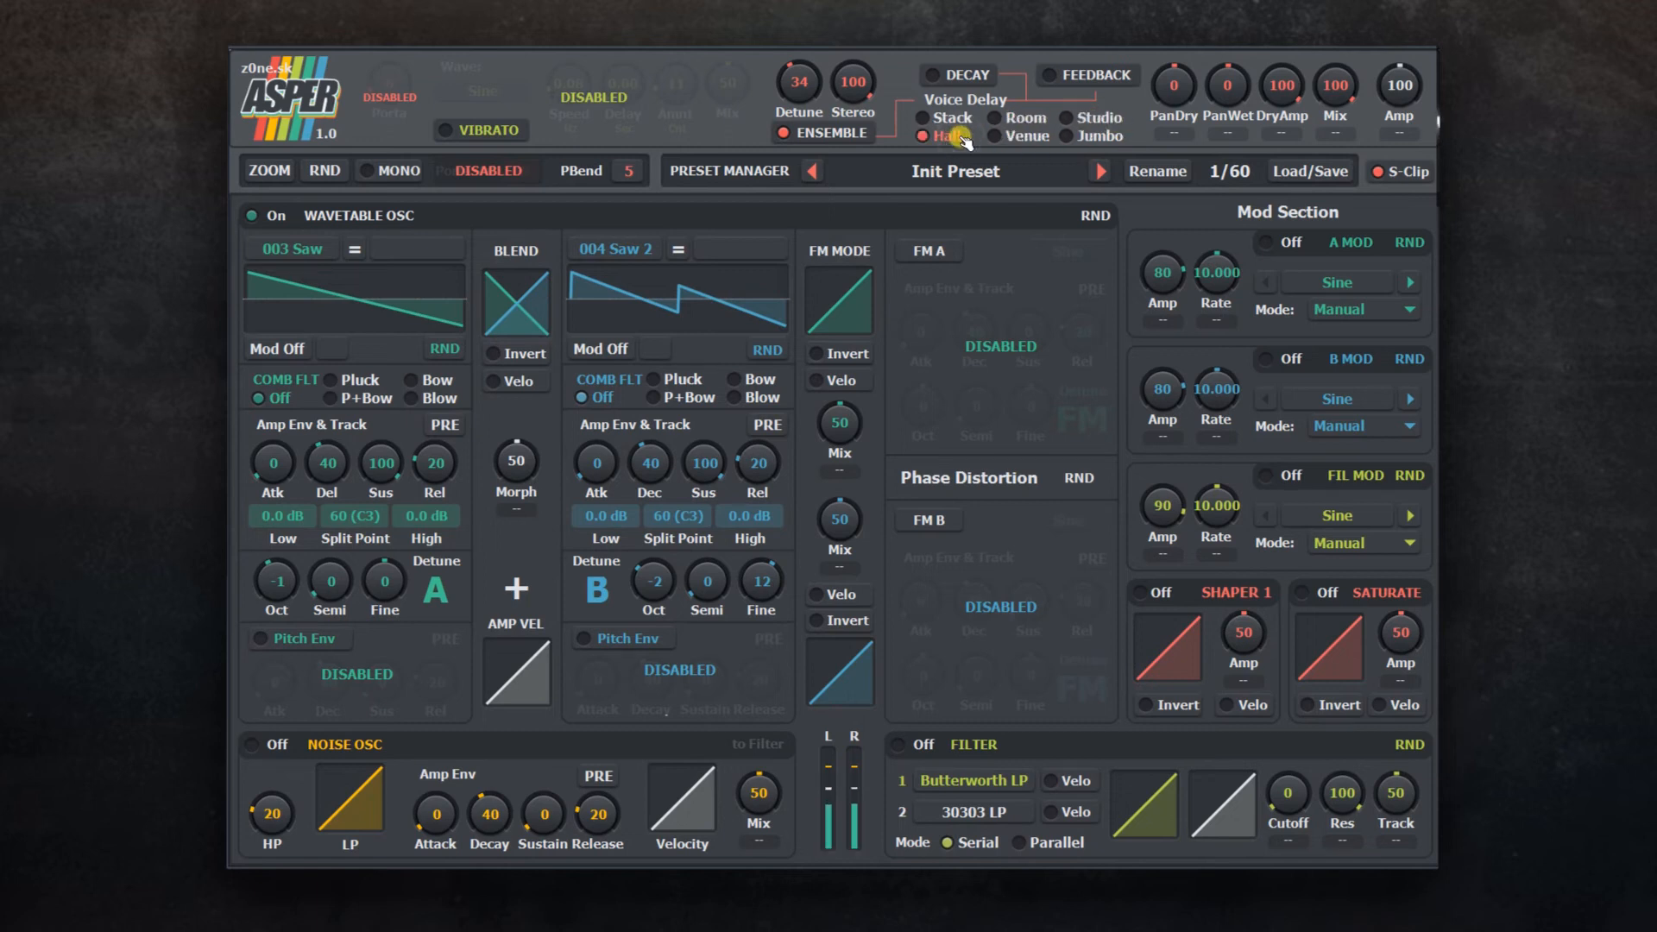
click(994, 135)
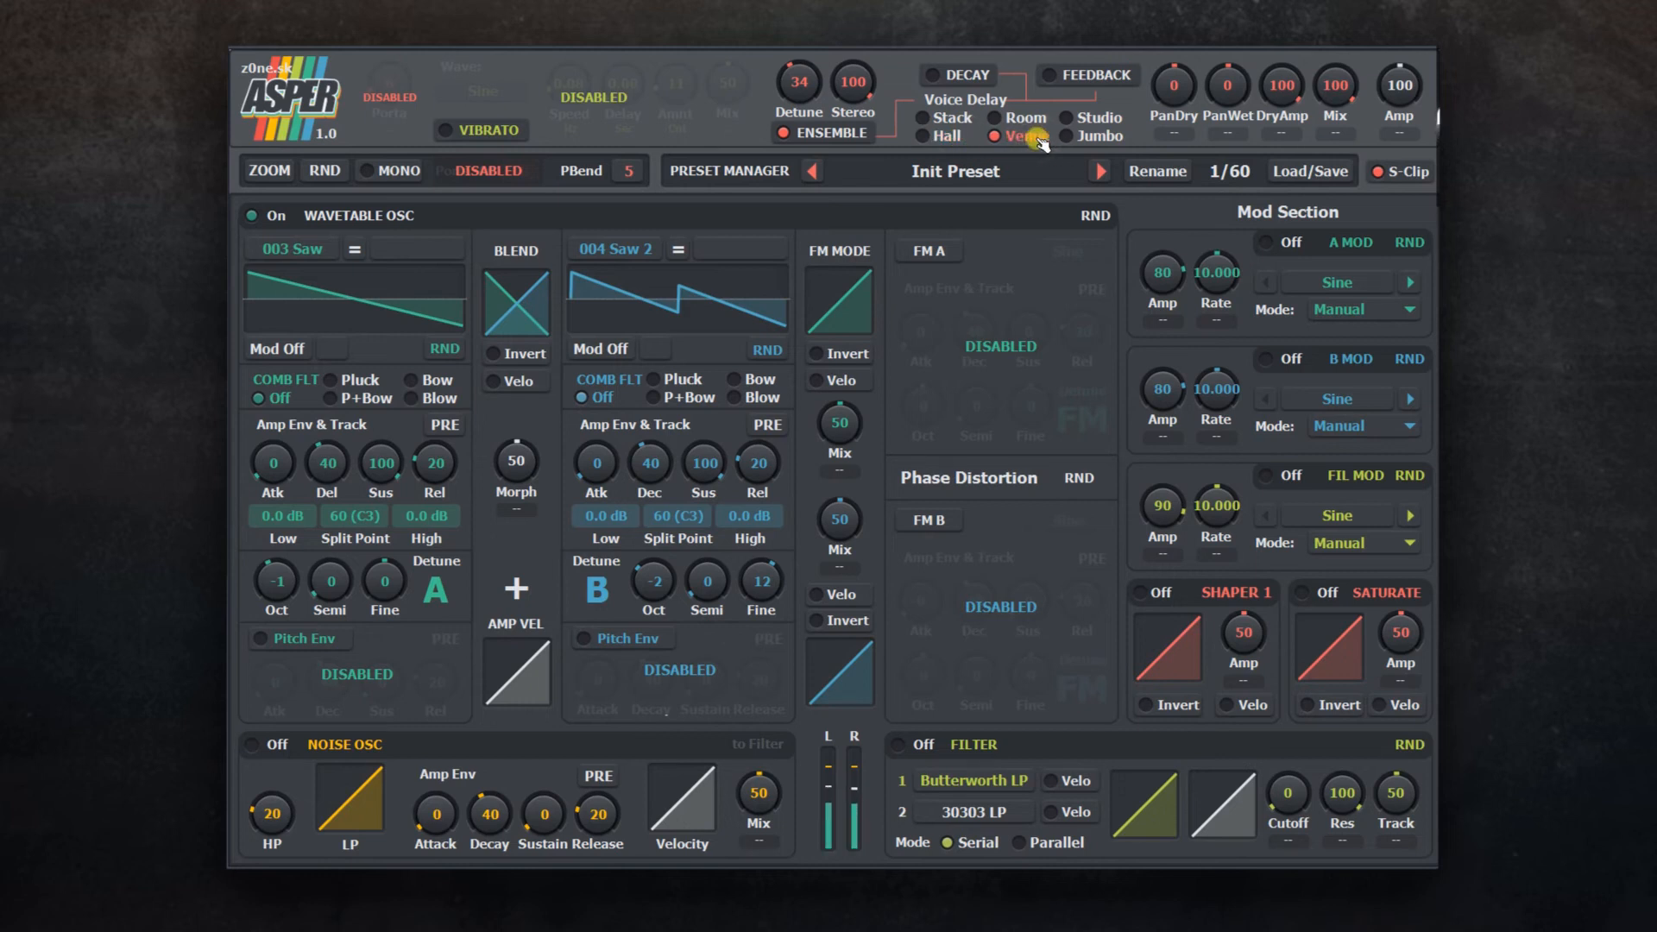
click(1069, 138)
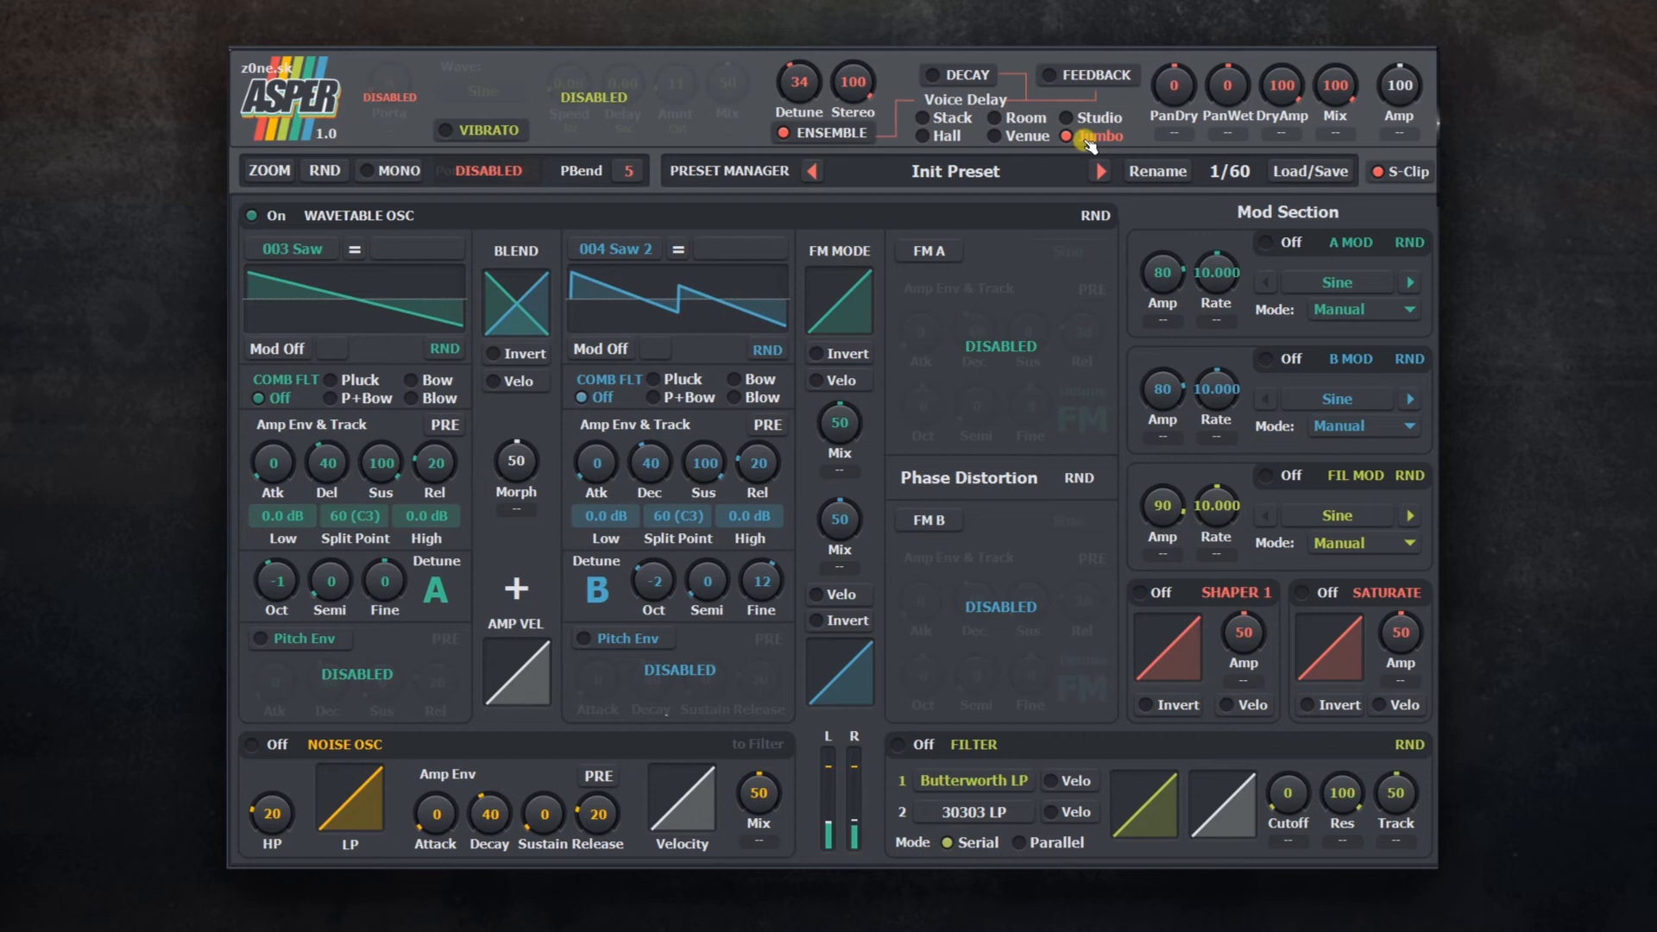
Step: Reset the patch via Load/Save to the Init Preset
click(1310, 171)
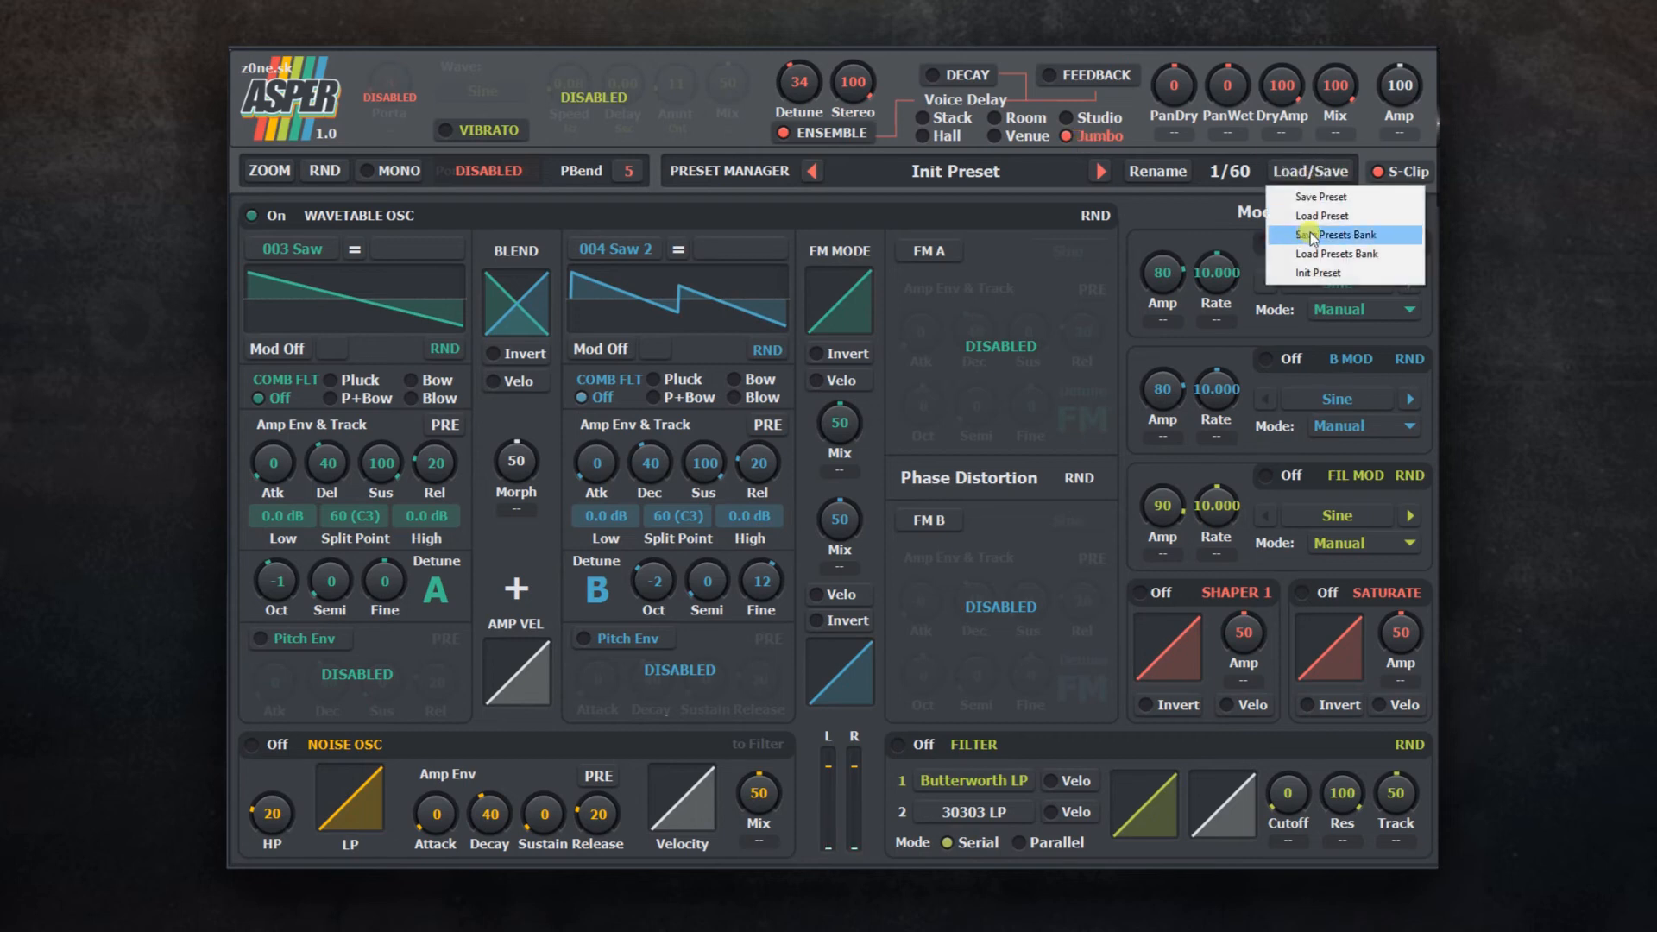
mouse_move(1315, 273)
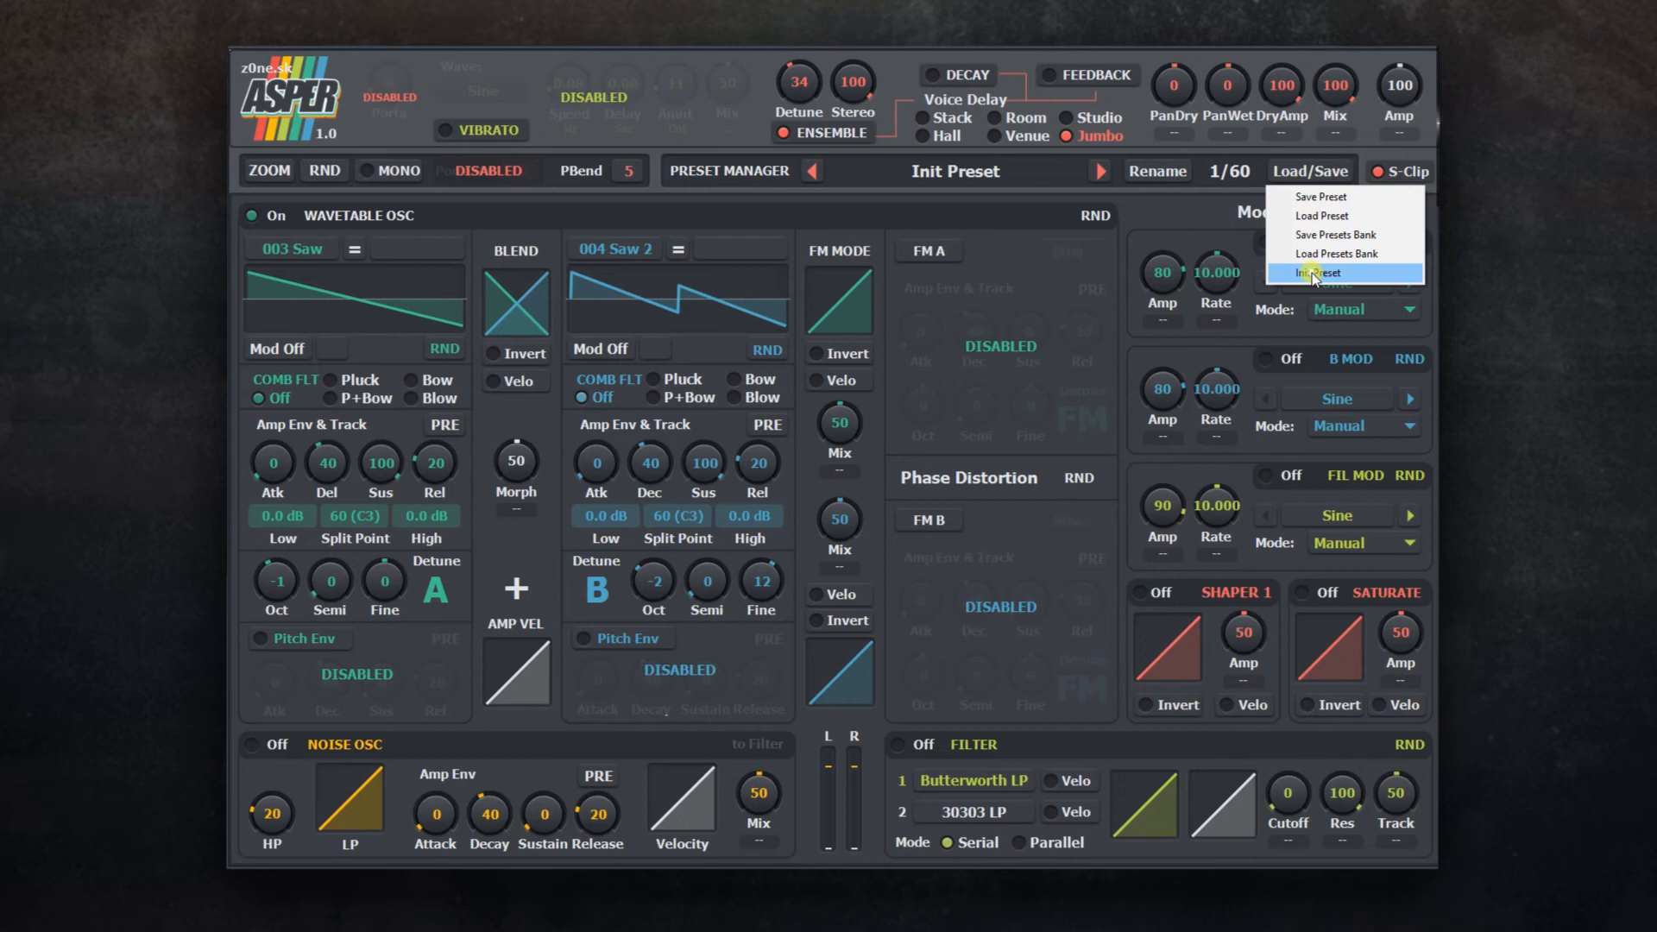
click(1317, 273)
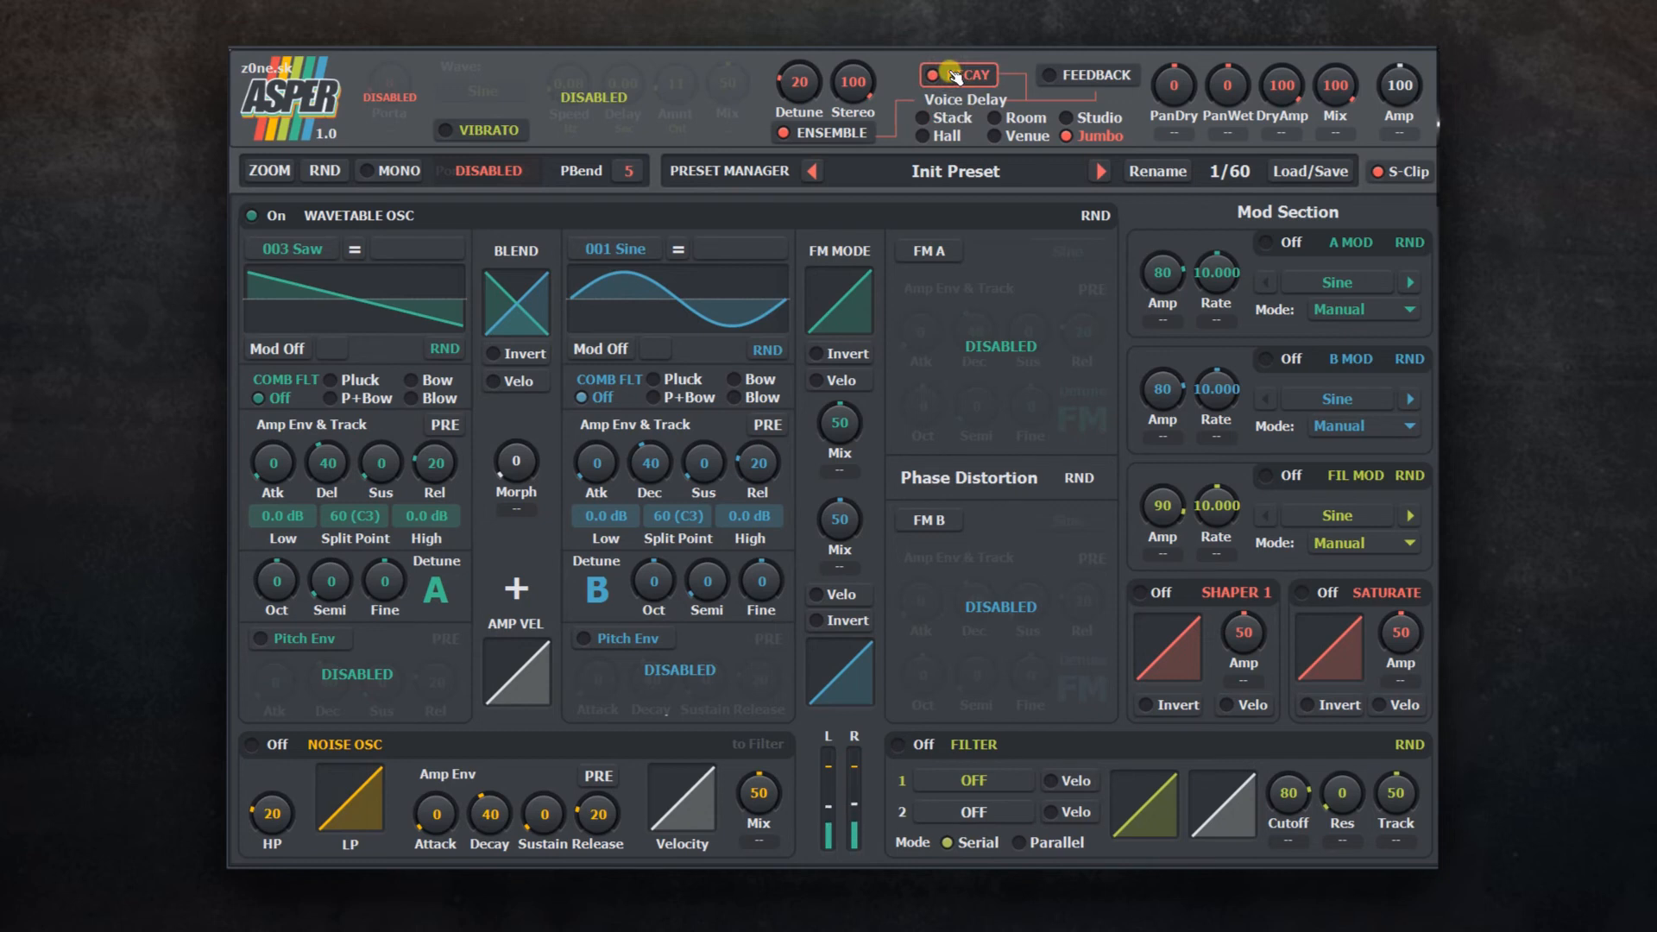
Step: Turn voice delay decay and feedback on, pan dry L45 and wet R41, dry amplitude 0
click(1044, 76)
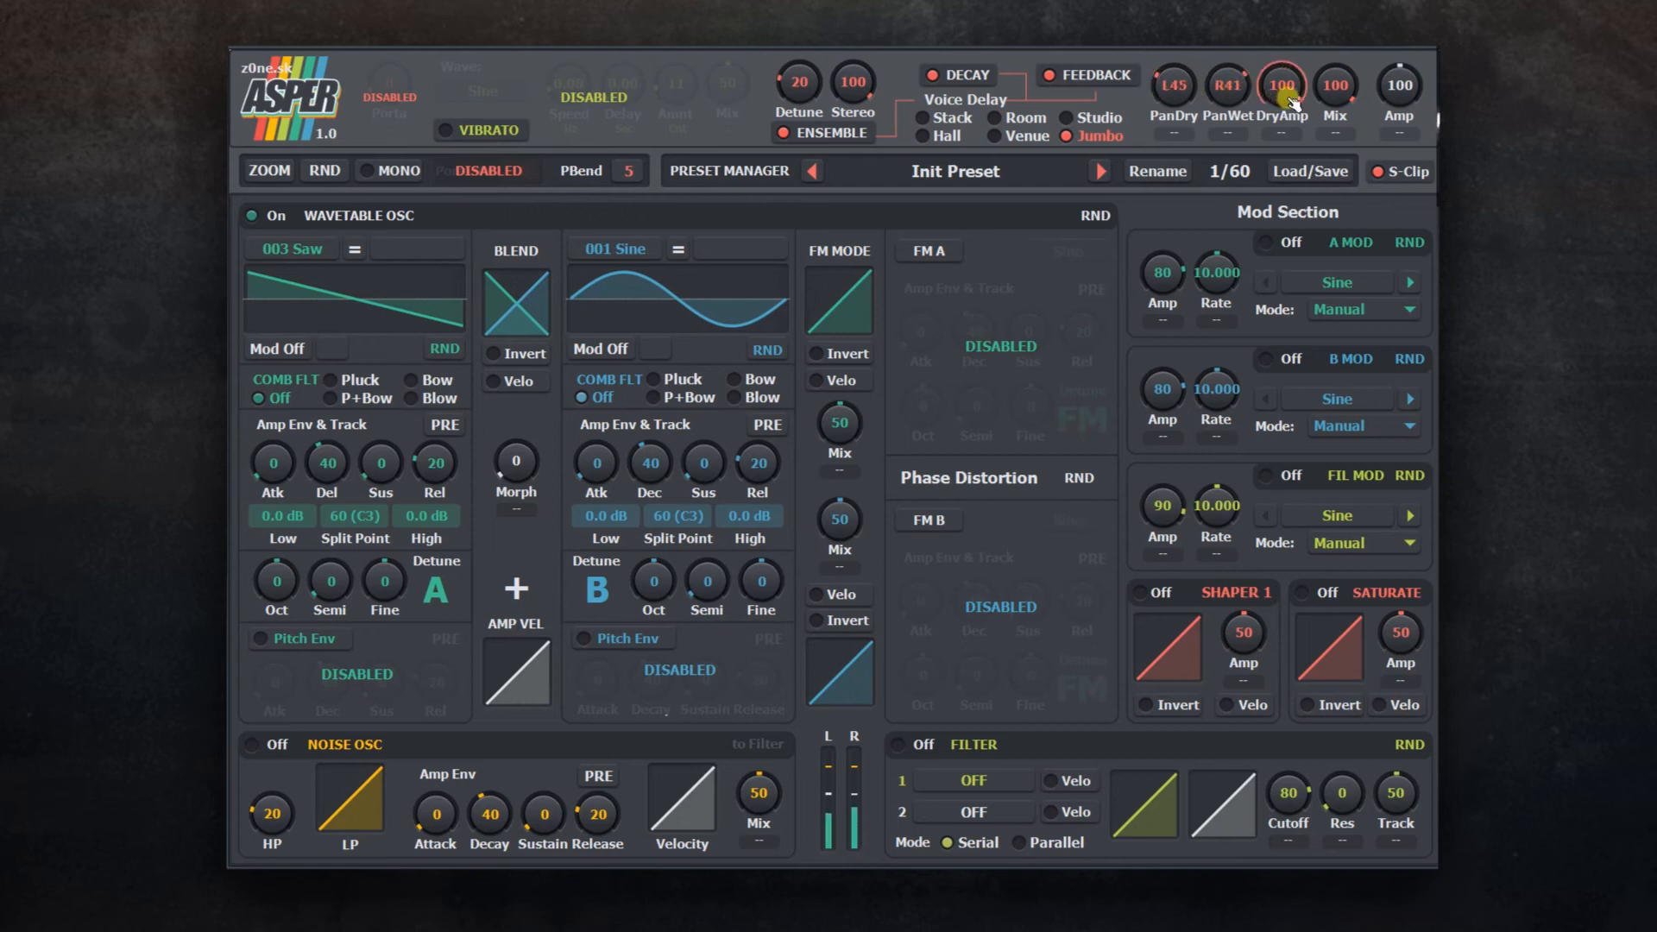
drag(1335, 85, 1335, 116)
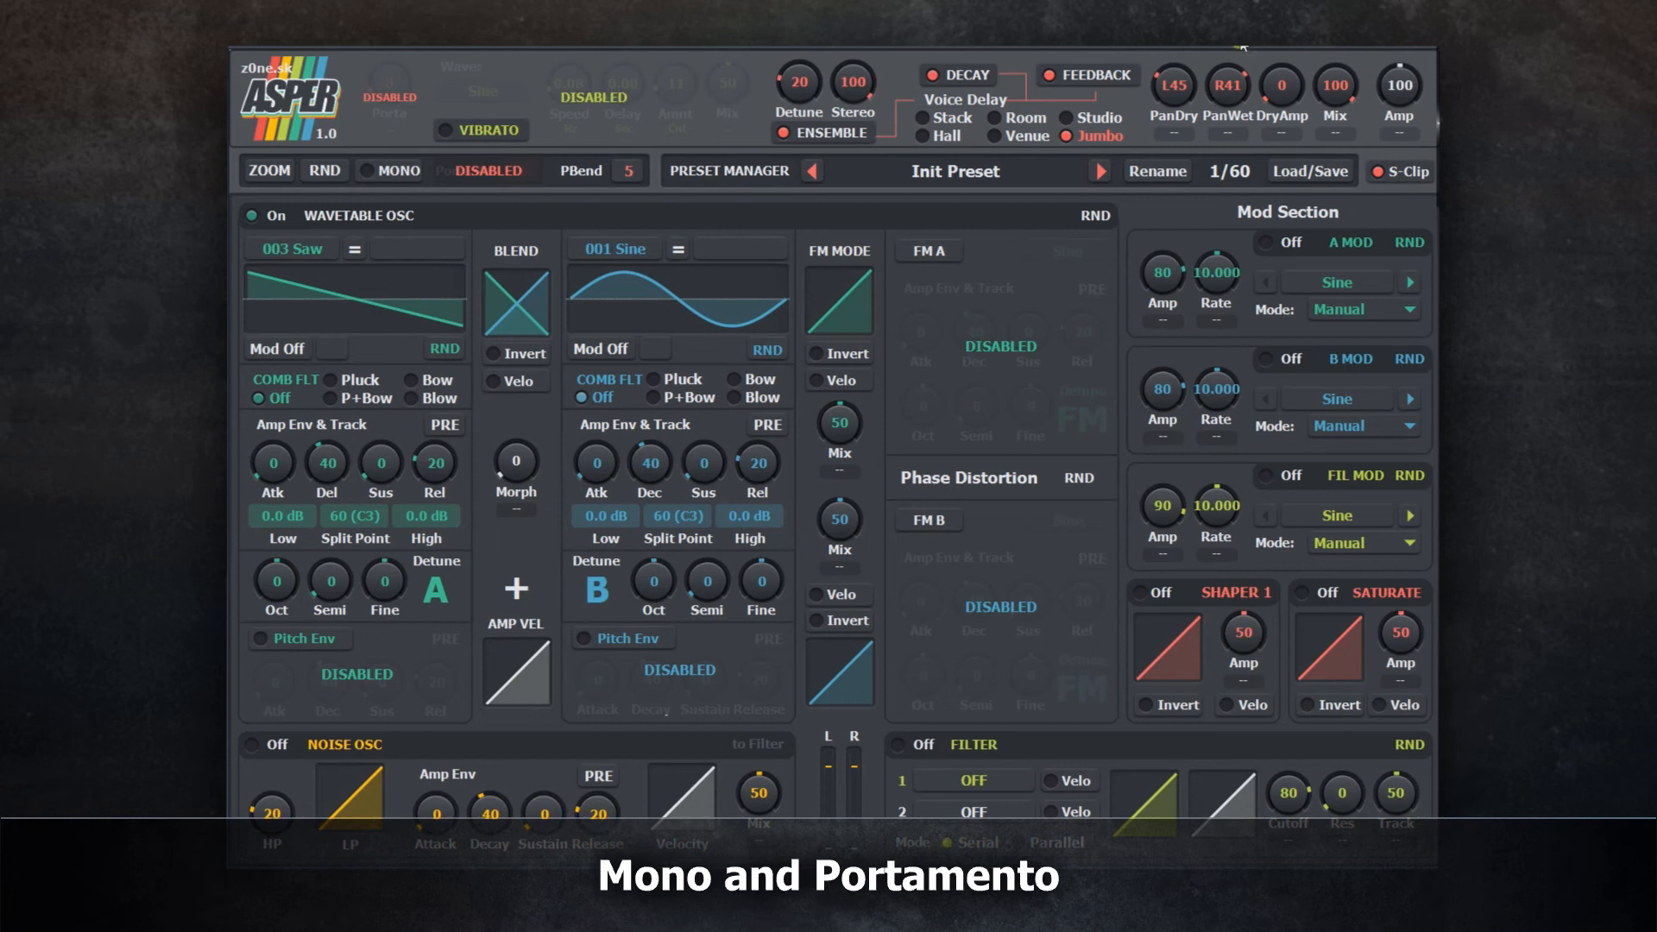
Step: Reset the voice delay and apply the Pad amp envelope preset to oscillator A (attack 5, release 35)
click(922, 118)
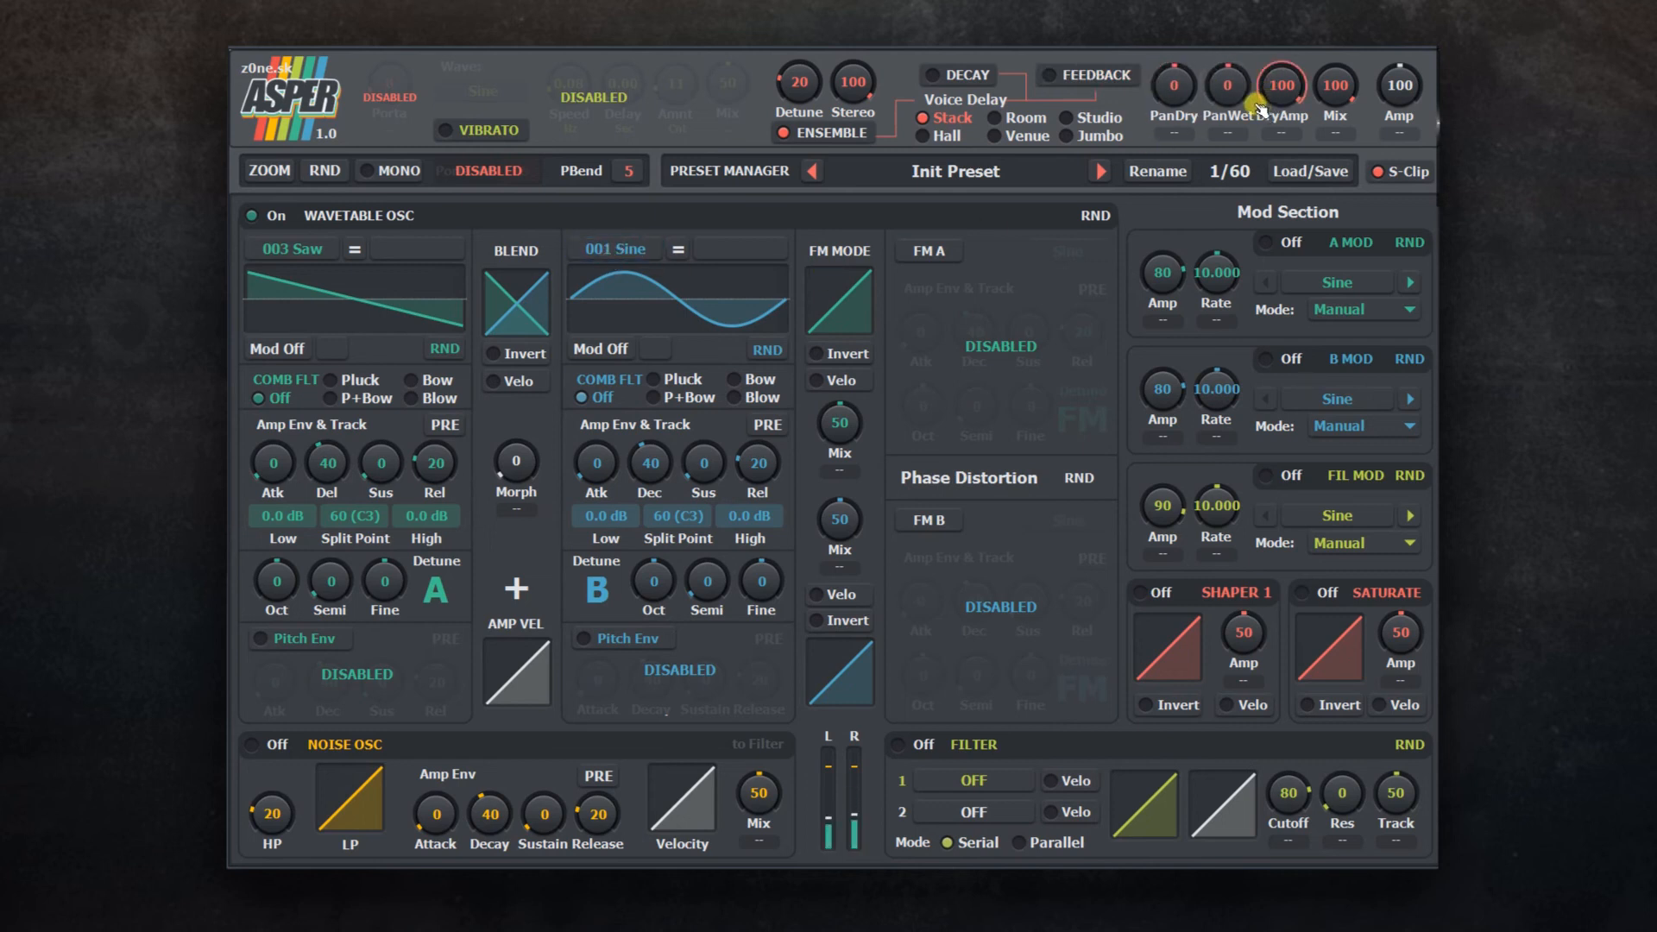
click(443, 425)
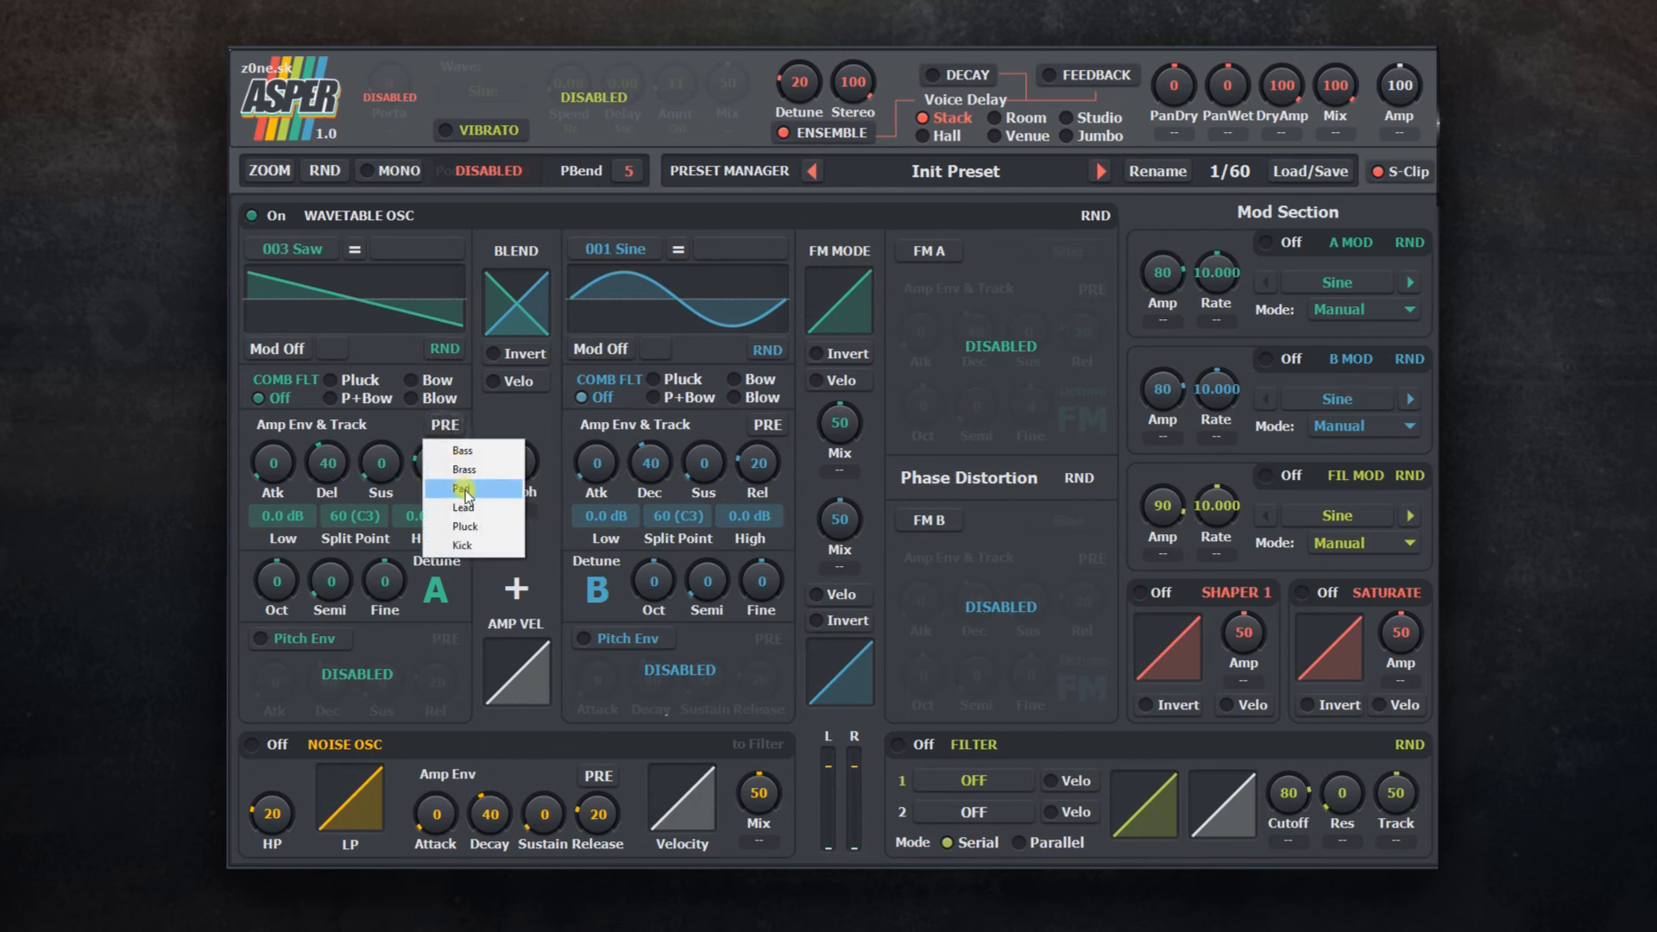
click(463, 489)
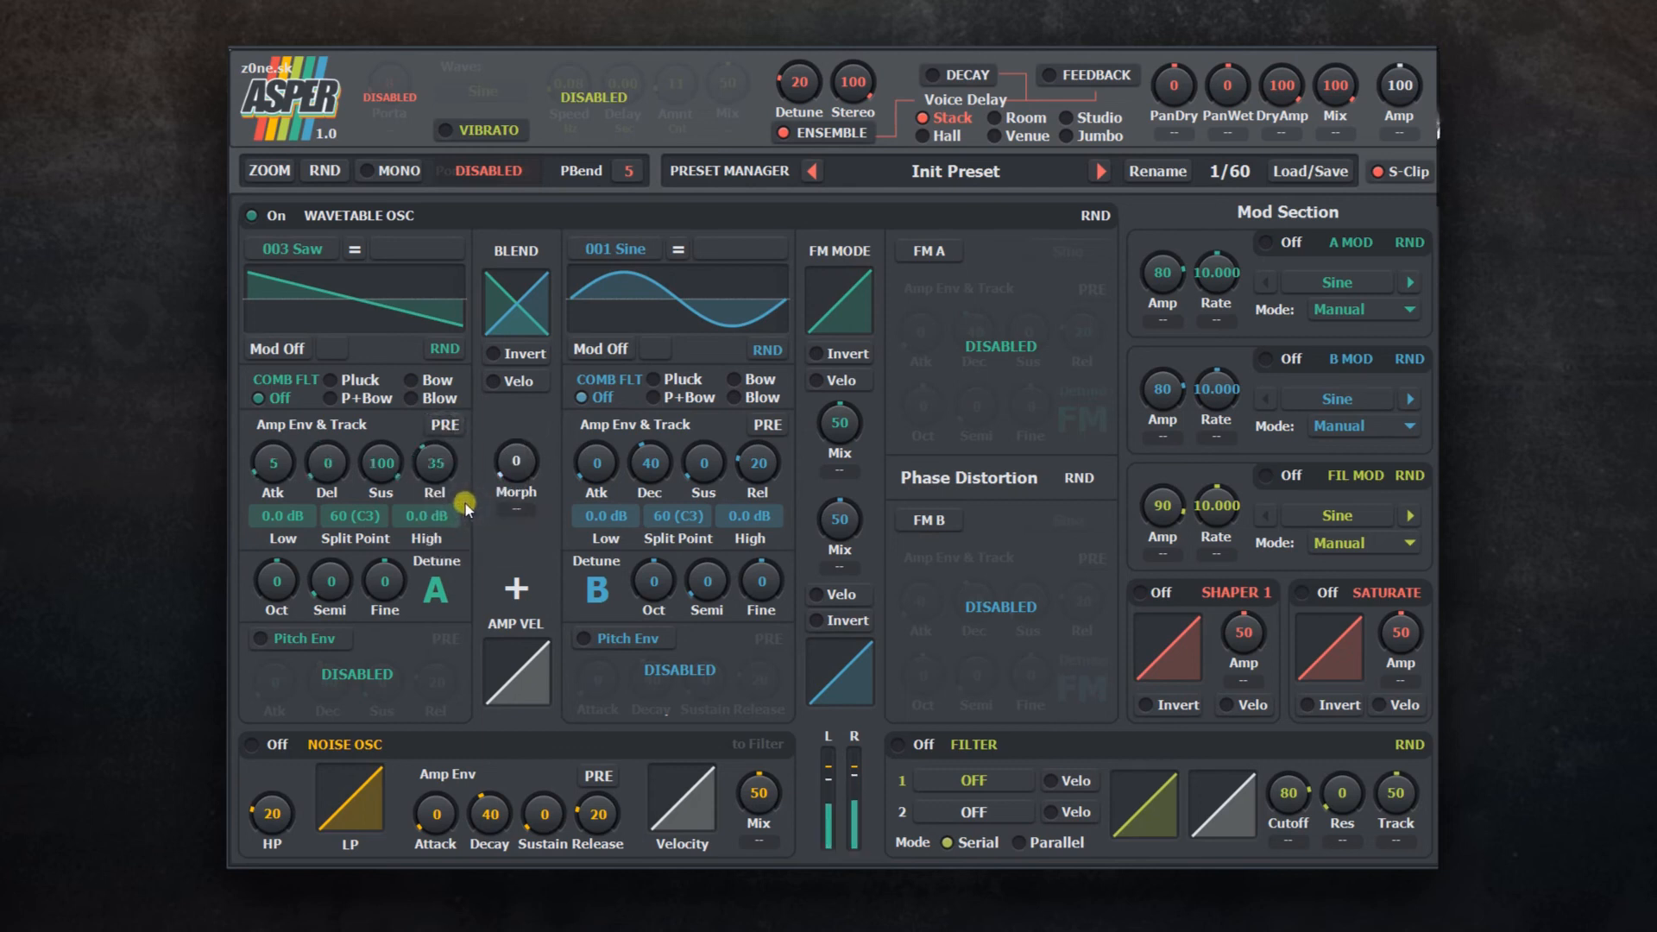
Step: Enable mono mode with portamento and adjust the Porta amount
click(373, 169)
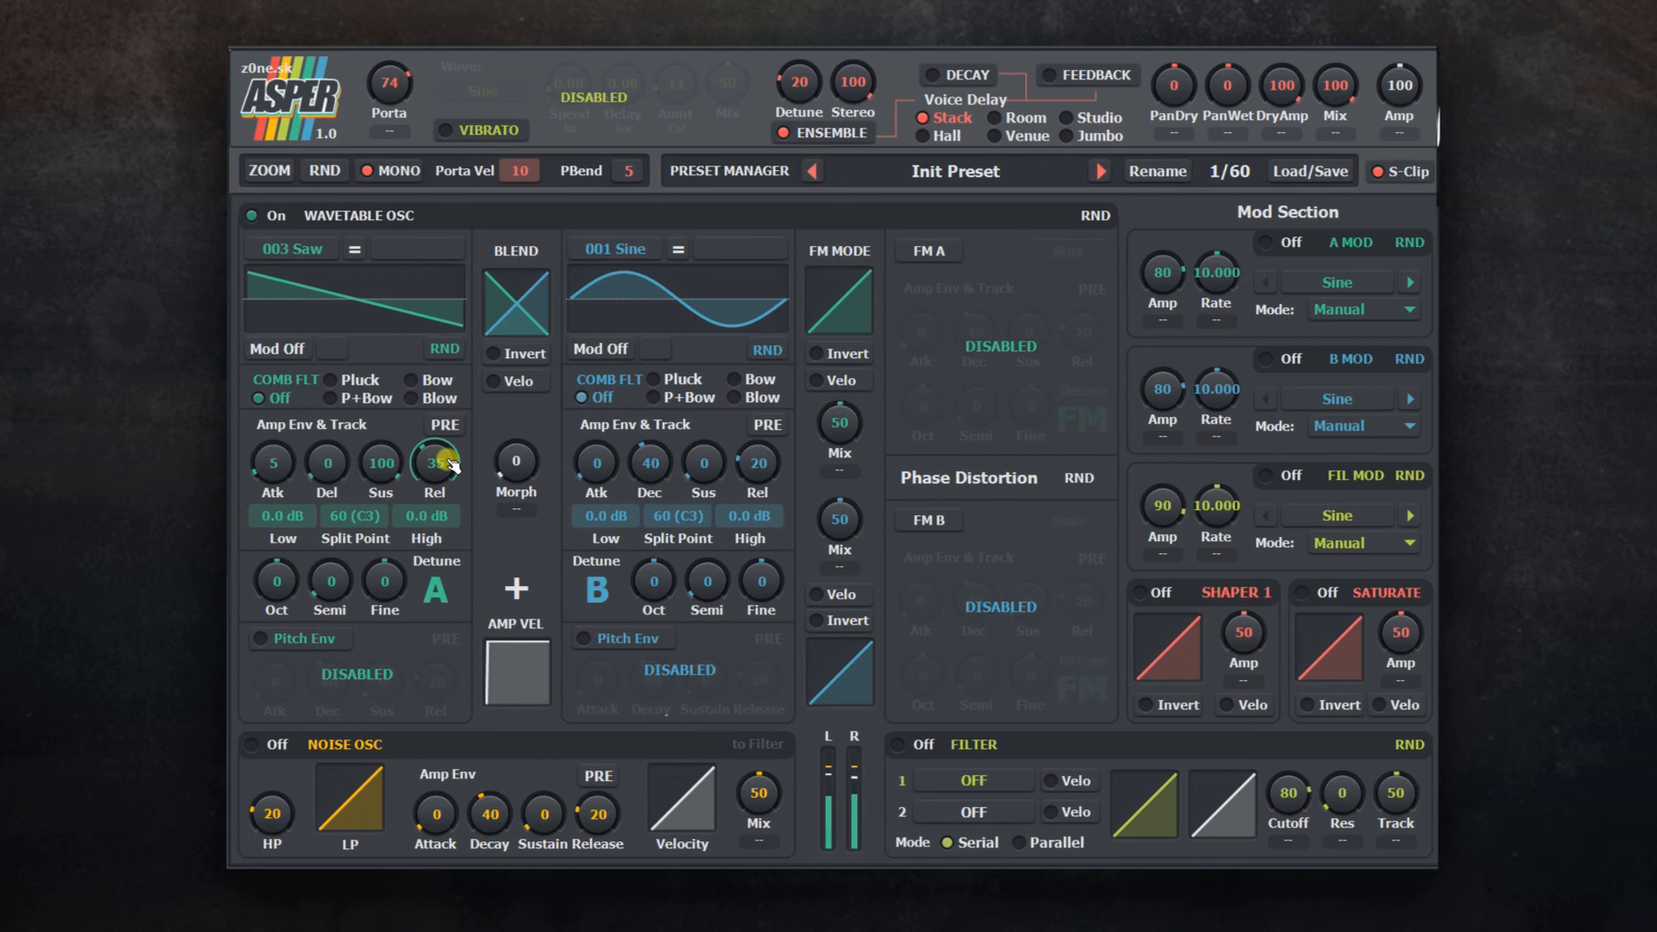
click(390, 171)
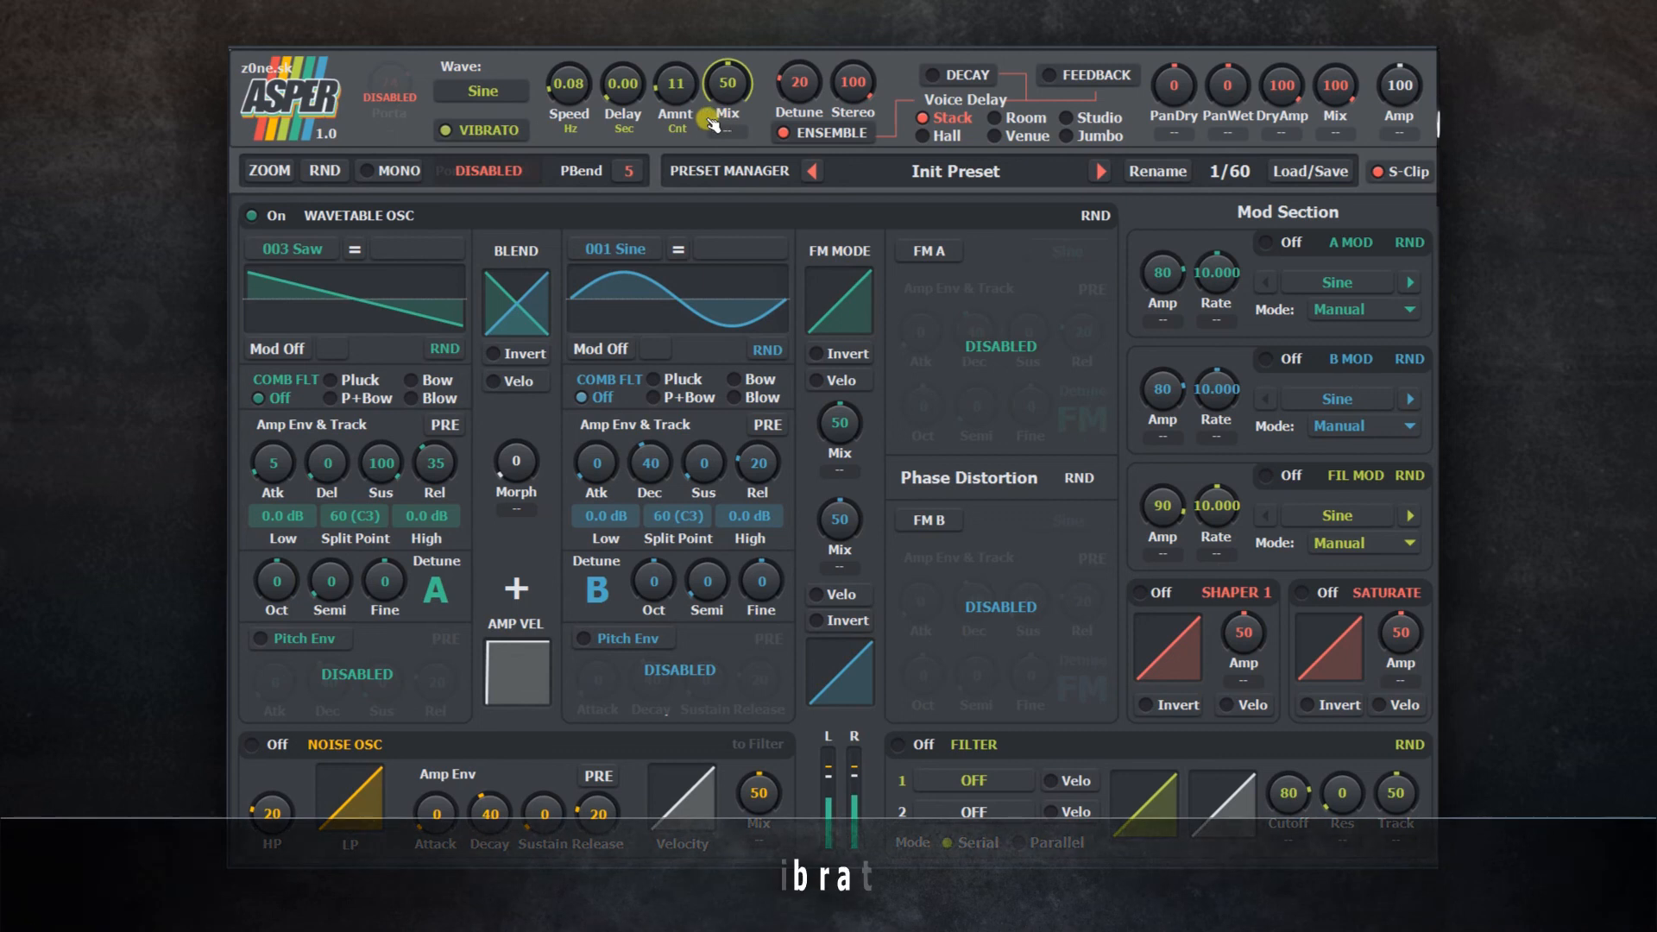
Step: Set vibrato speed 5.30 Hz, delay 0.77 s, amount 29 cents and mix 100
drag(677, 83, 676, 54)
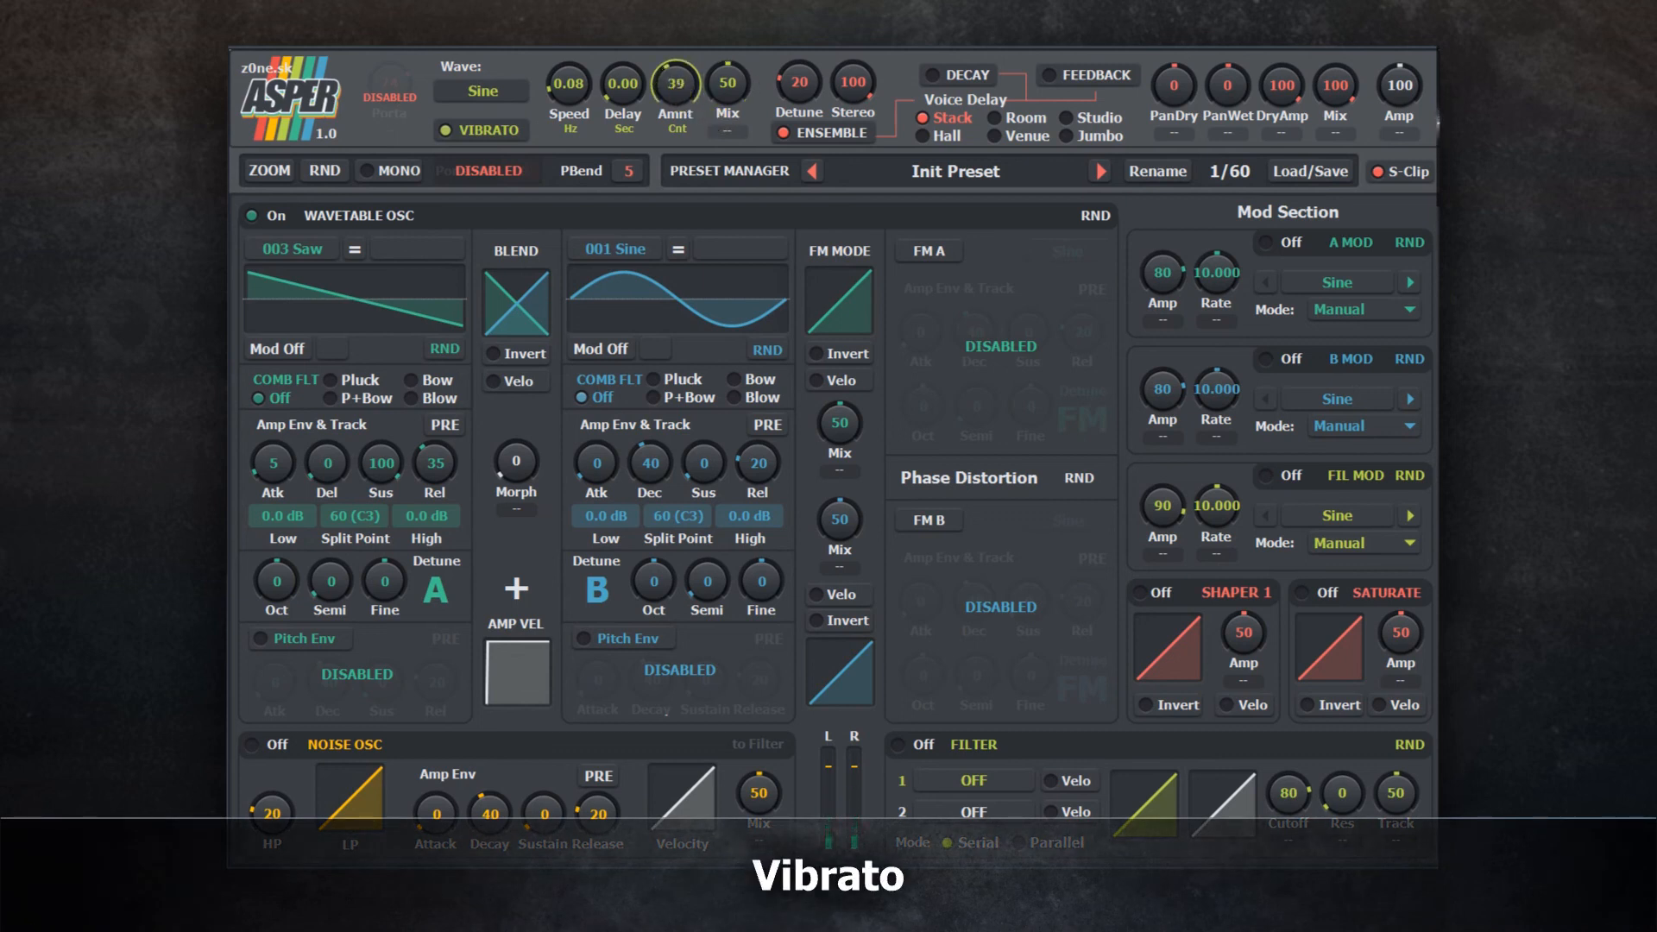
drag(675, 83, 675, 126)
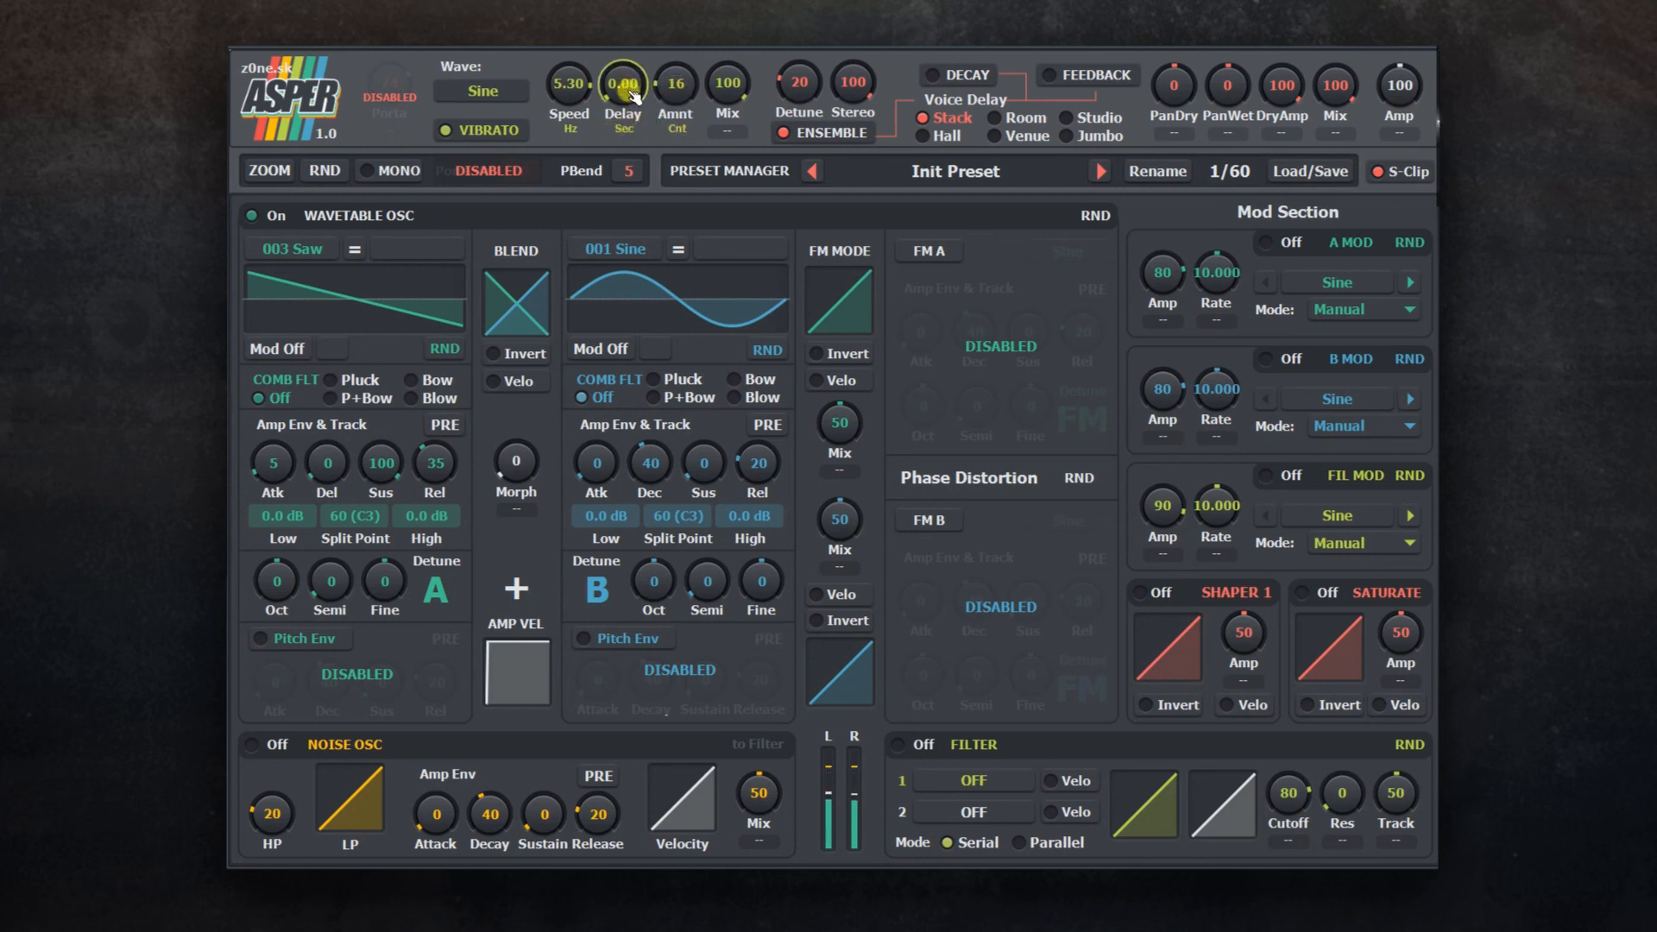
drag(621, 81, 621, 64)
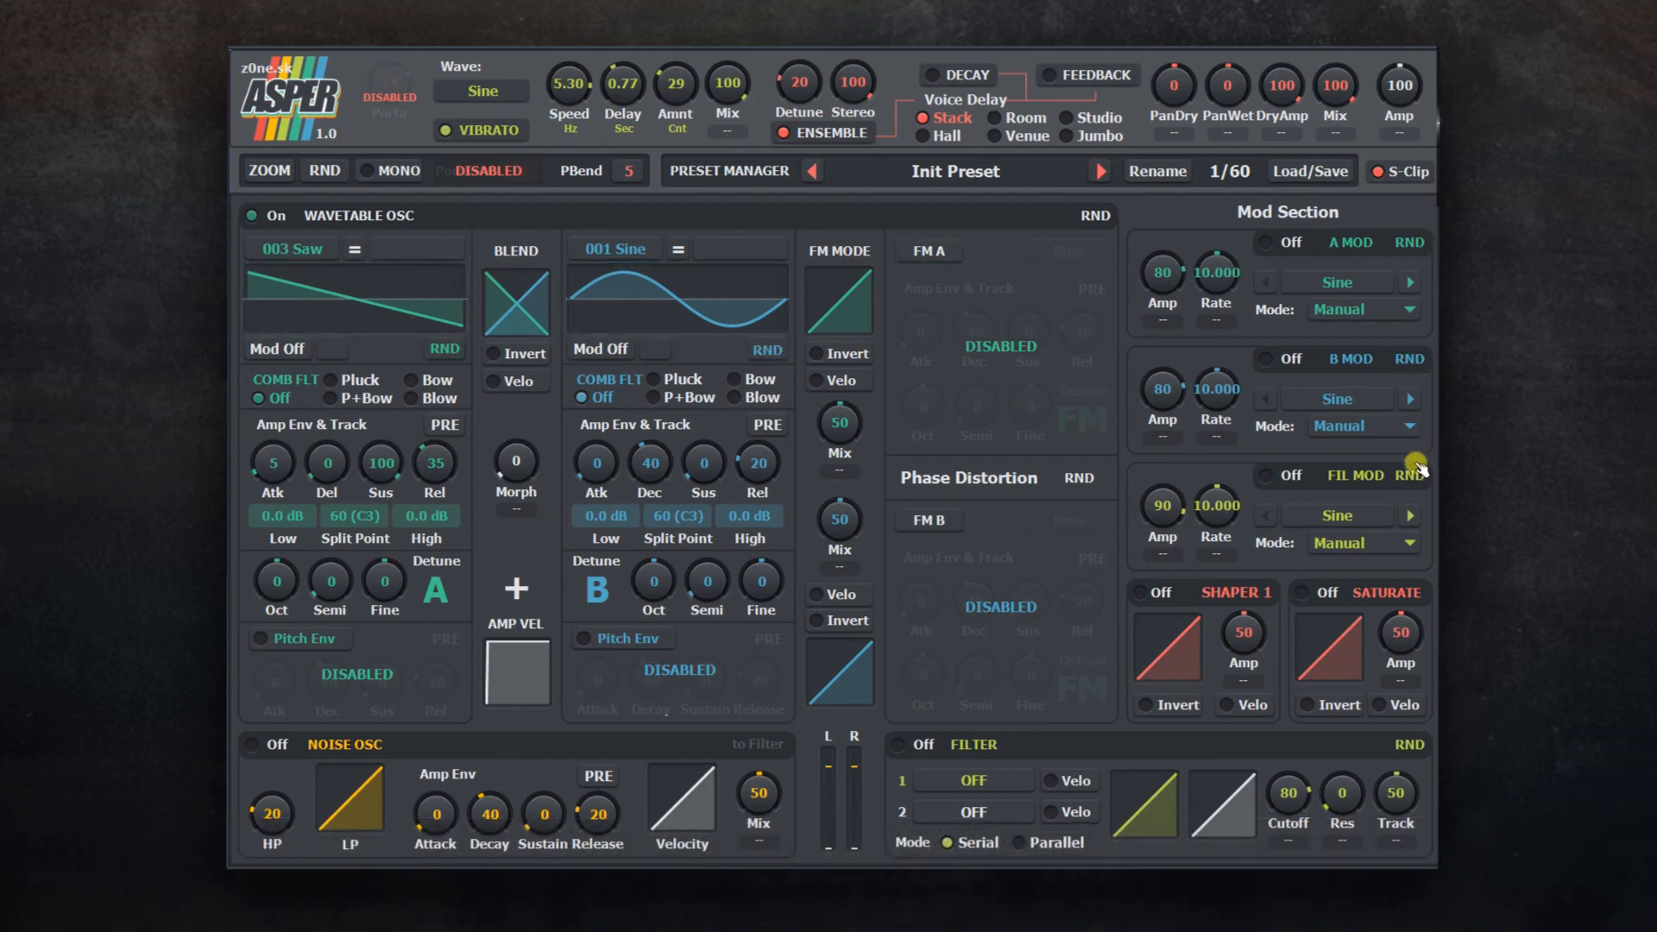
mouse_move(518, 407)
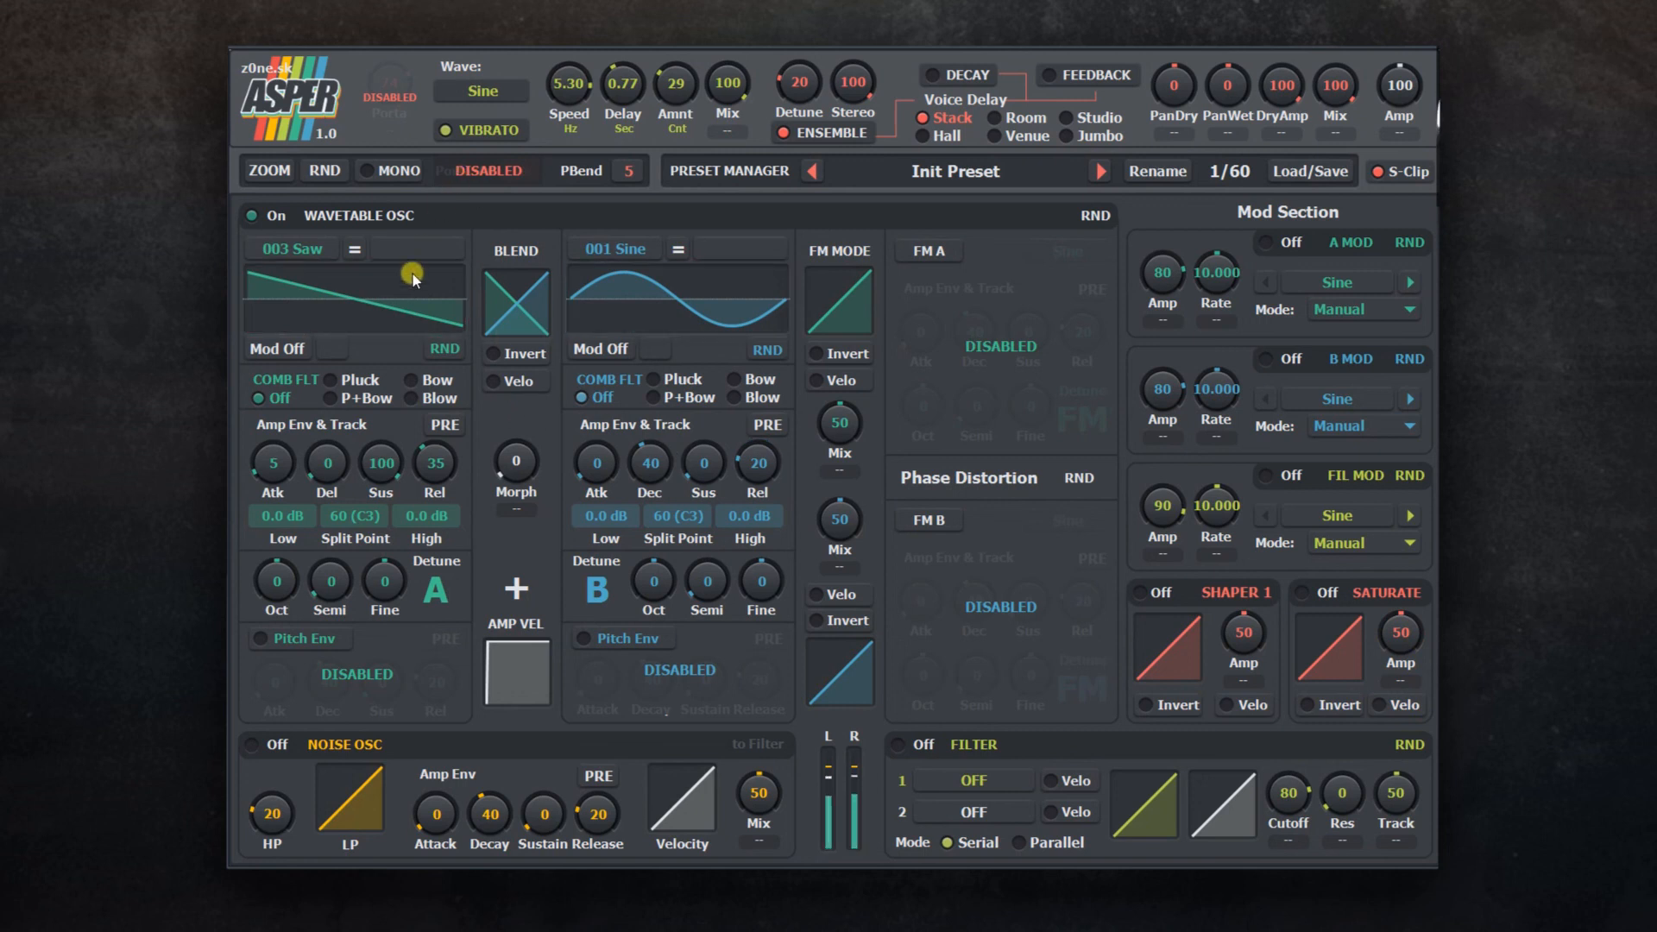
Step: Randomize oscillator A's wavetable three times and oscillator B's wavetable once
click(442, 349)
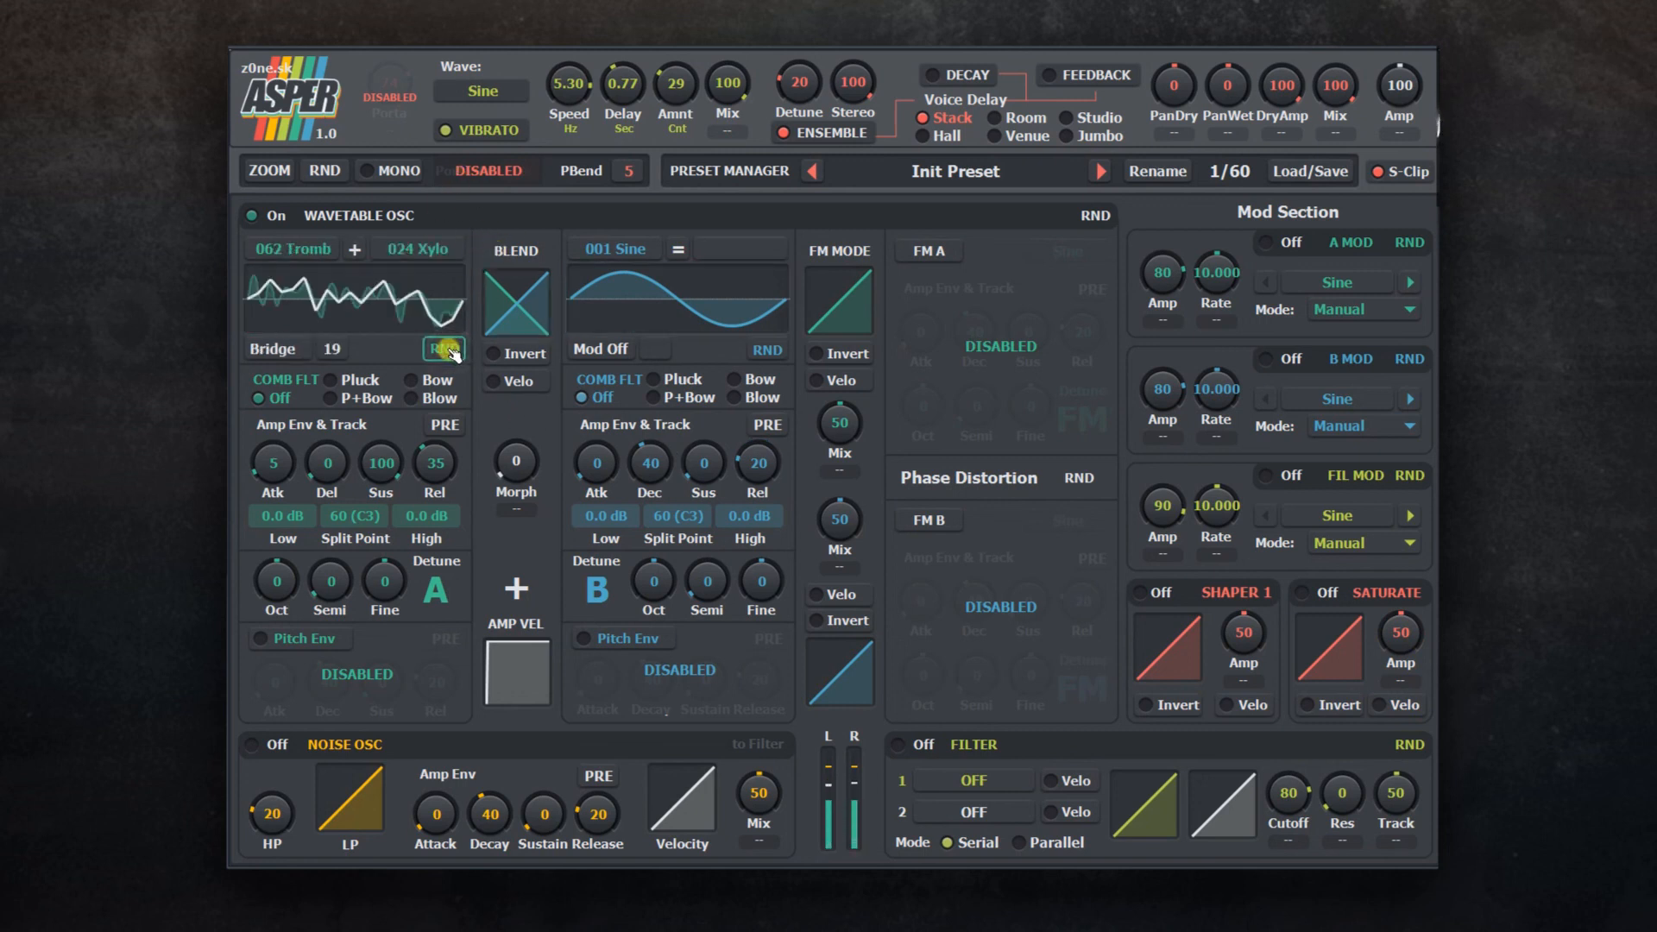
click(444, 348)
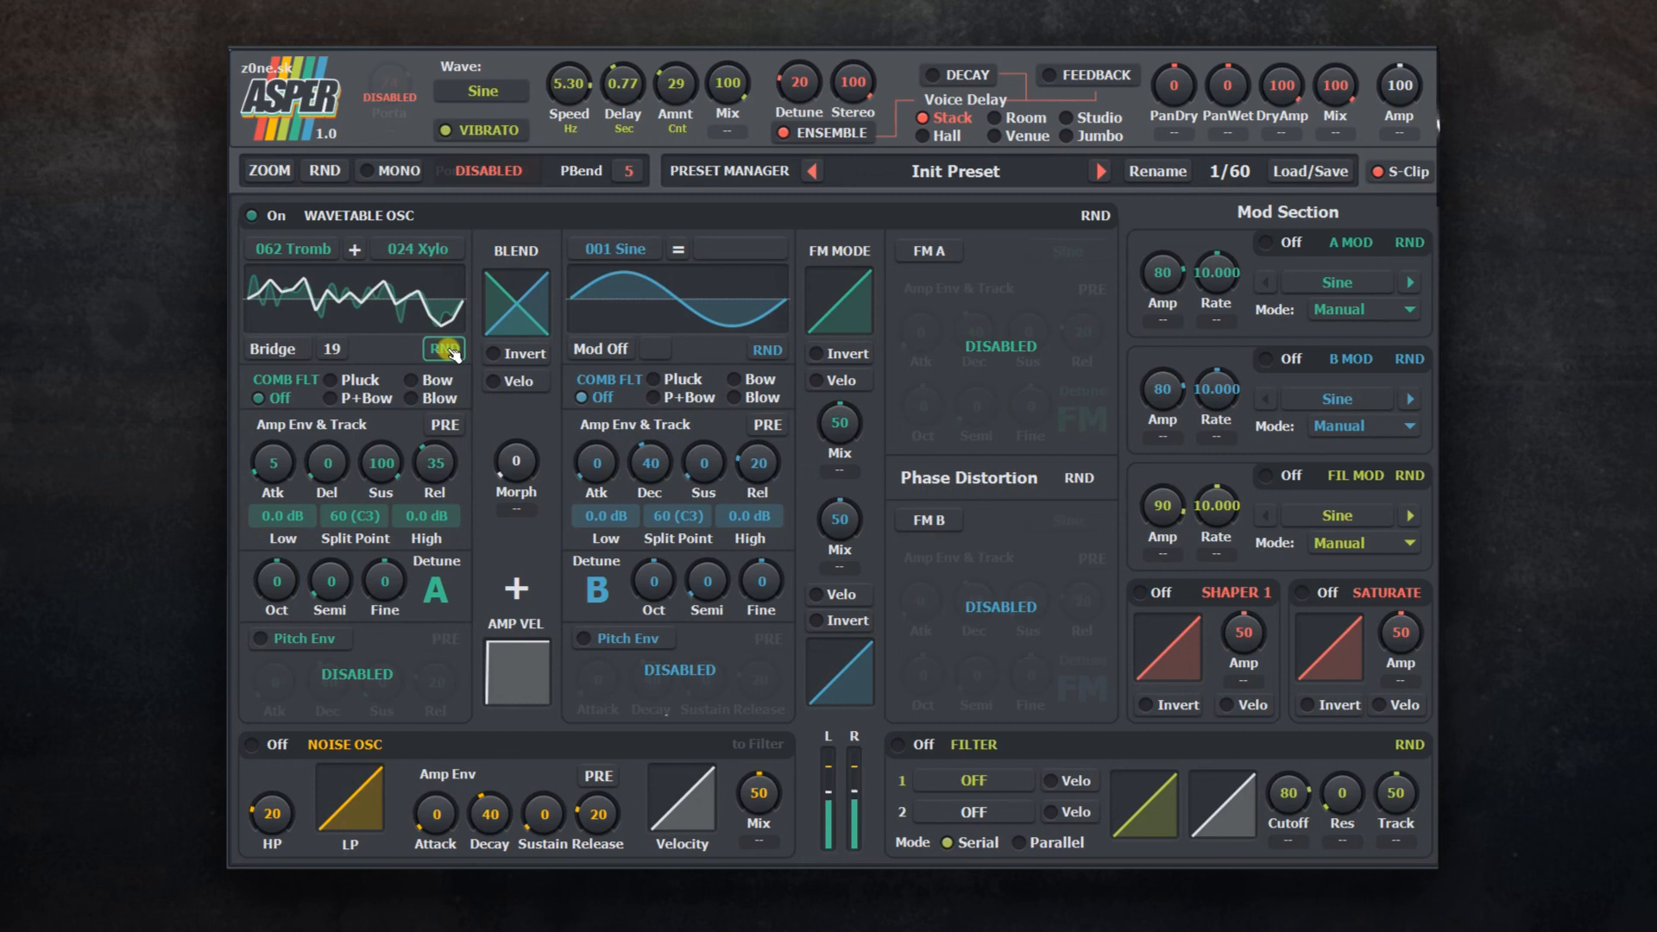
click(444, 348)
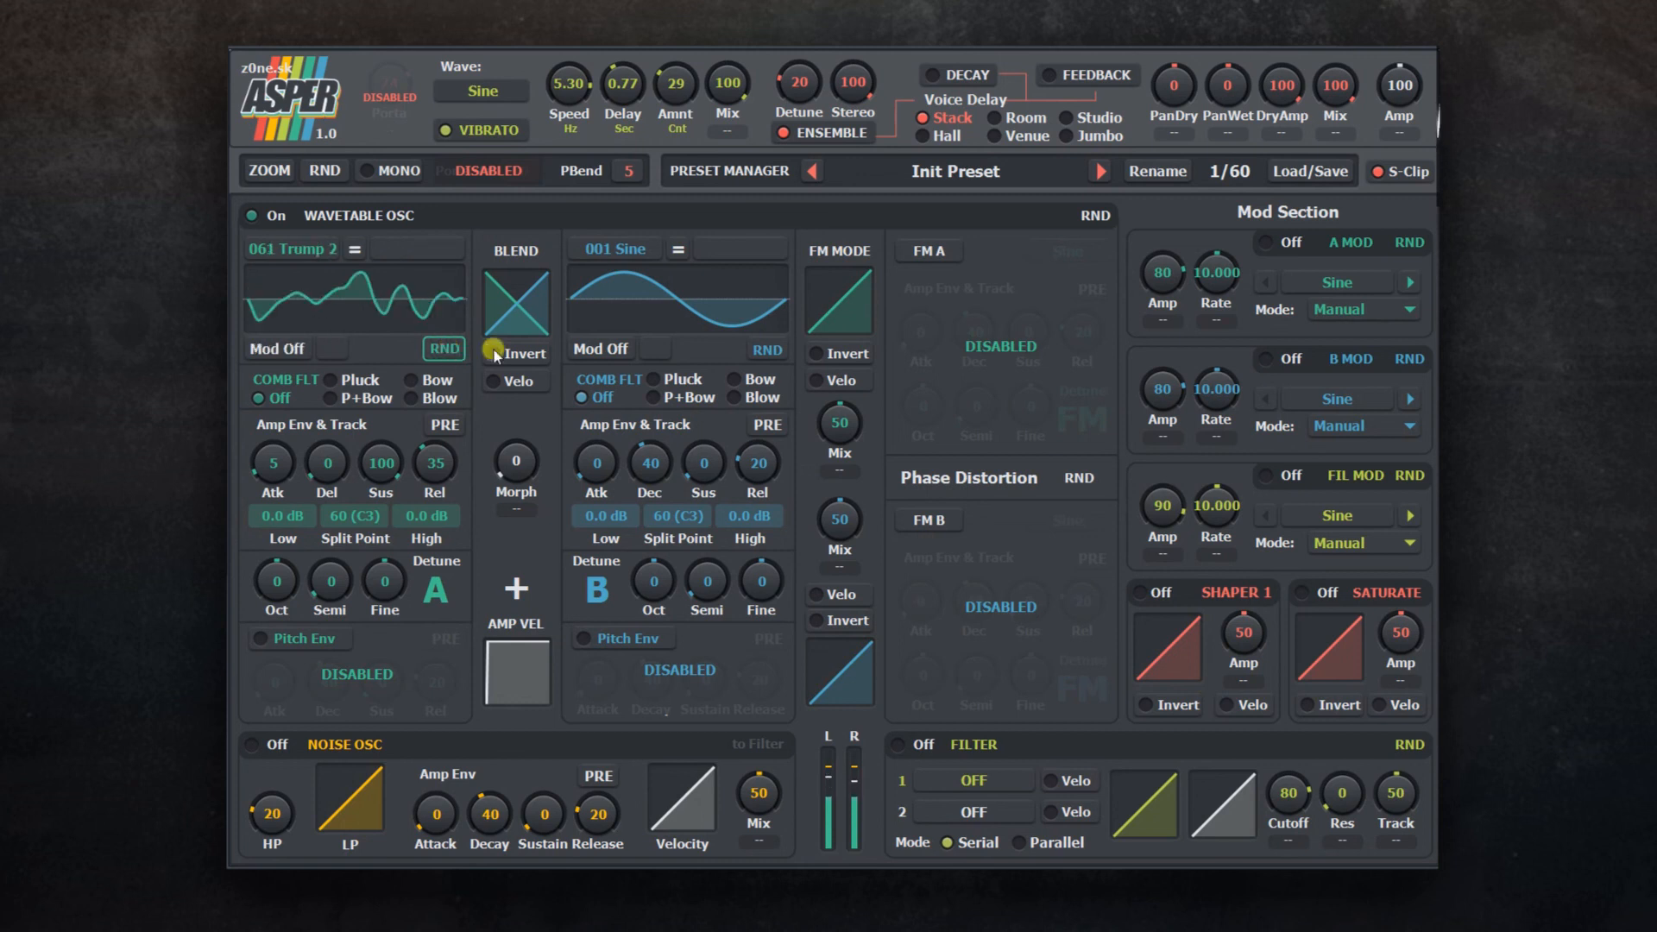
click(1086, 214)
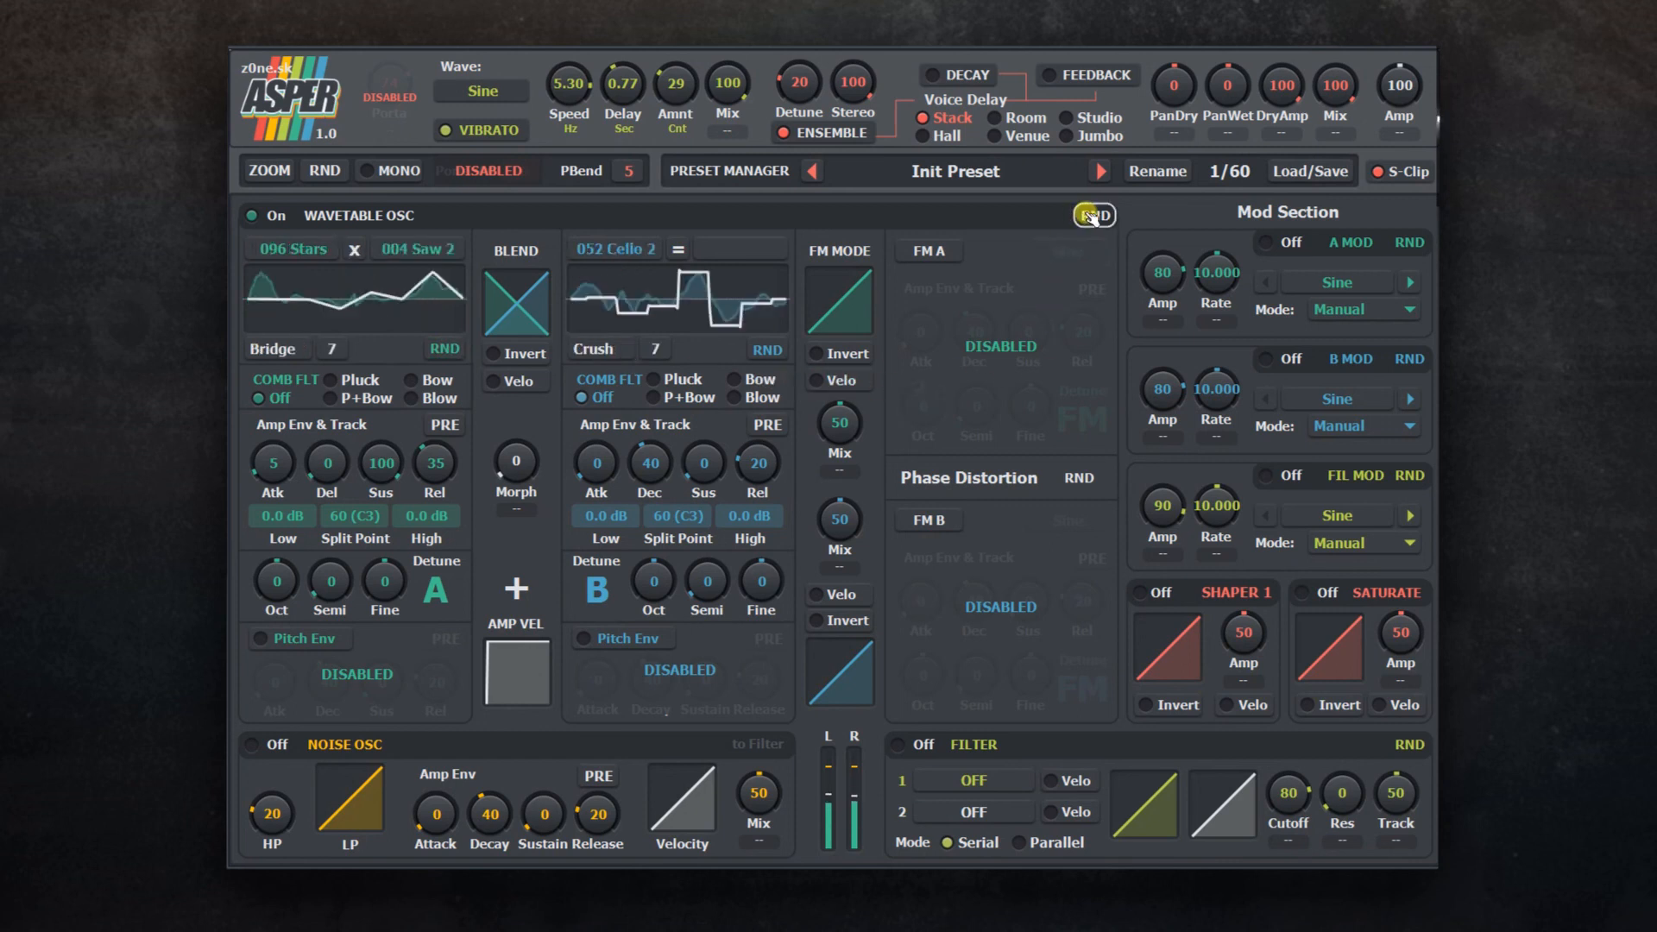
Step: Randomize the oscillator section, then the entire patch with the global RND
click(1091, 216)
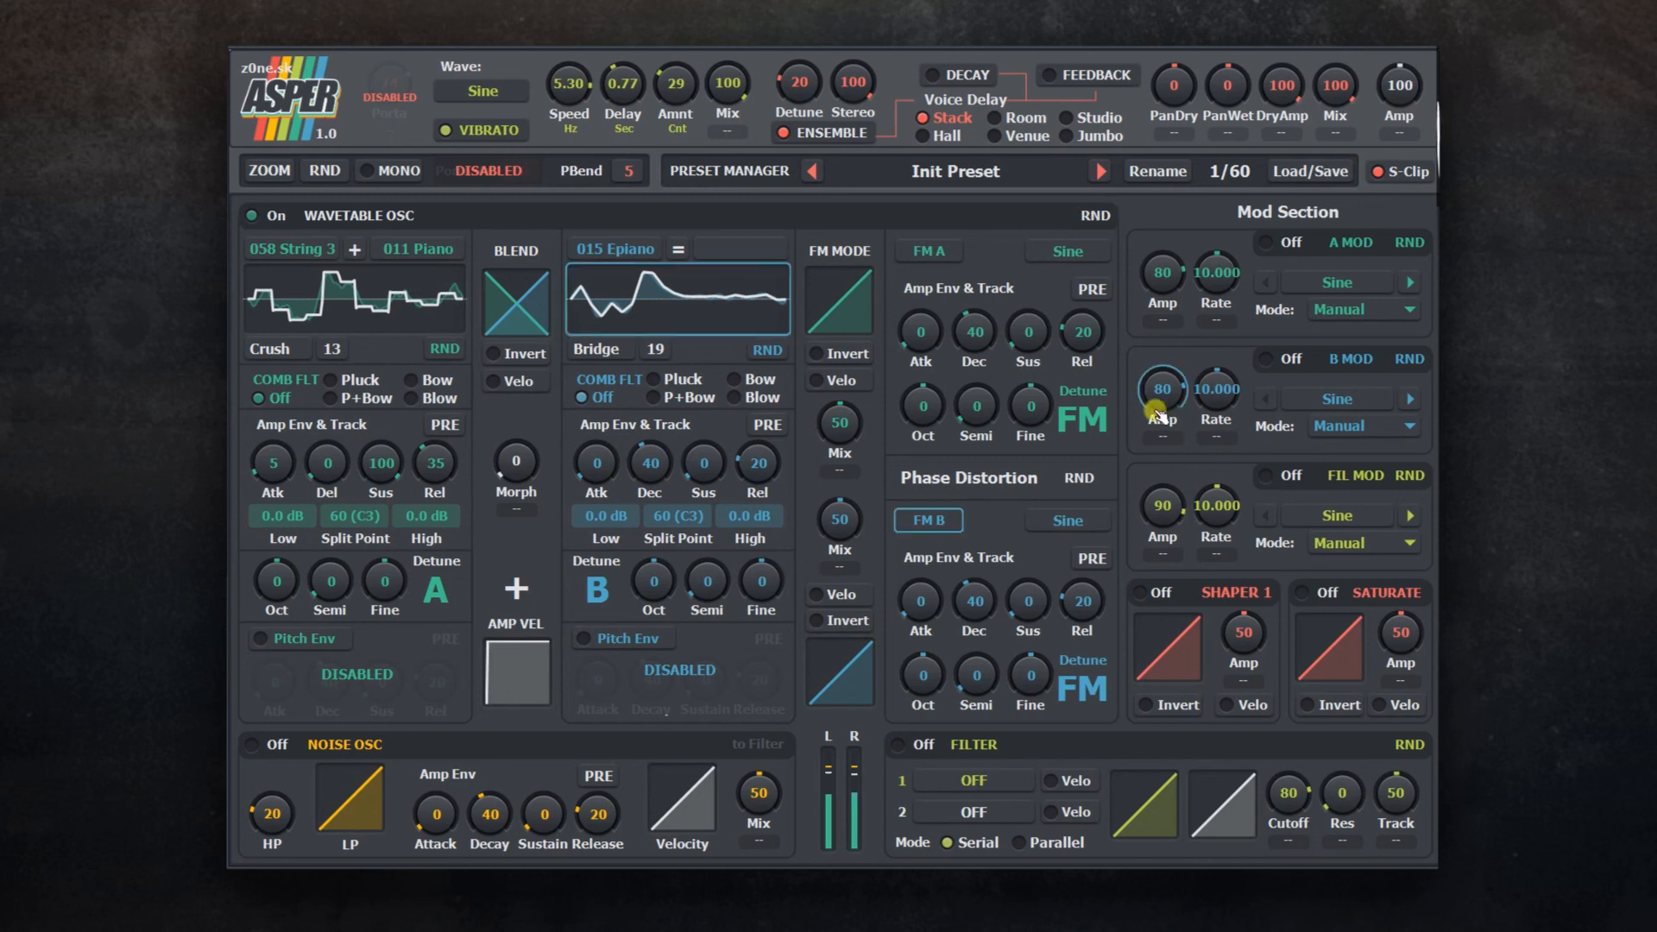
click(267, 169)
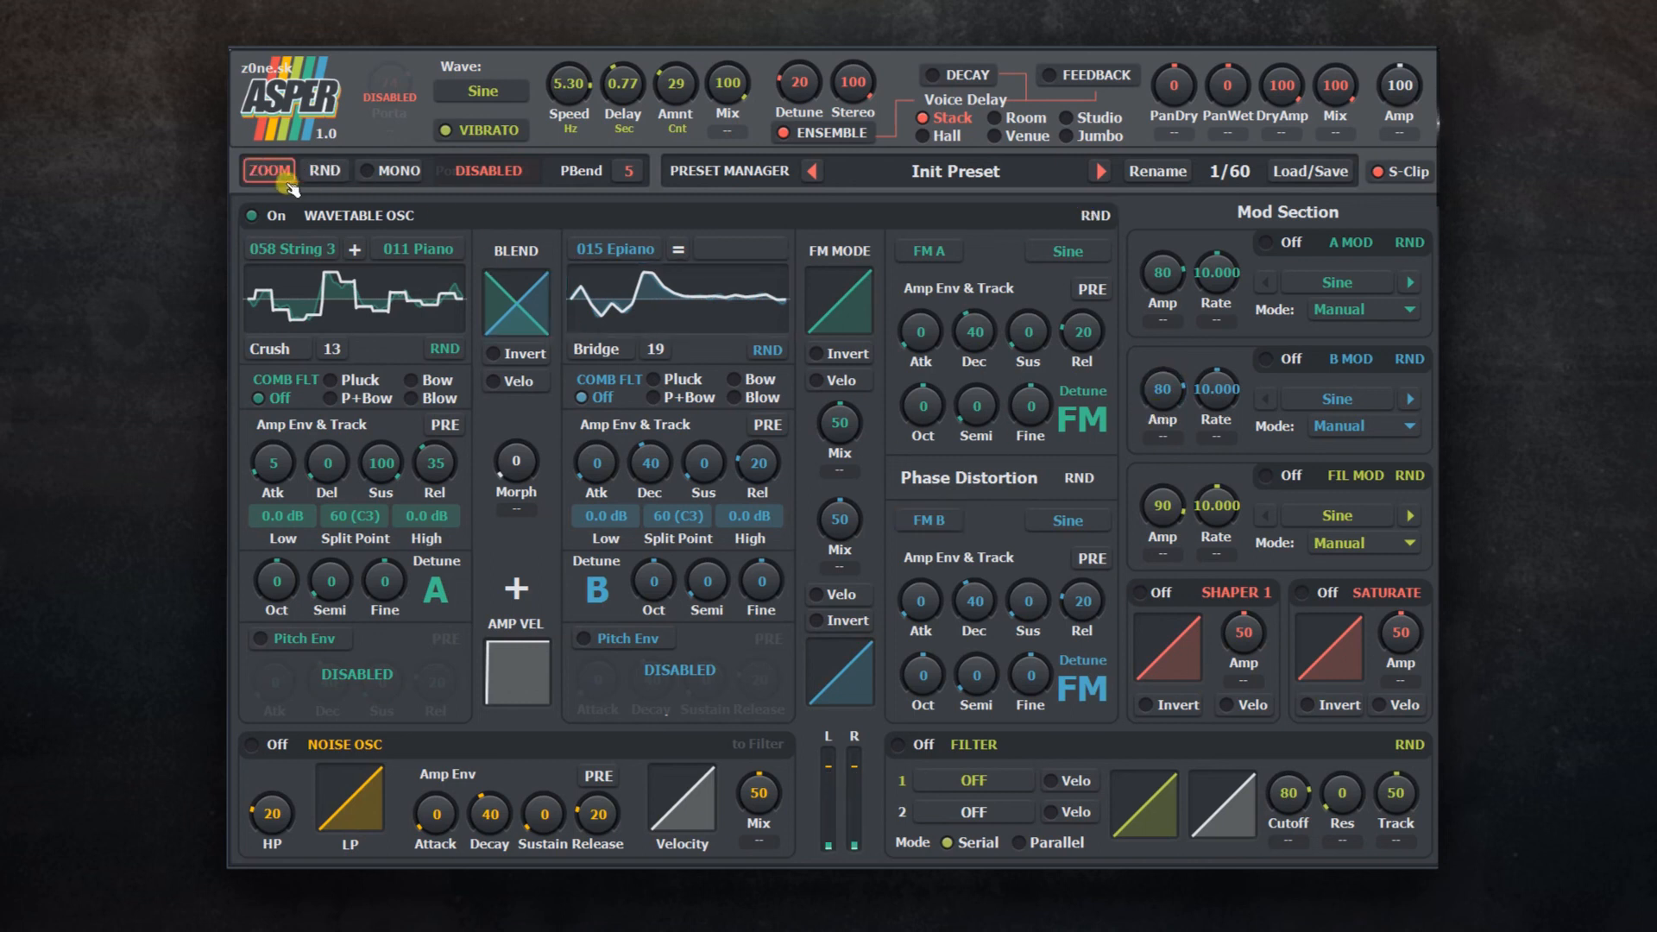
click(324, 169)
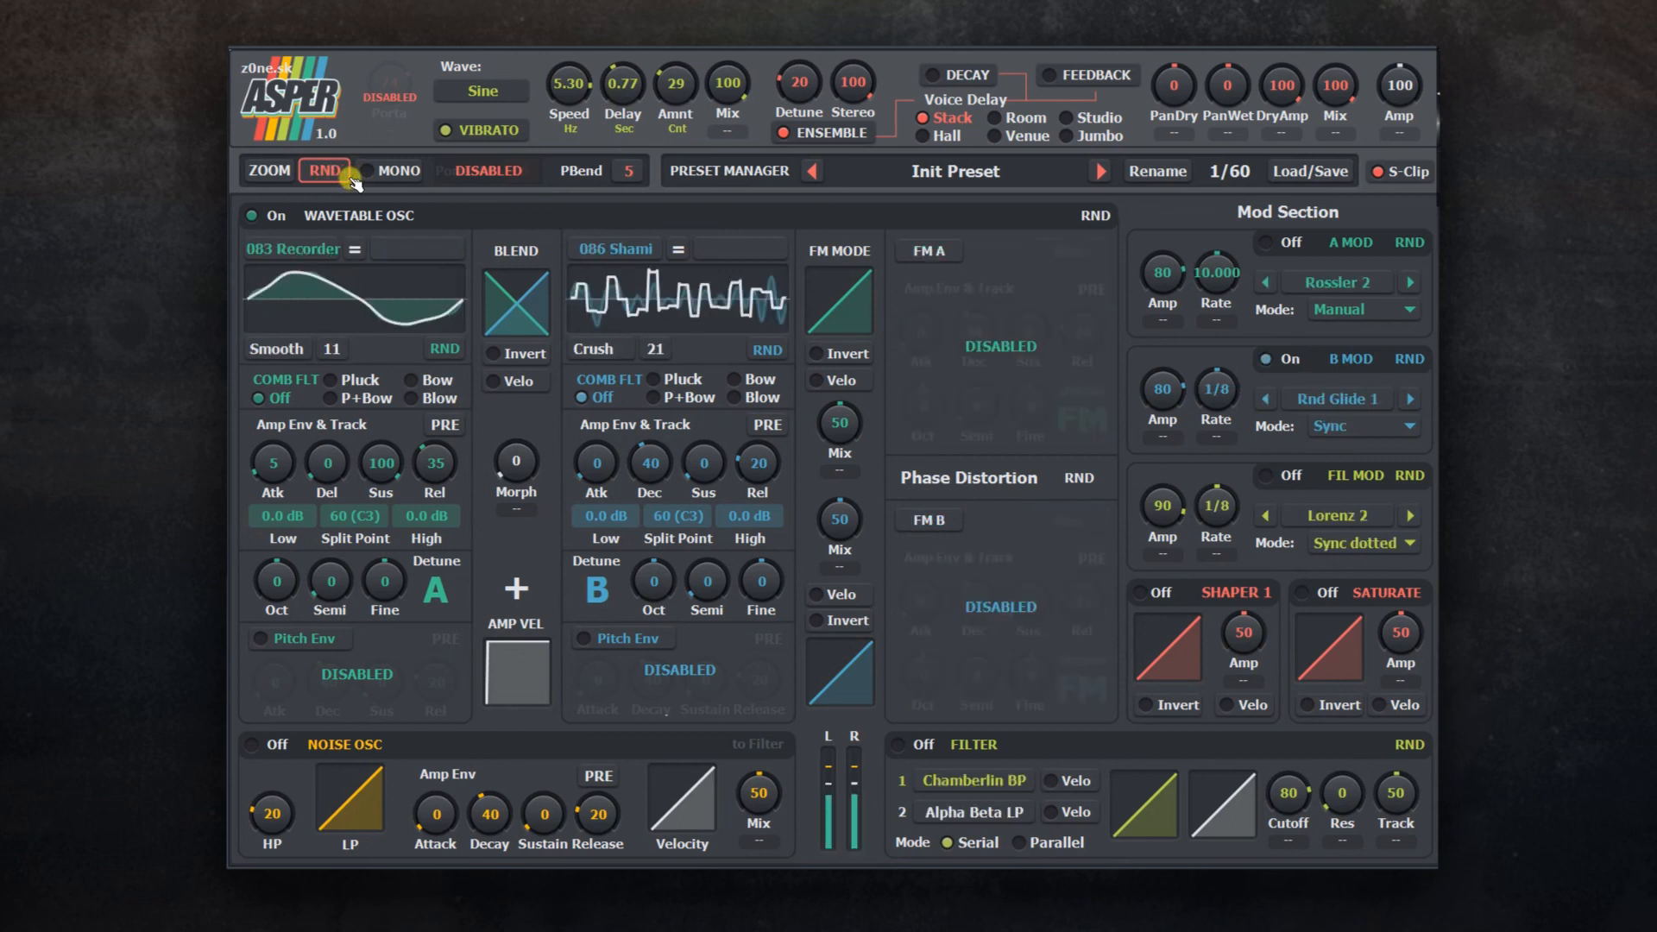